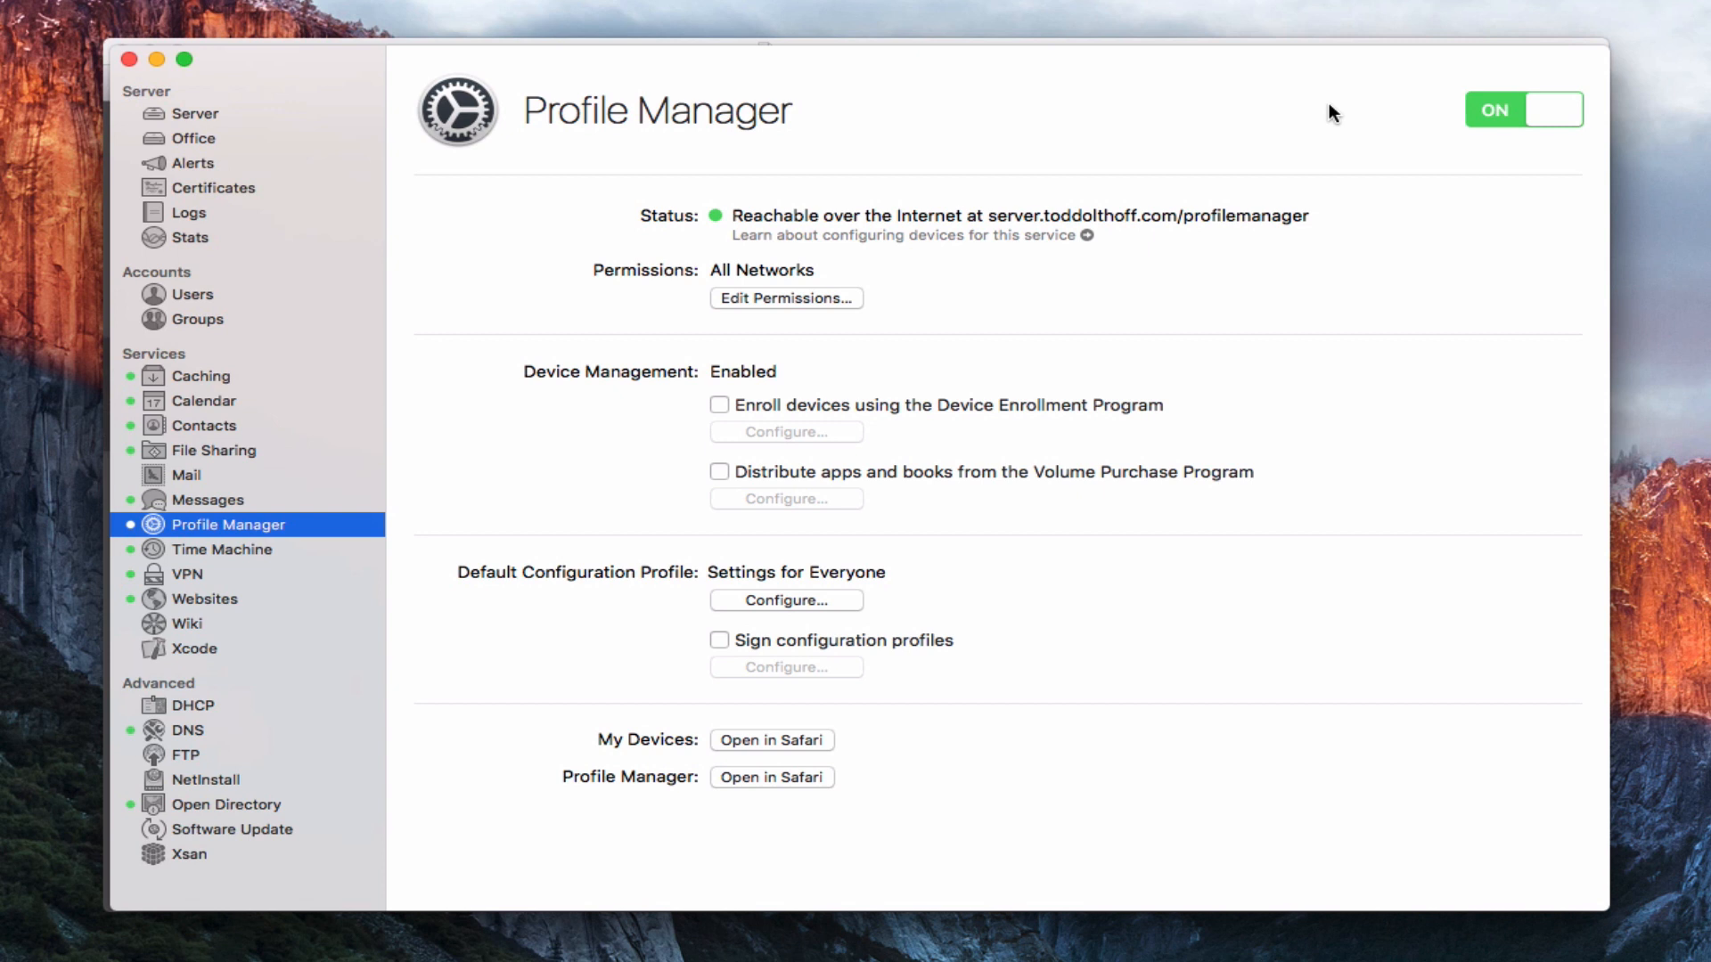
pyautogui.moveTo(1042, 127)
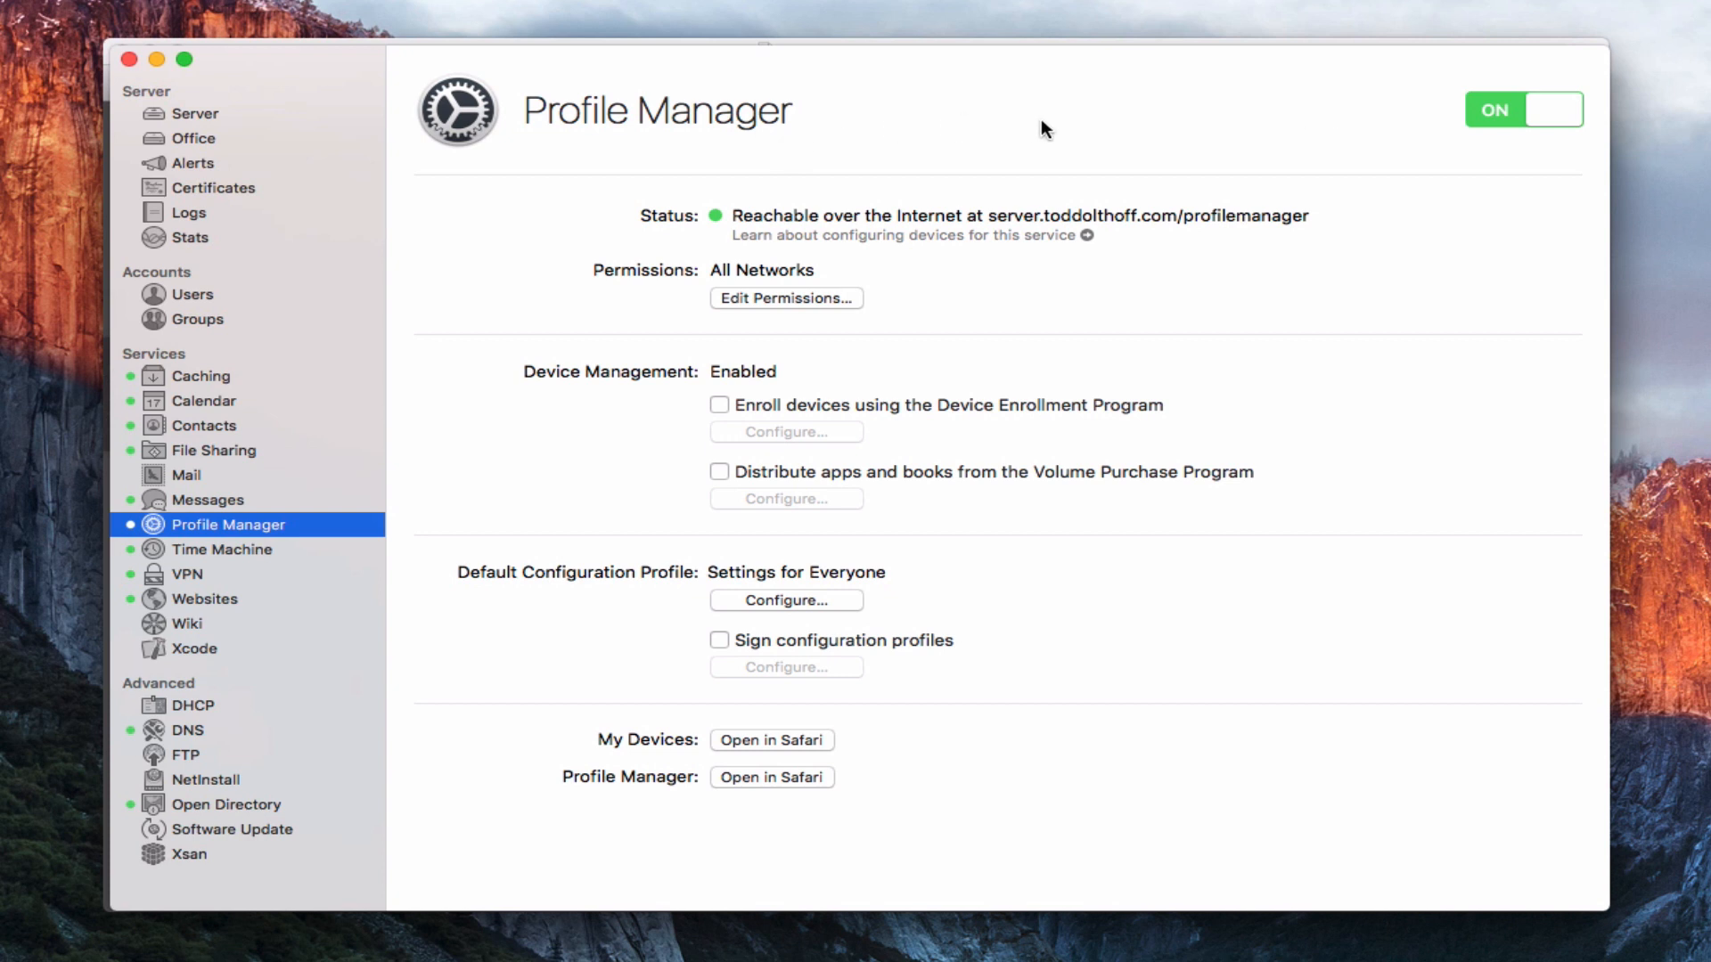
pyautogui.moveTo(972, 138)
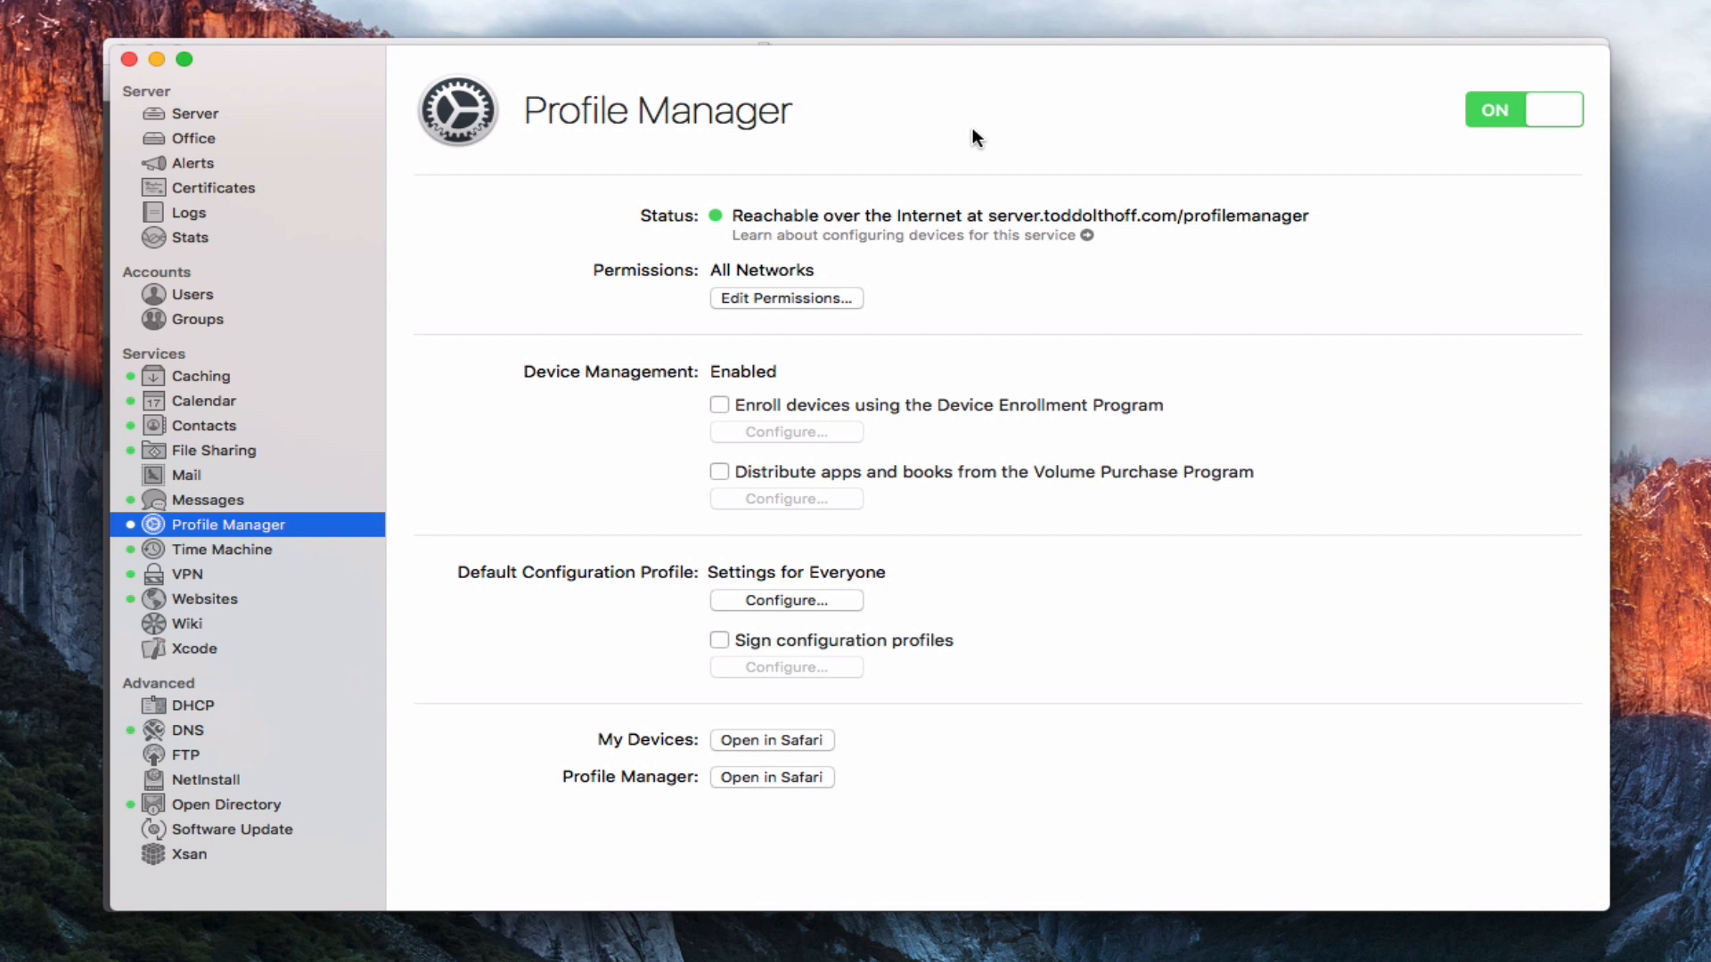
pyautogui.moveTo(682, 757)
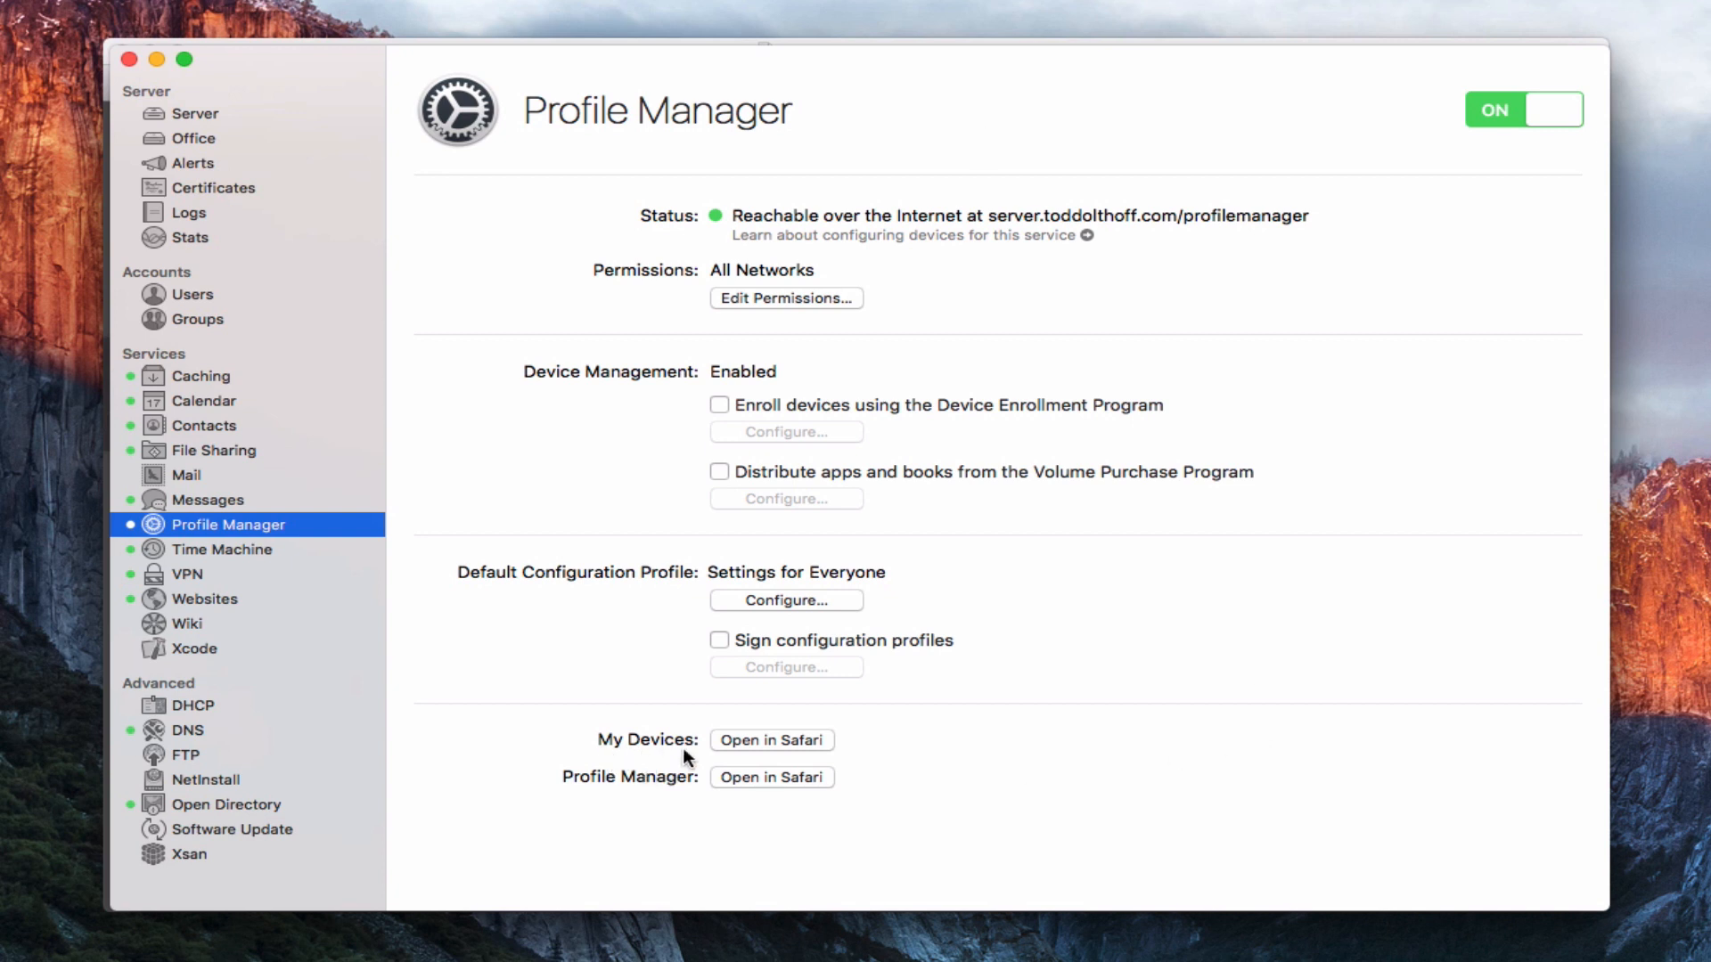
pyautogui.moveTo(781, 752)
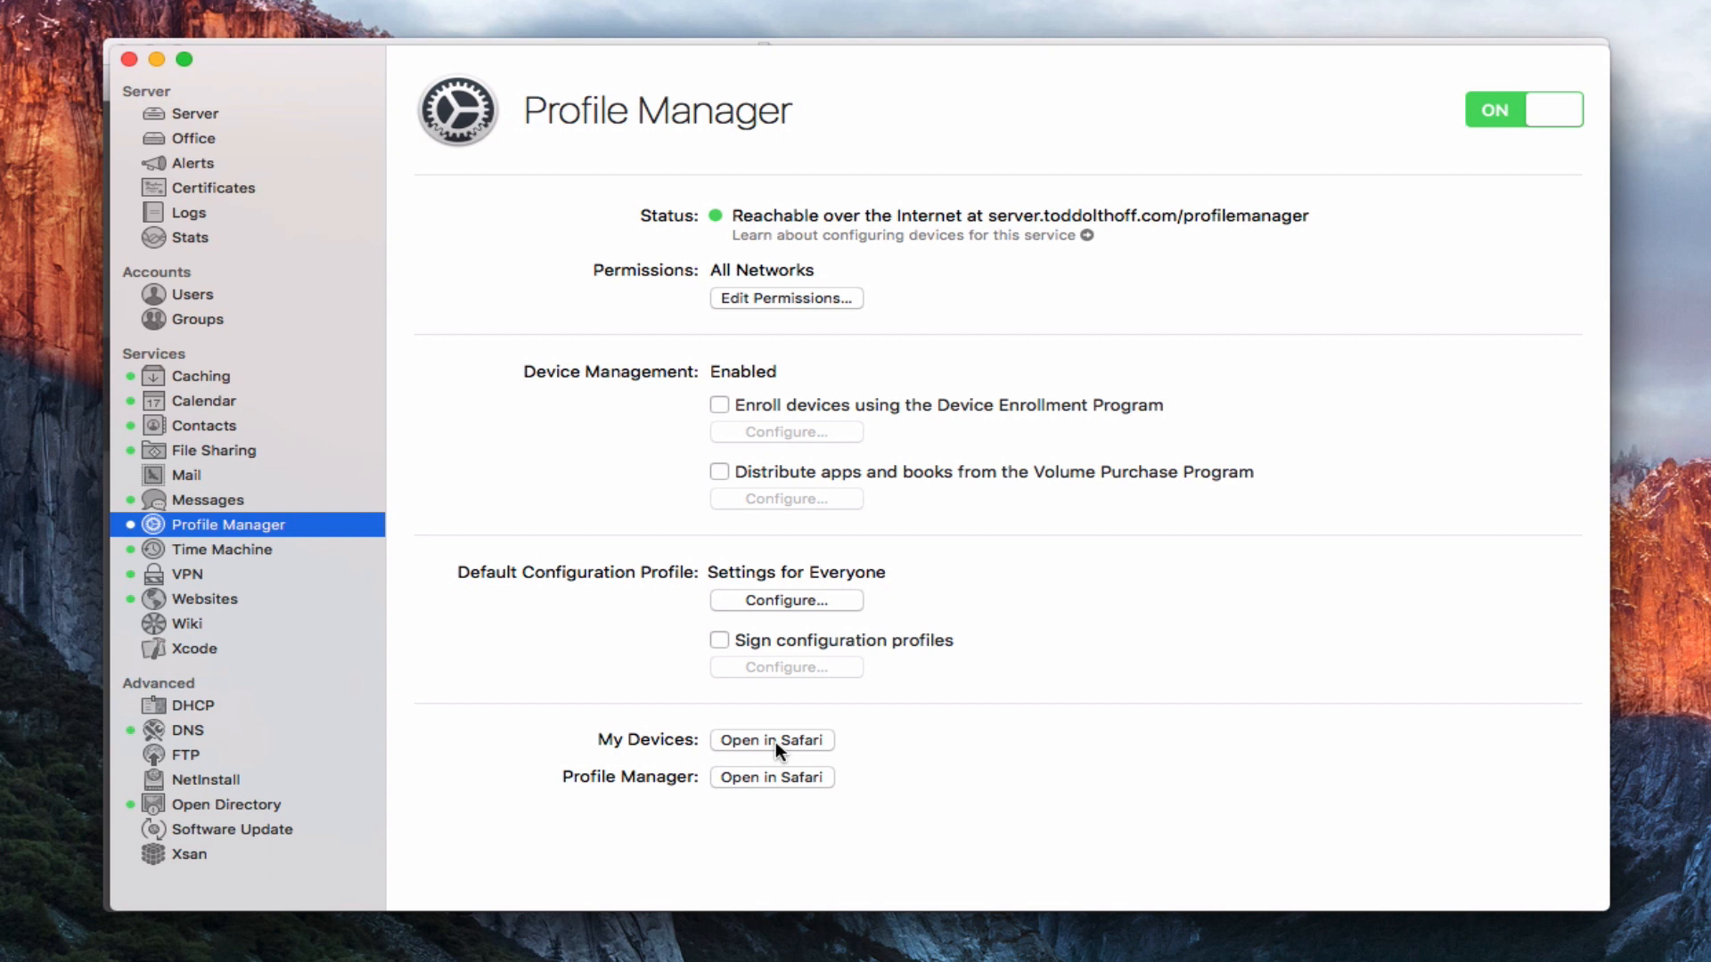
pyautogui.moveTo(614, 65)
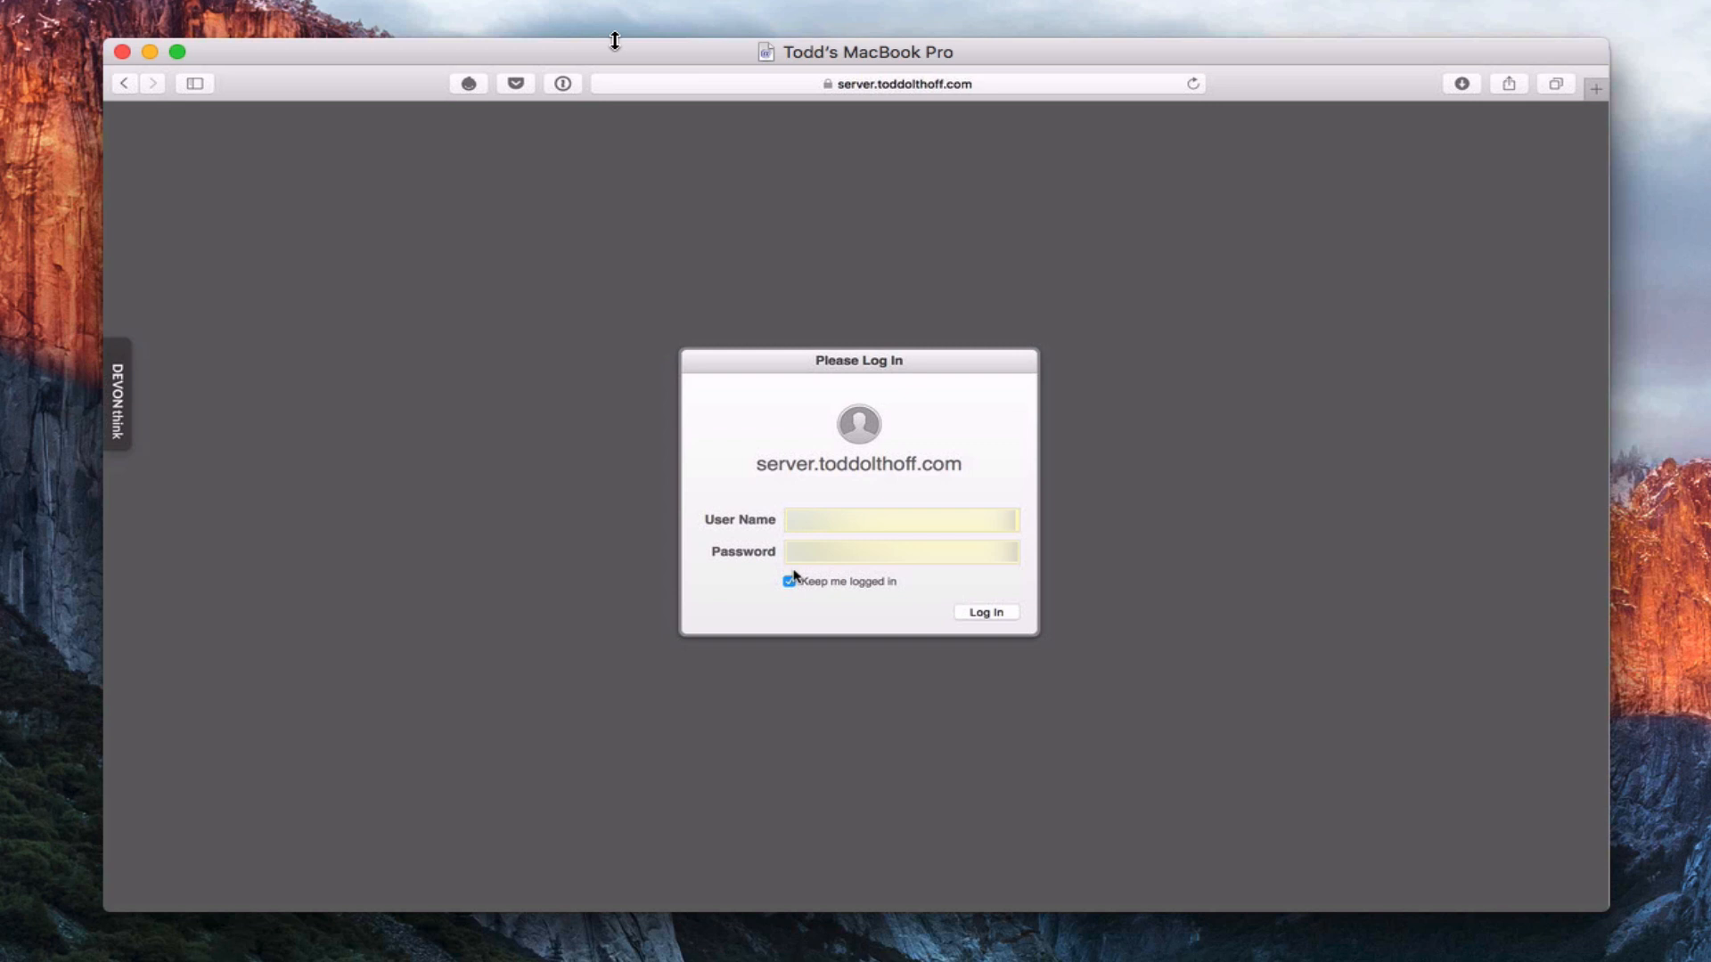
pyautogui.moveTo(1358, 432)
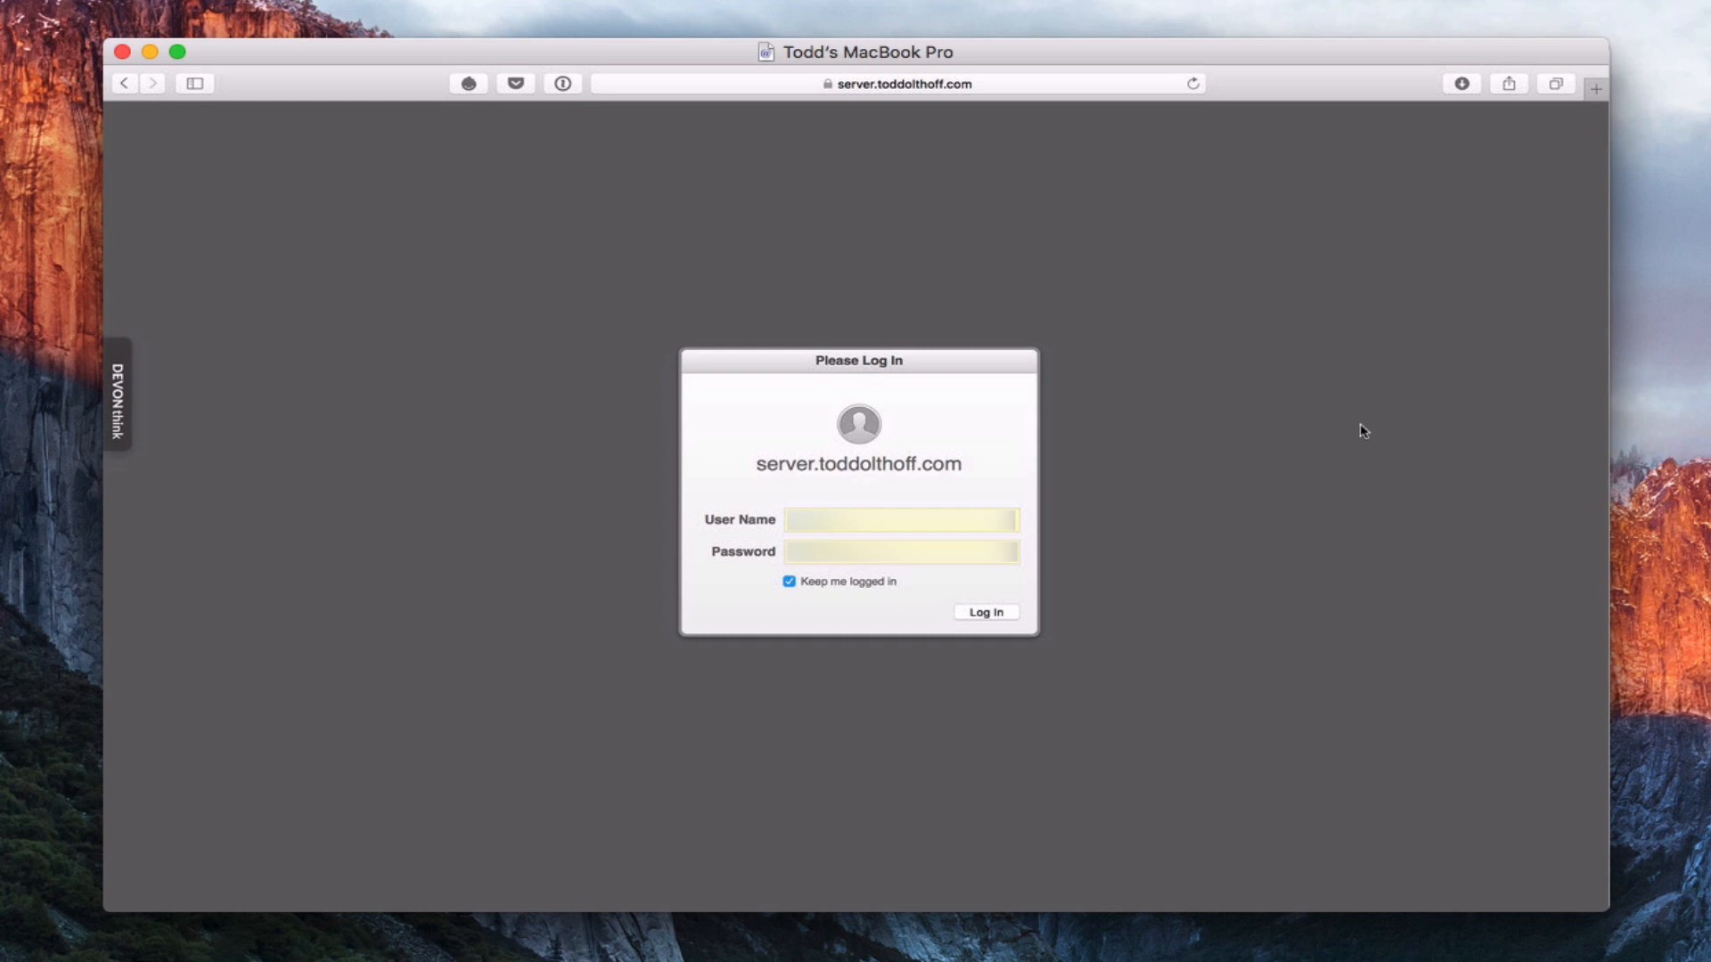
pyautogui.moveTo(1023, 732)
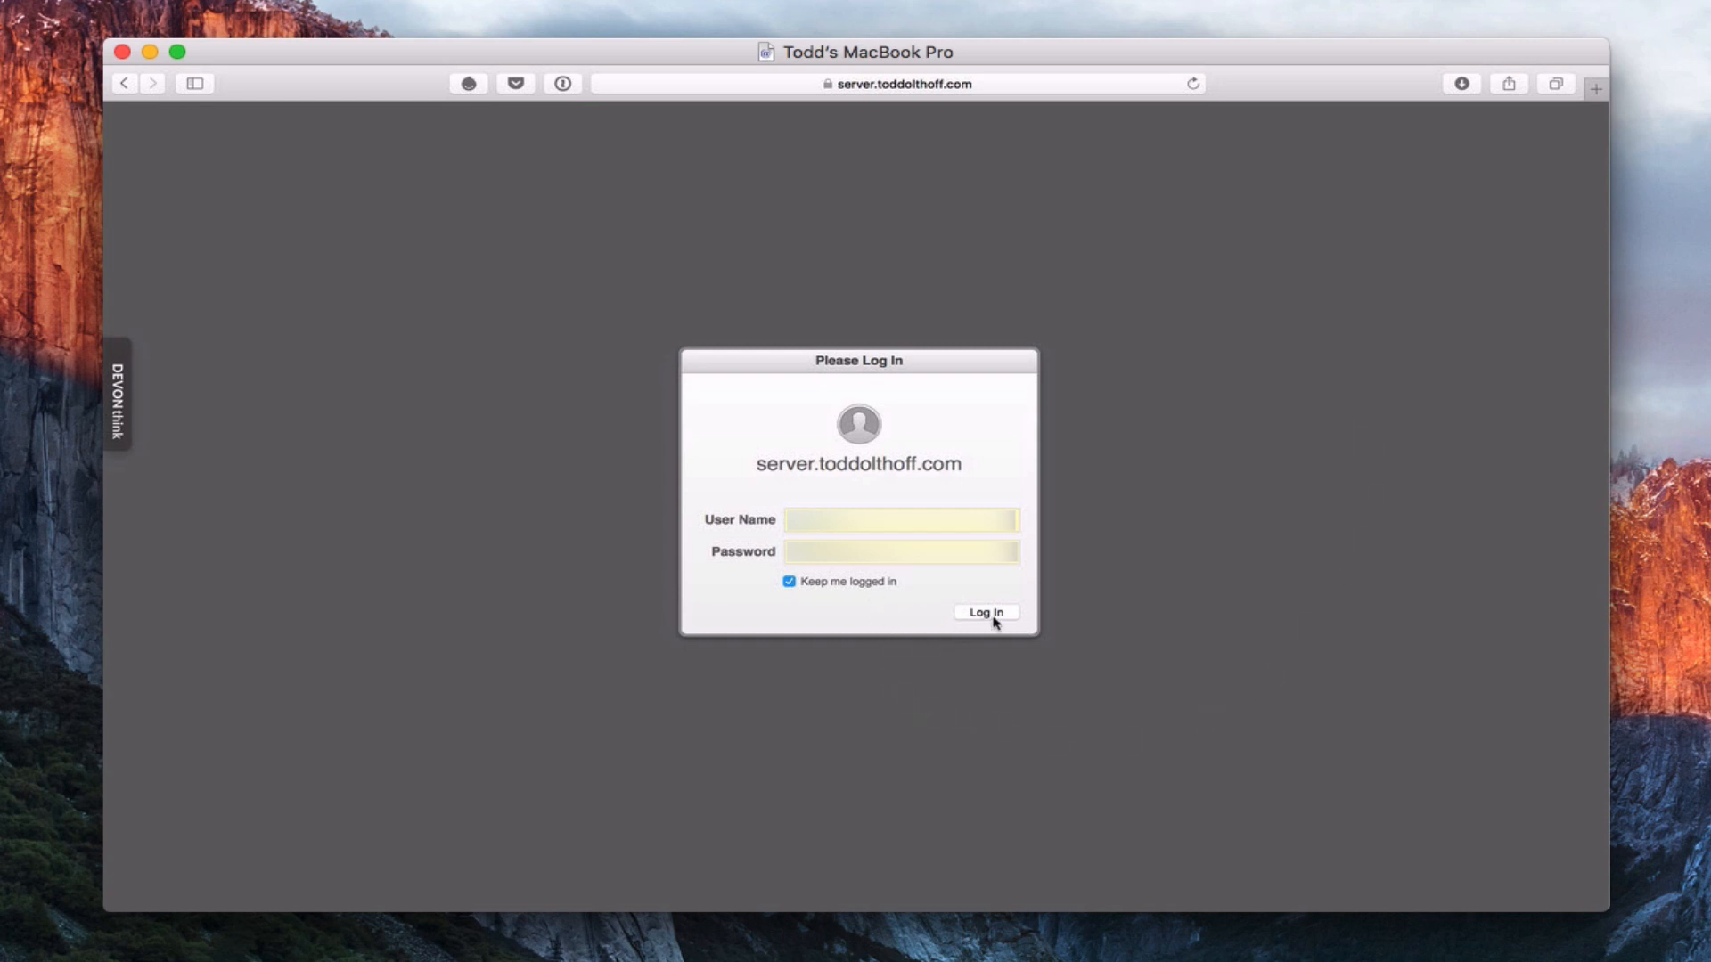
# Log in to the My Devices portal, keeping 'Keep me logged in' checked
pyautogui.click(986, 612)
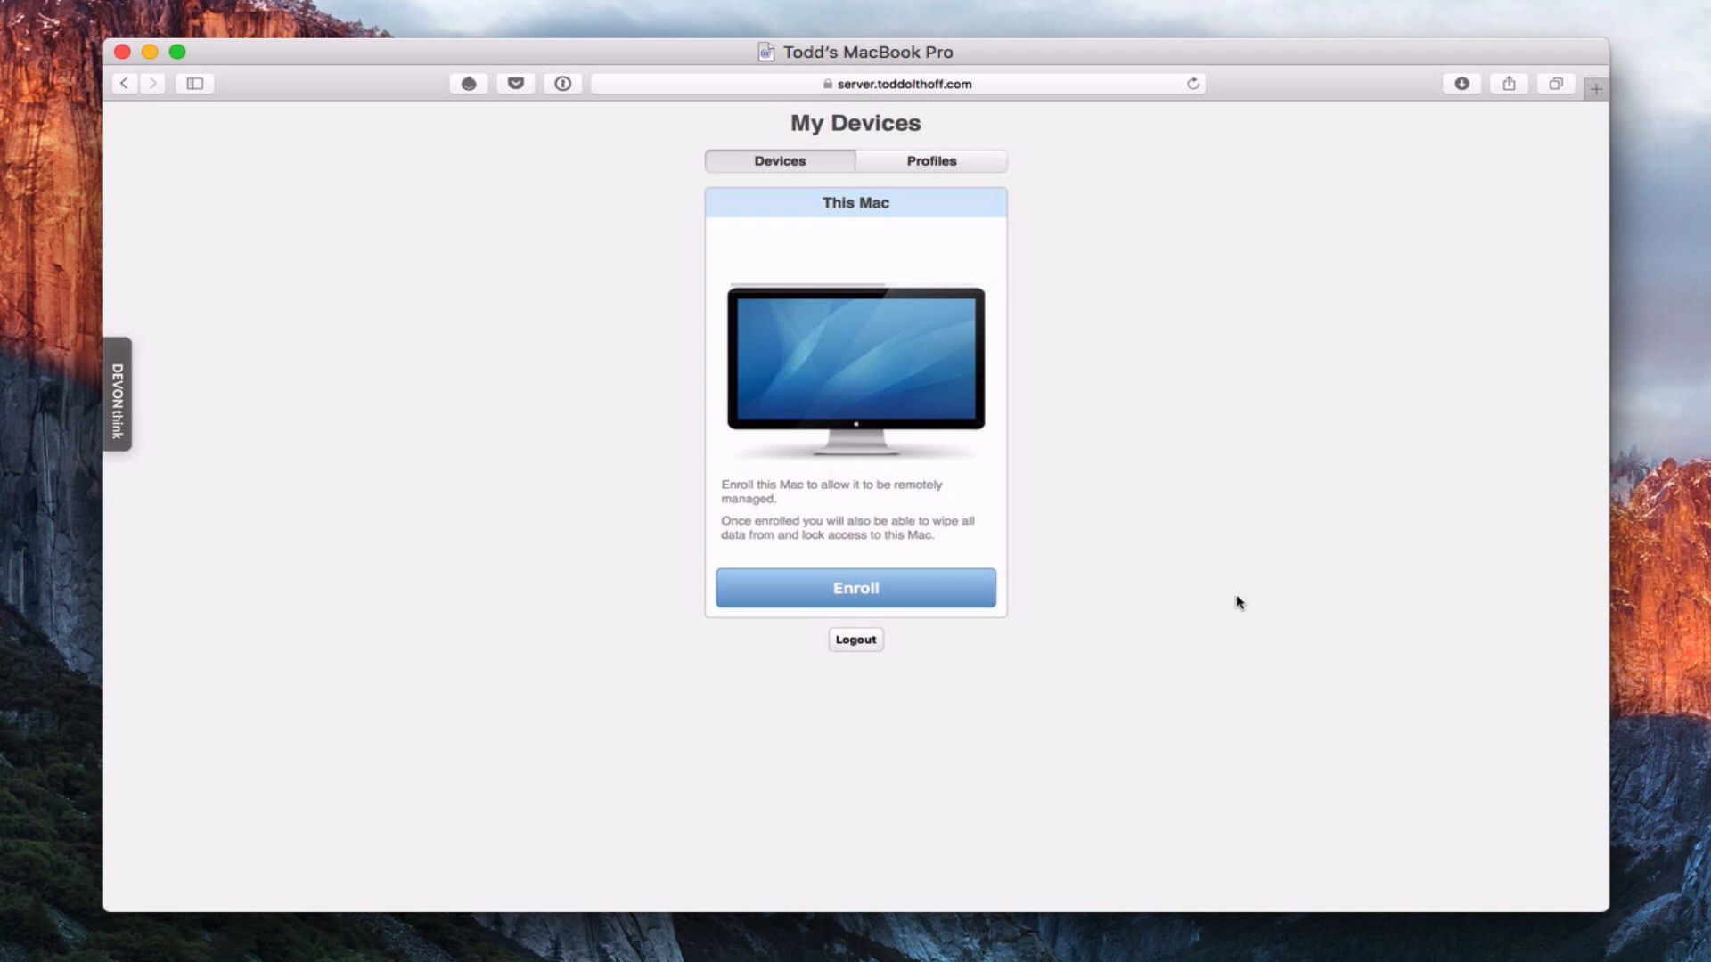
pyautogui.moveTo(957, 597)
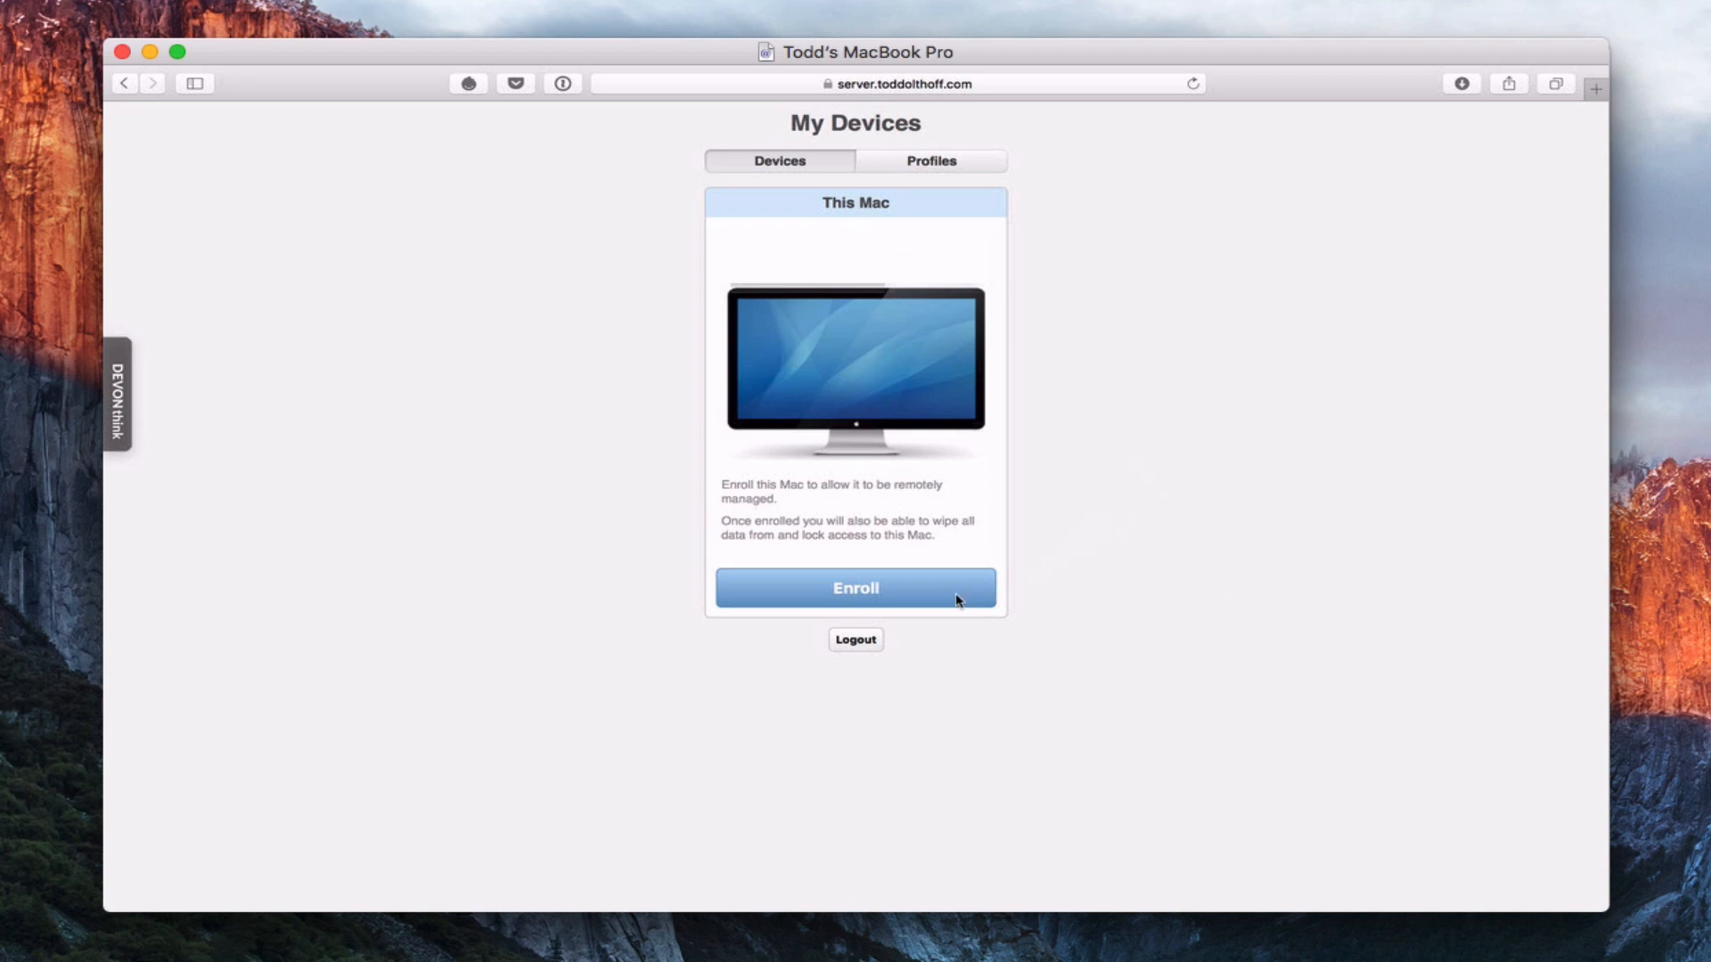
pyautogui.moveTo(899, 594)
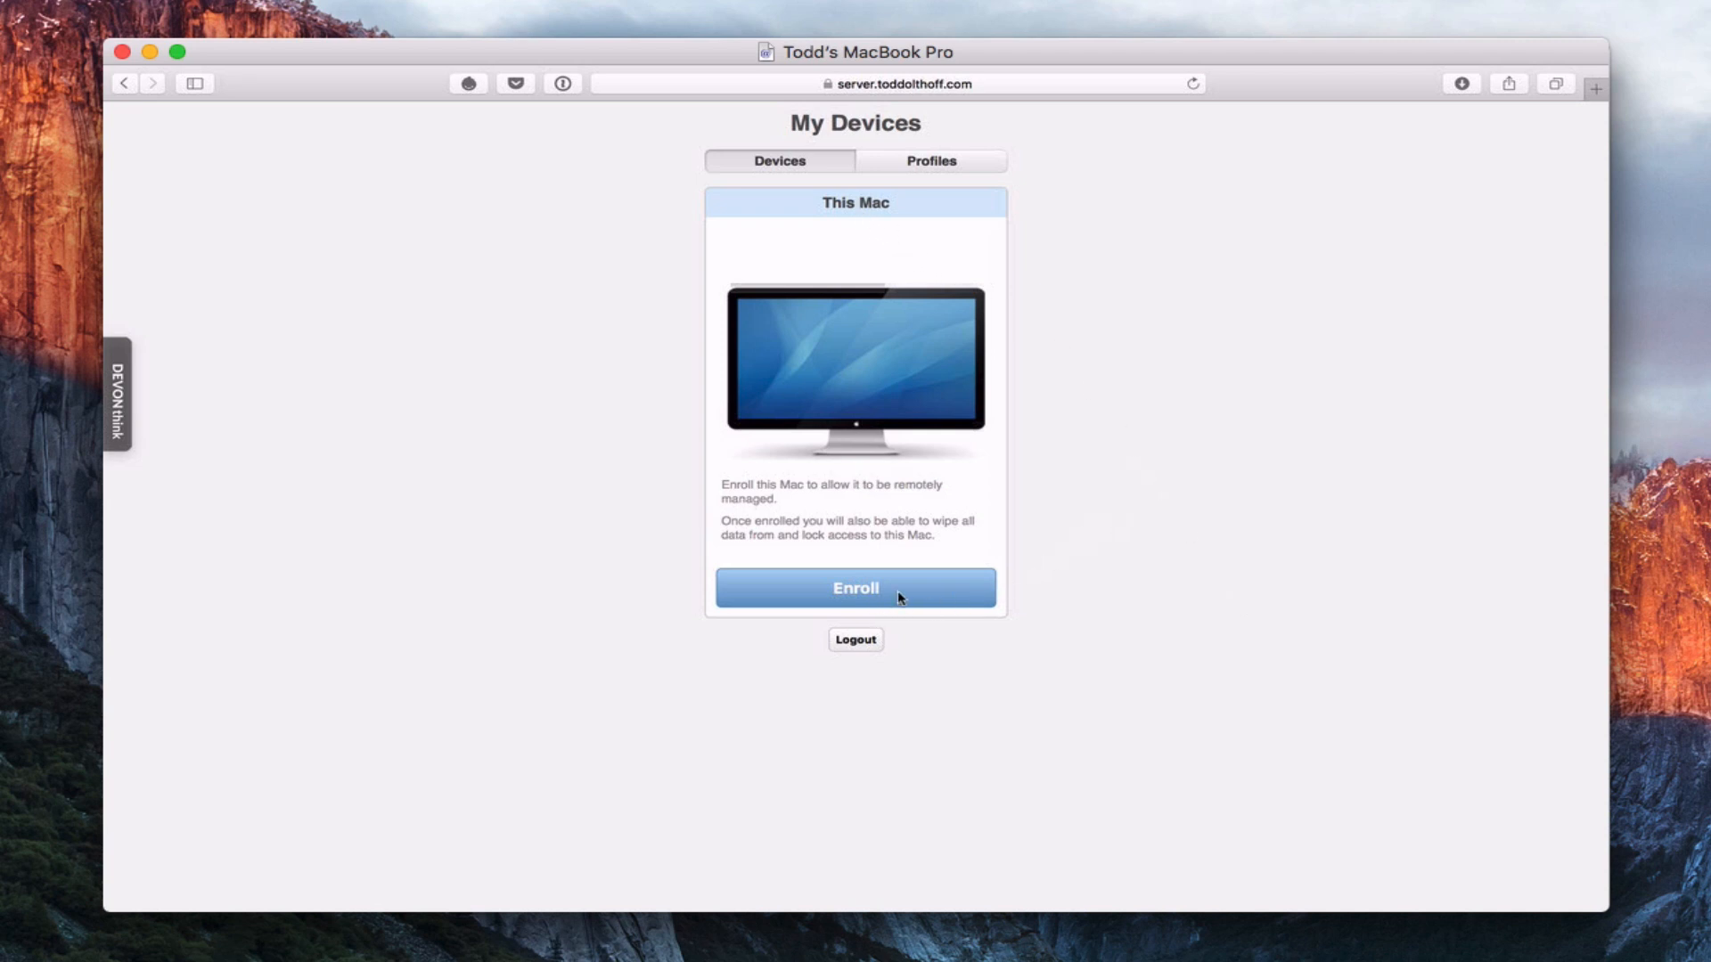
pyautogui.moveTo(1064, 578)
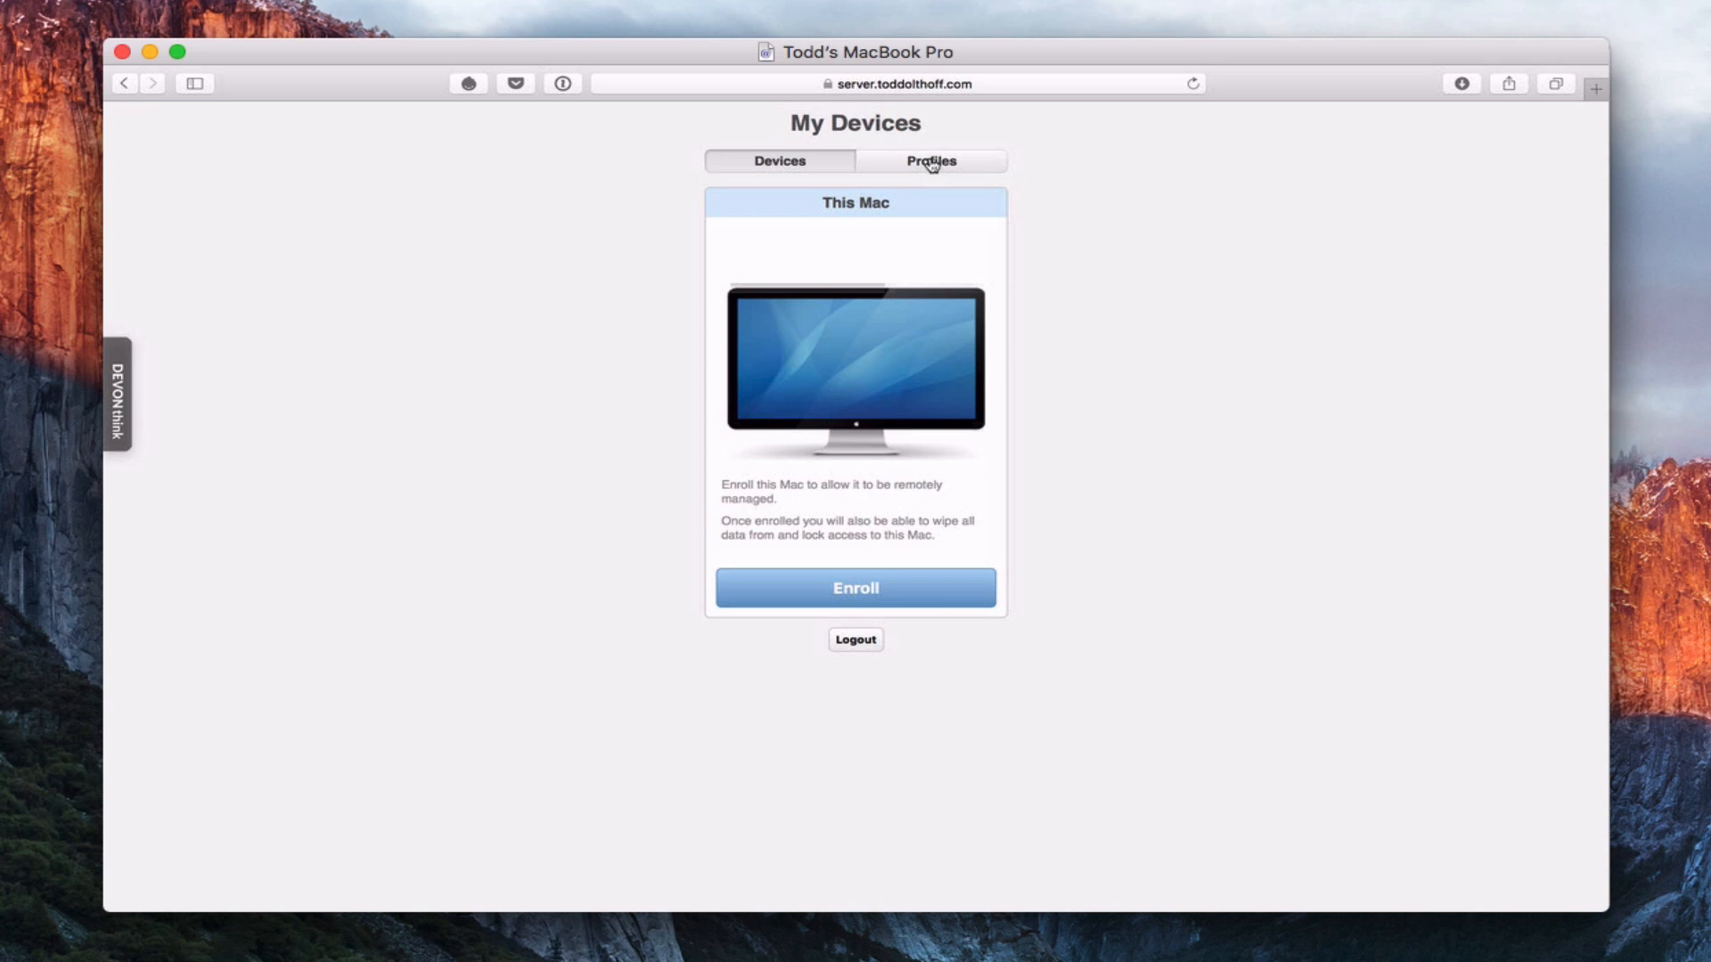
# List the installable profiles and show the contents of Settings for Everyone
pyautogui.click(929, 161)
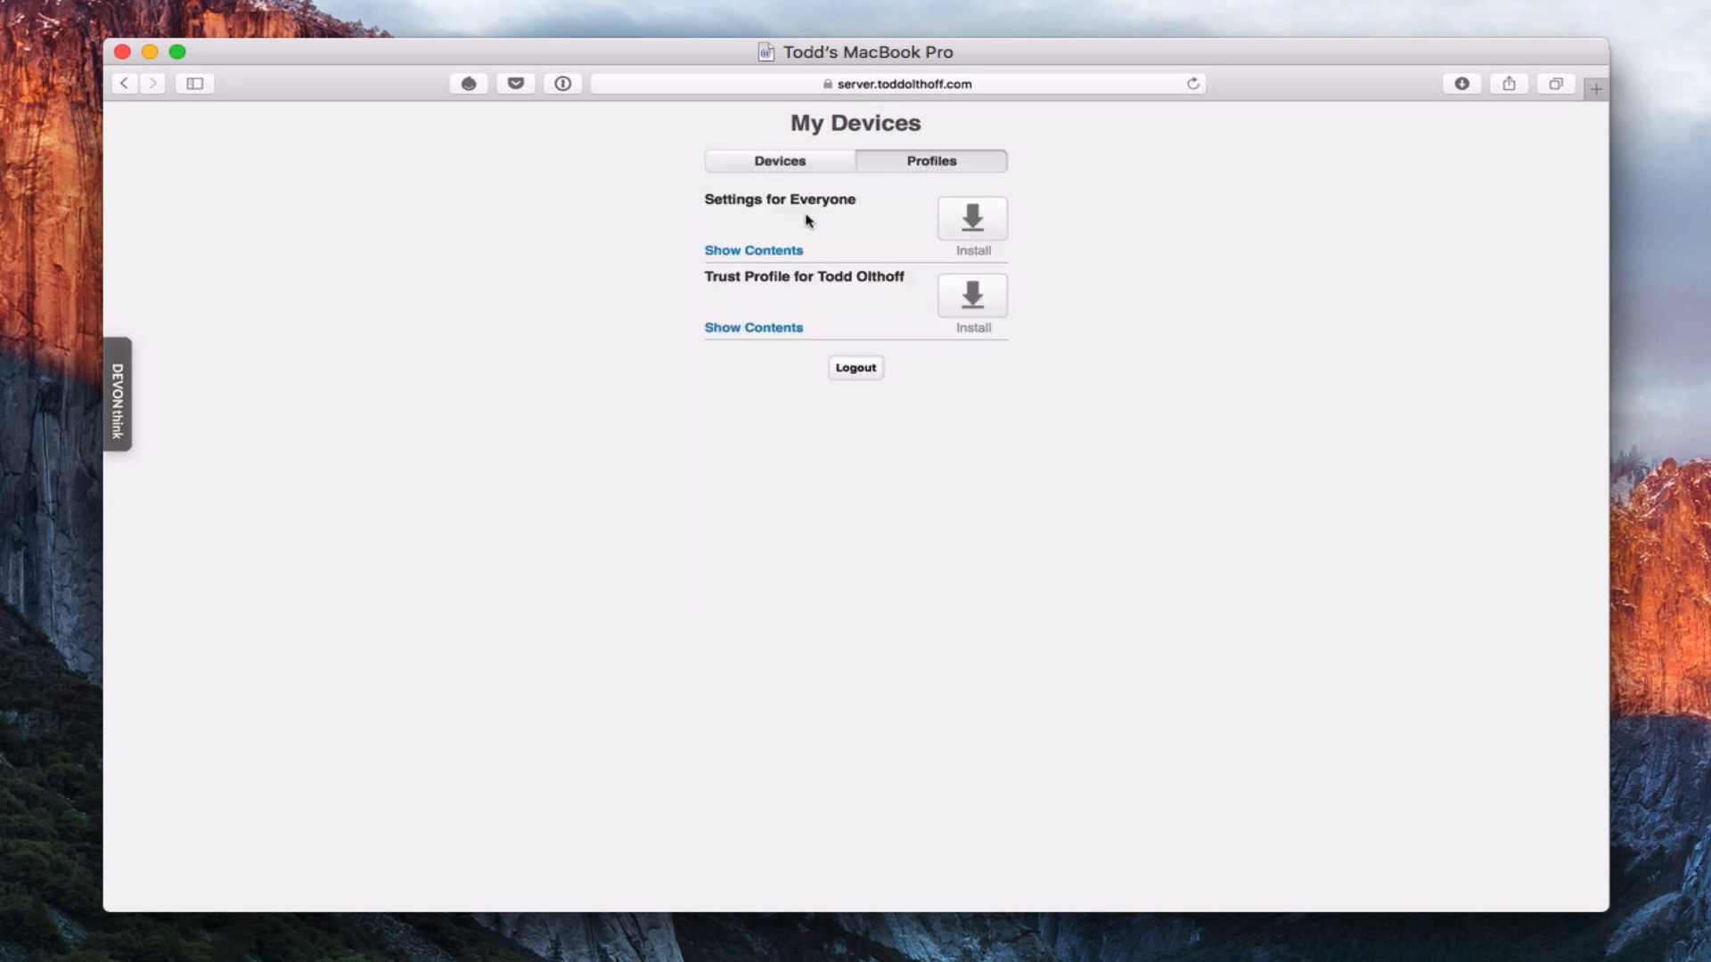
pyautogui.moveTo(784, 211)
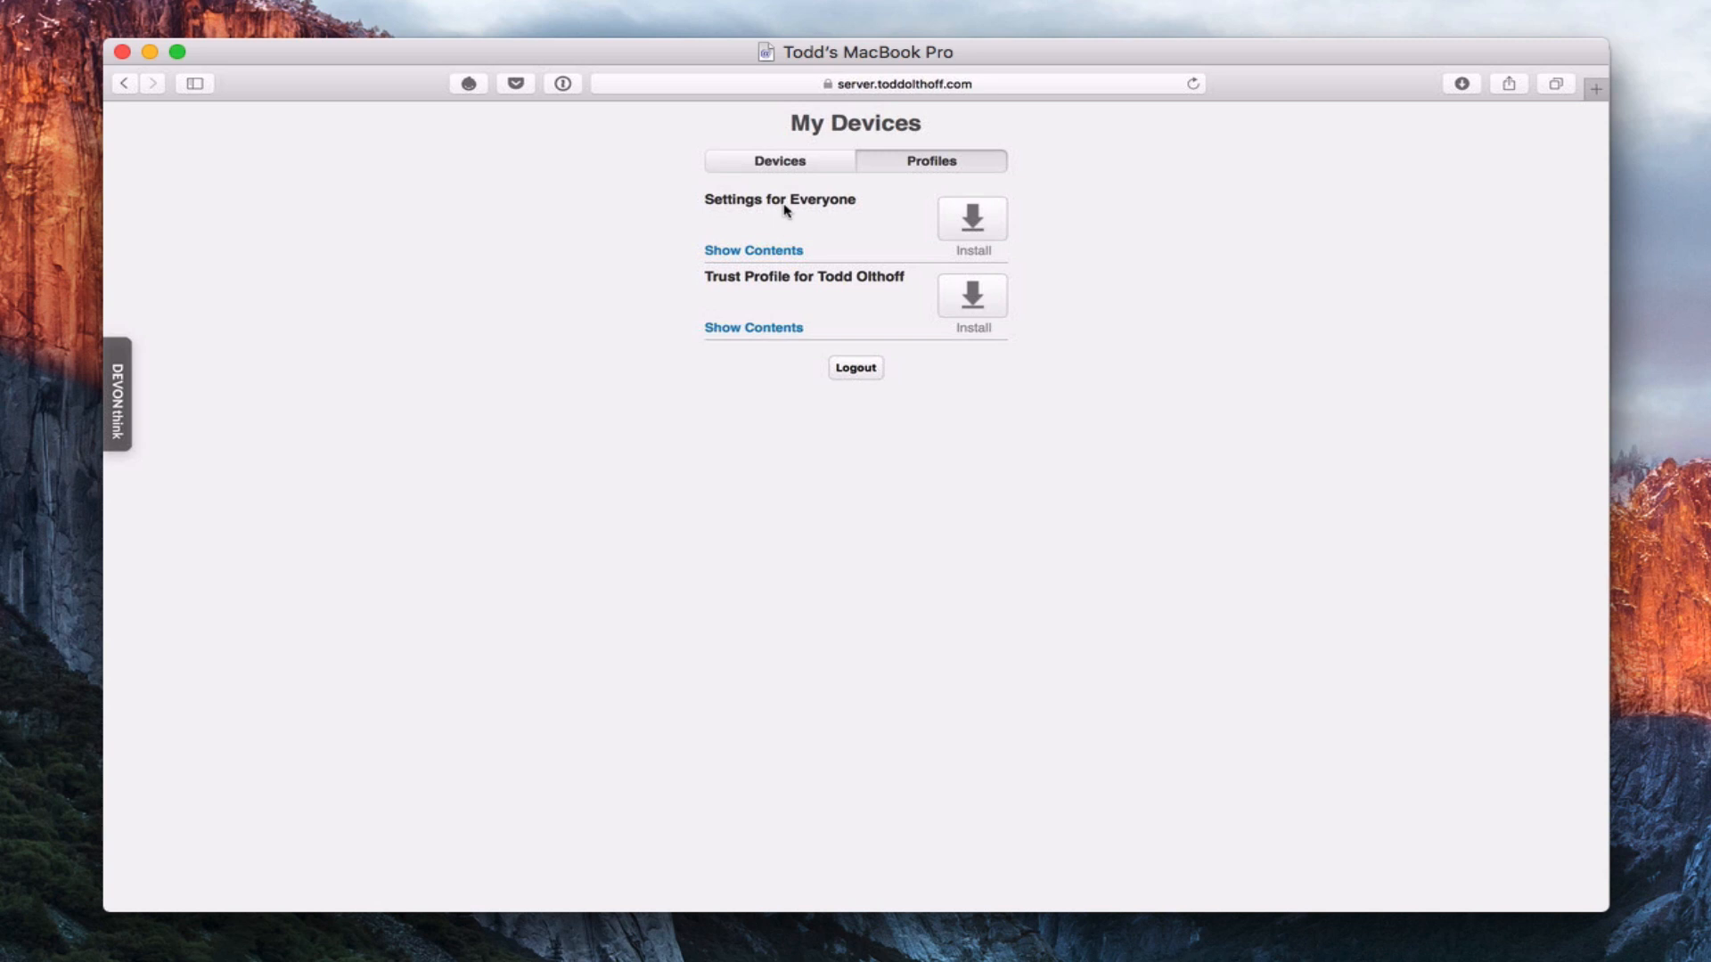
pyautogui.moveTo(737, 257)
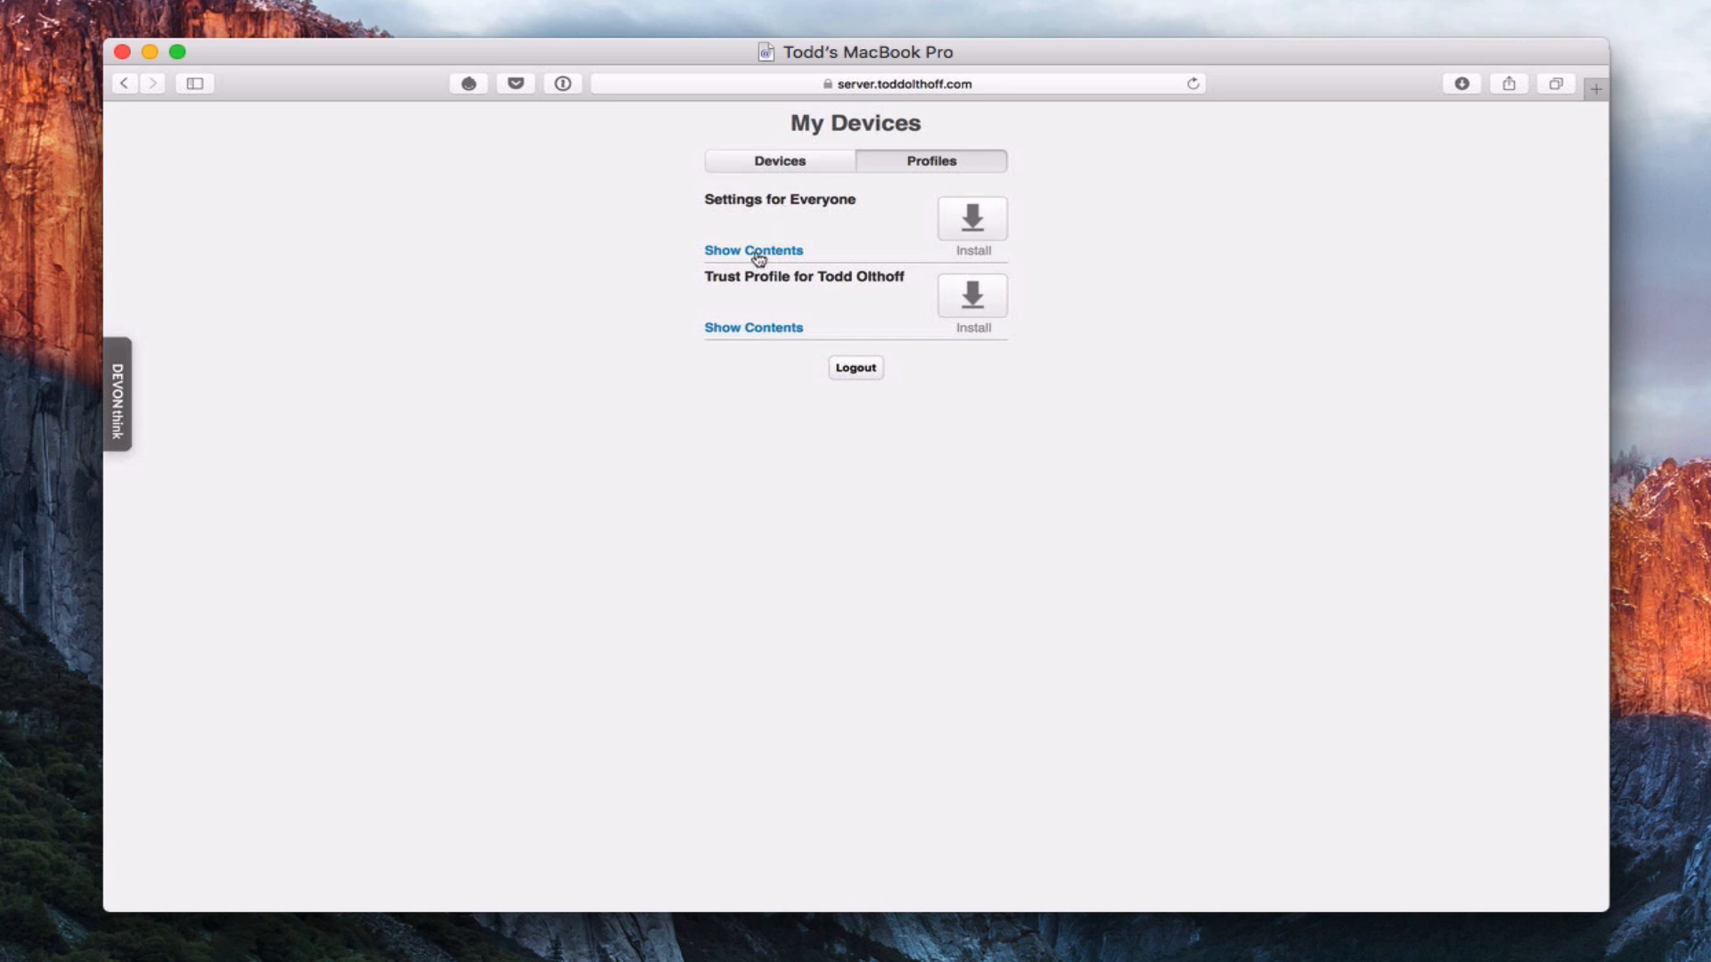
pyautogui.click(752, 250)
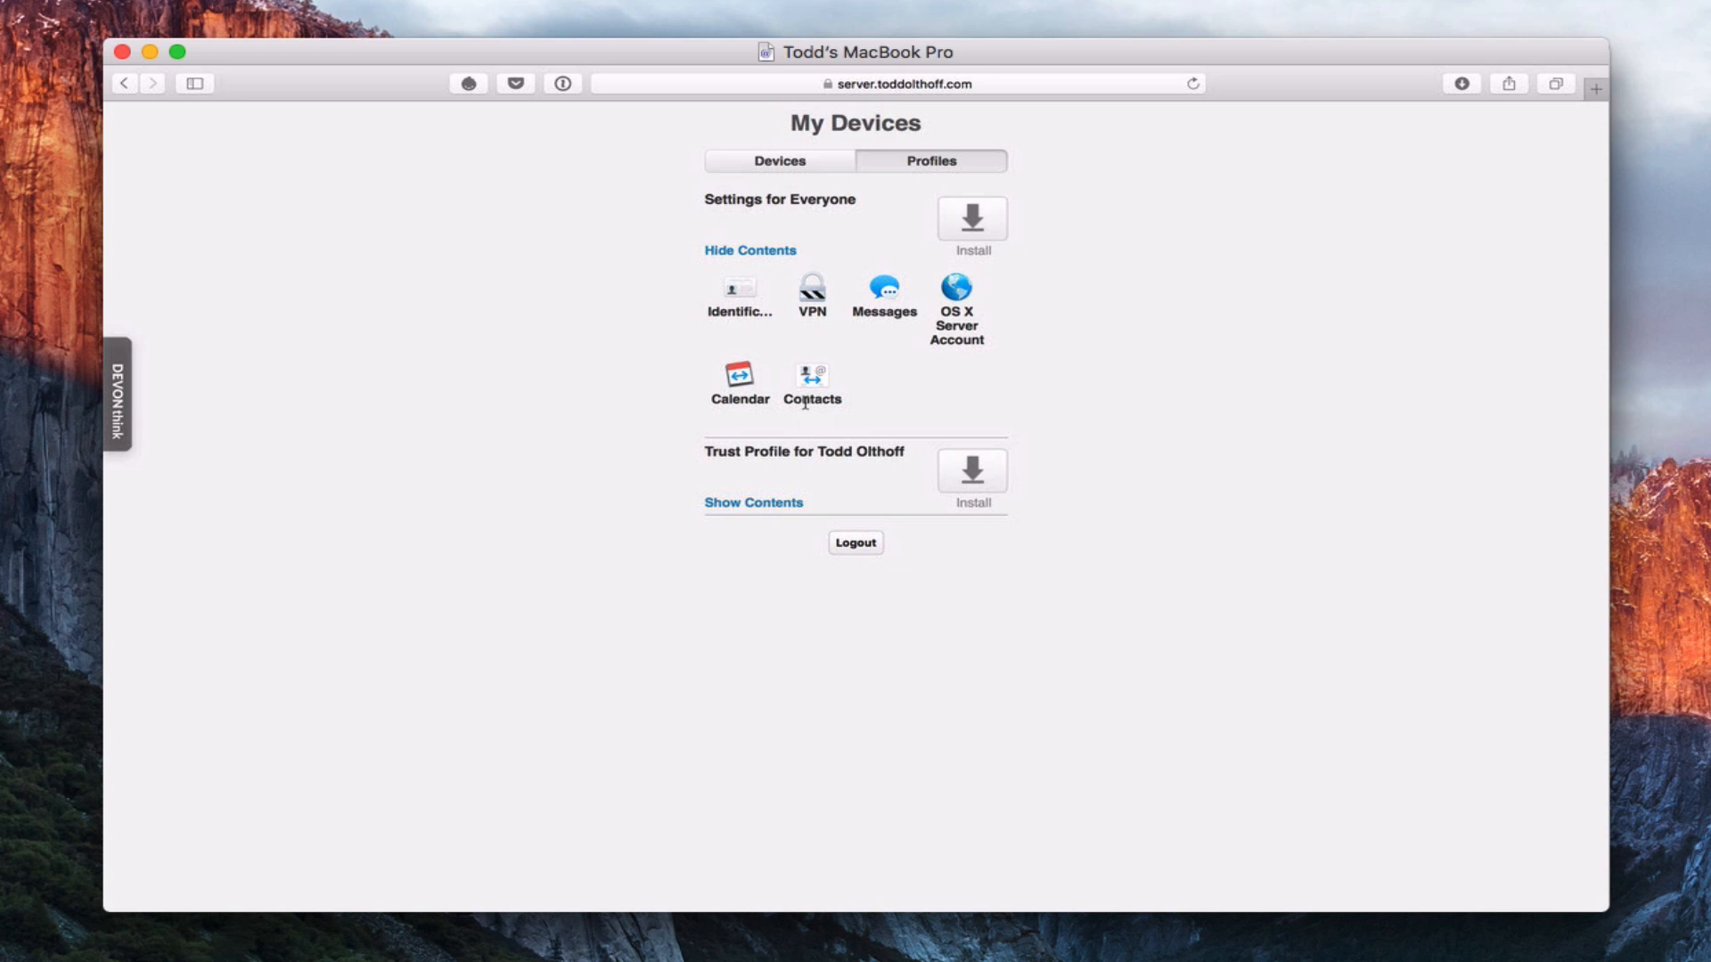
pyautogui.moveTo(713, 402)
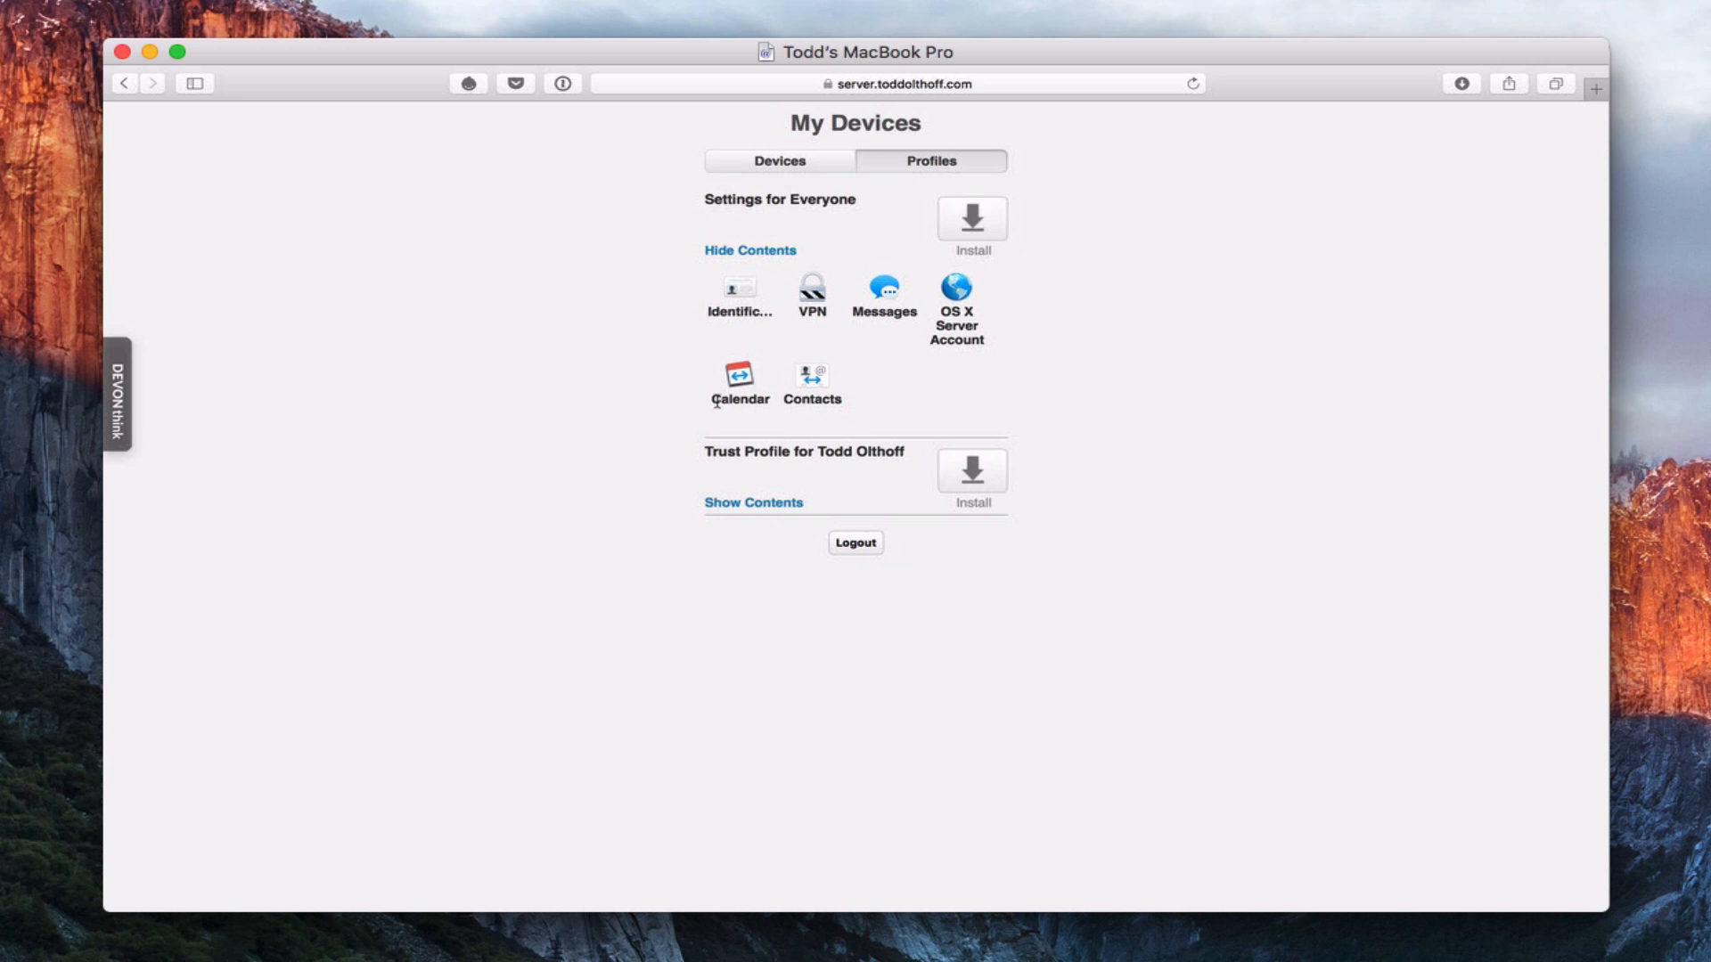
pyautogui.moveTo(855, 396)
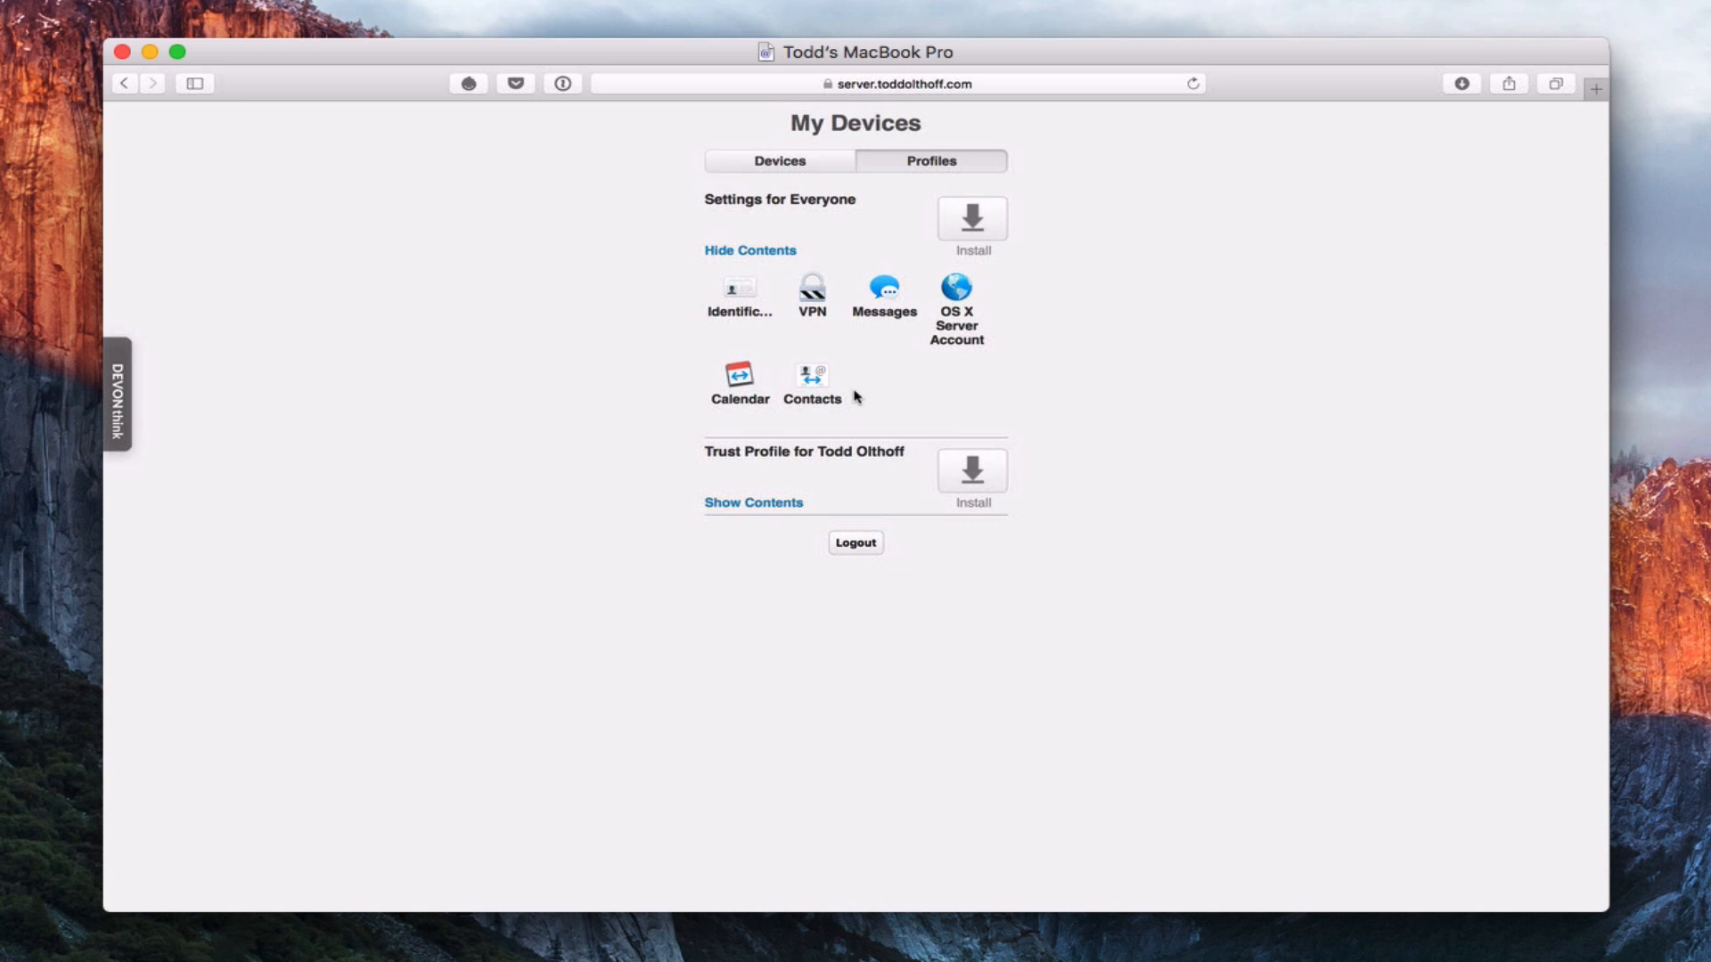
pyautogui.moveTo(831, 283)
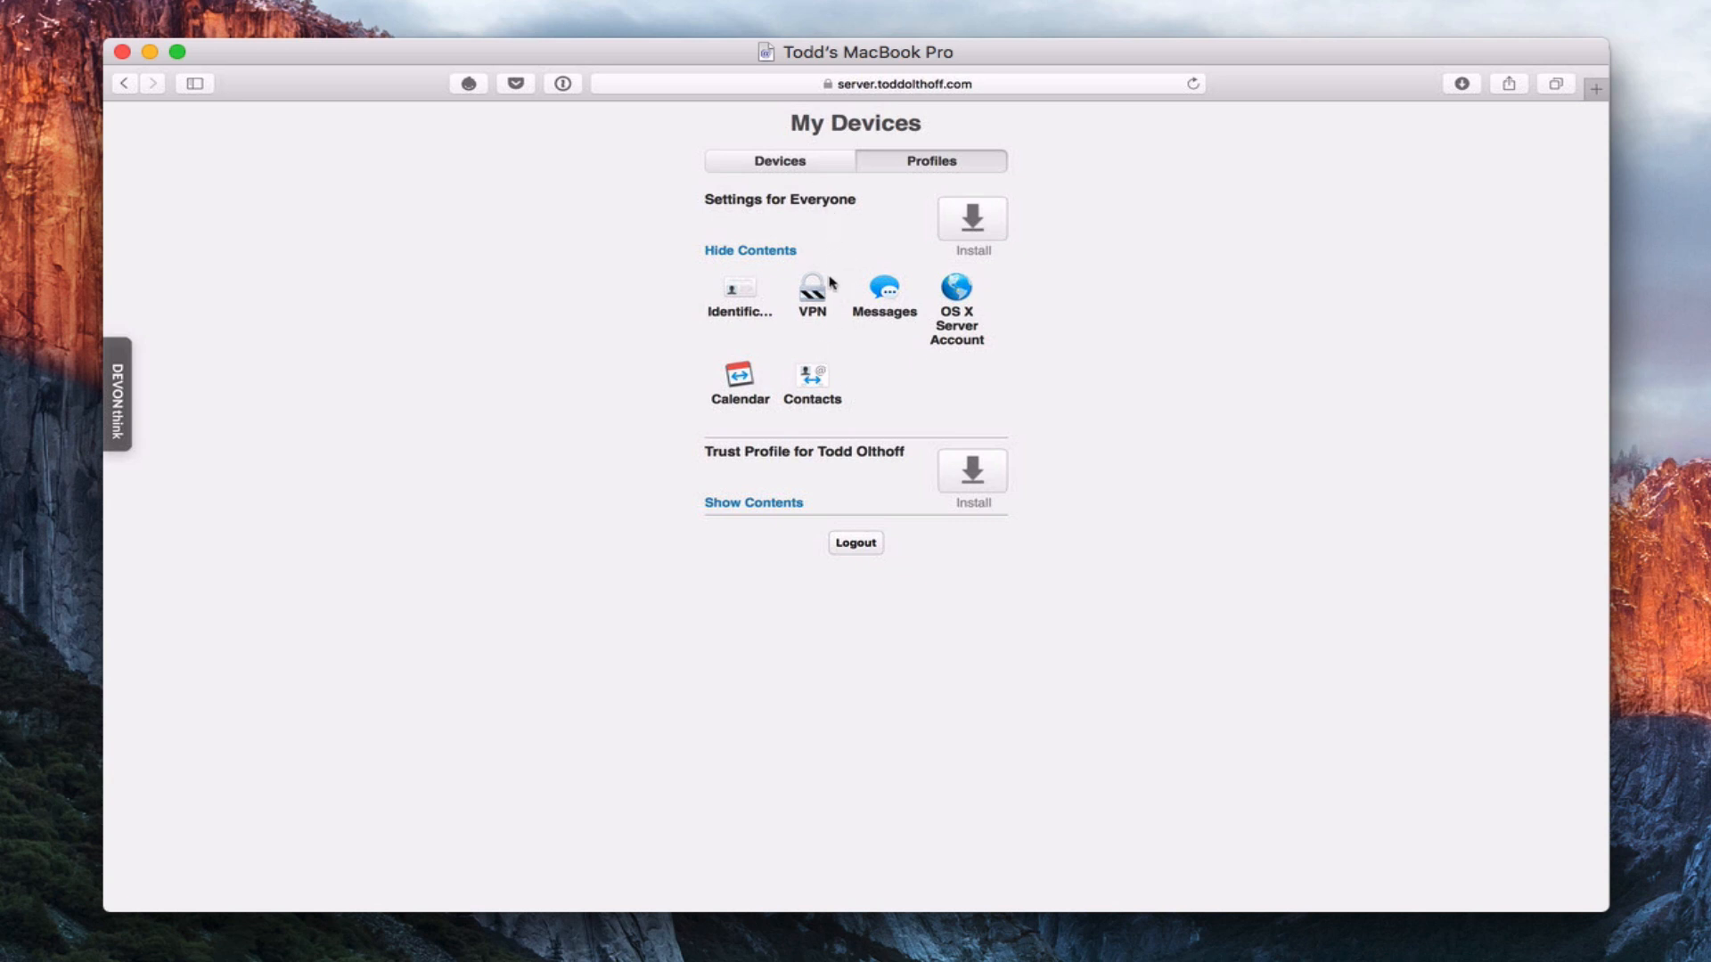
pyautogui.moveTo(774, 280)
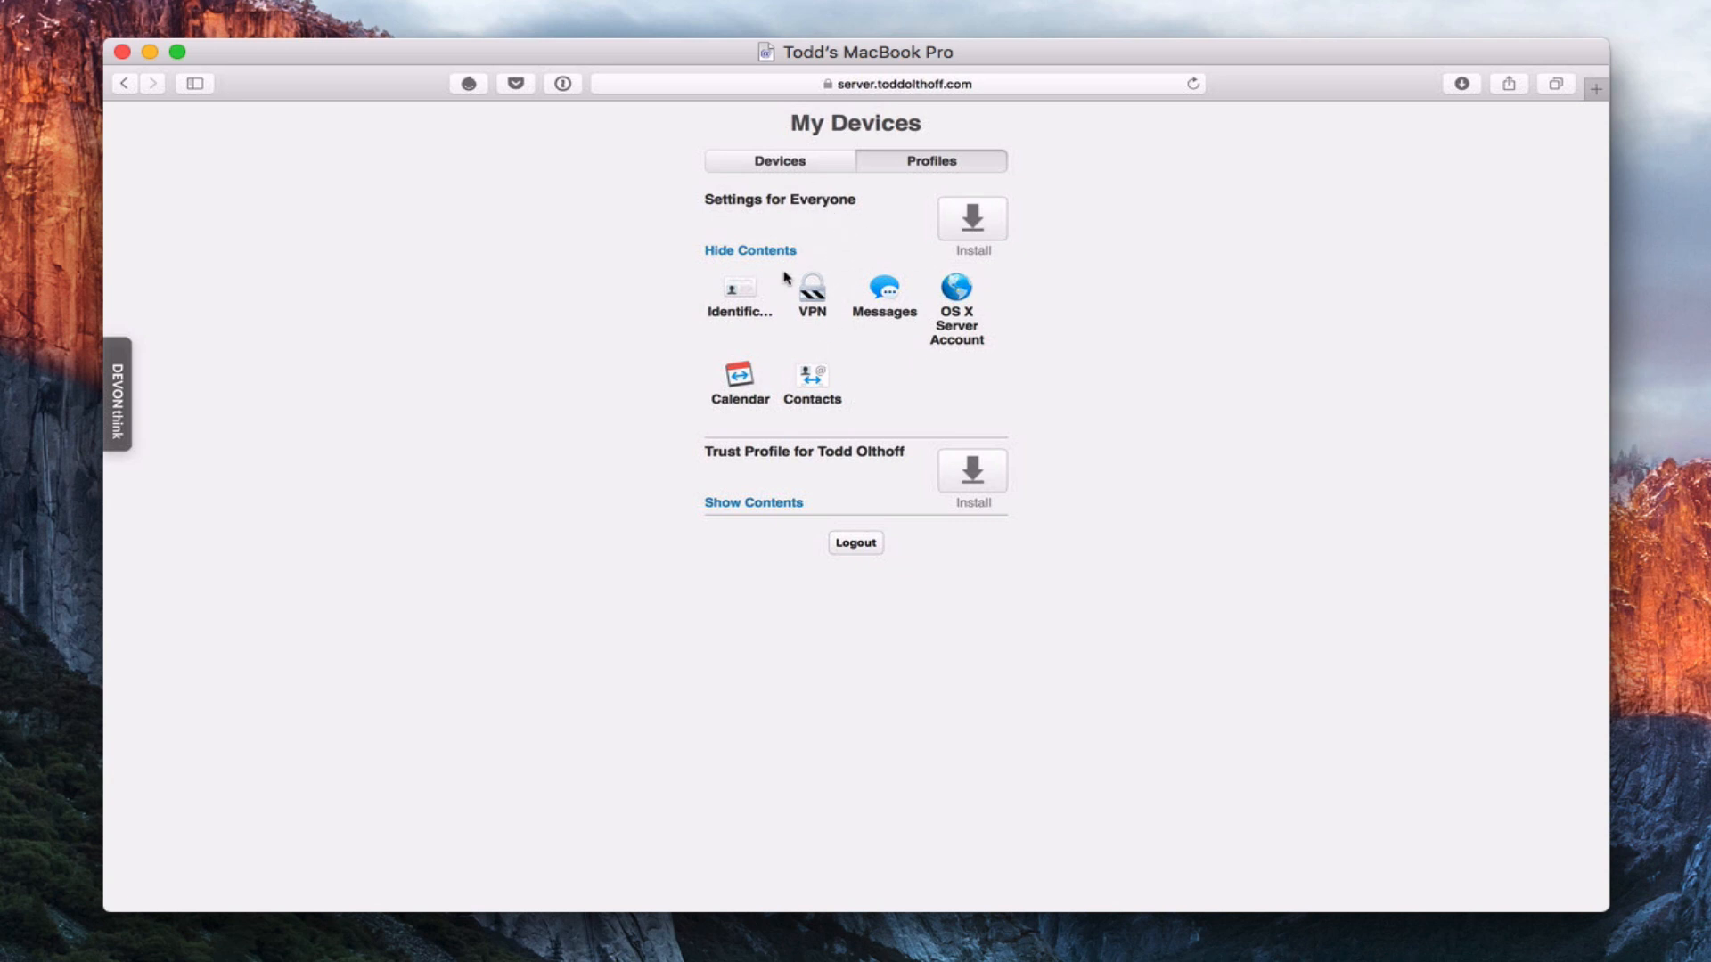
pyautogui.moveTo(748, 519)
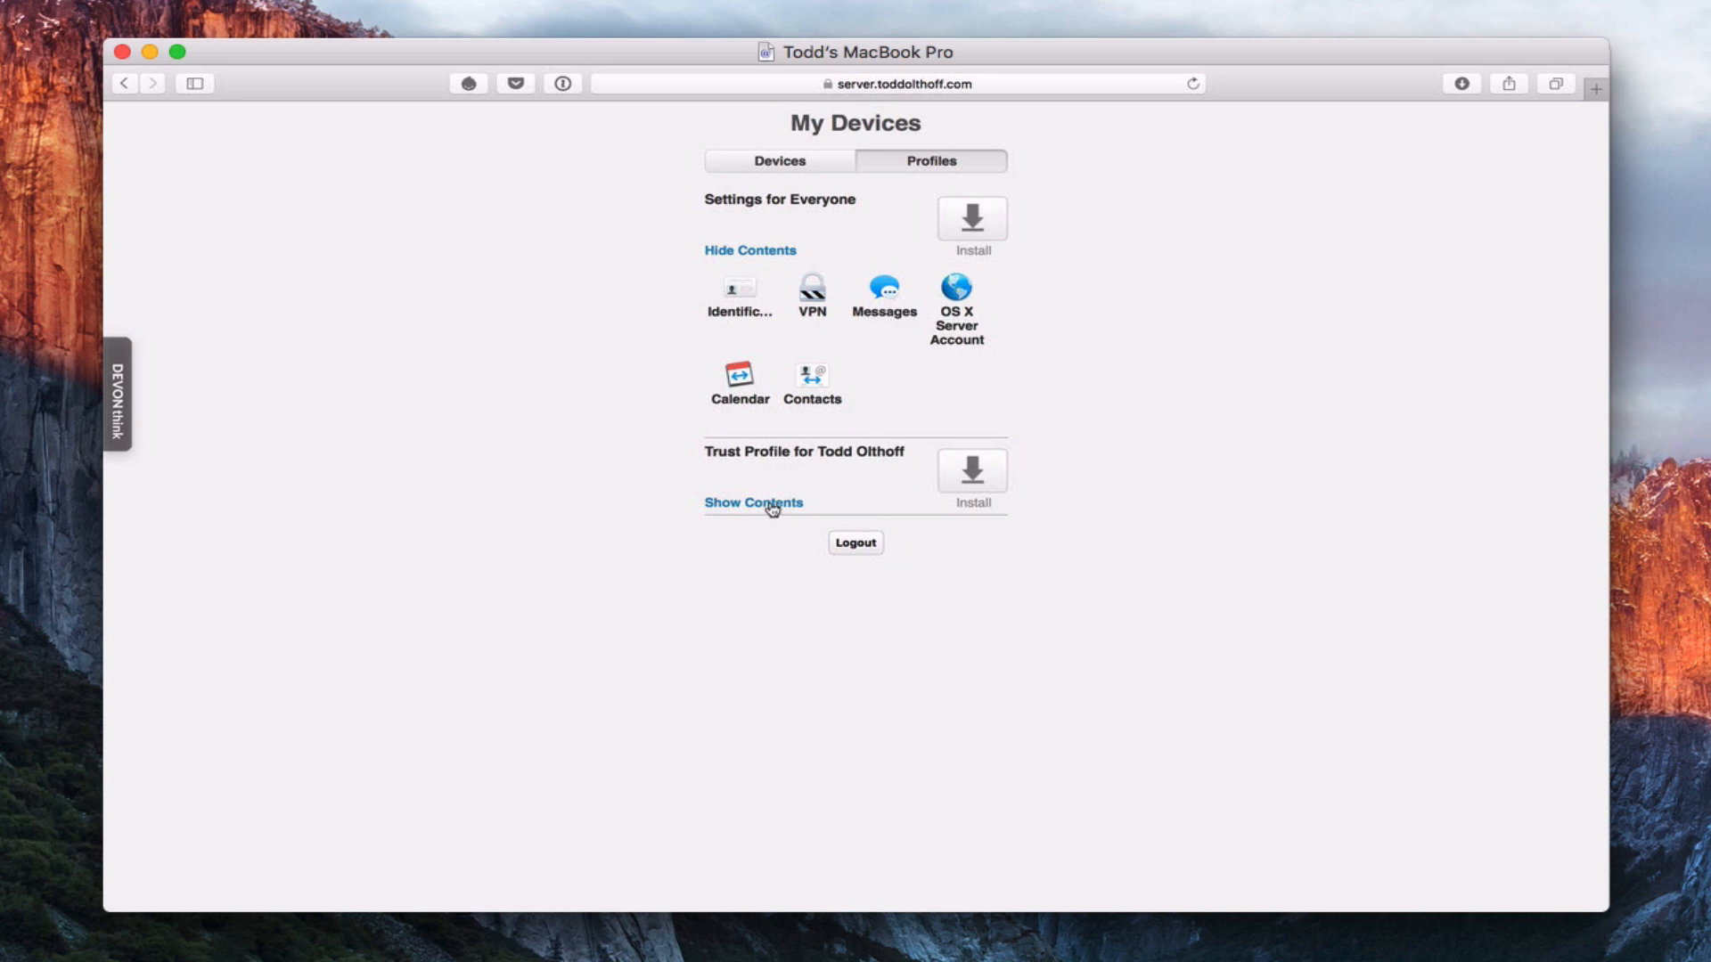
# Reveal the Trust Profile's certificate, download it, and open the download
pyautogui.click(753, 503)
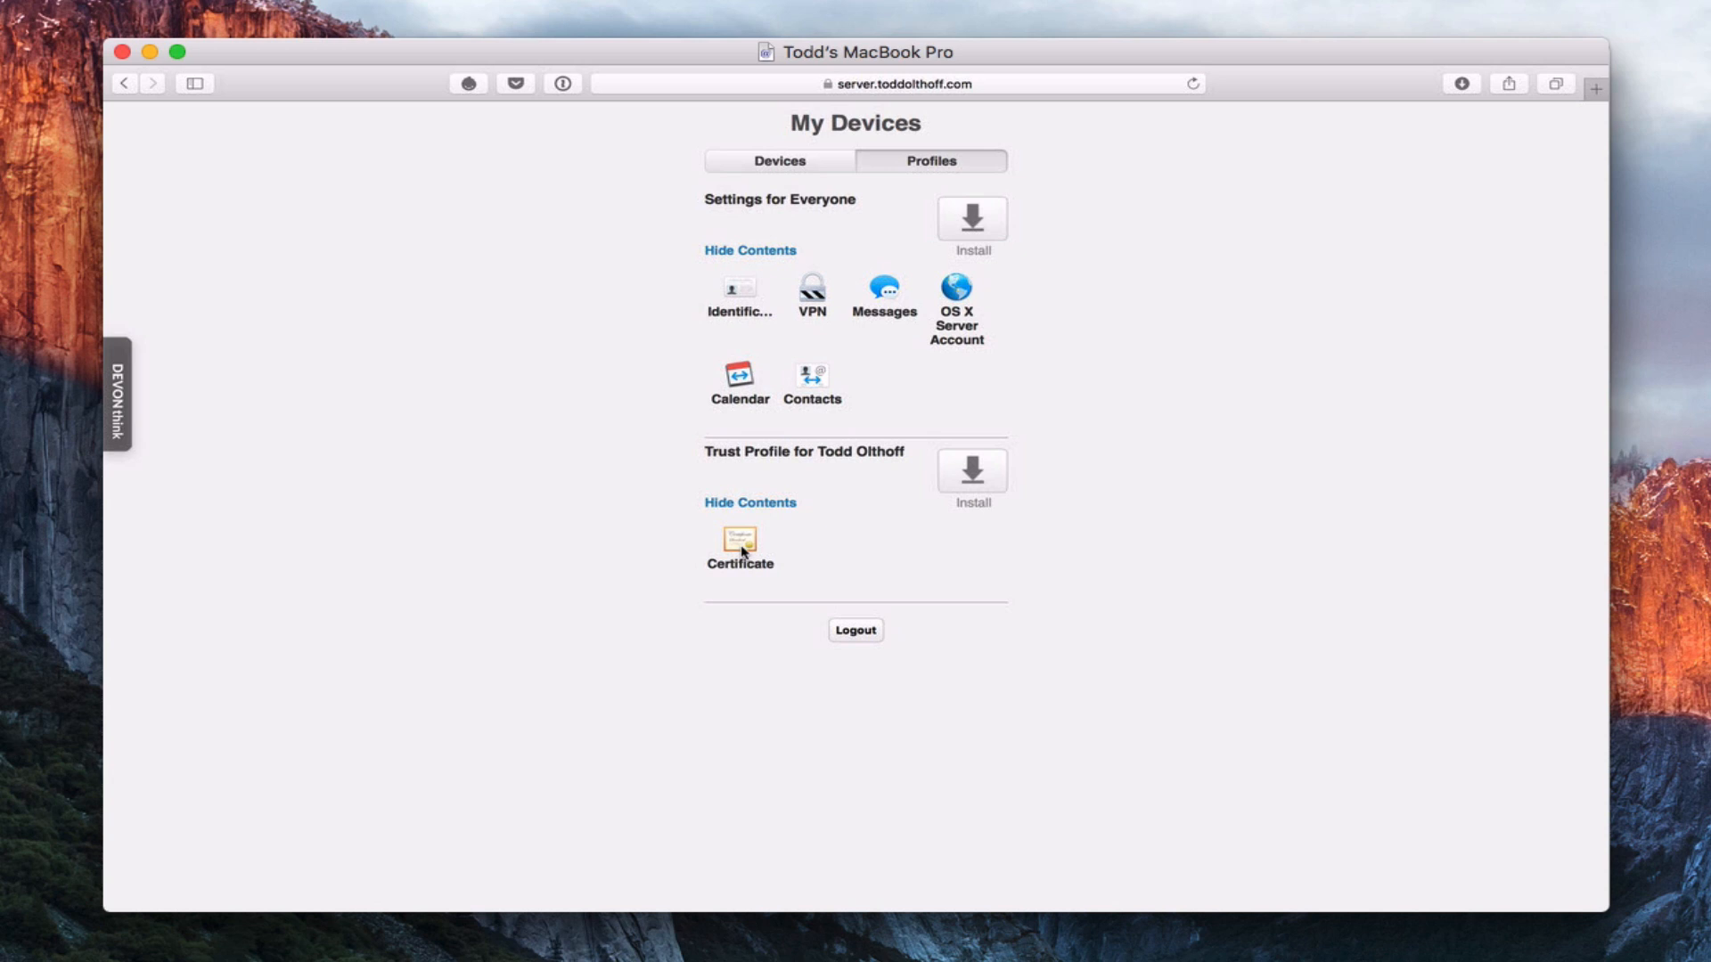
pyautogui.moveTo(964, 495)
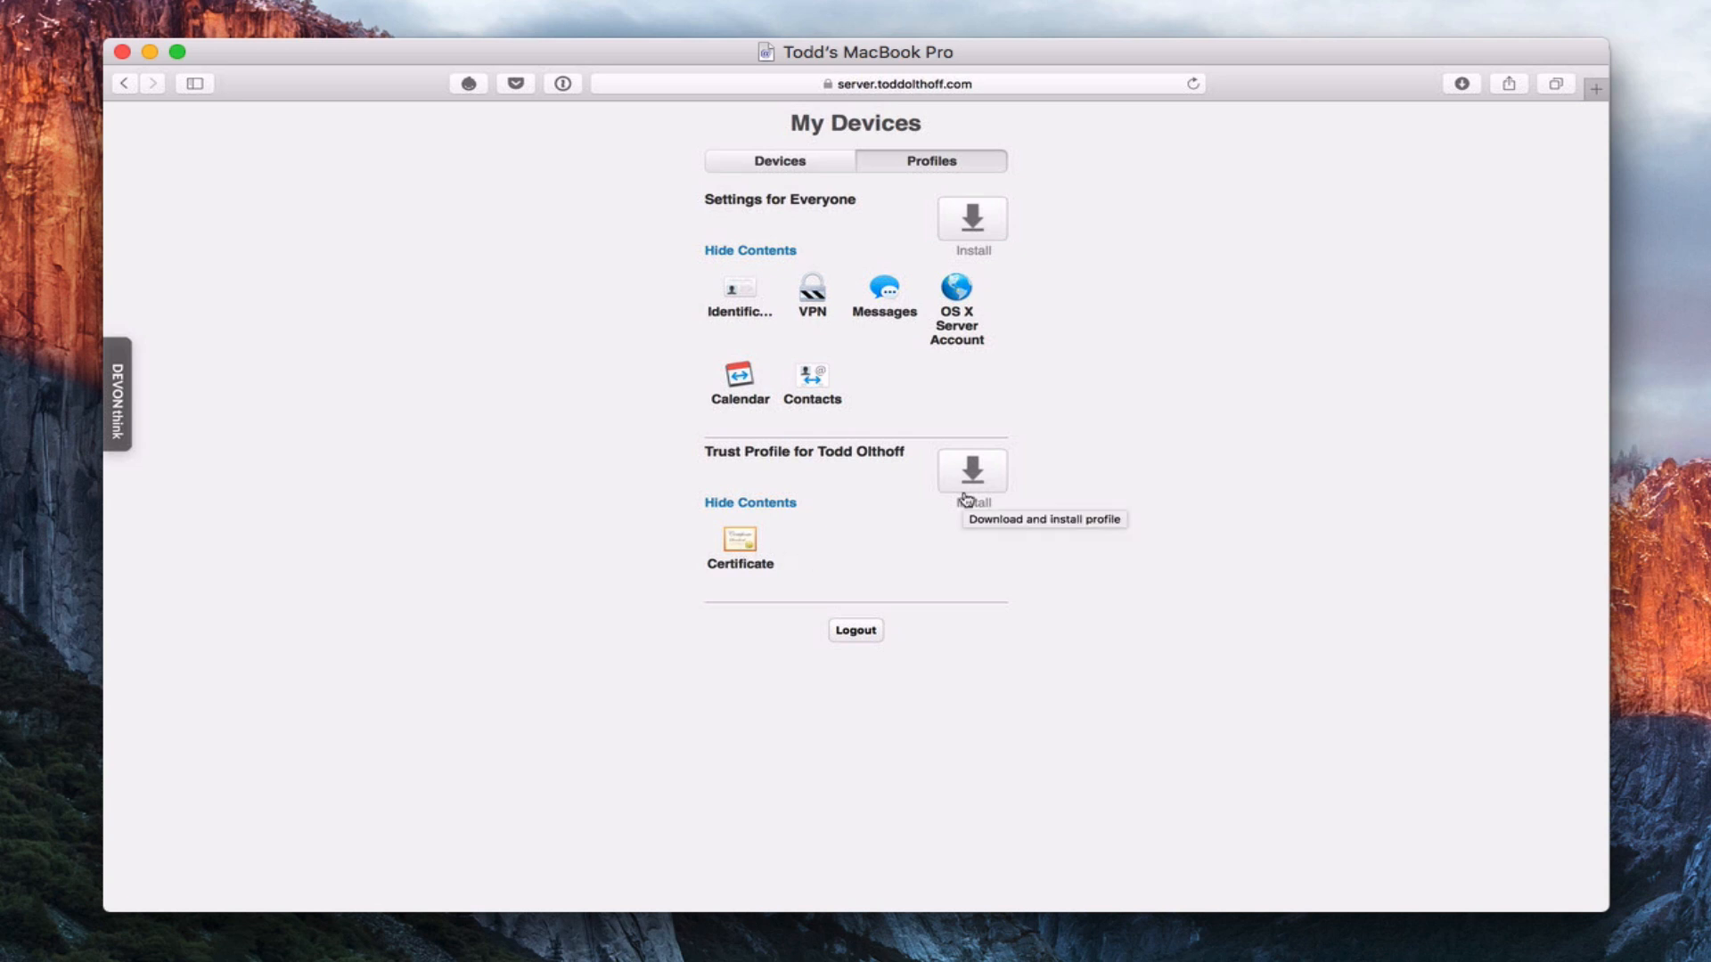
pyautogui.click(972, 471)
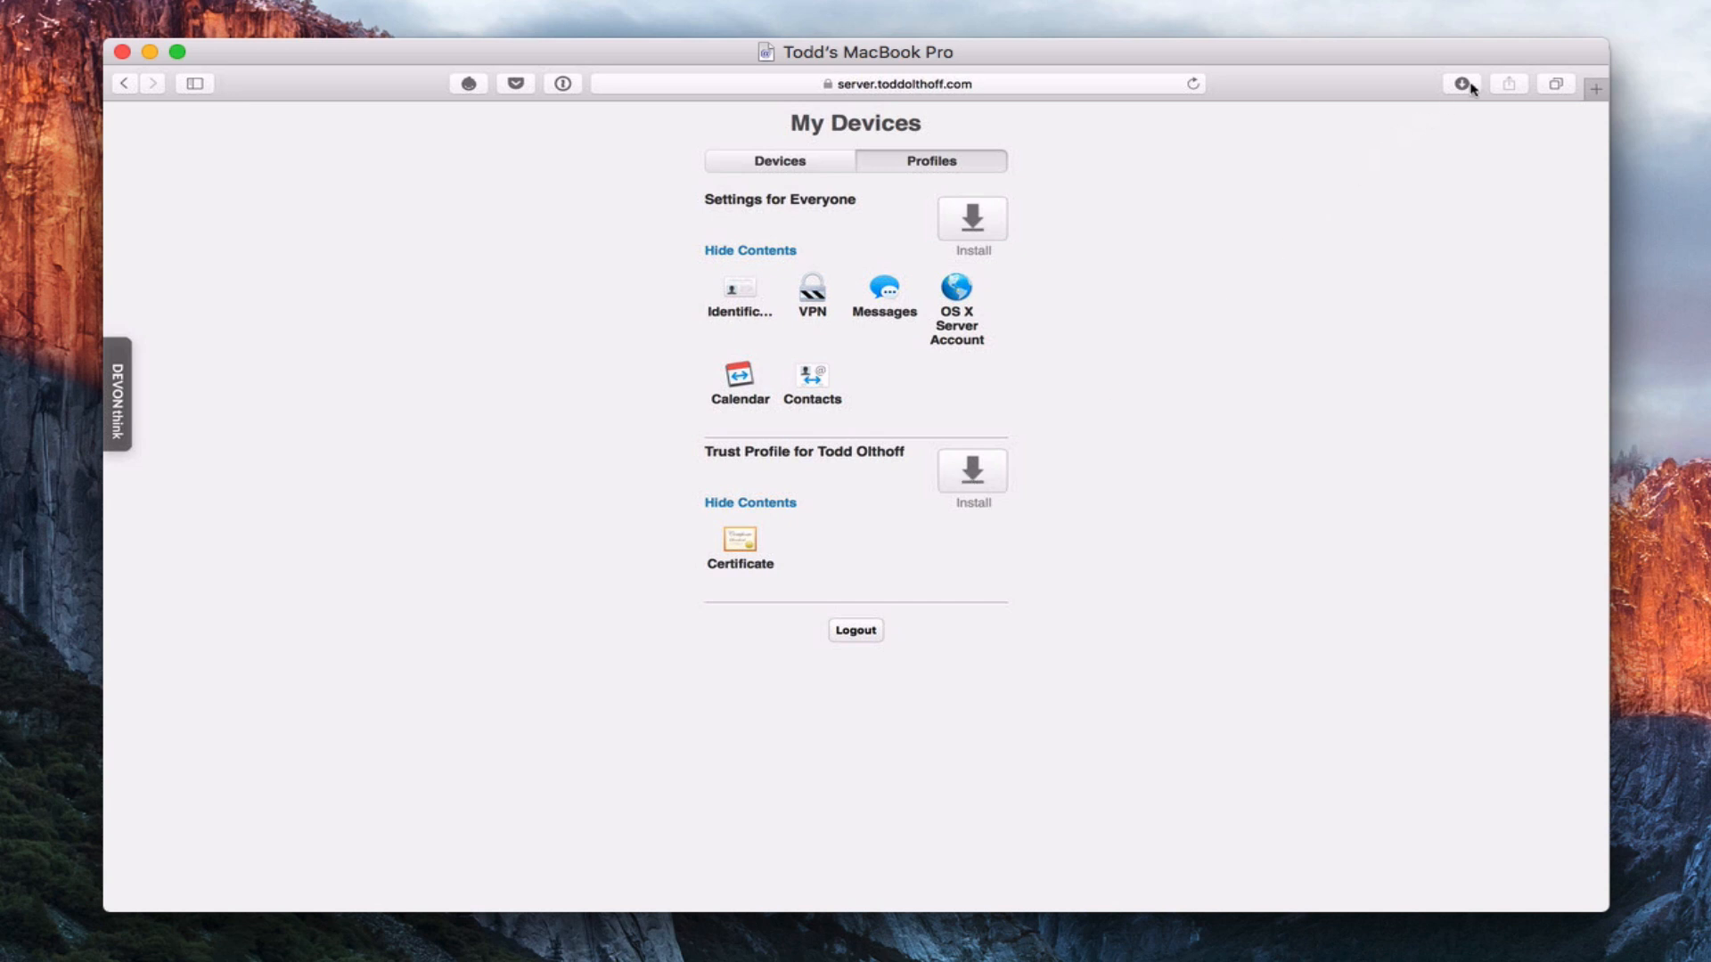
pyautogui.click(1462, 82)
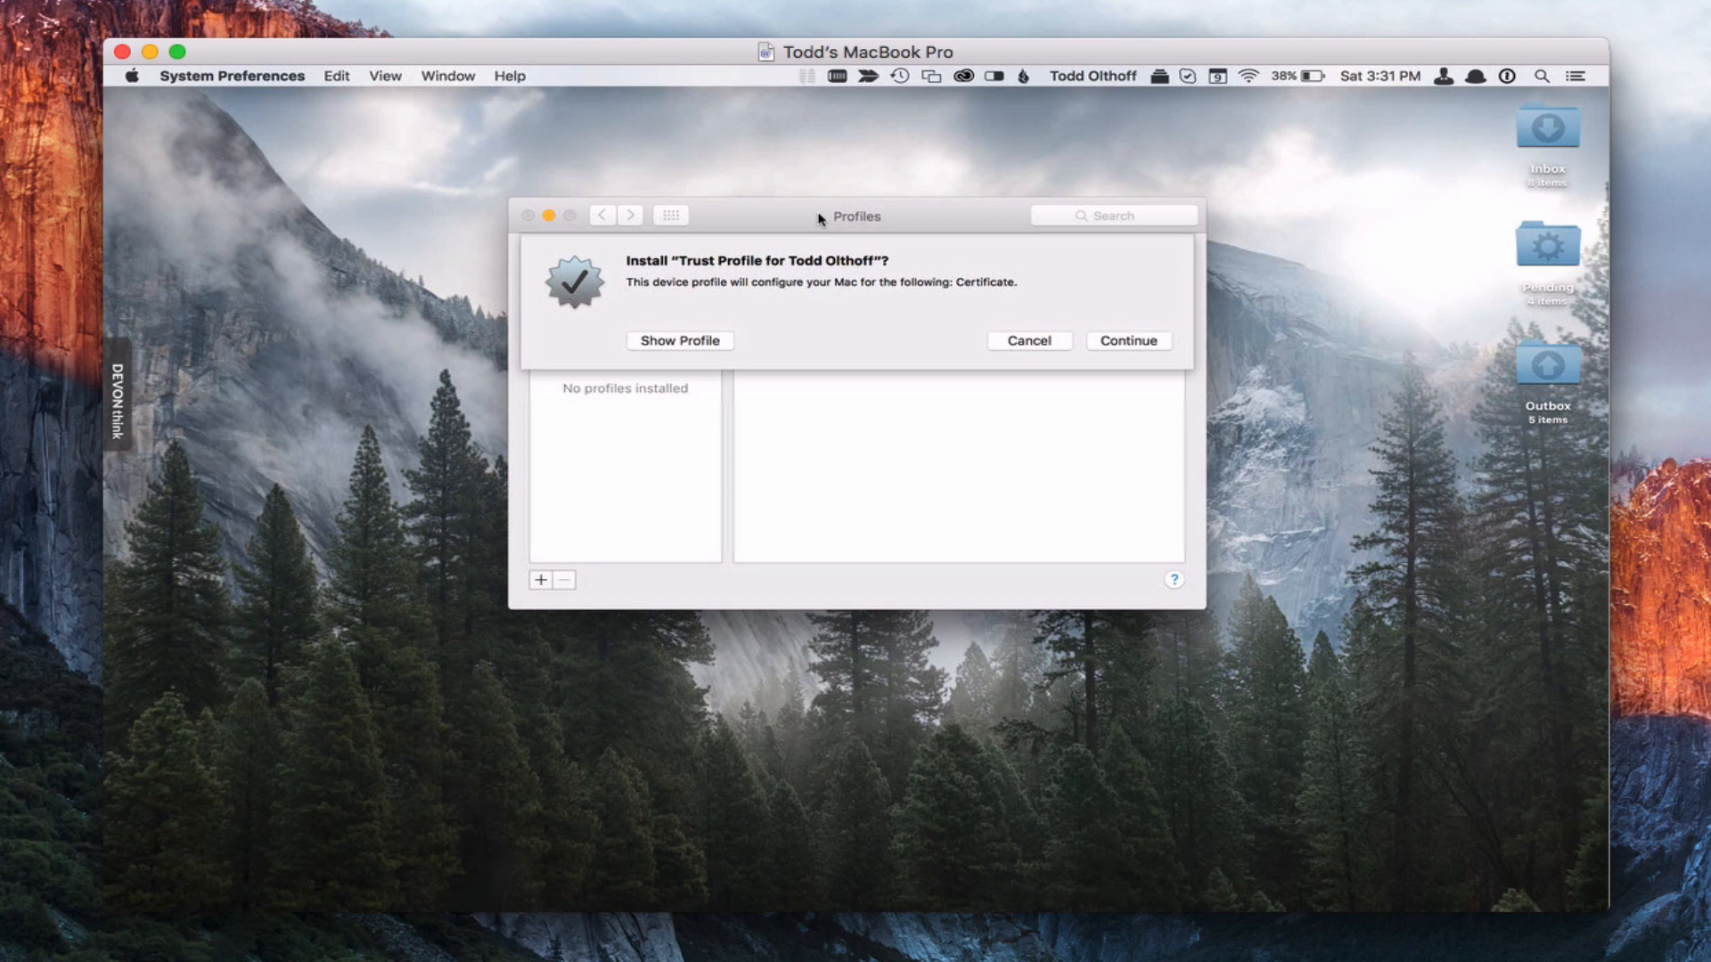
pyautogui.moveTo(845, 269)
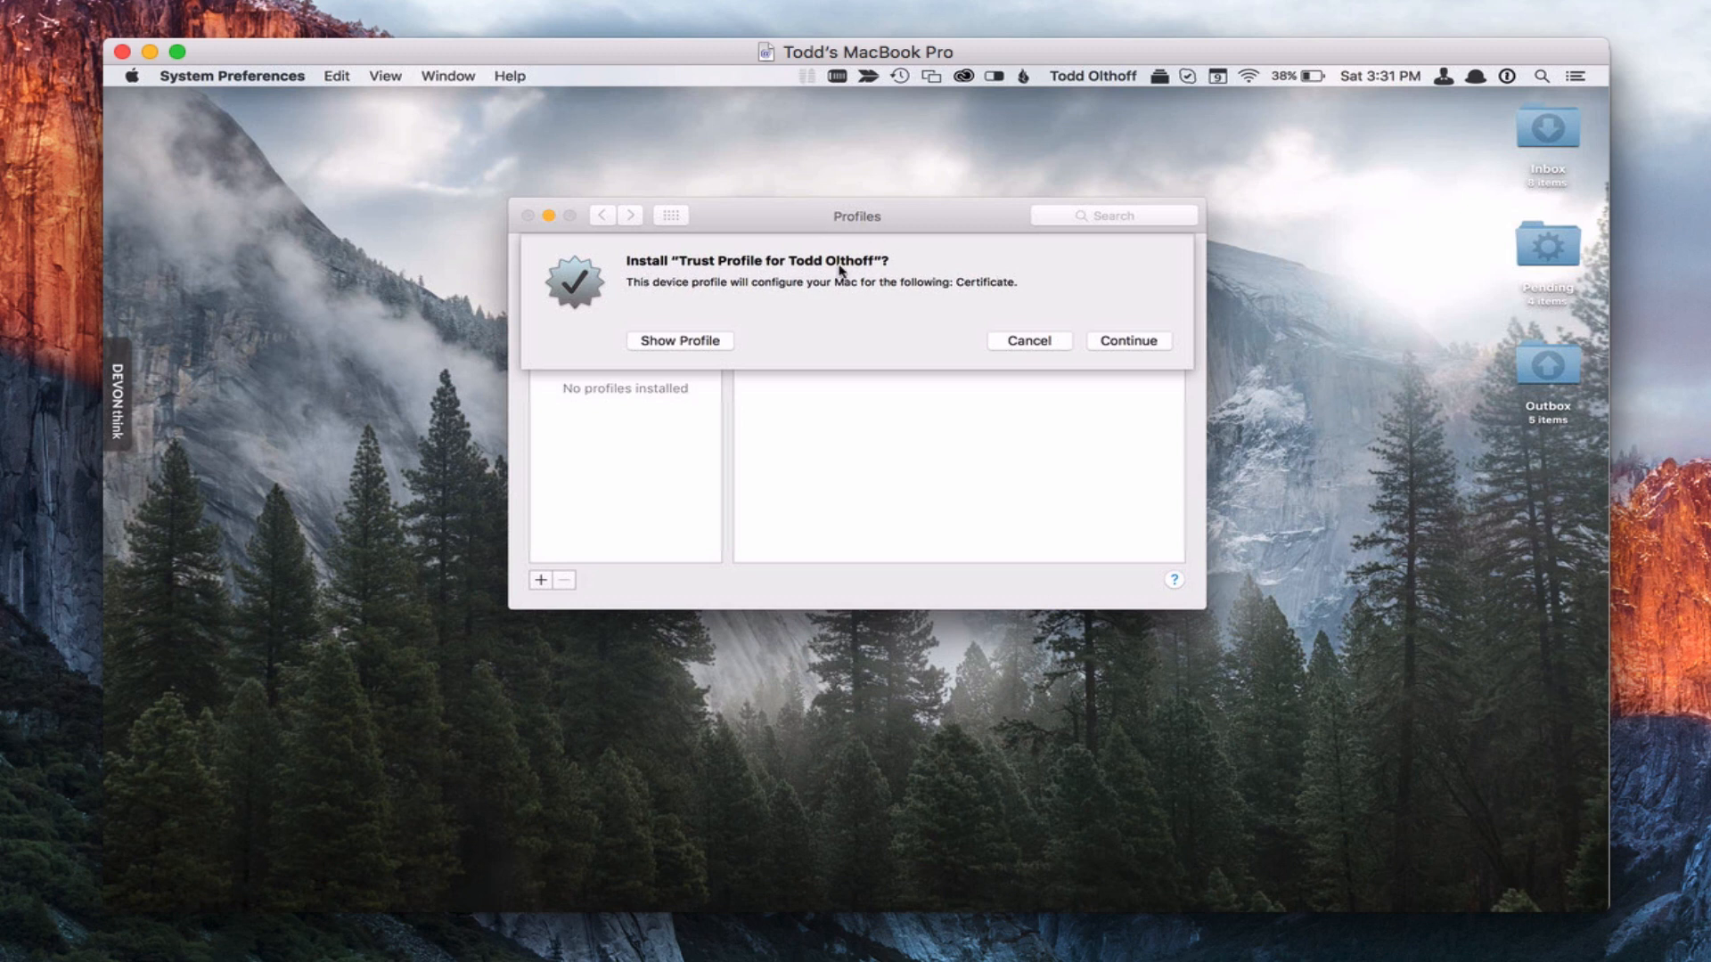
pyautogui.moveTo(1003, 304)
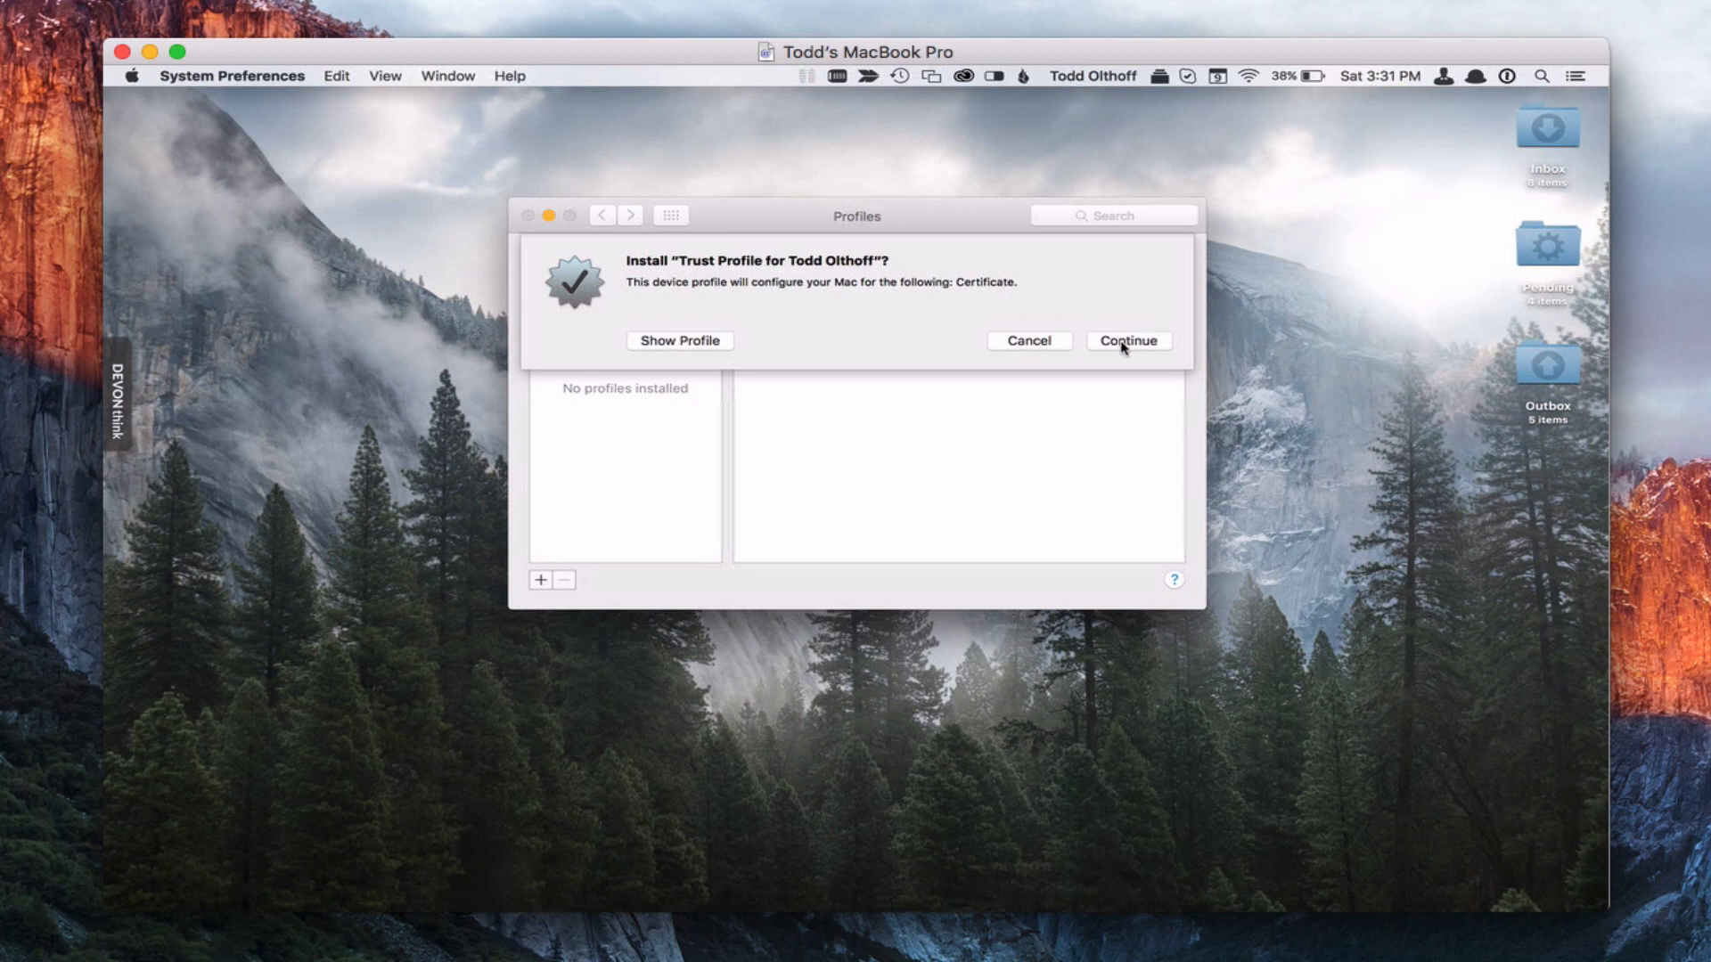
# Install the Trust Profile for Todd Olthoff, authorizing with the admin password
pyautogui.click(1128, 340)
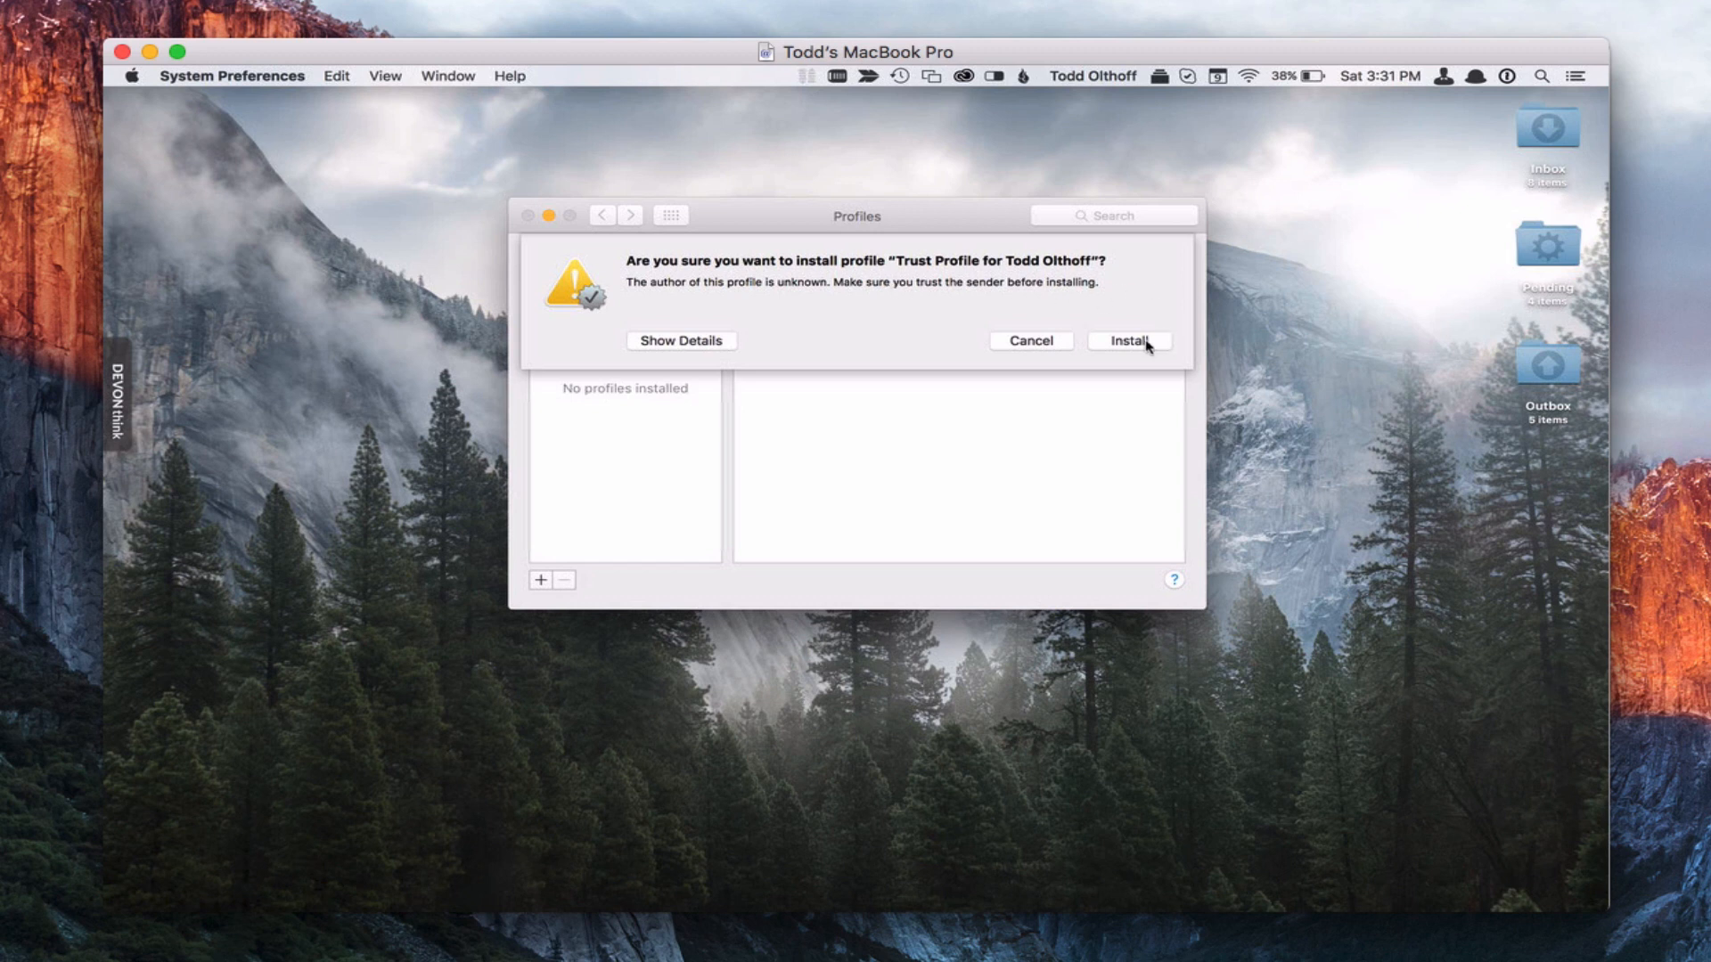
pyautogui.click(1129, 340)
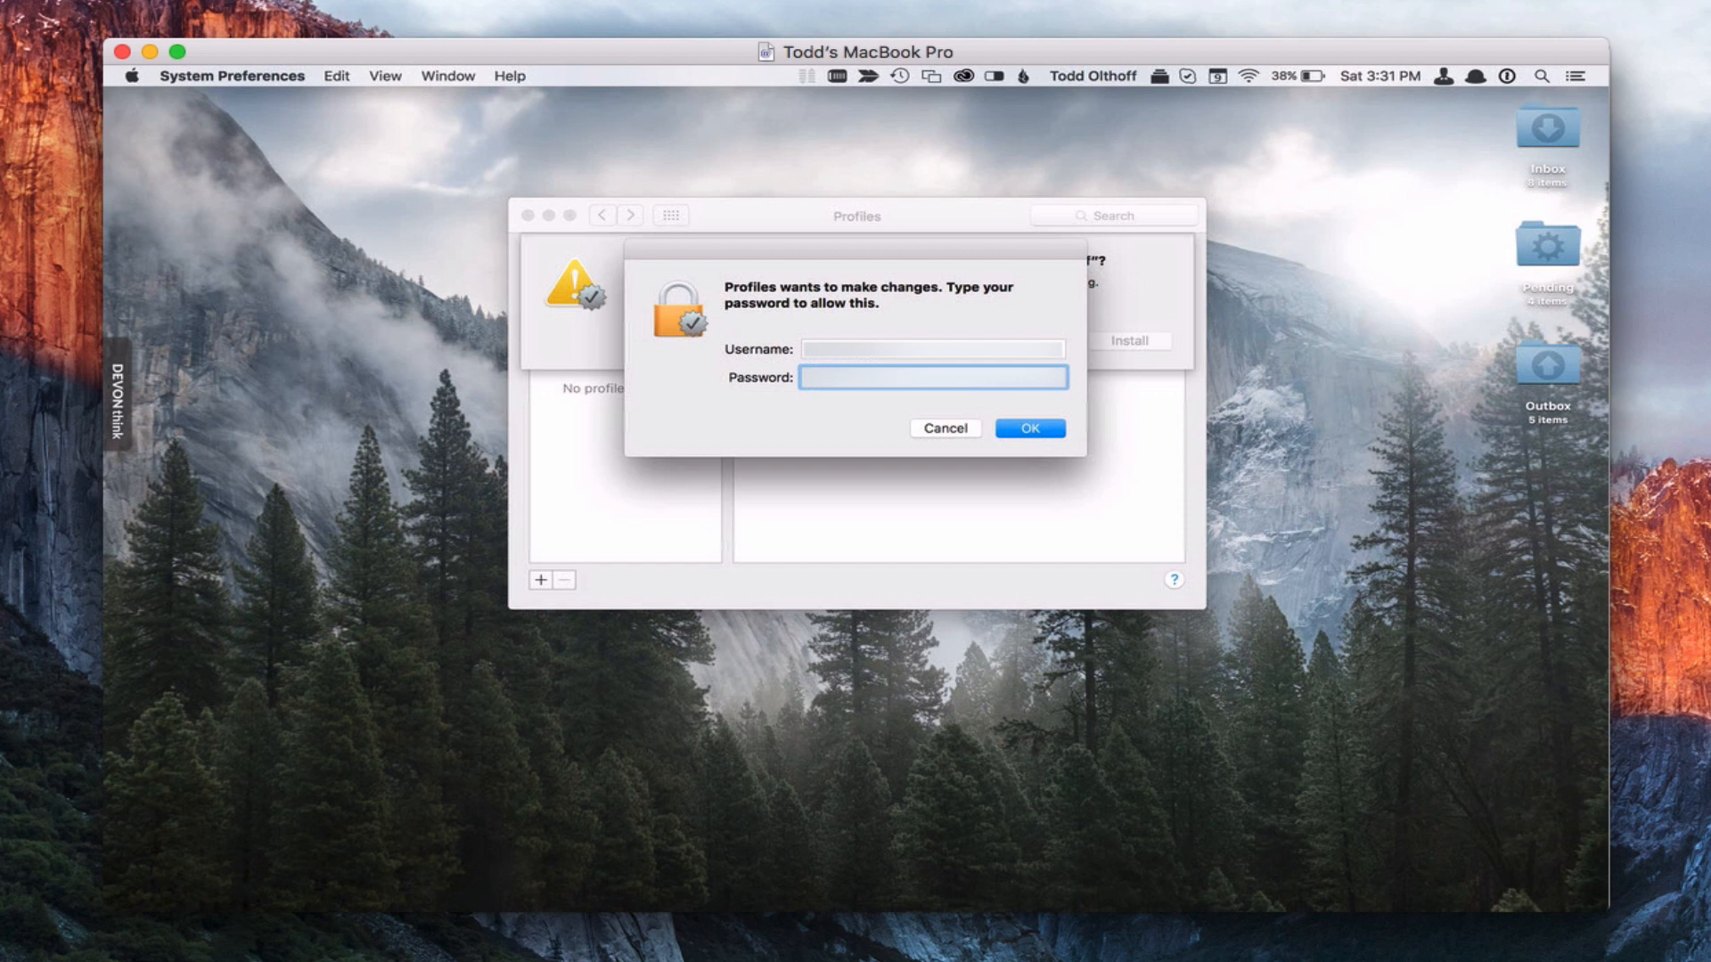
pyautogui.click(1029, 428)
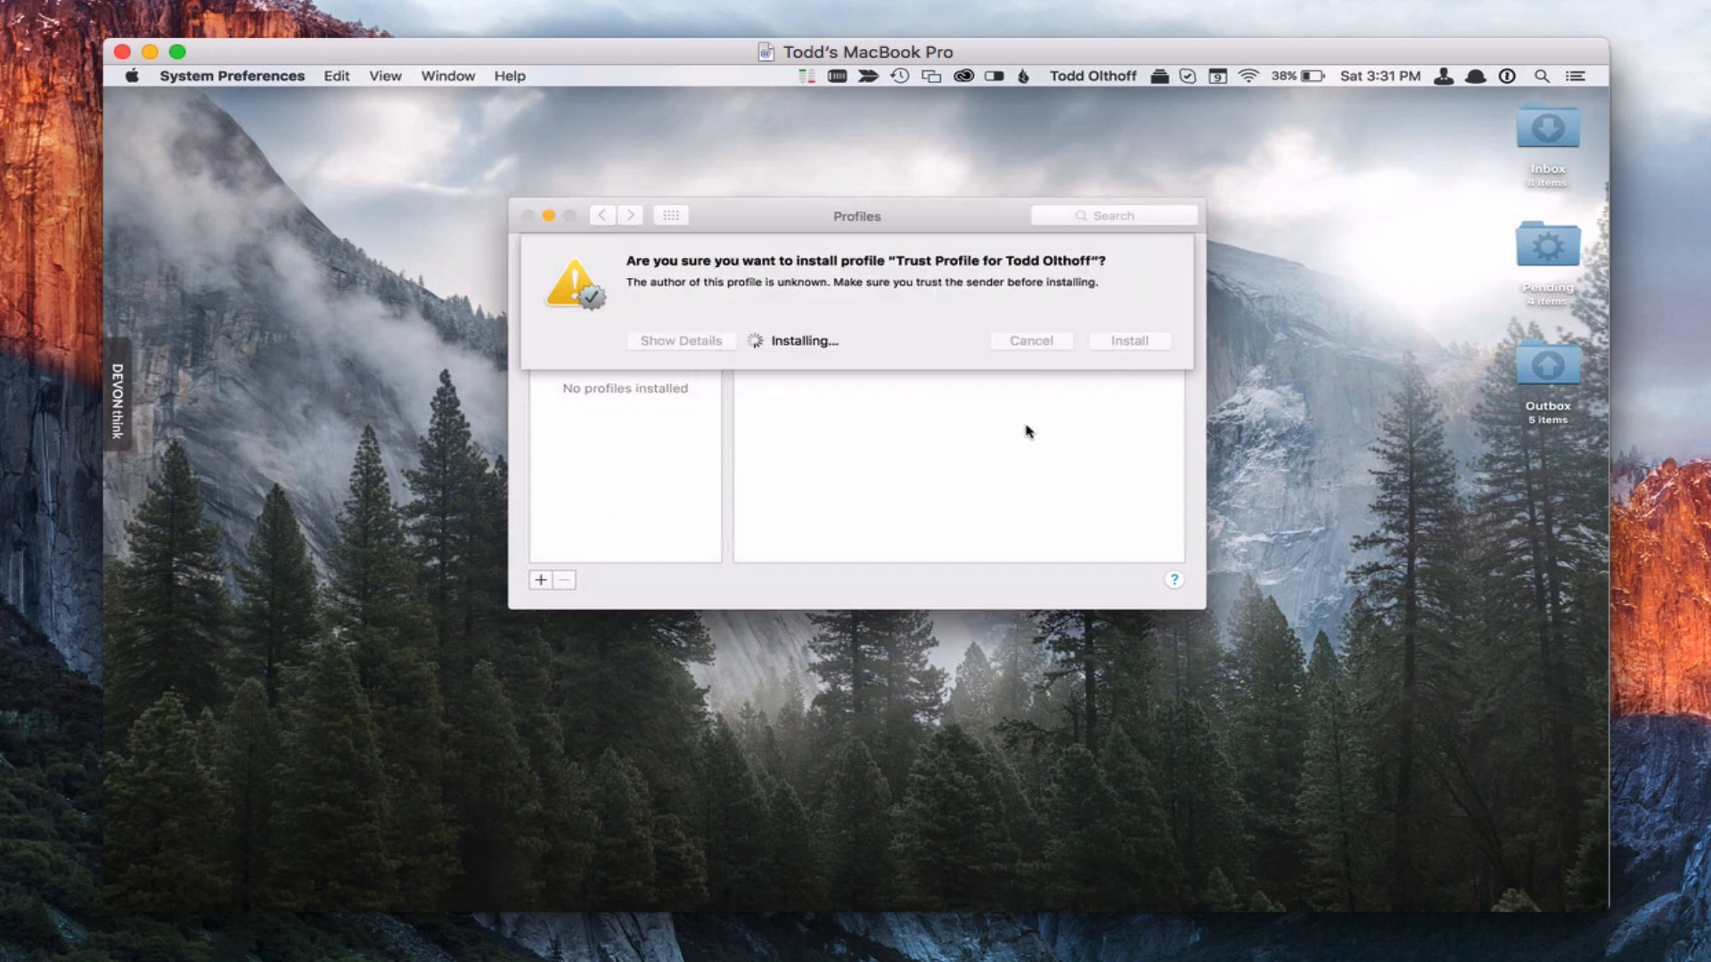
pyautogui.click(1129, 340)
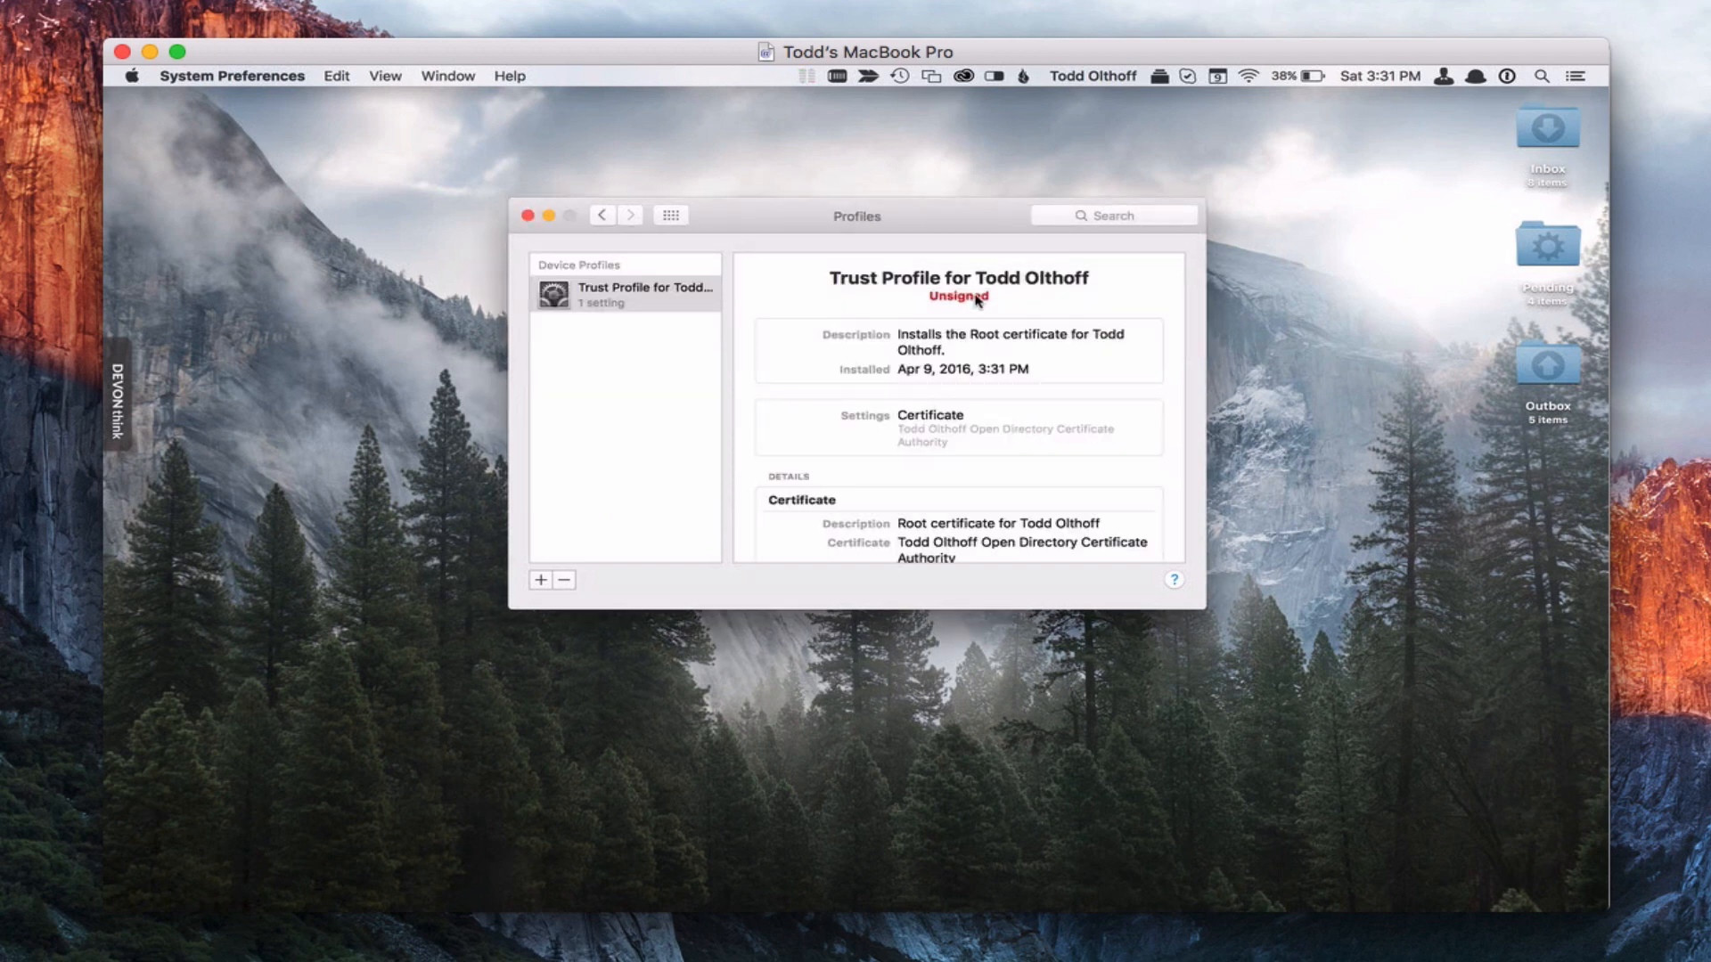
pyautogui.moveTo(798, 388)
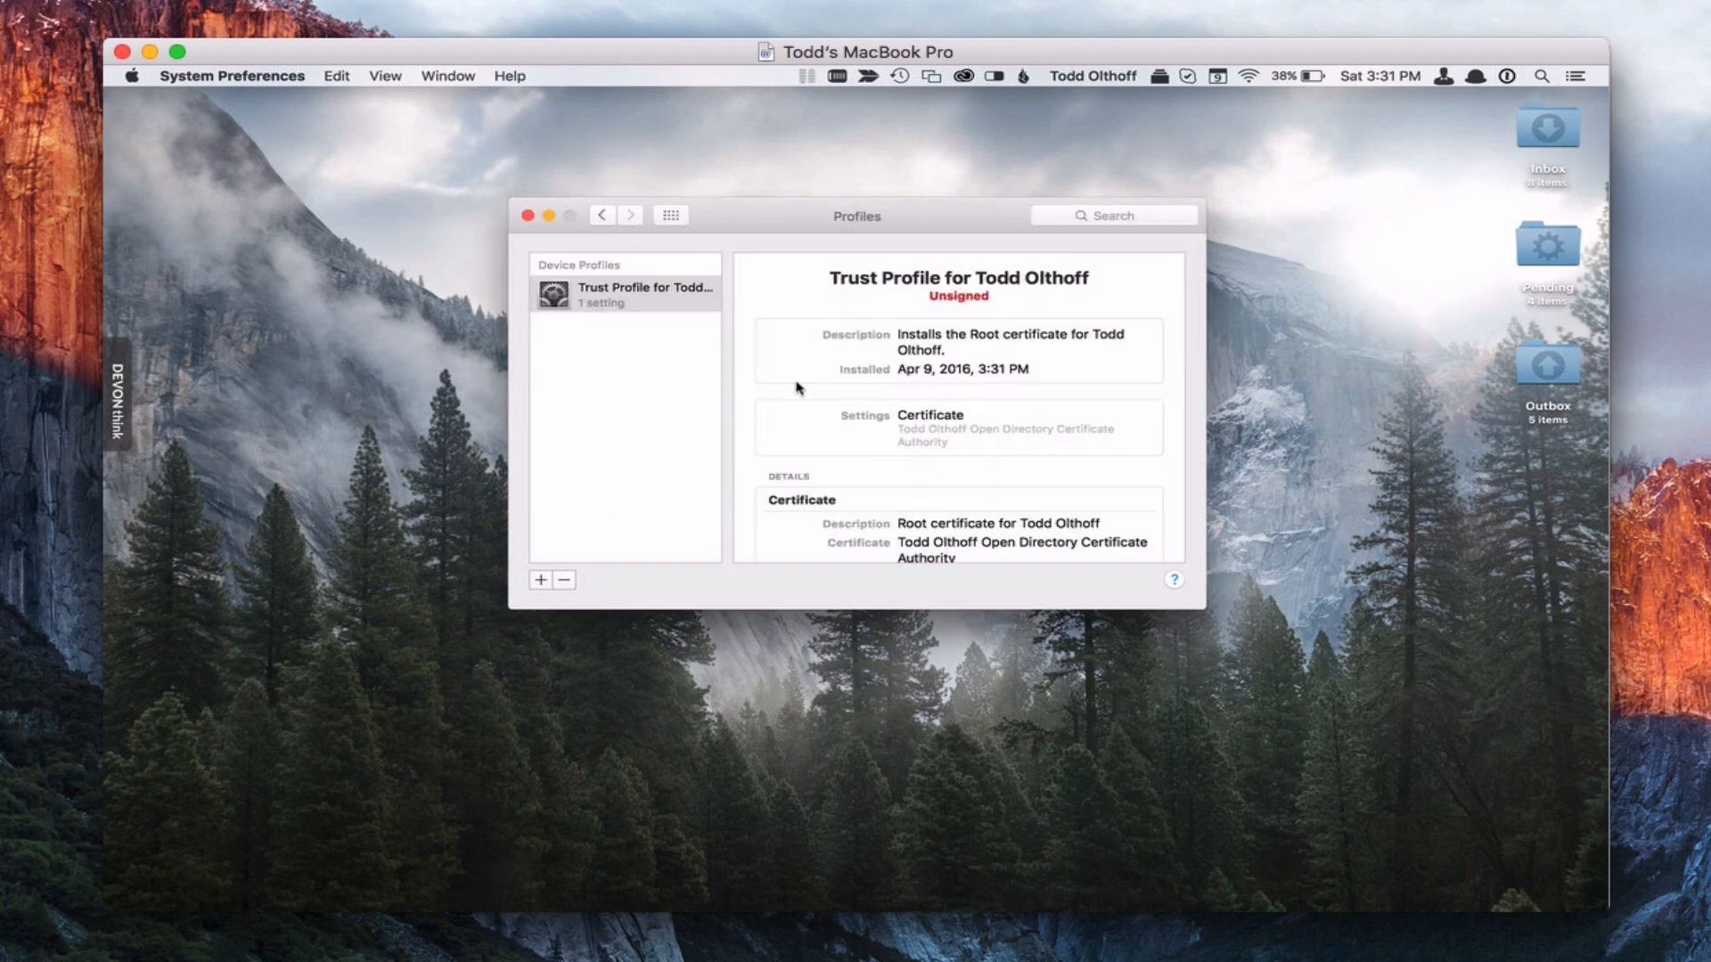
pyautogui.moveTo(592, 297)
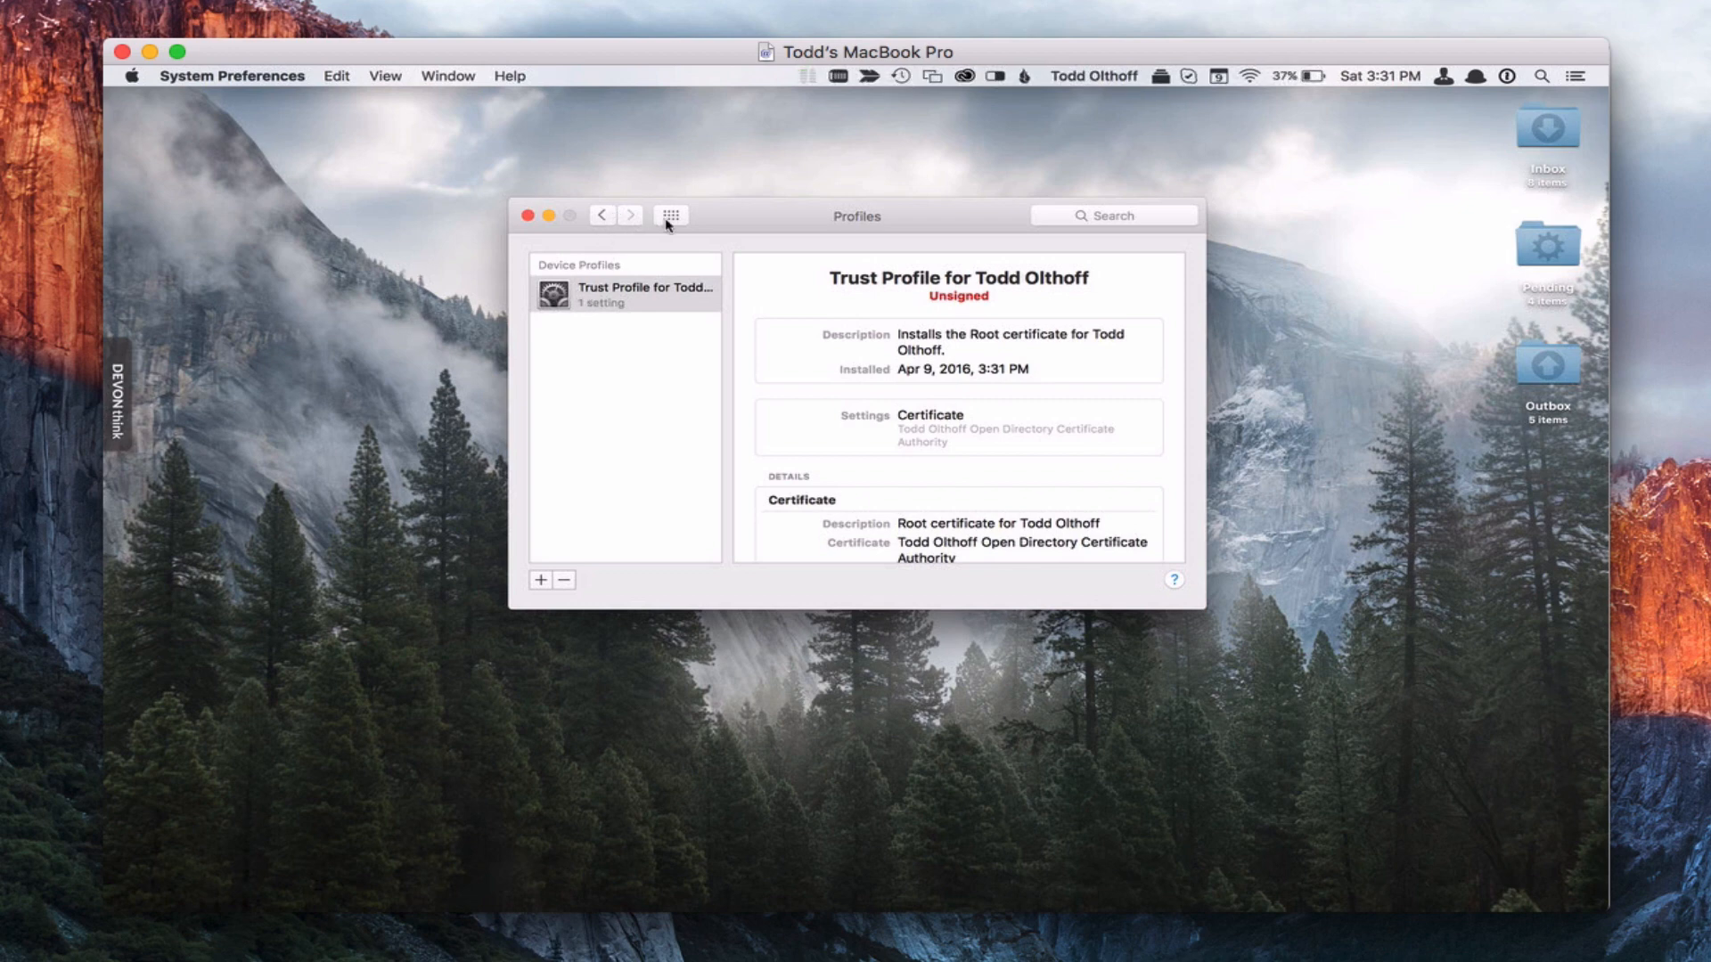
pyautogui.click(671, 215)
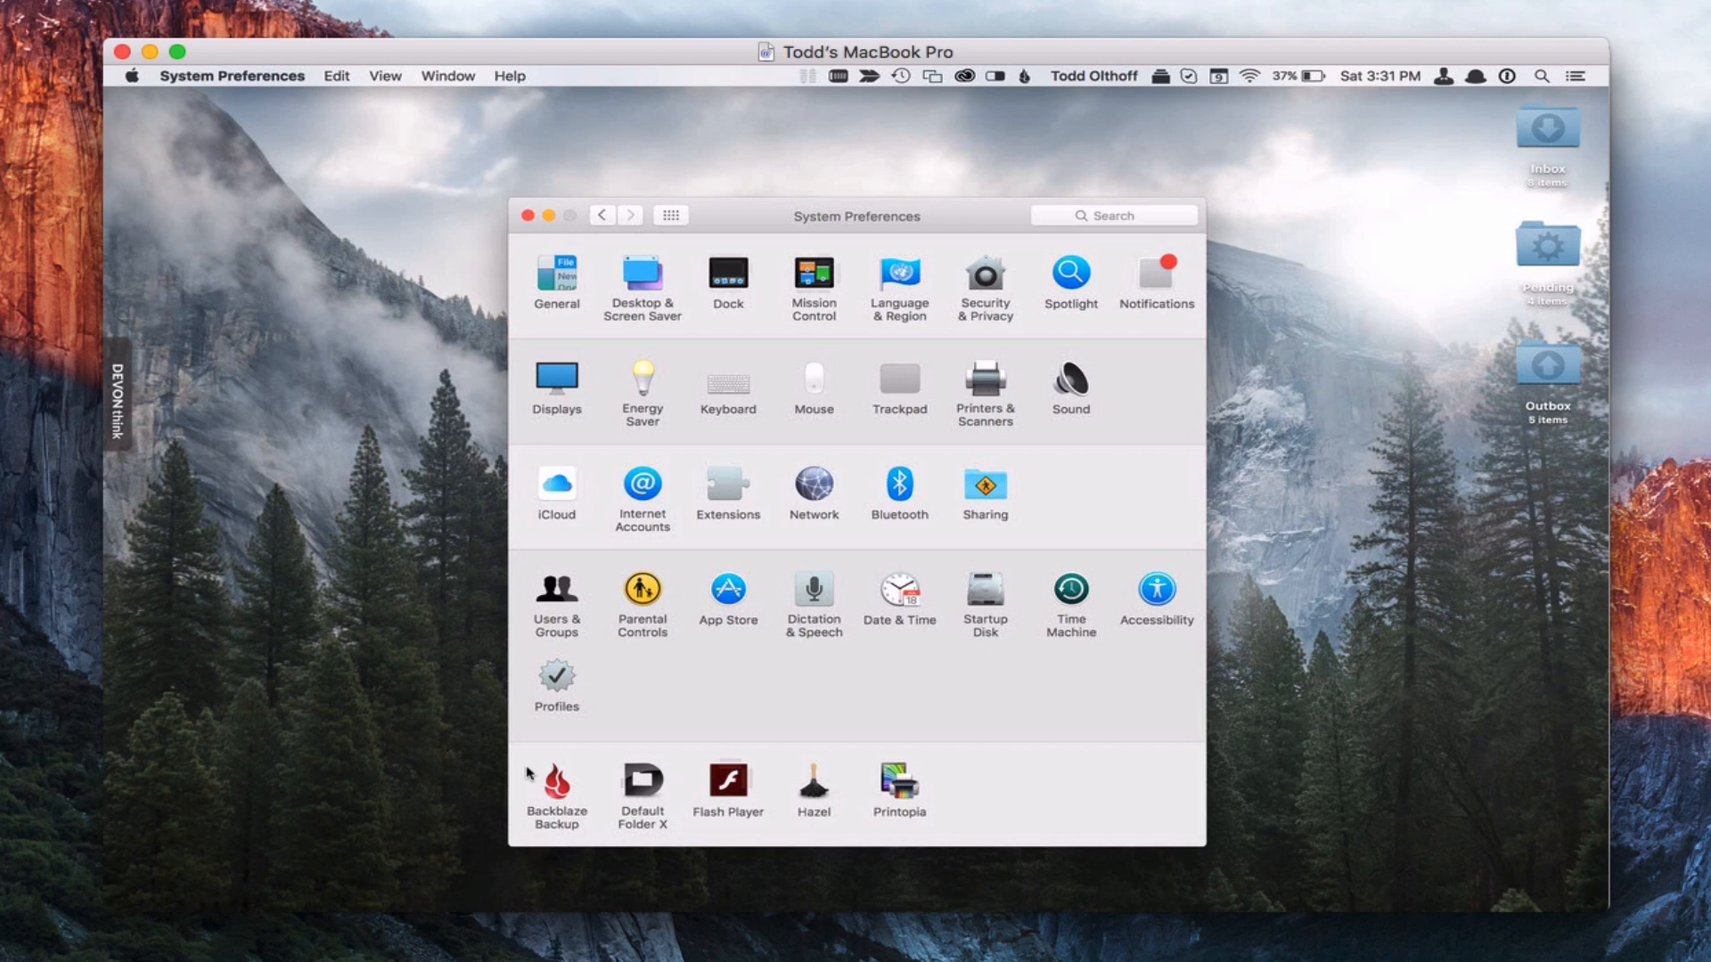
pyautogui.click(555, 673)
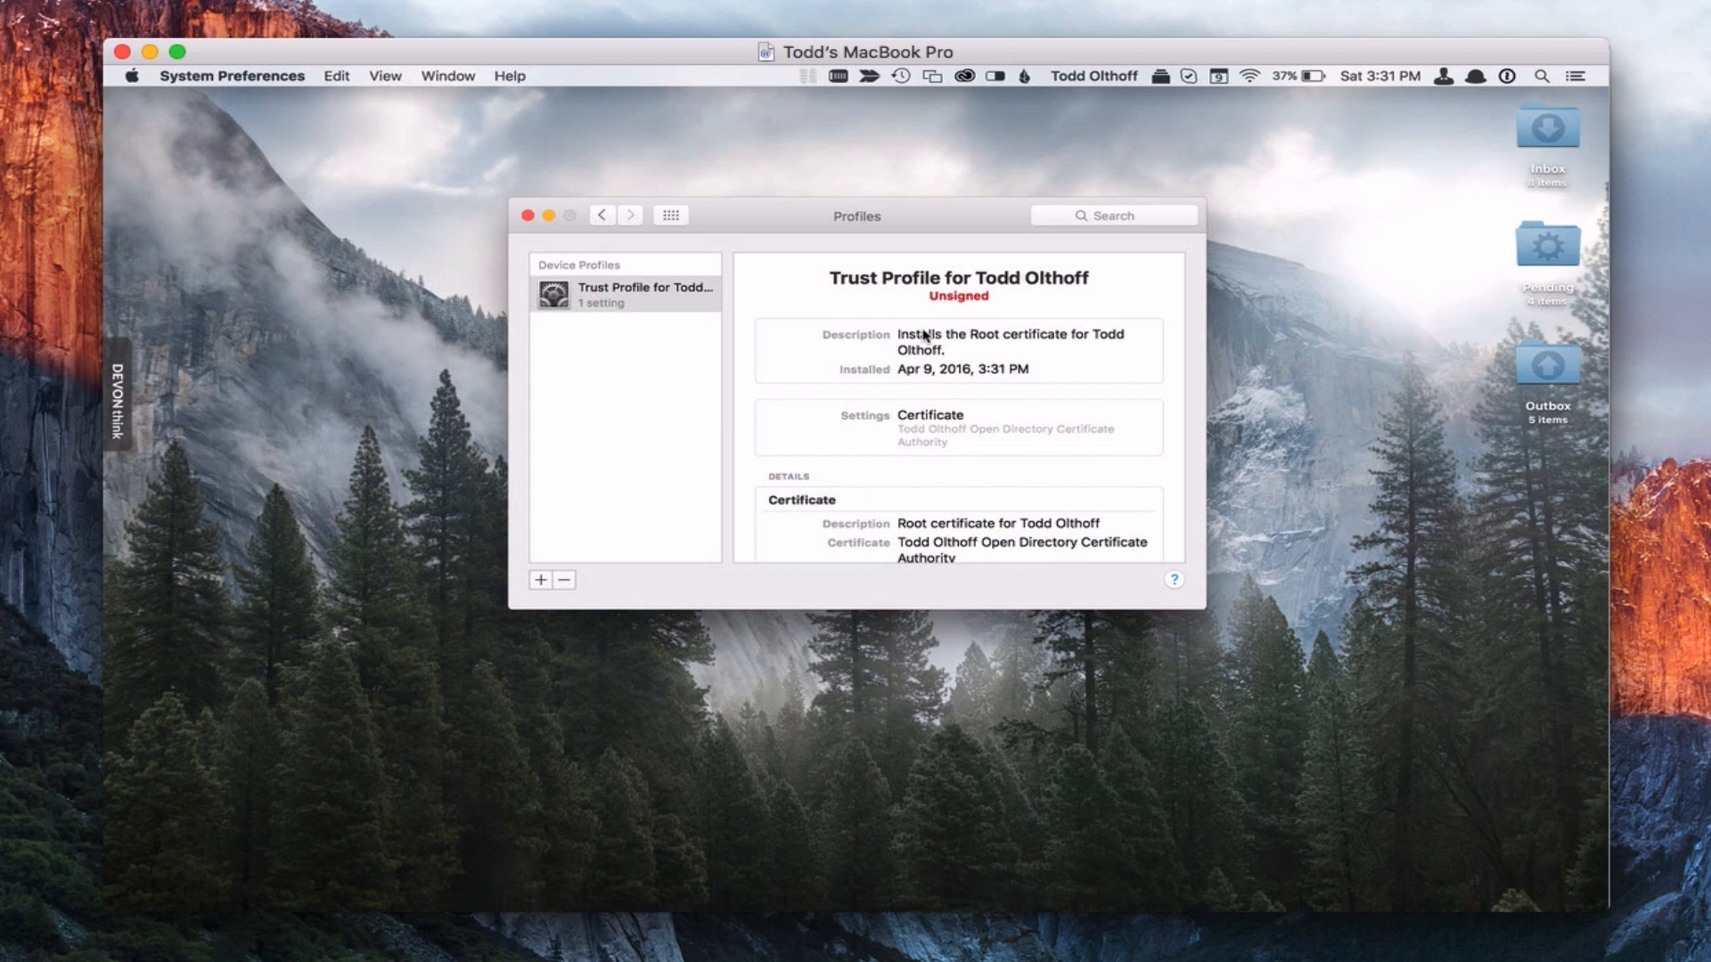
pyautogui.moveTo(1023, 319)
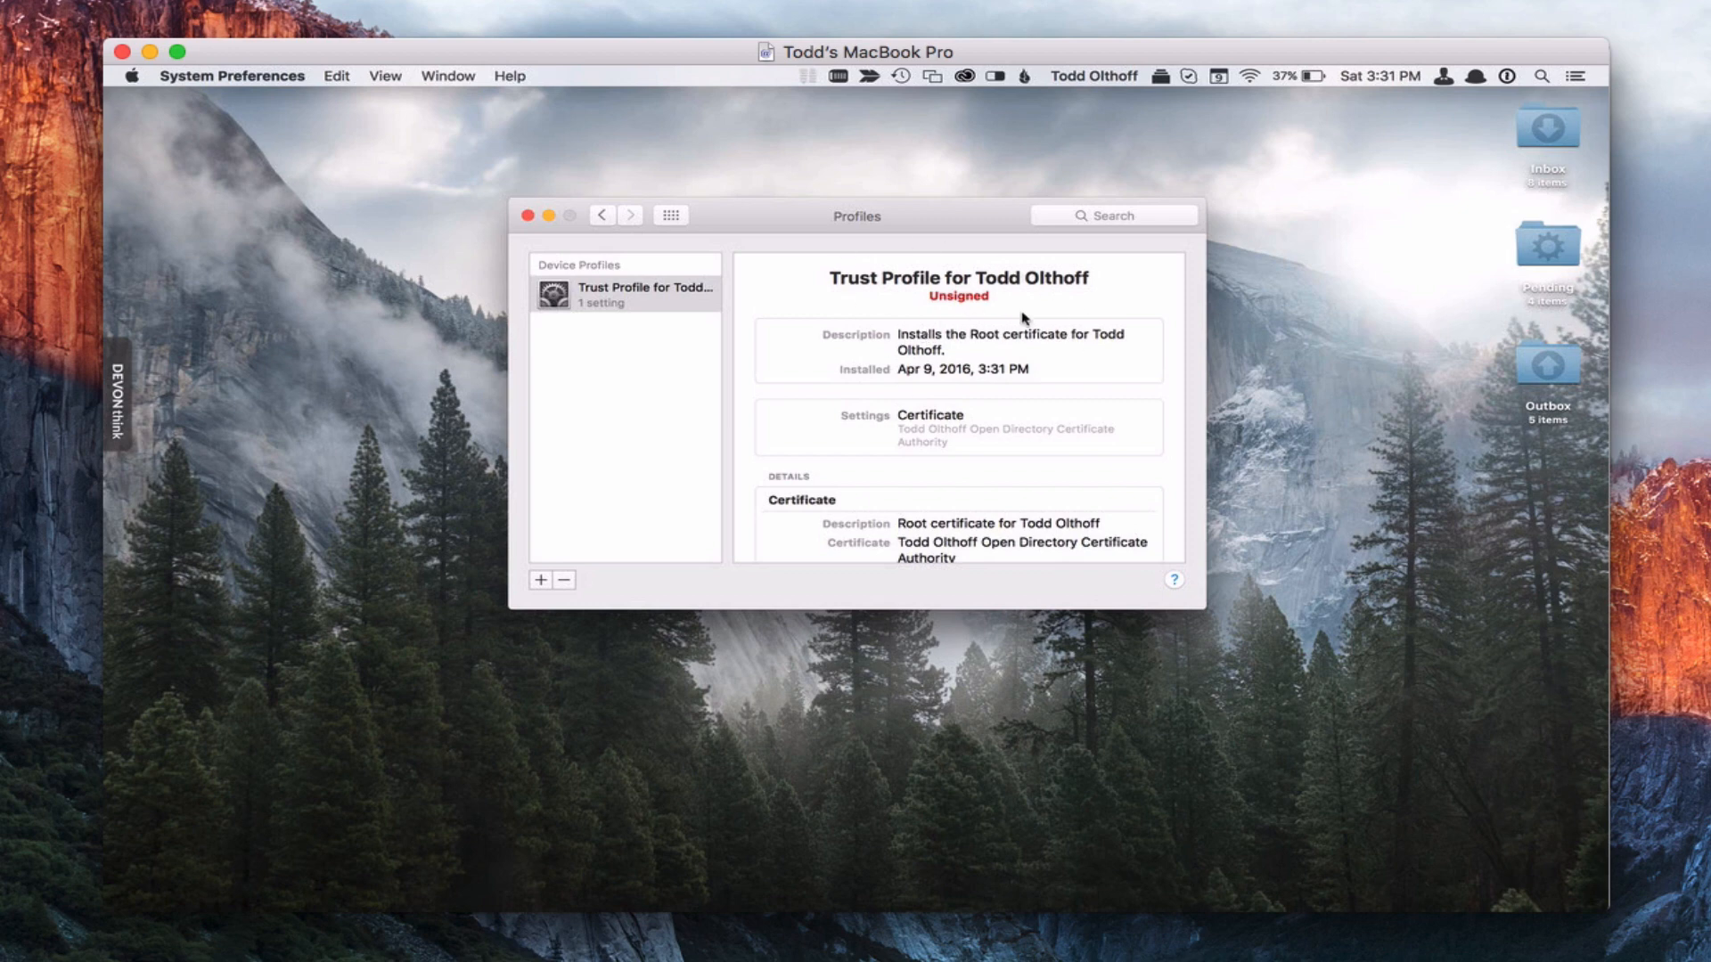
pyautogui.moveTo(1018, 332)
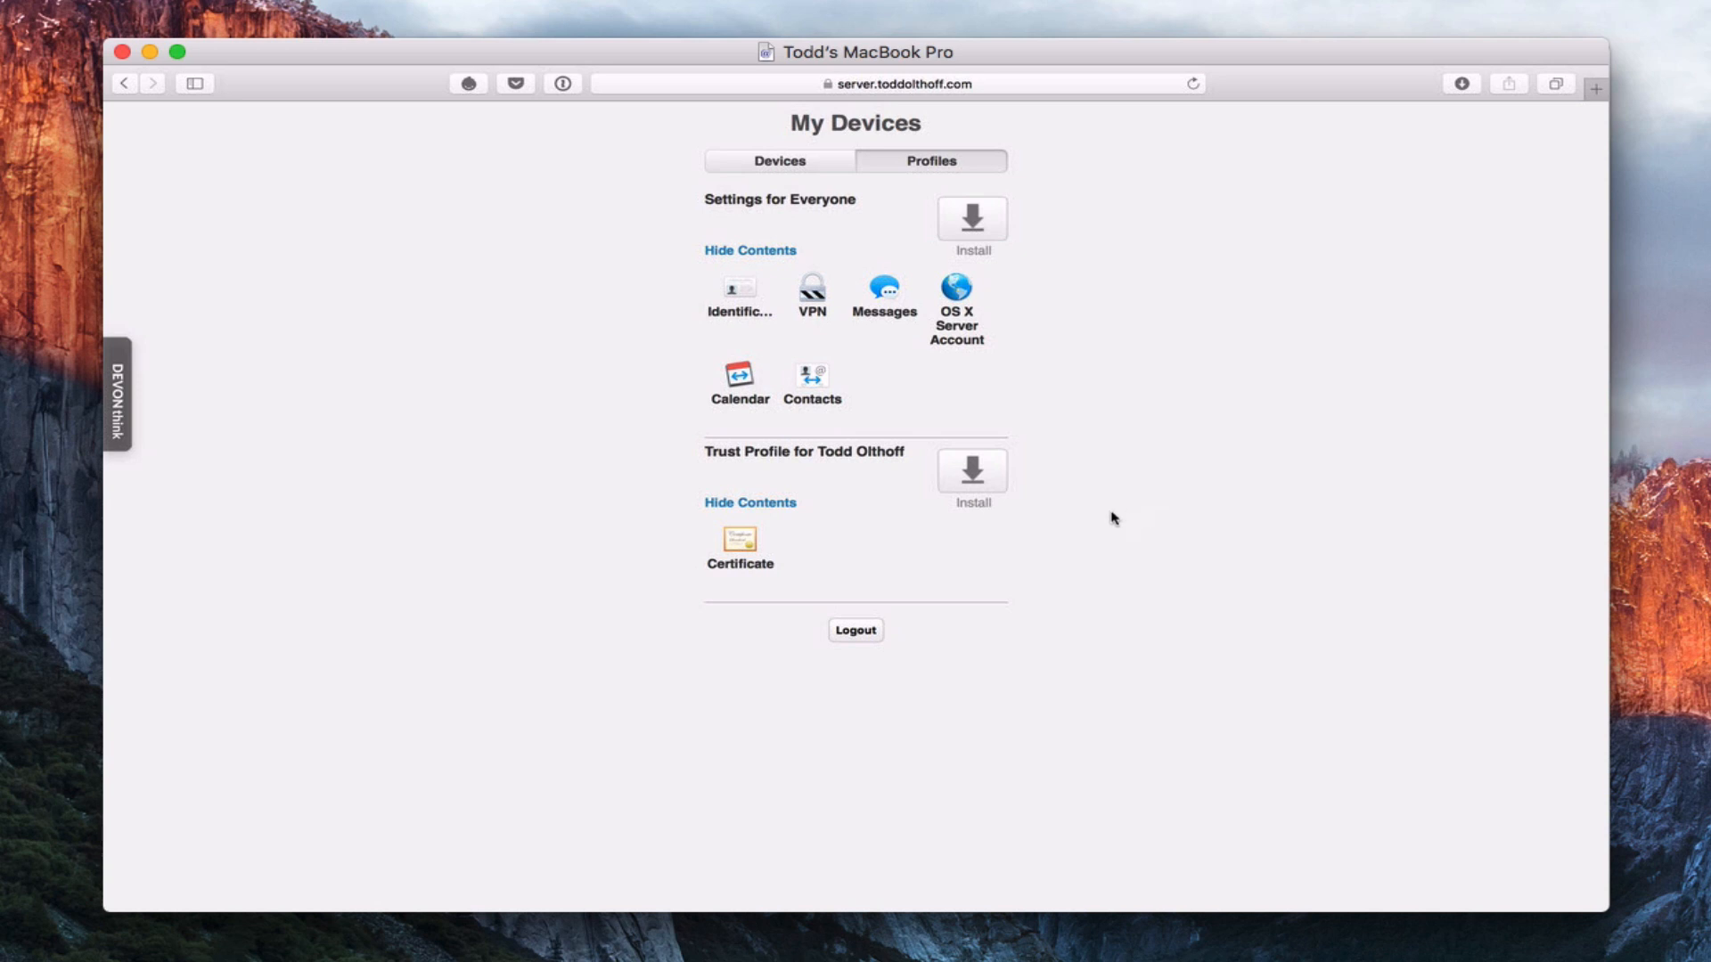
pyautogui.moveTo(777, 334)
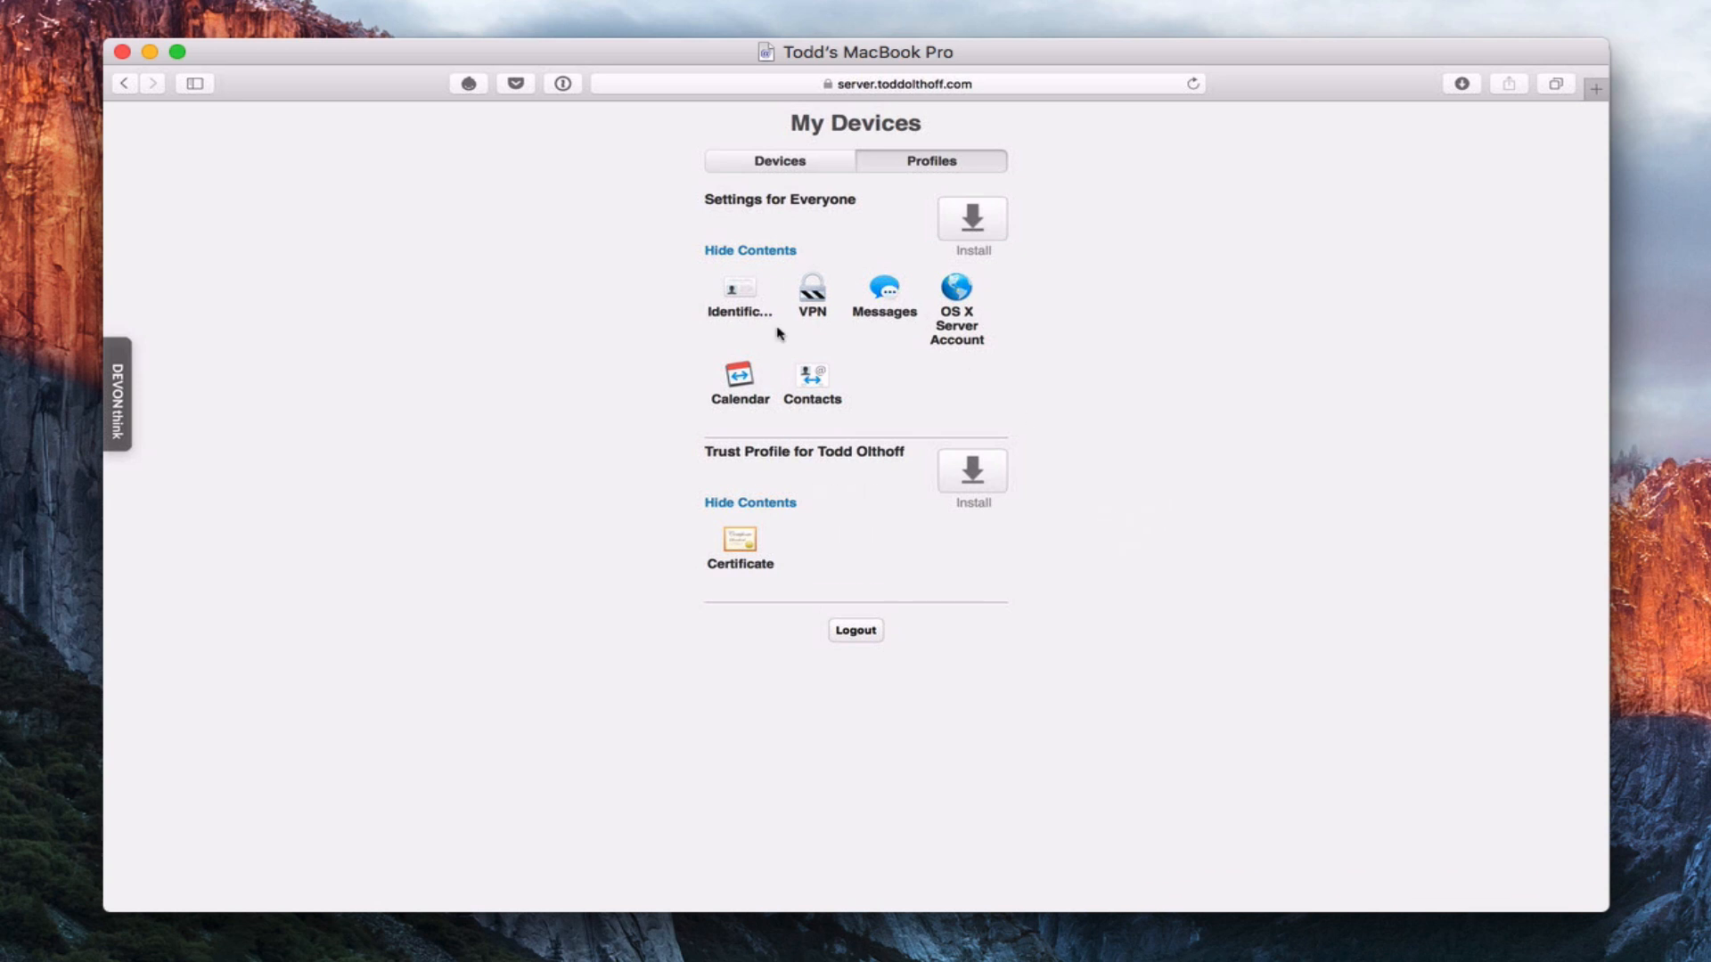
# Enroll This Mac from the Devices tab and open the downloaded enrollment profile
pyautogui.click(779, 161)
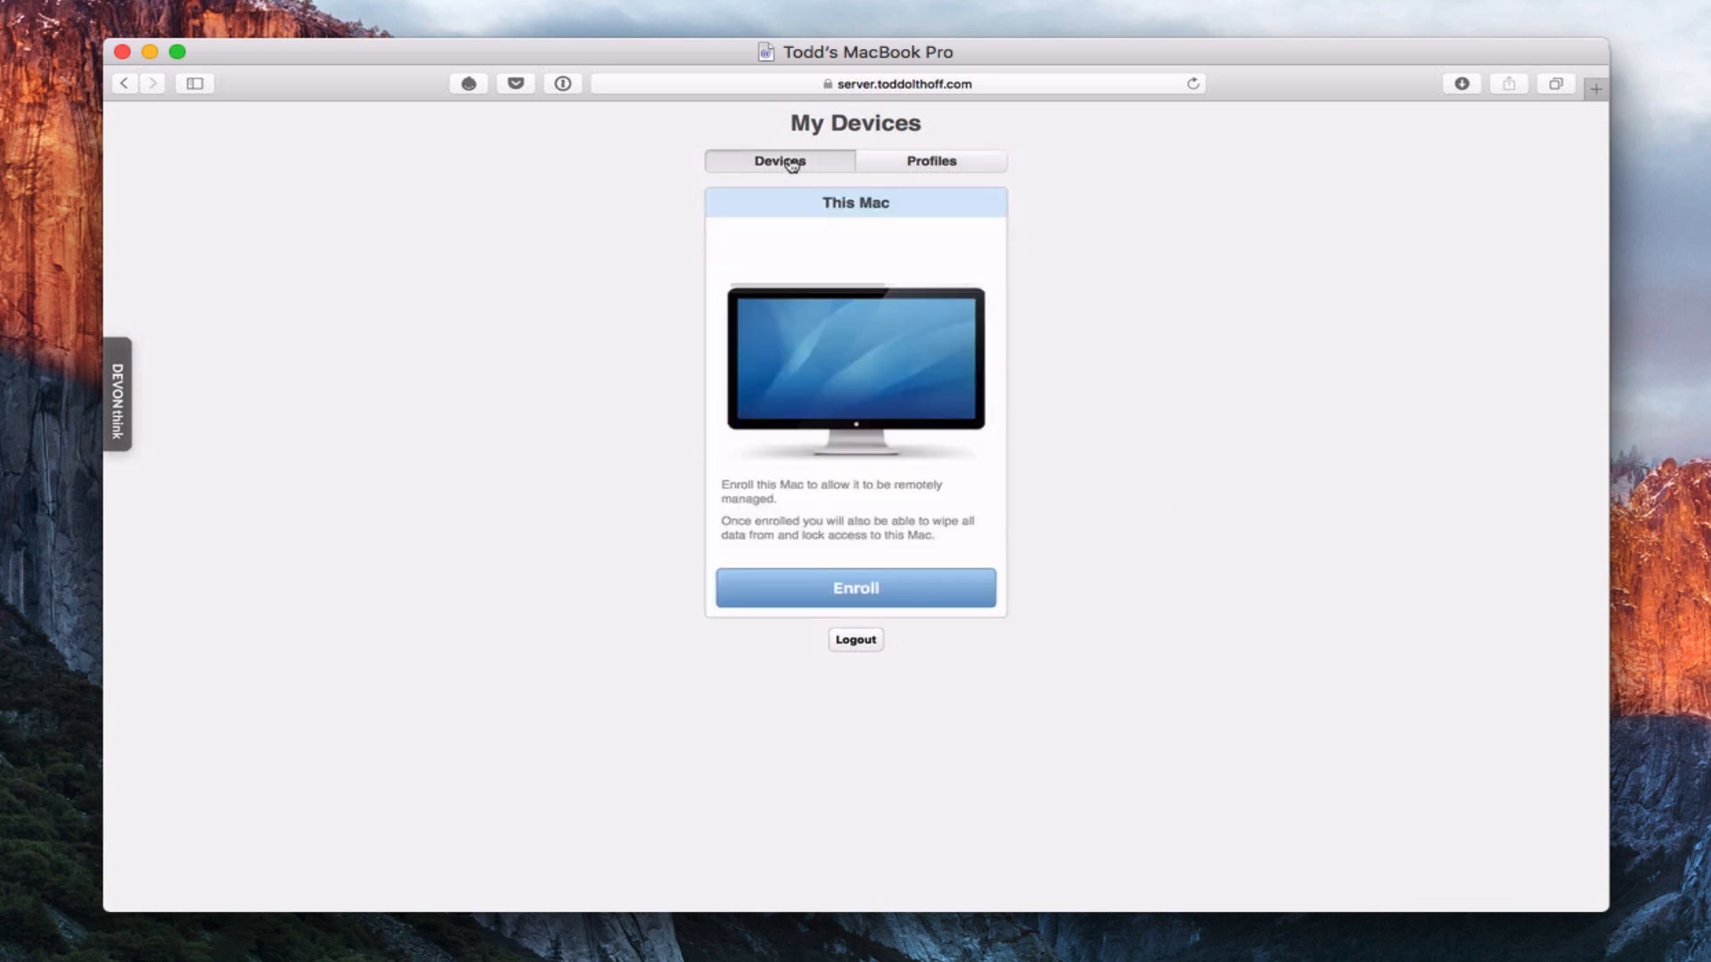
pyautogui.moveTo(1039, 405)
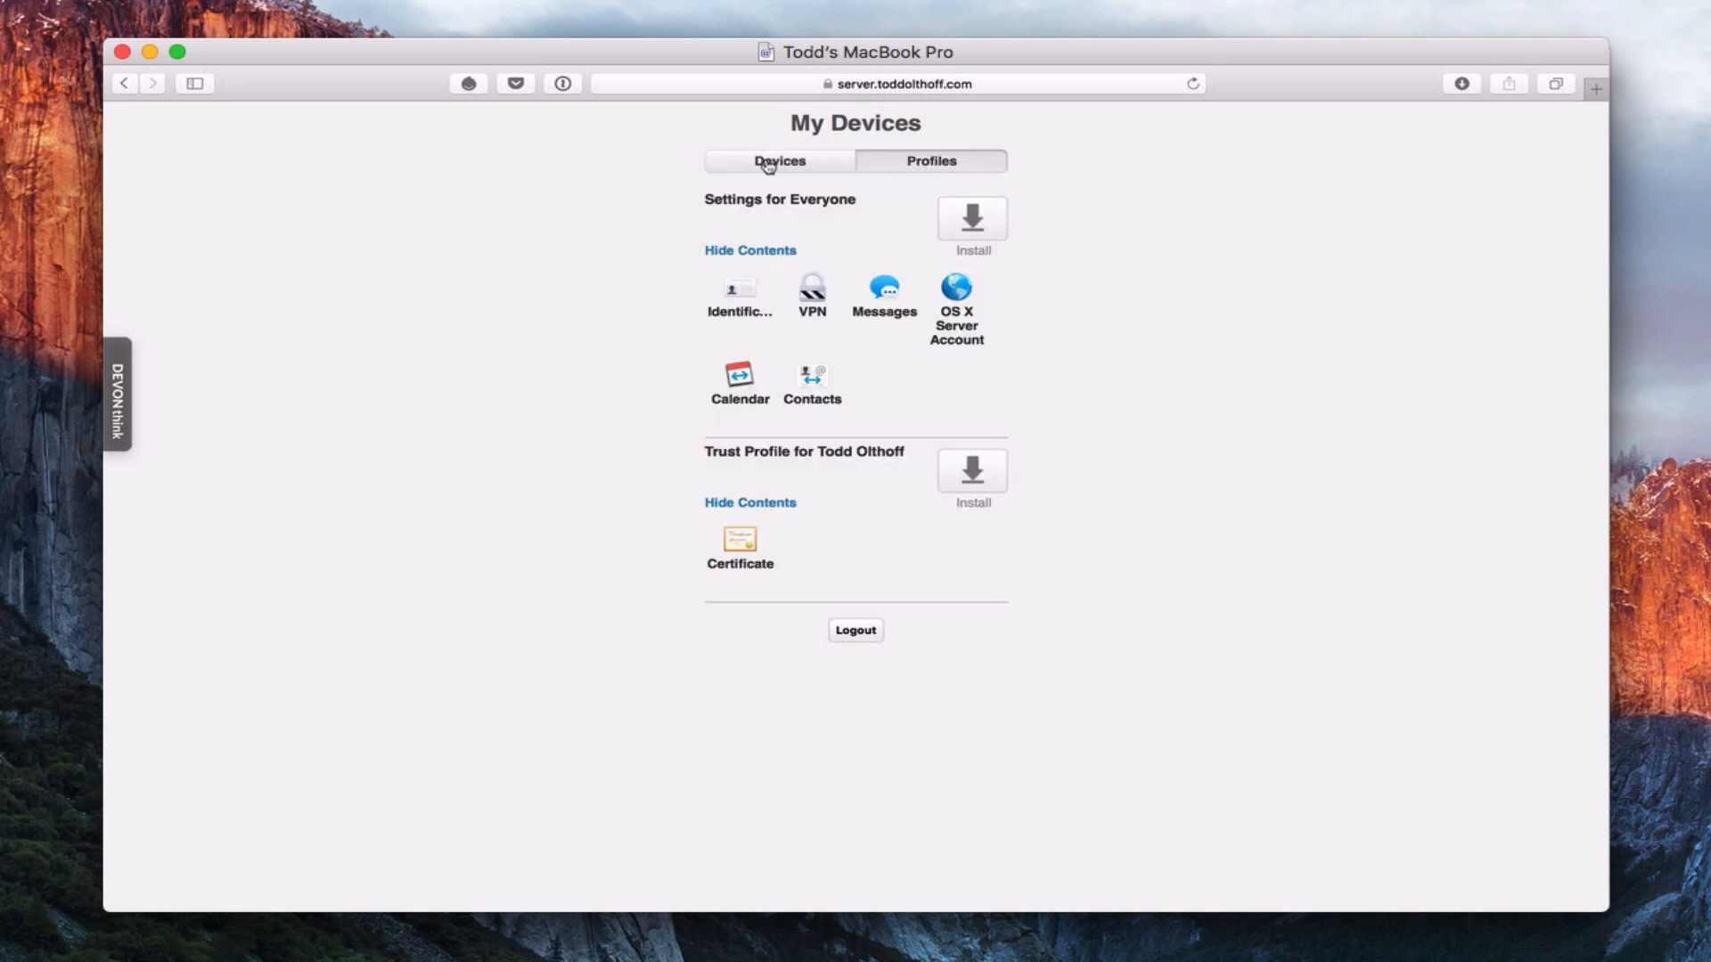
pyautogui.click(778, 161)
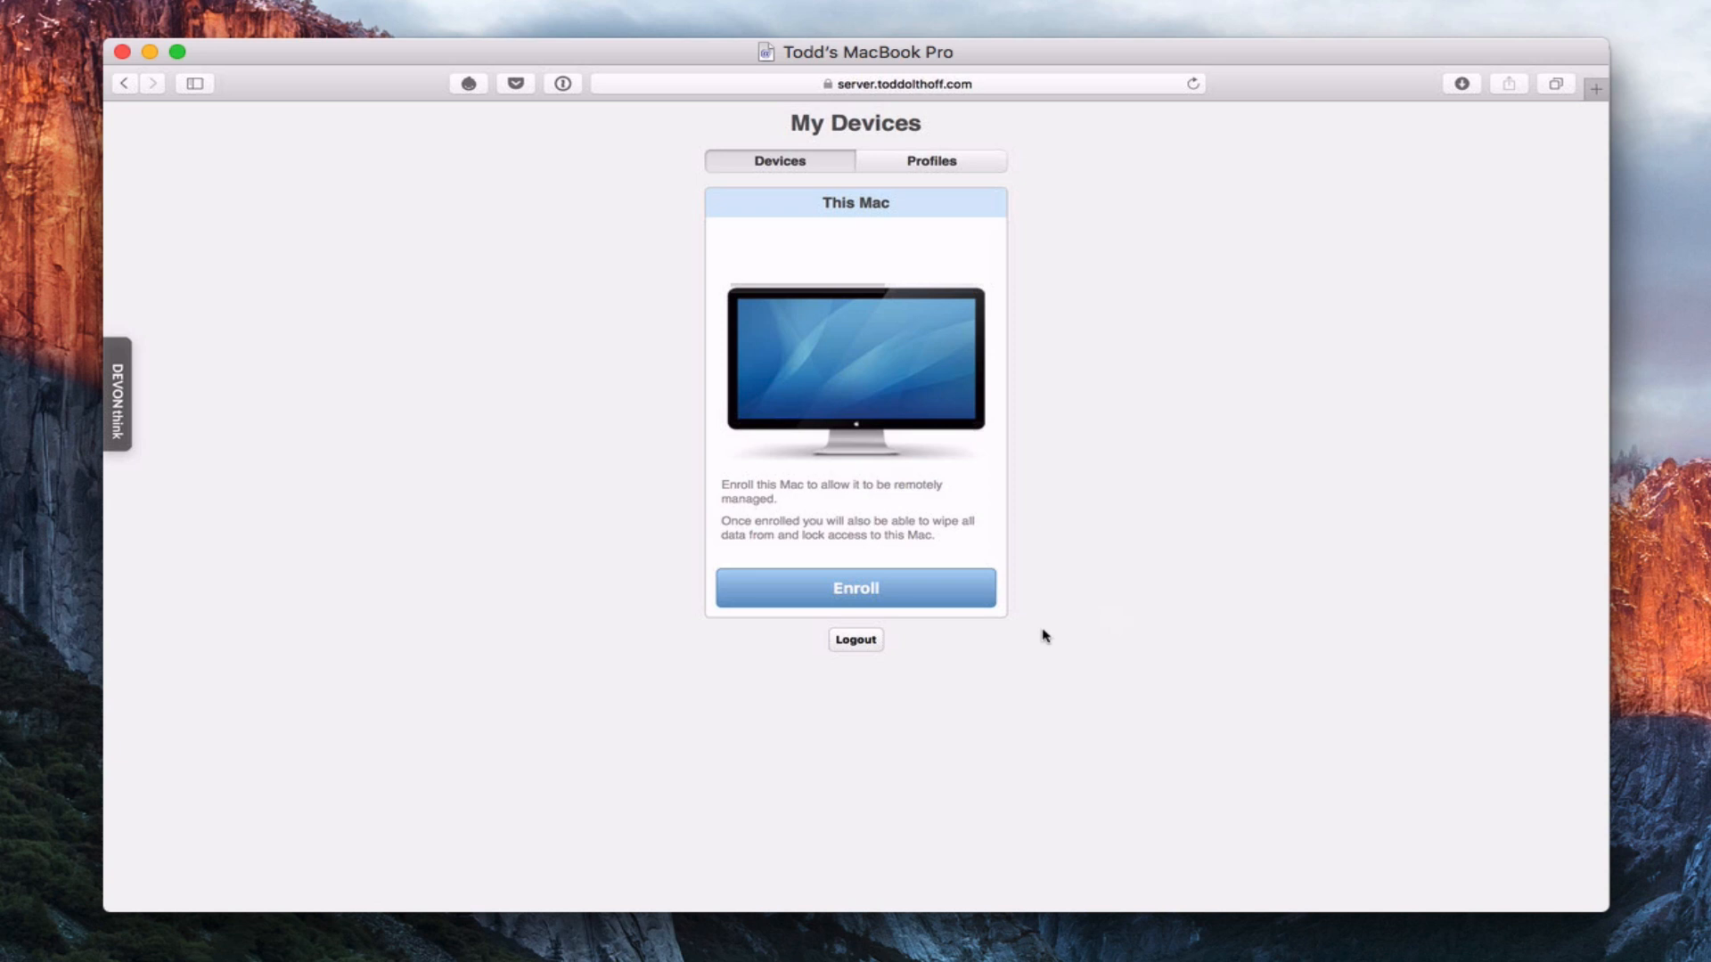
pyautogui.click(855, 588)
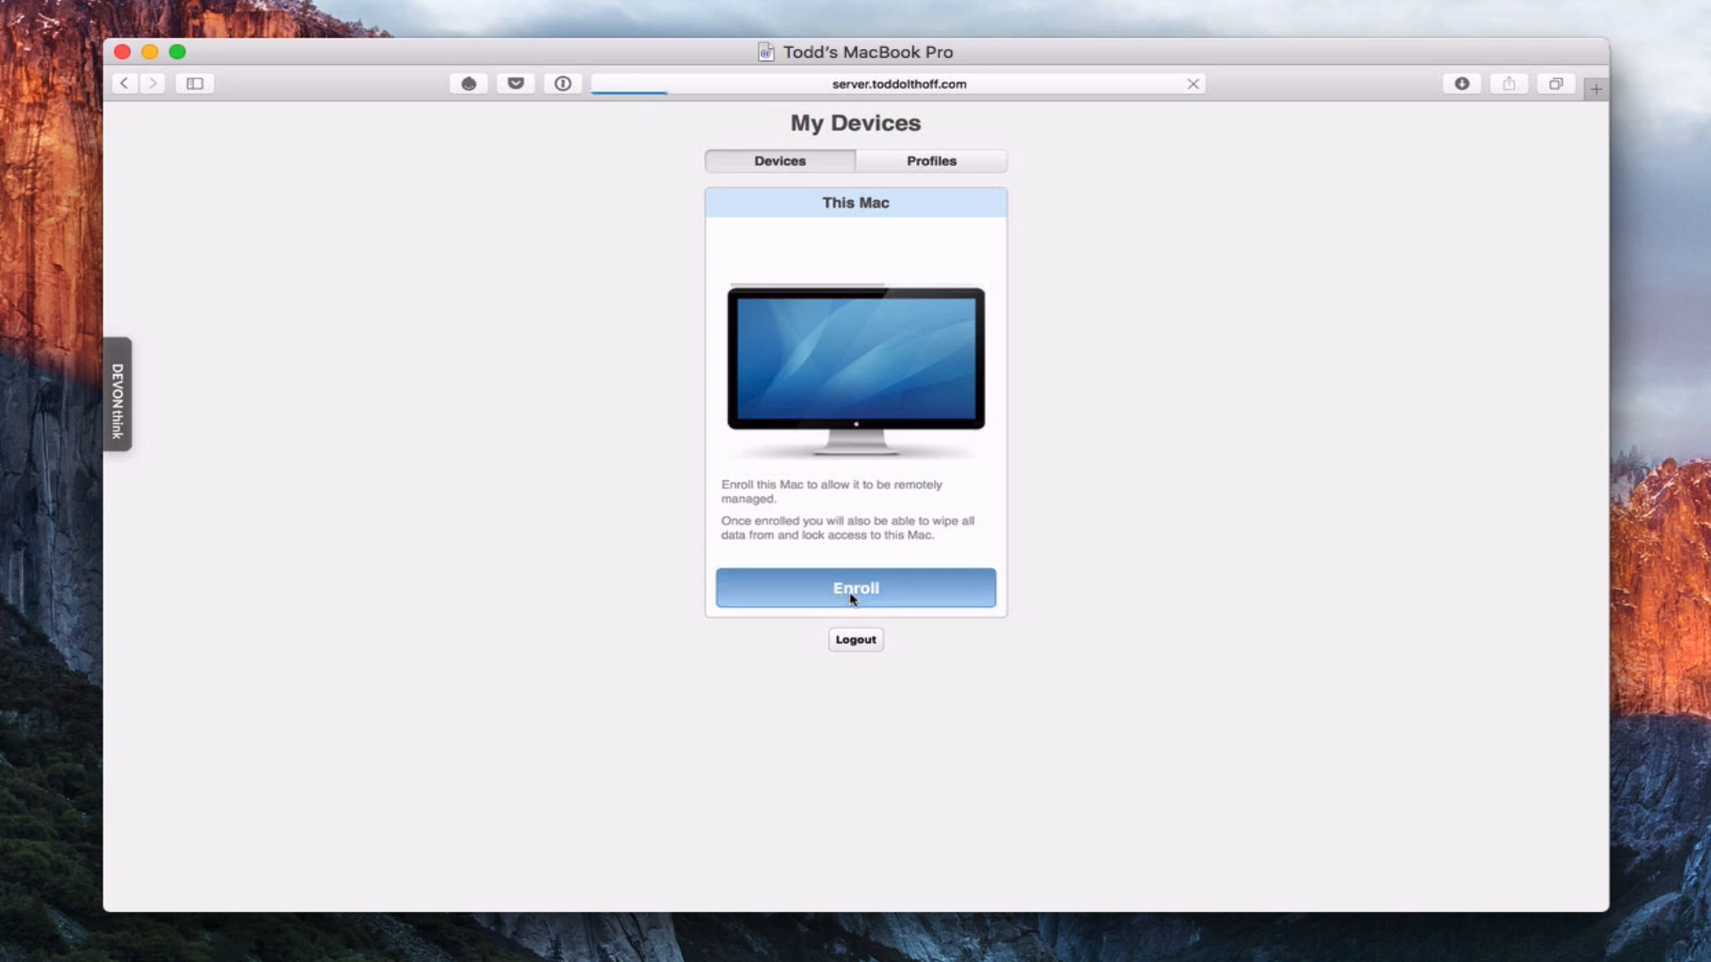
pyautogui.click(855, 588)
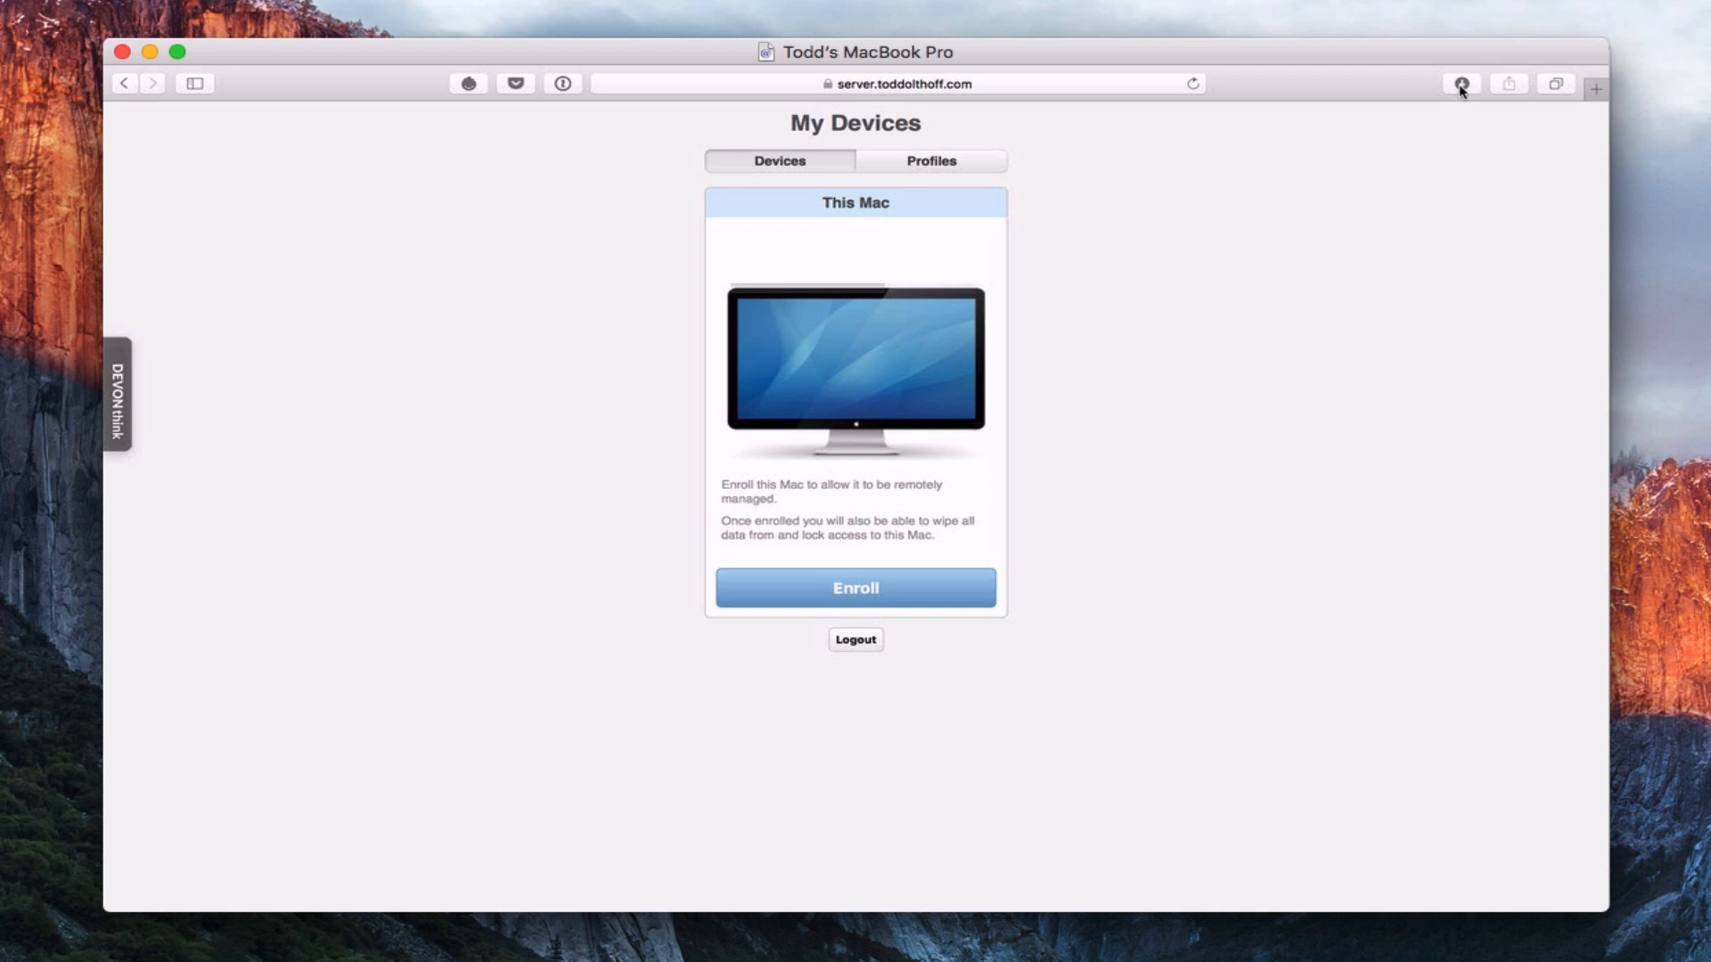
pyautogui.click(1460, 85)
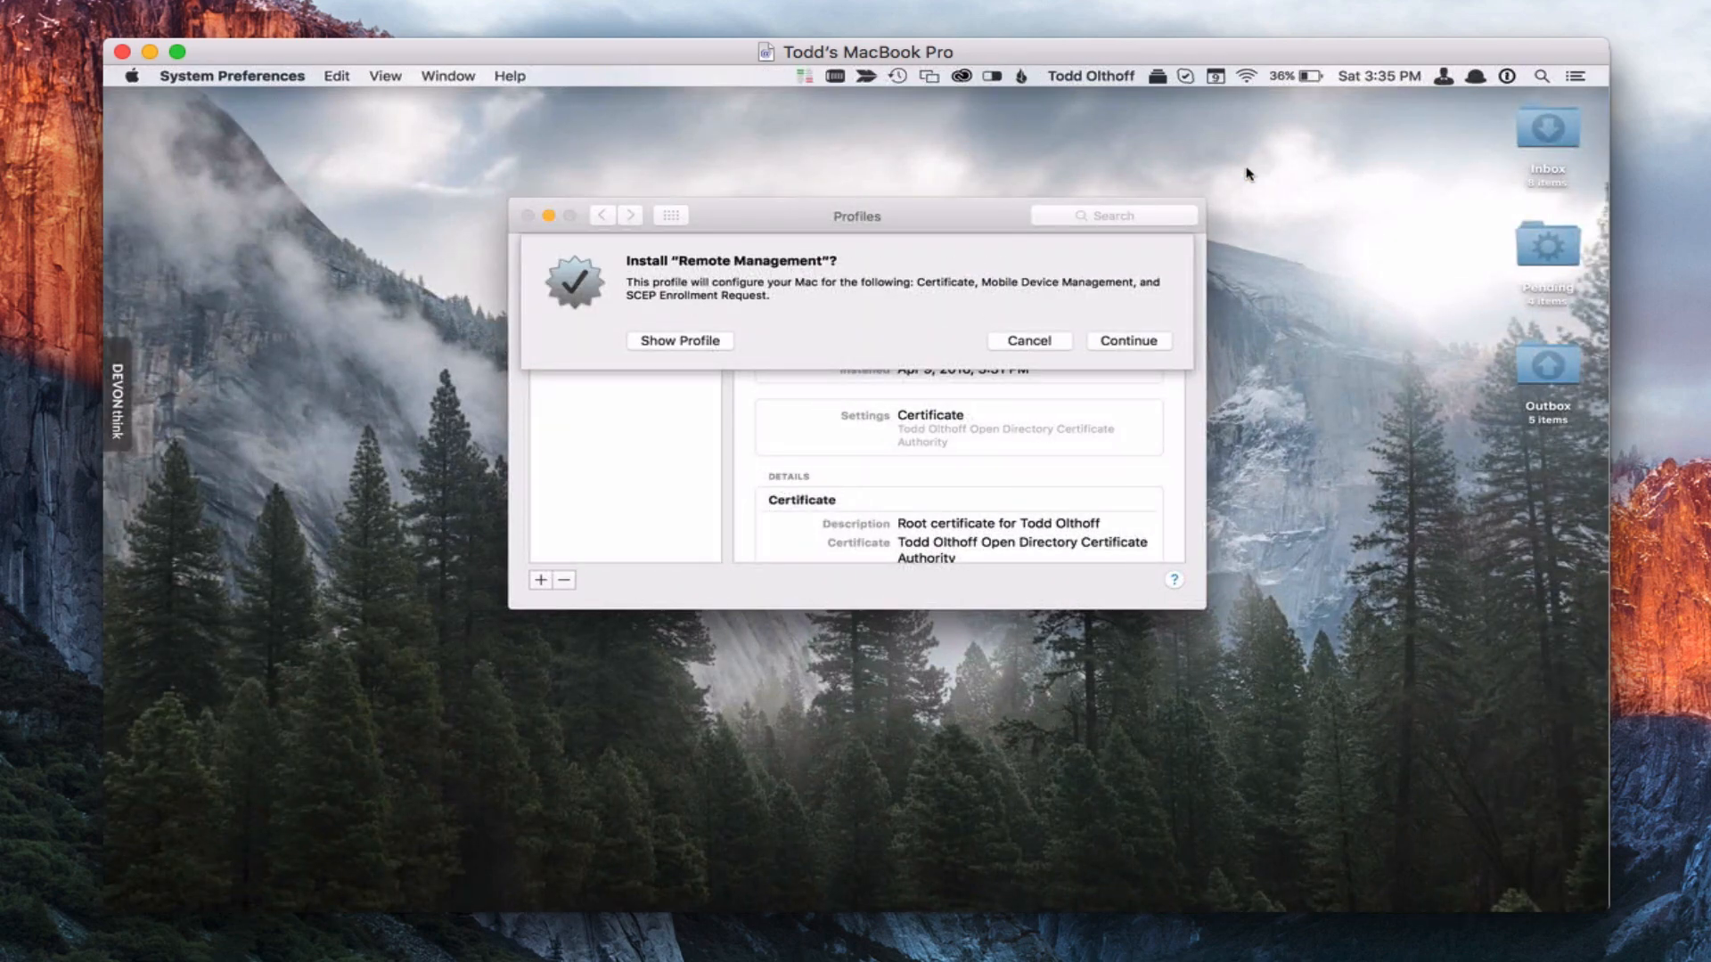
pyautogui.moveTo(893, 219)
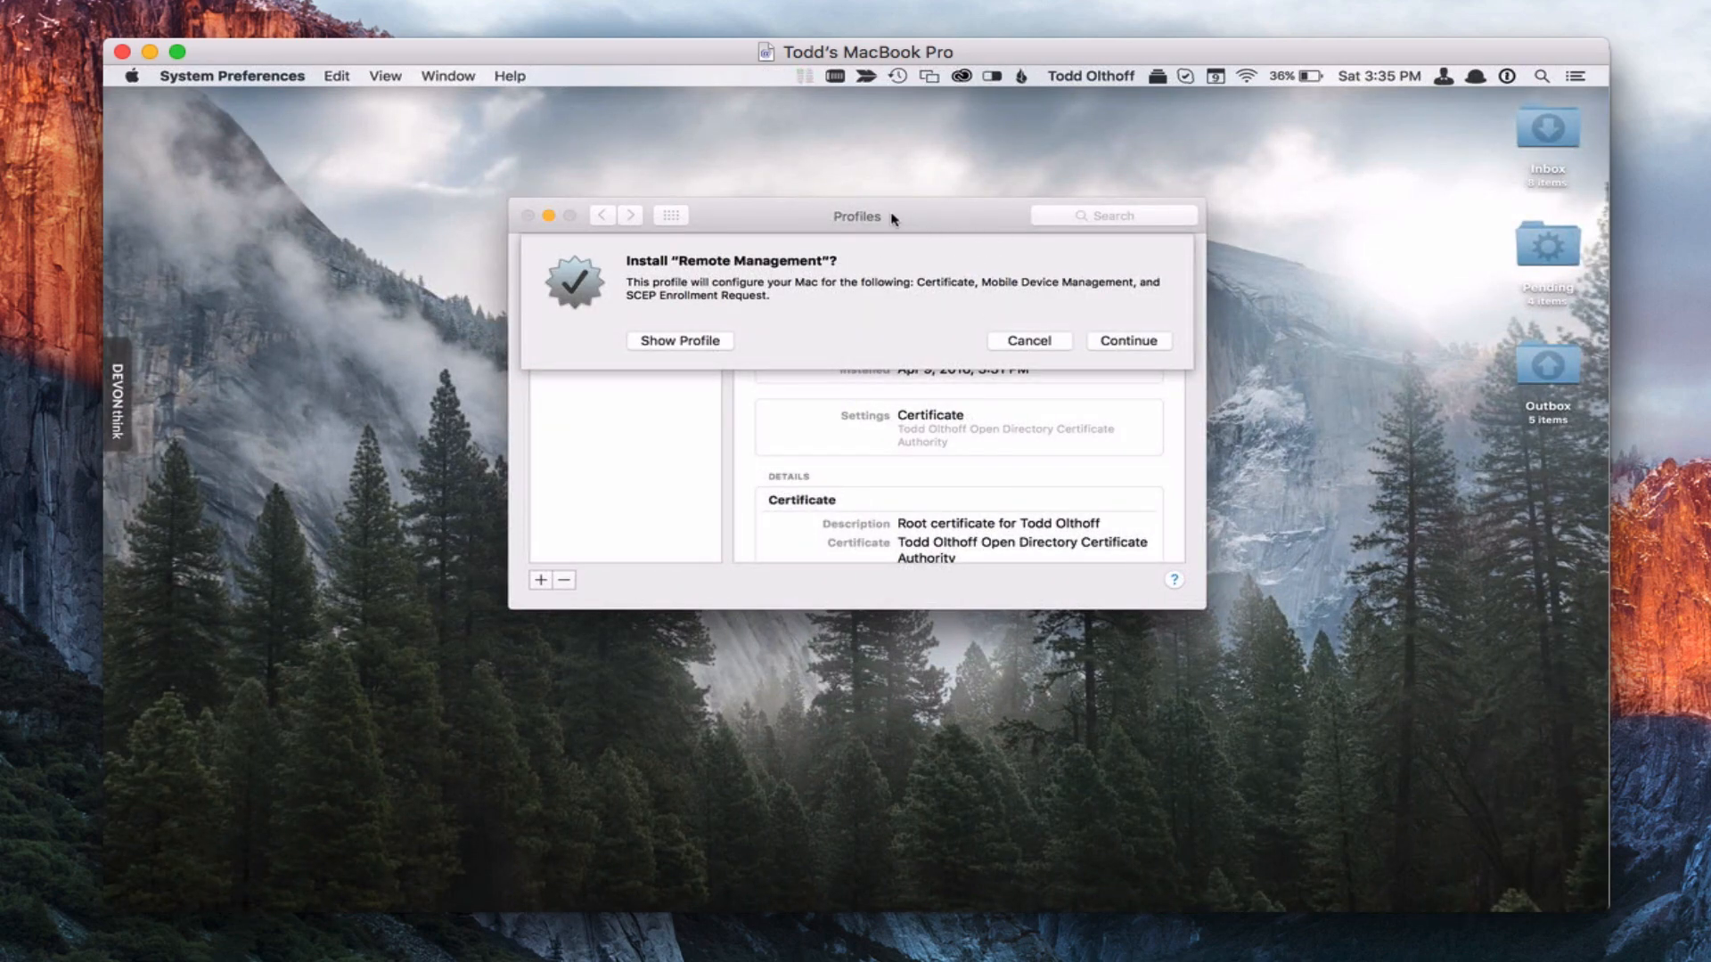
pyautogui.moveTo(949, 298)
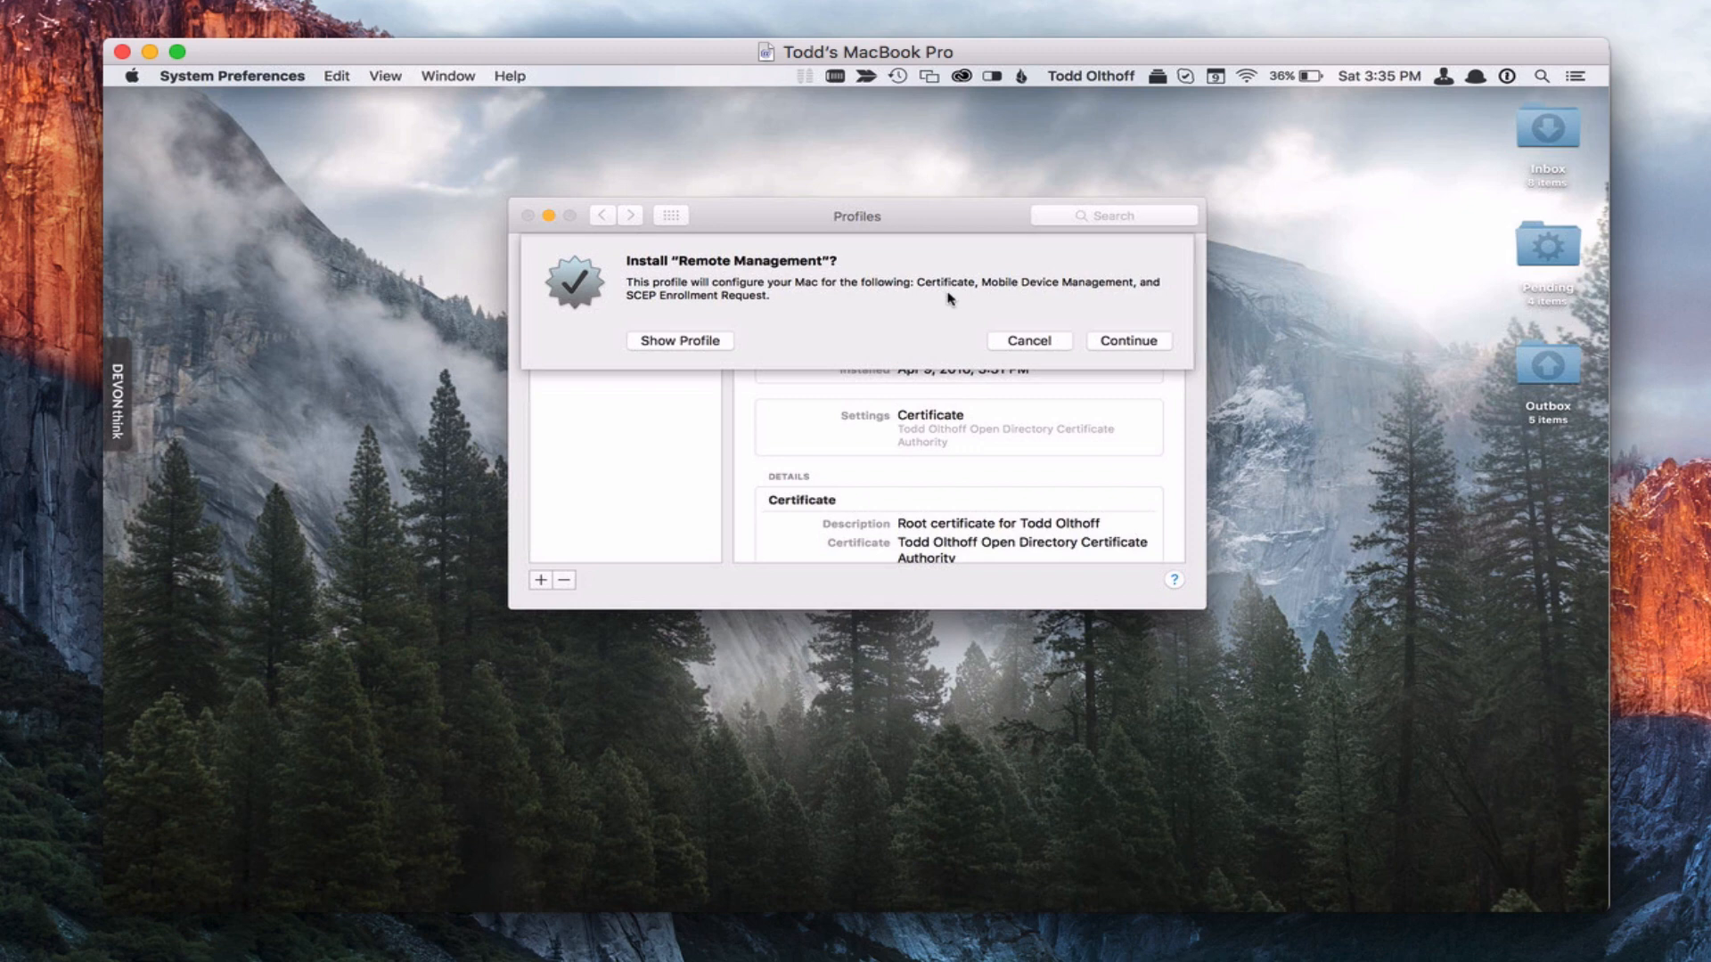
pyautogui.moveTo(934, 303)
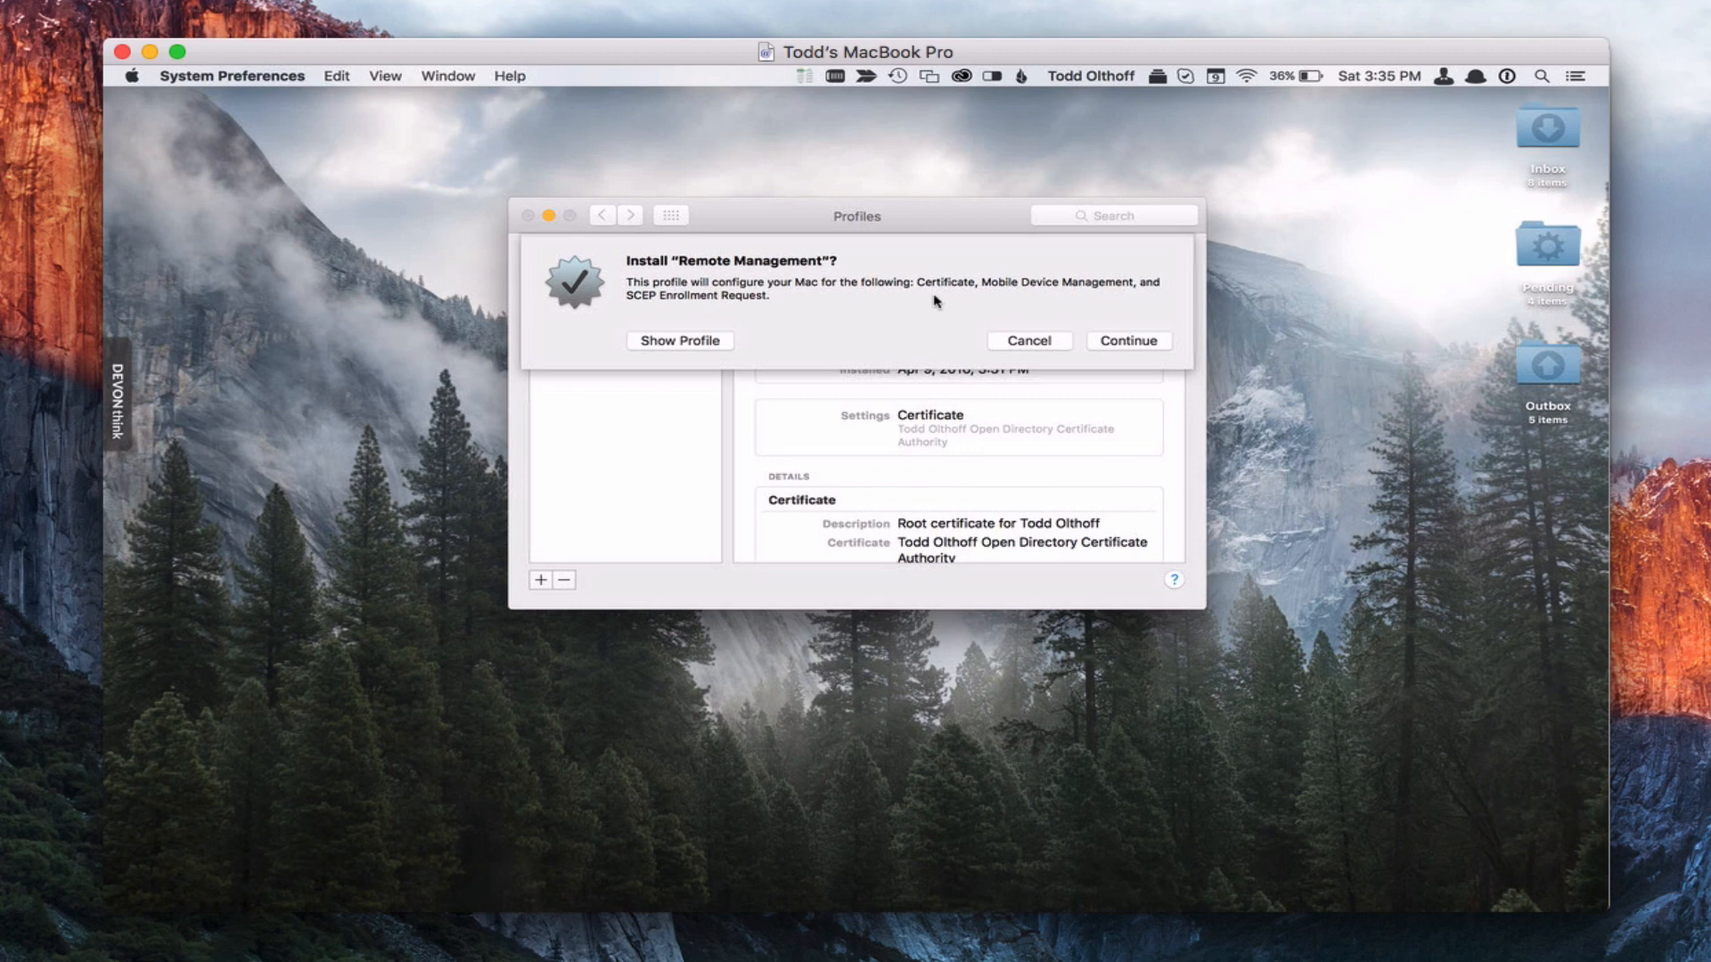
pyautogui.moveTo(1009, 299)
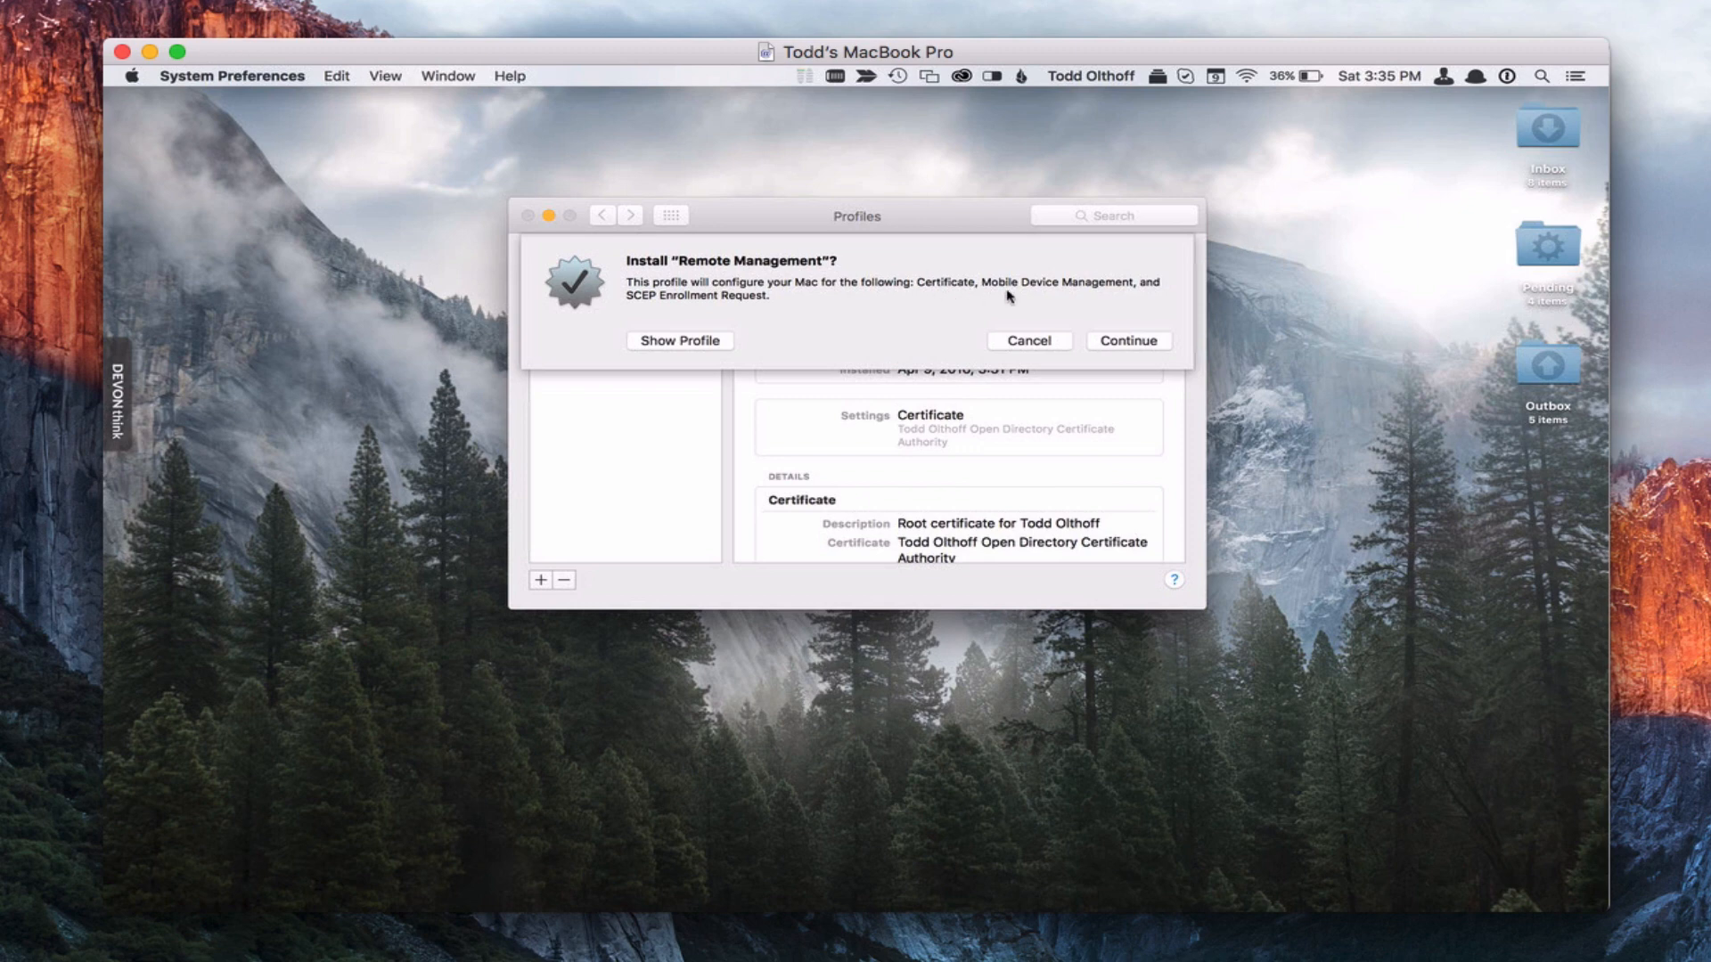
pyautogui.moveTo(703, 318)
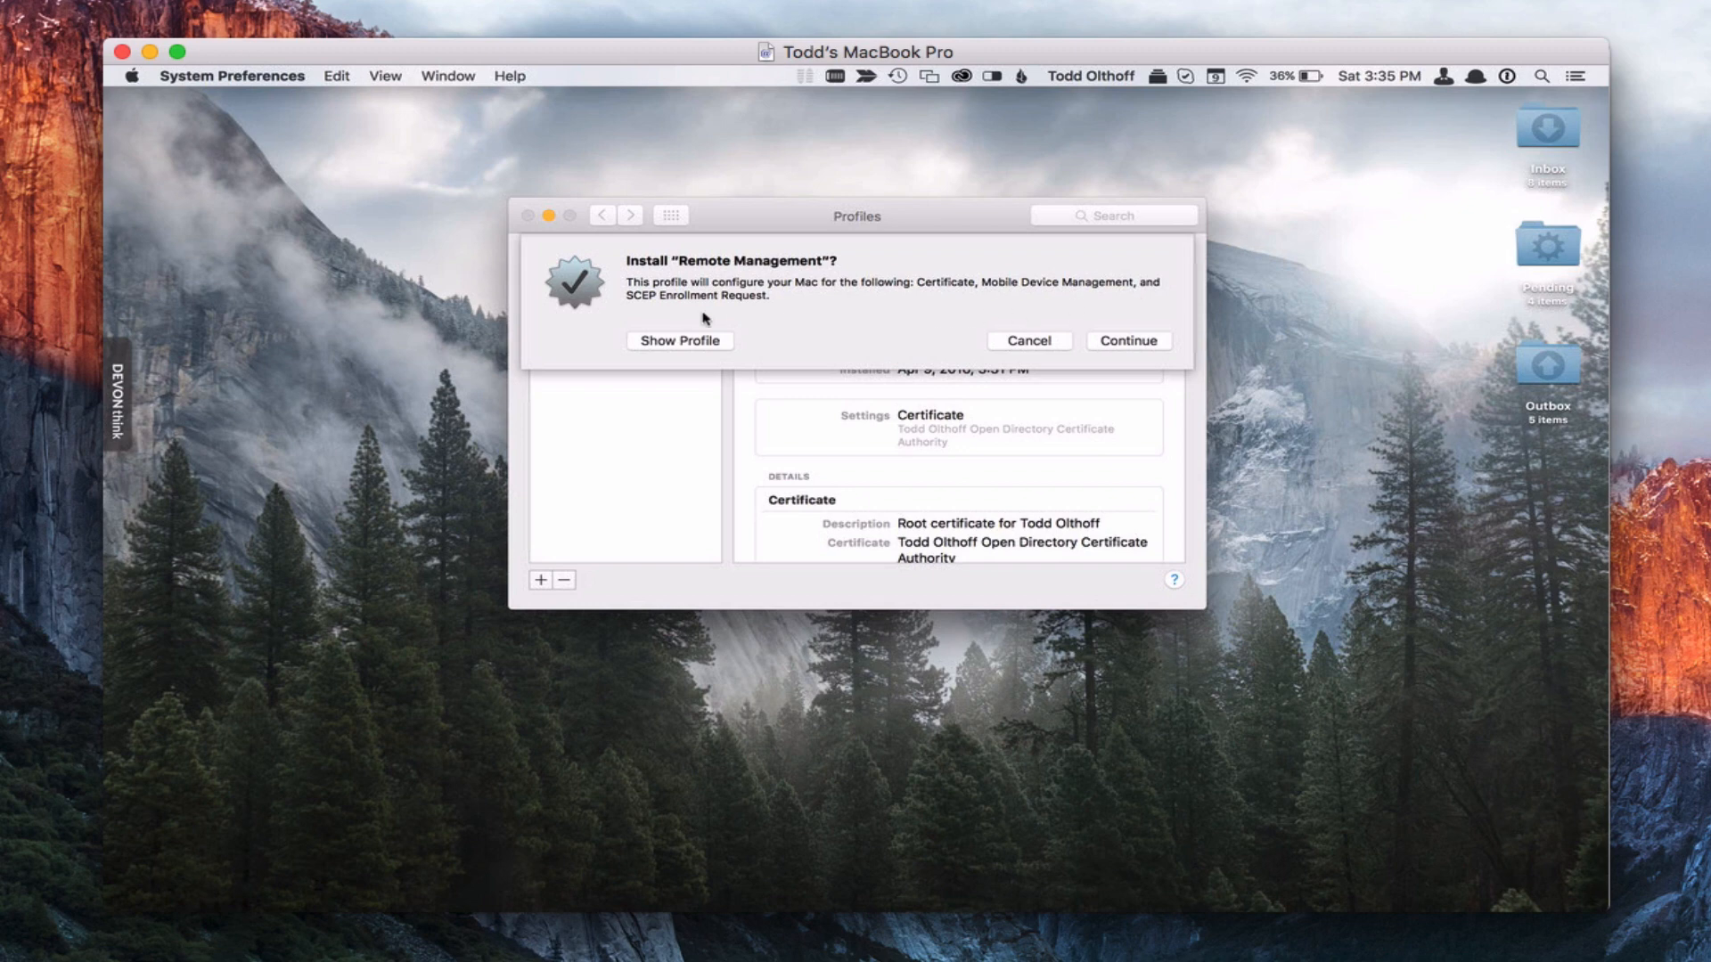
pyautogui.moveTo(760, 321)
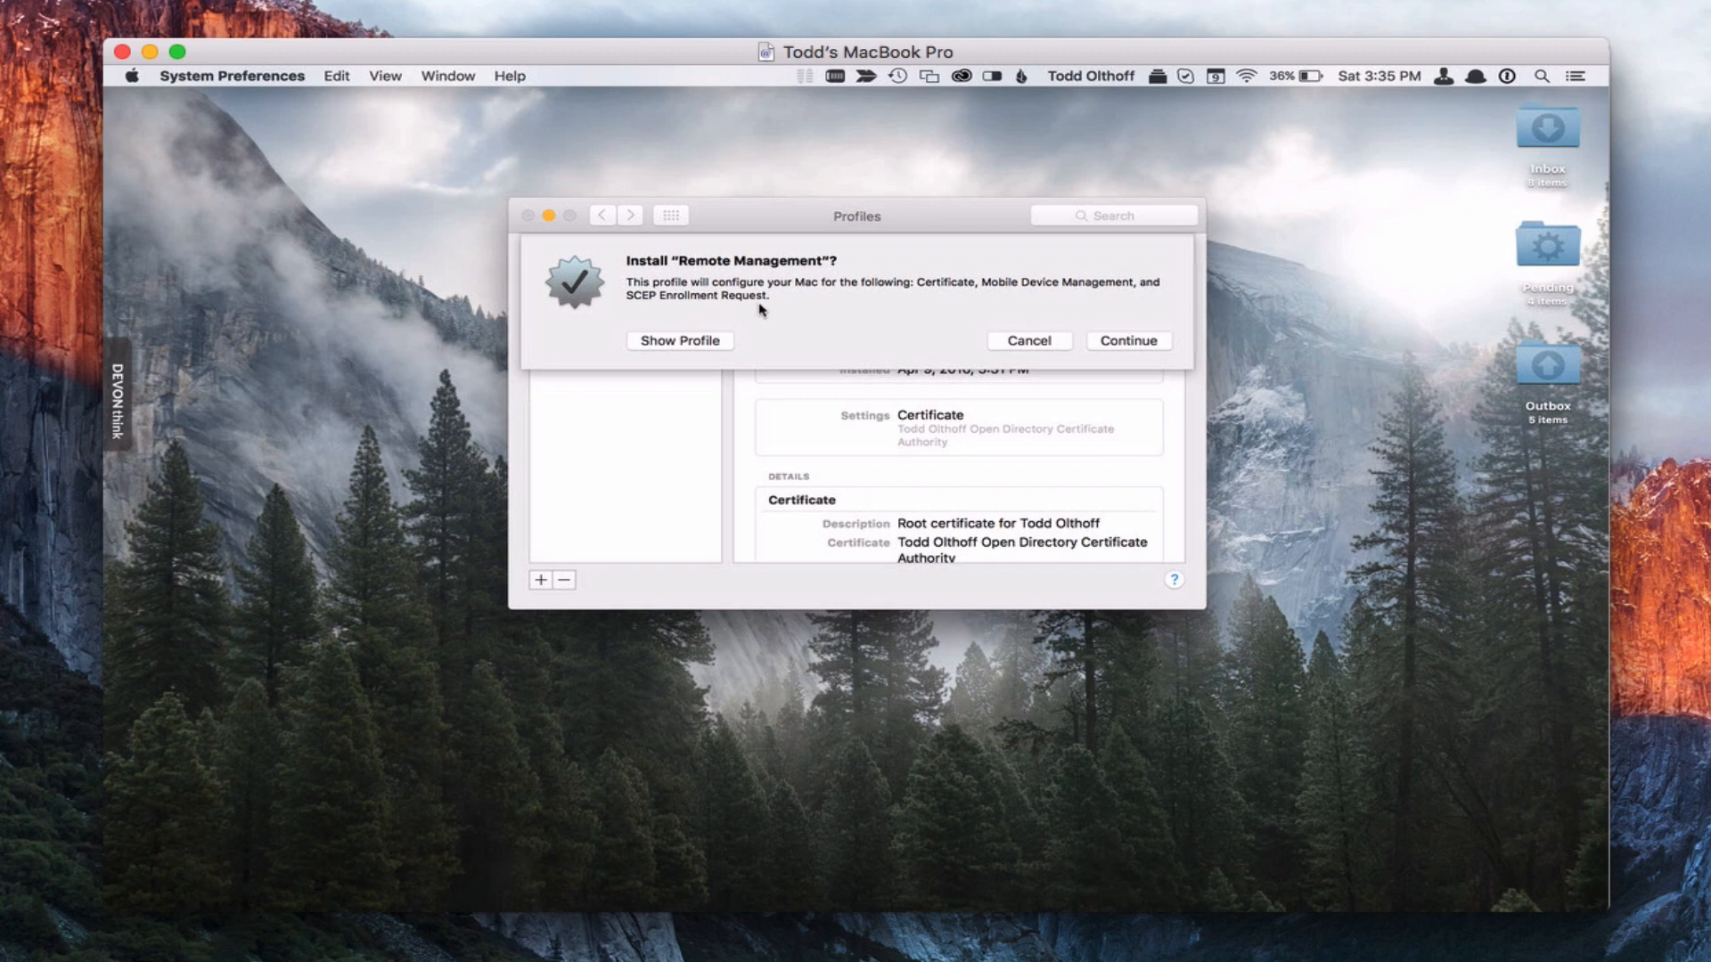
pyautogui.moveTo(743, 309)
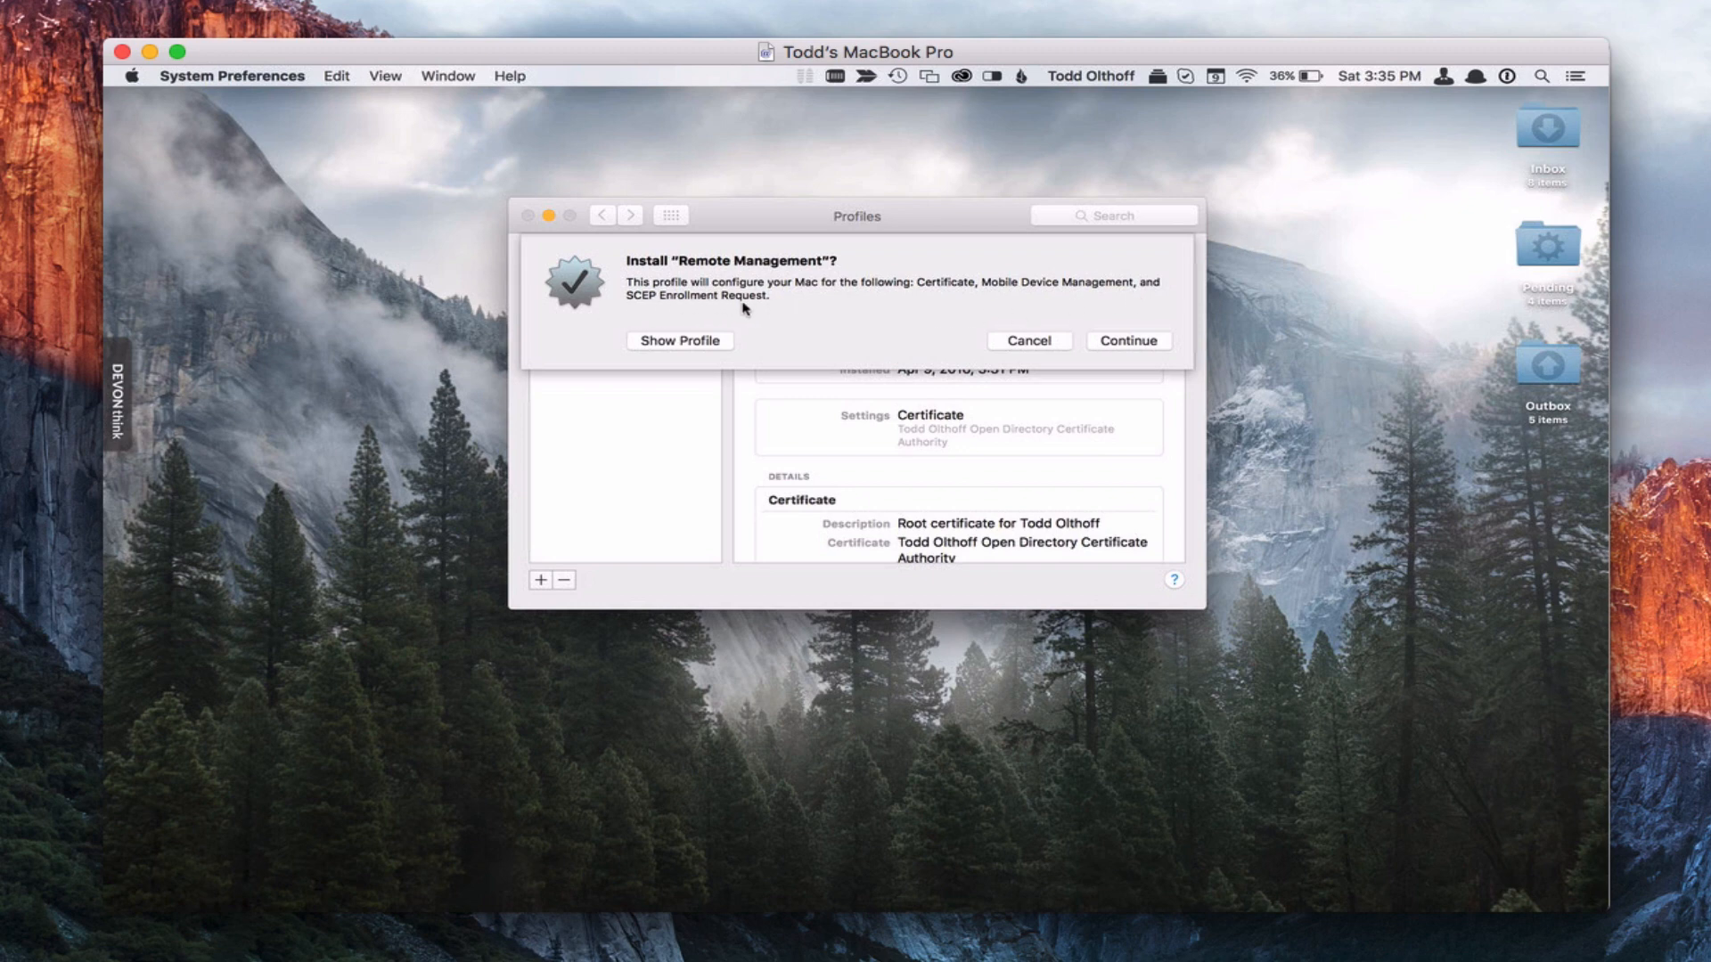
# Install the unsigned Remote Management profile, confirming past the unknown-author warning
pyautogui.click(1128, 341)
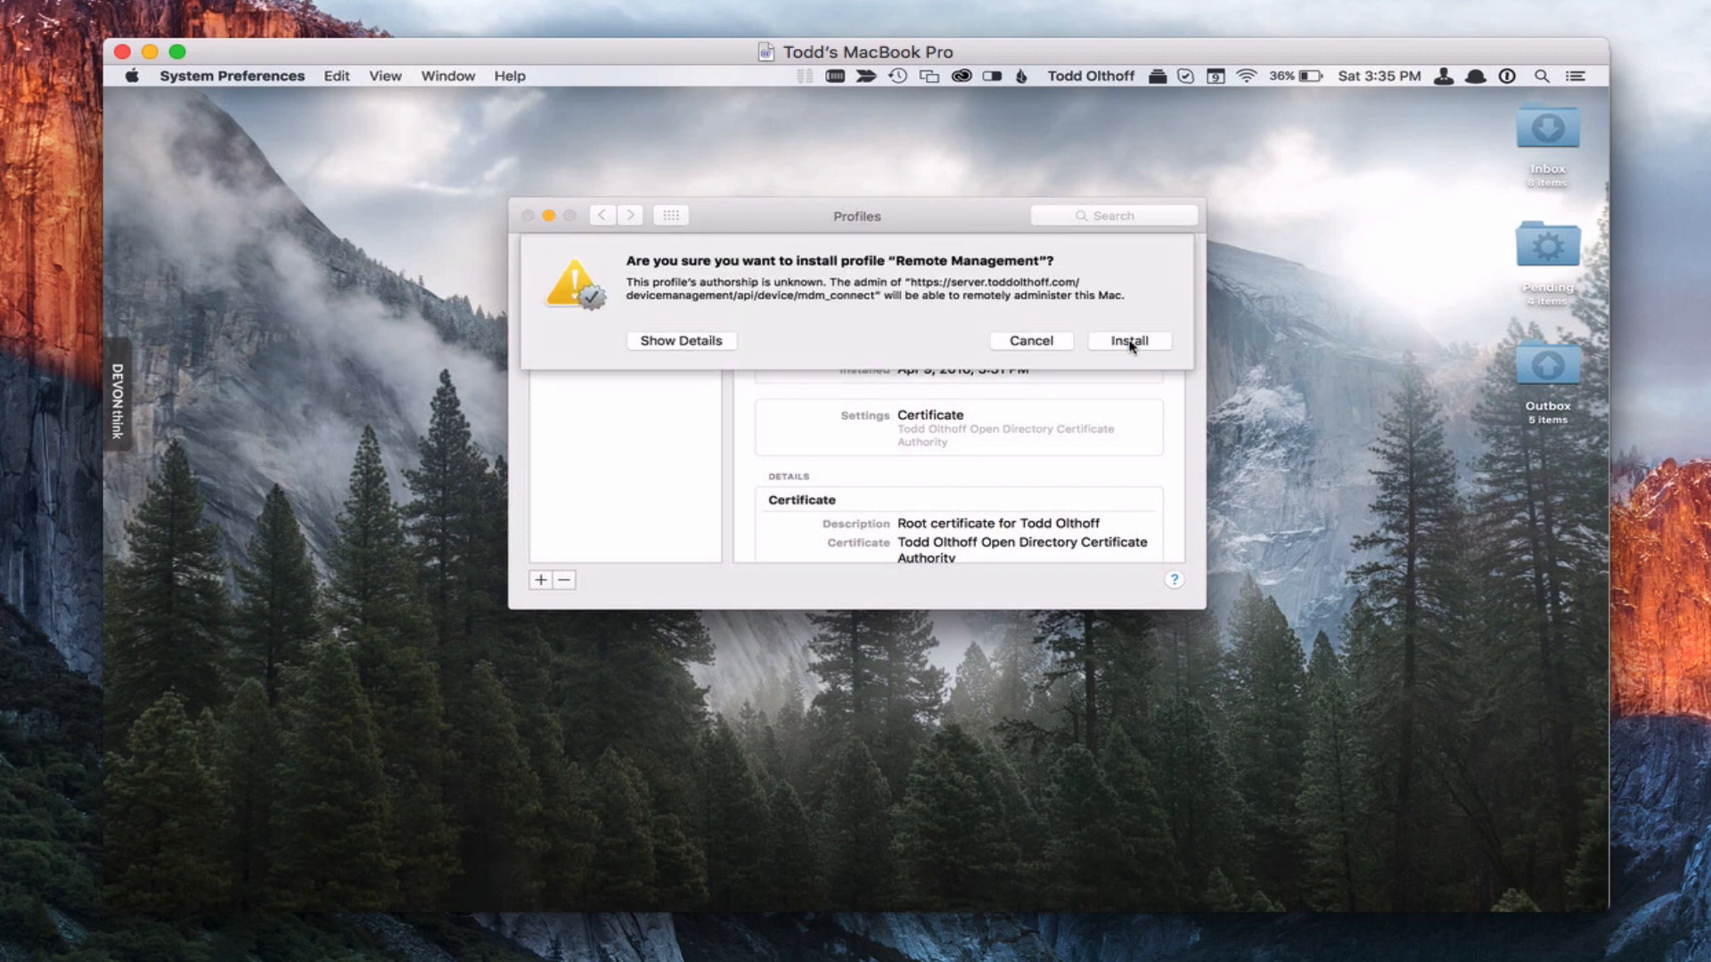
pyautogui.moveTo(841, 328)
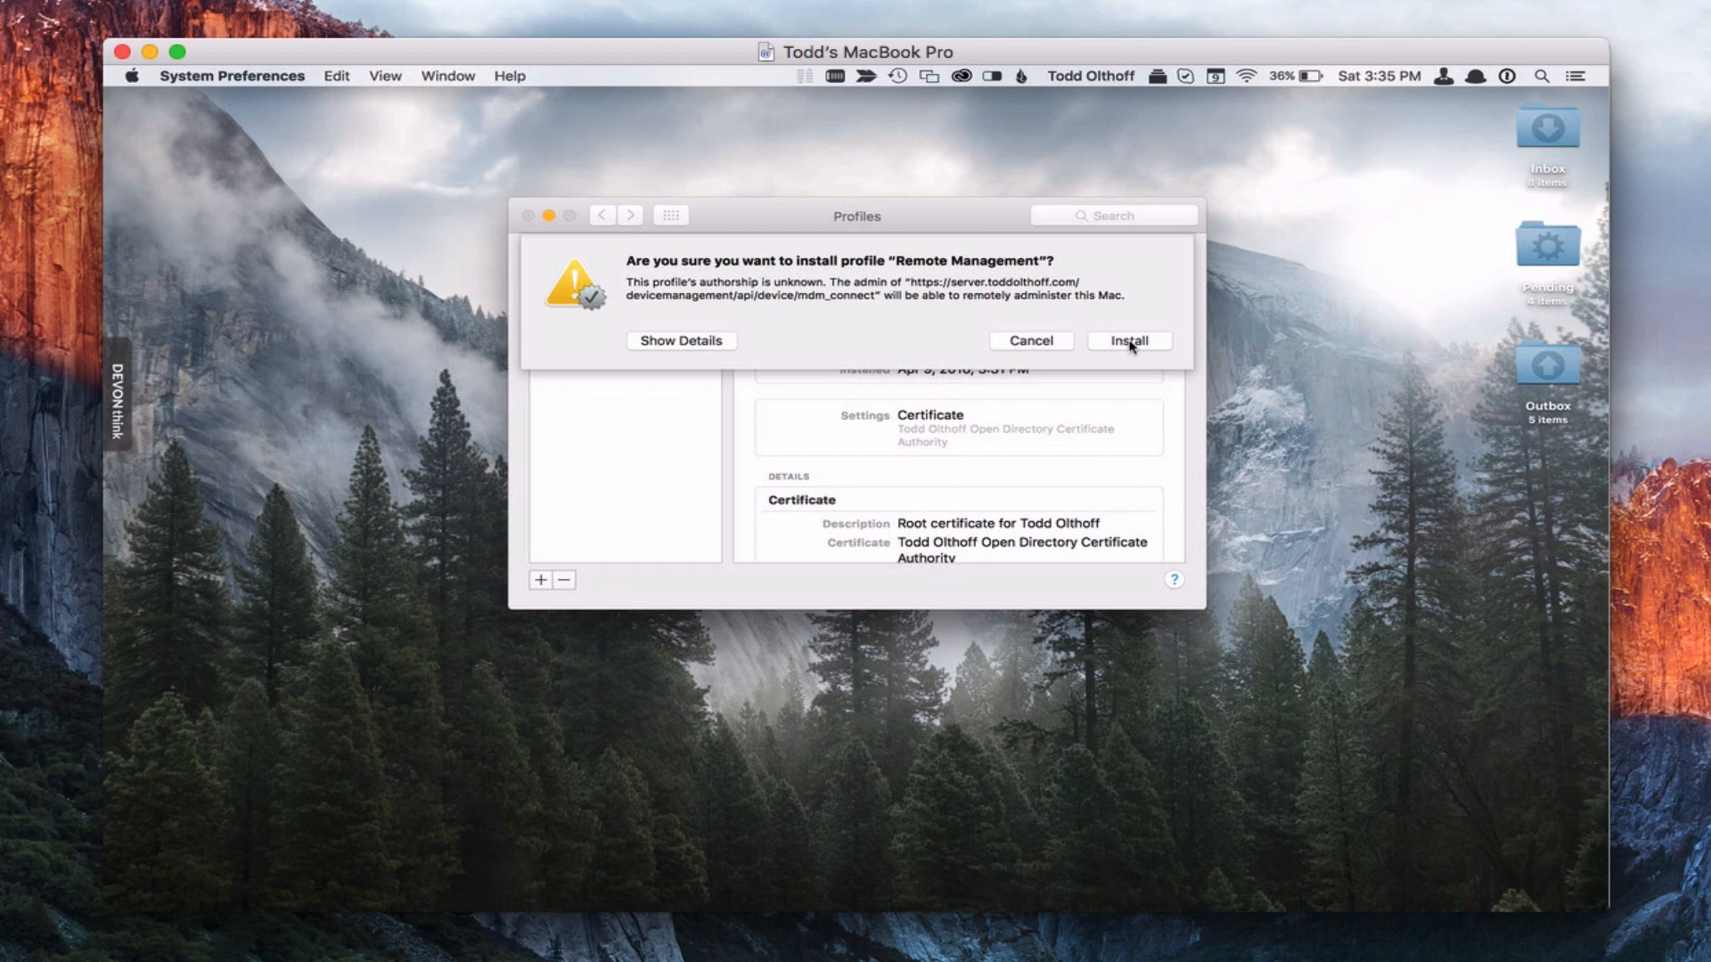
pyautogui.click(1130, 342)
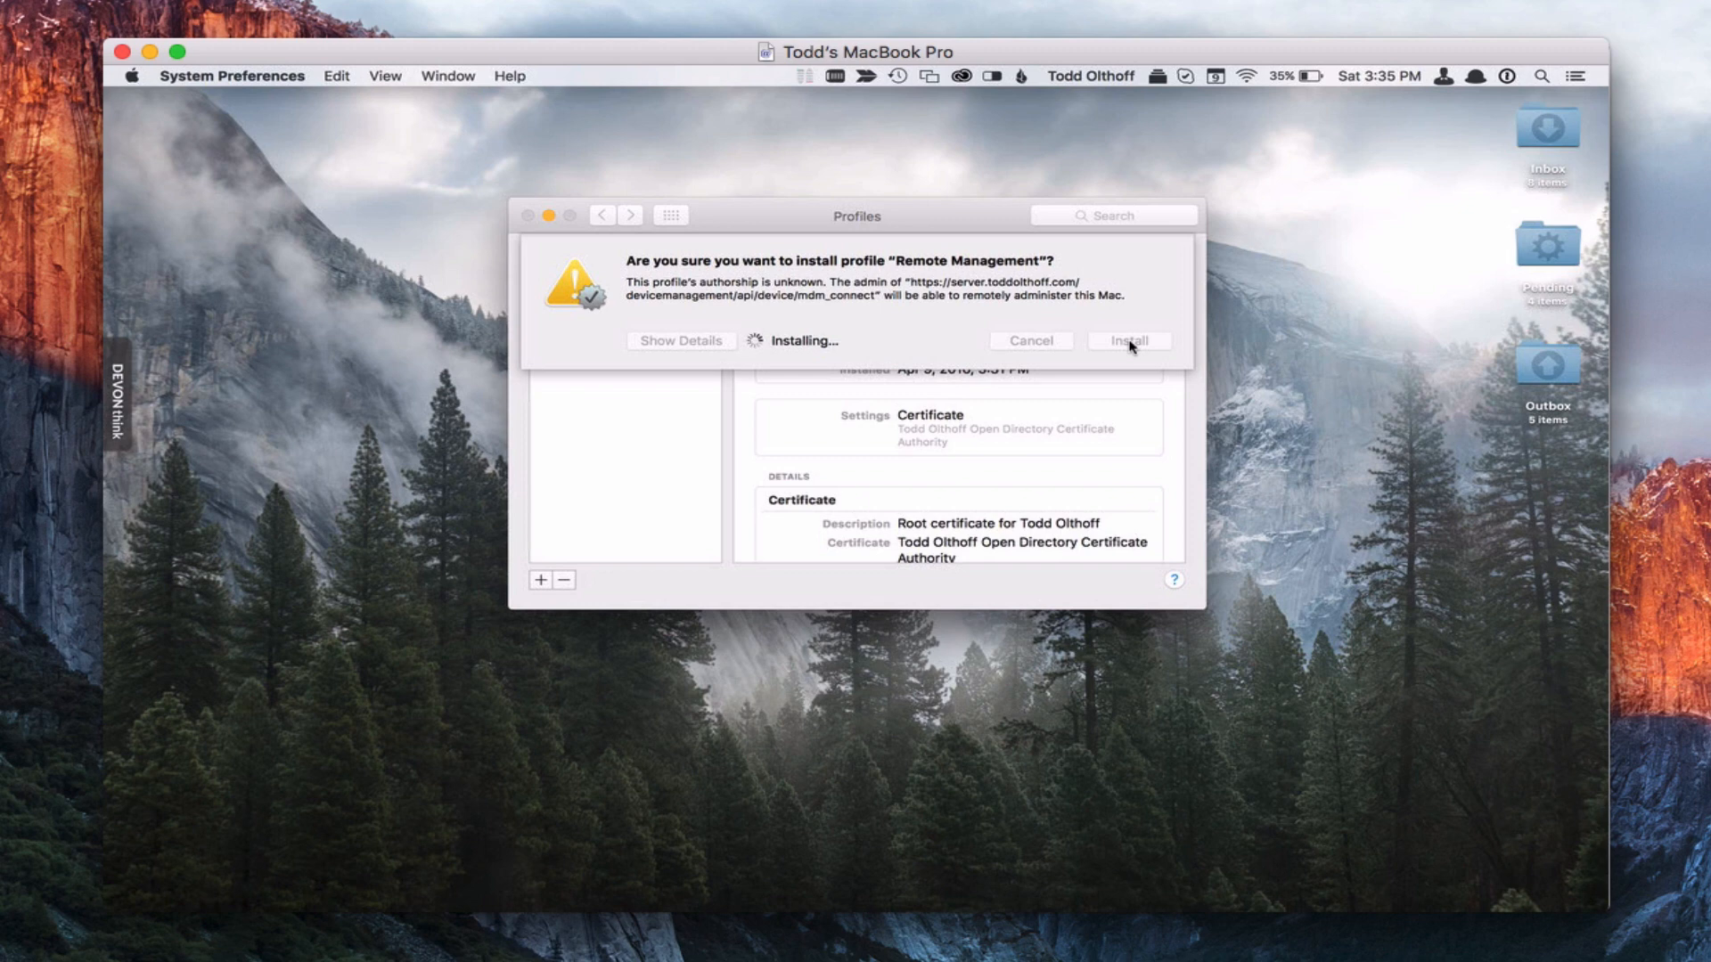
pyautogui.click(1128, 340)
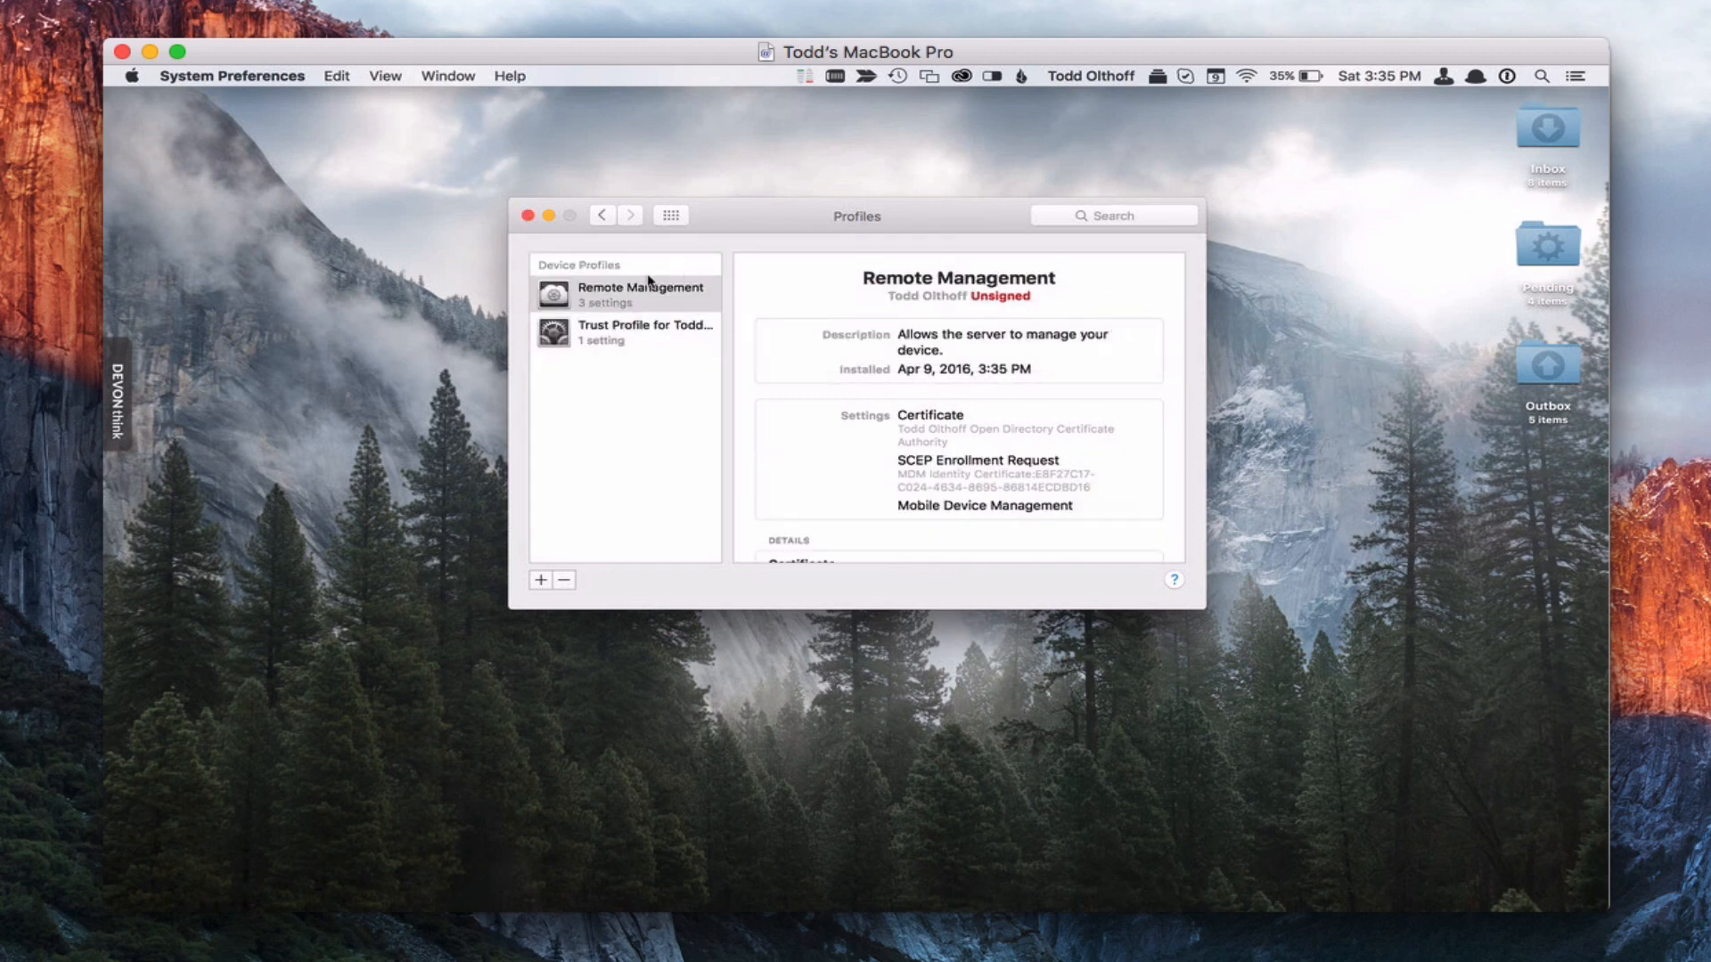
pyautogui.moveTo(976, 451)
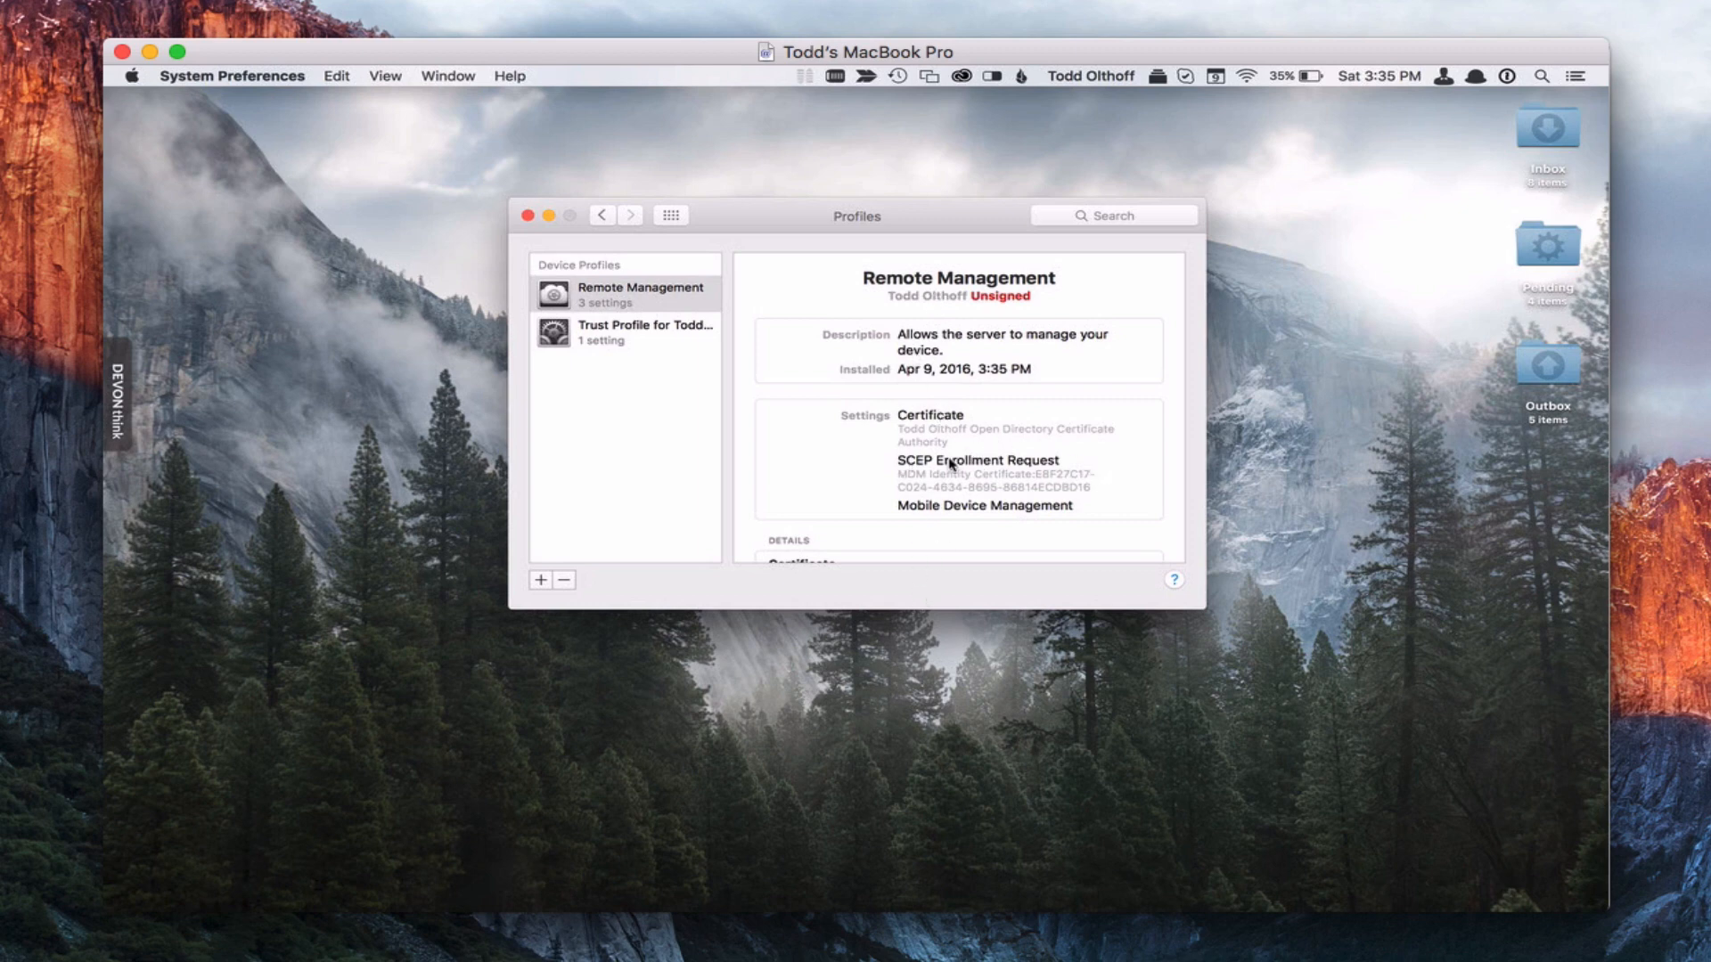
pyautogui.moveTo(1021, 510)
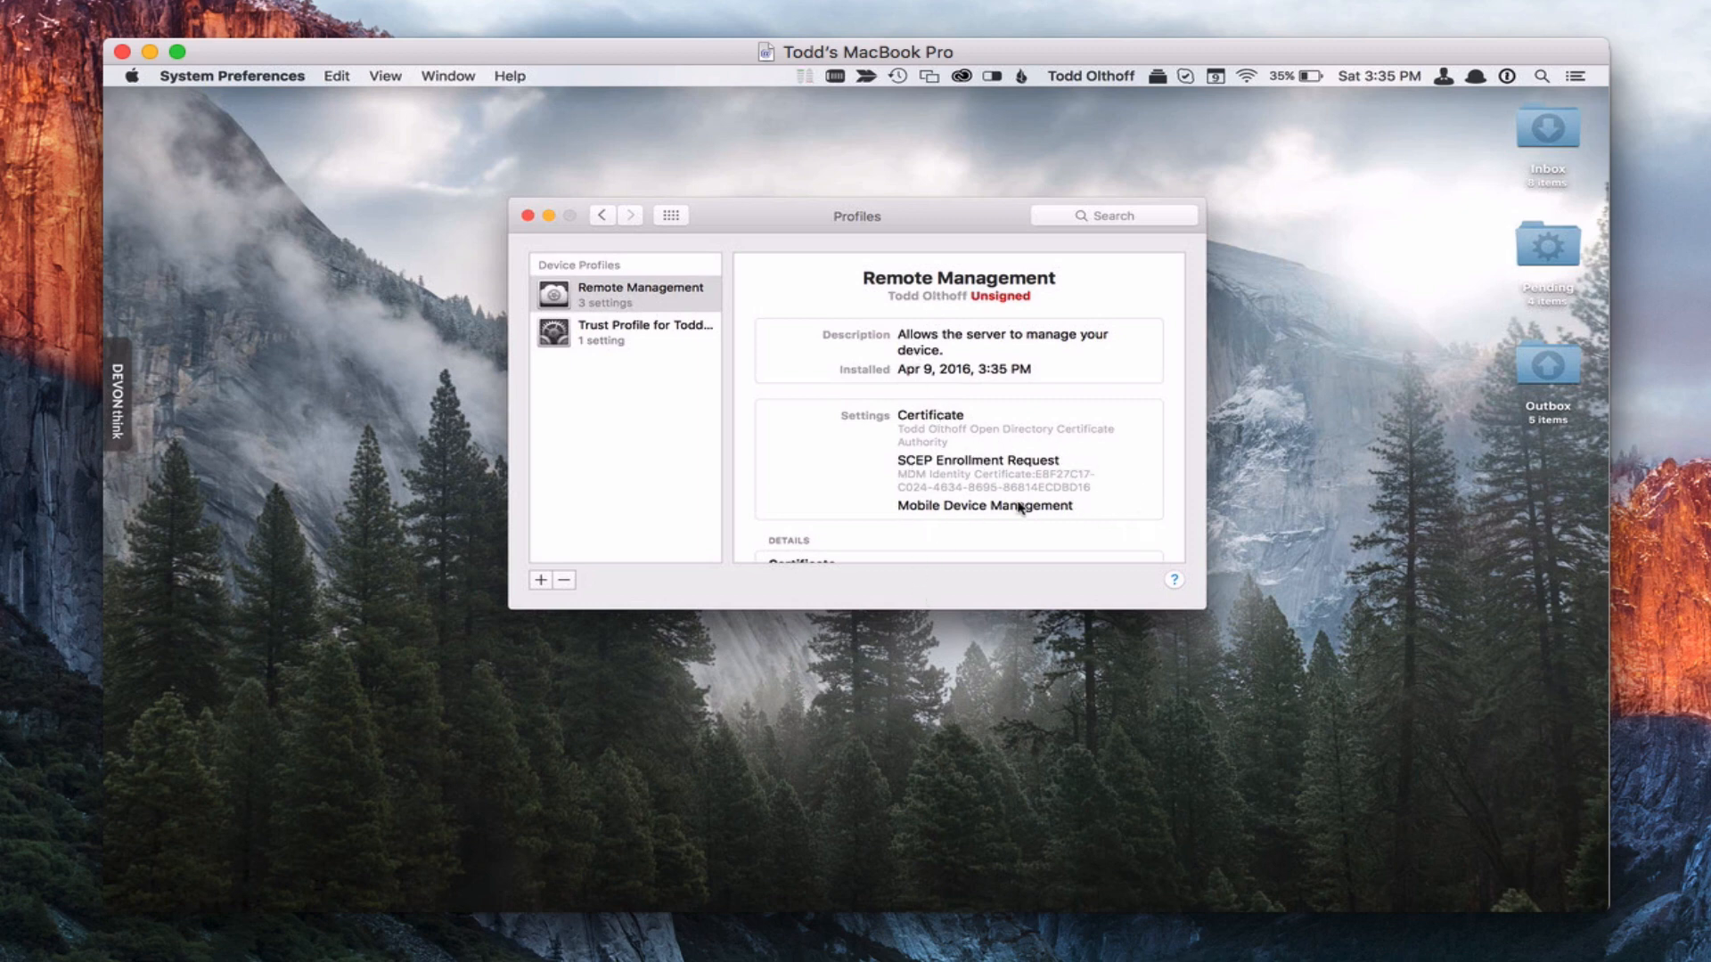
pyautogui.moveTo(584, 380)
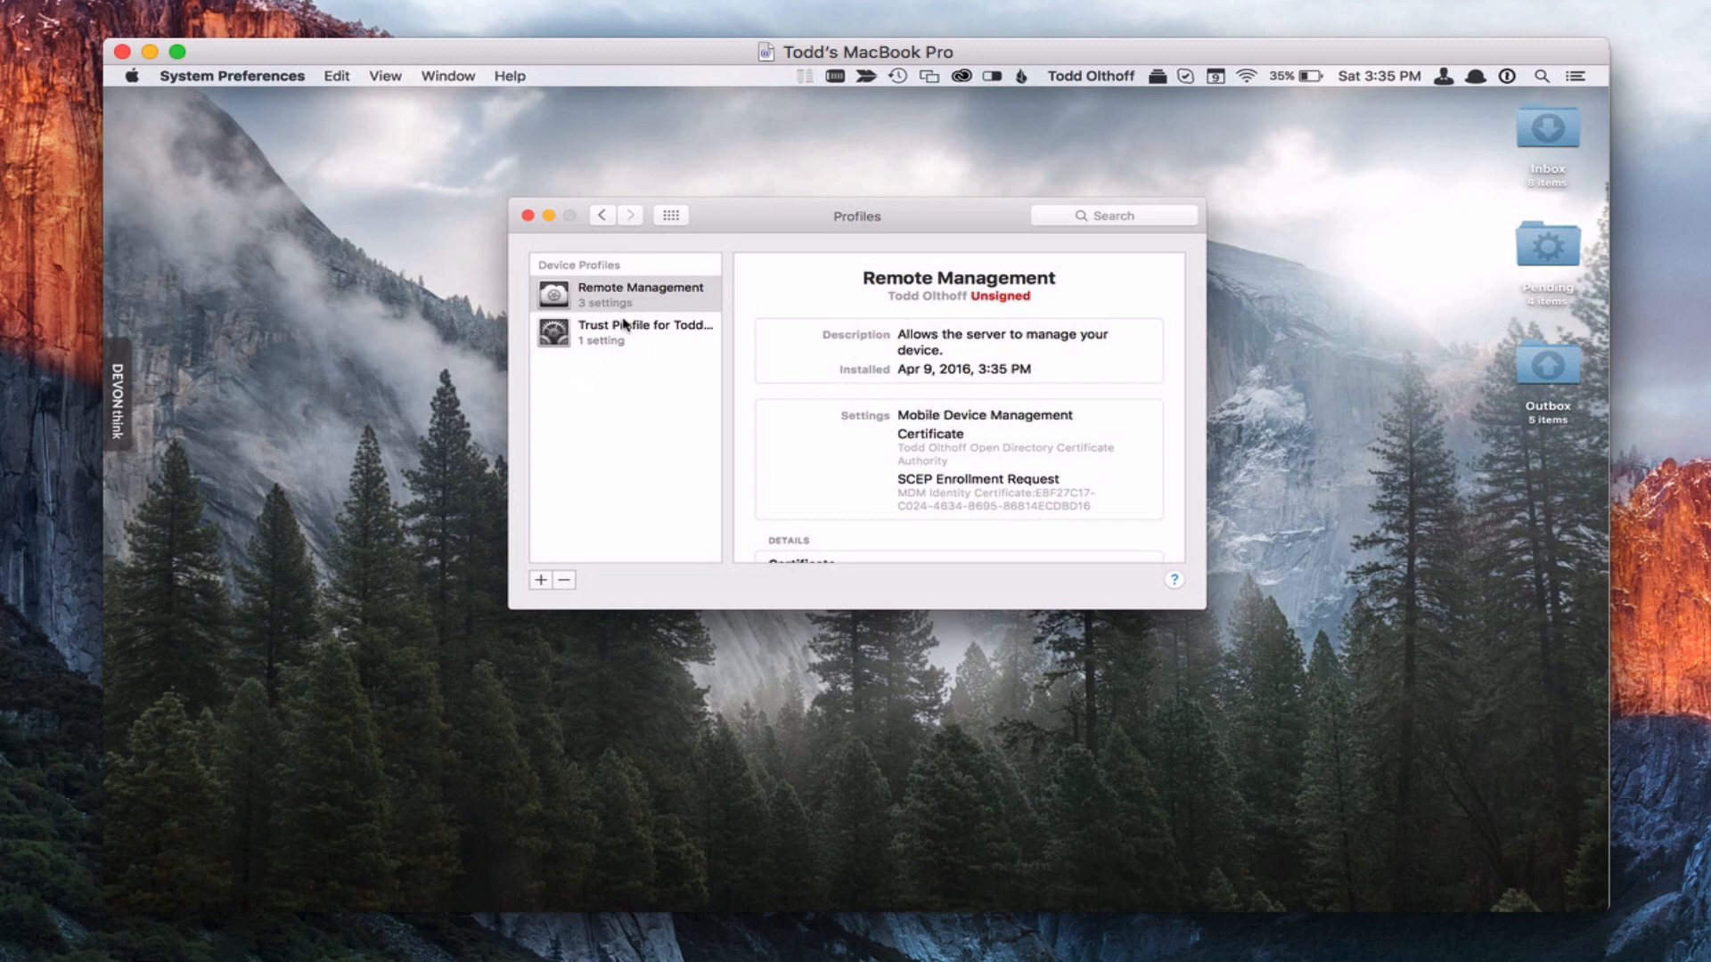
pyautogui.moveTo(638, 306)
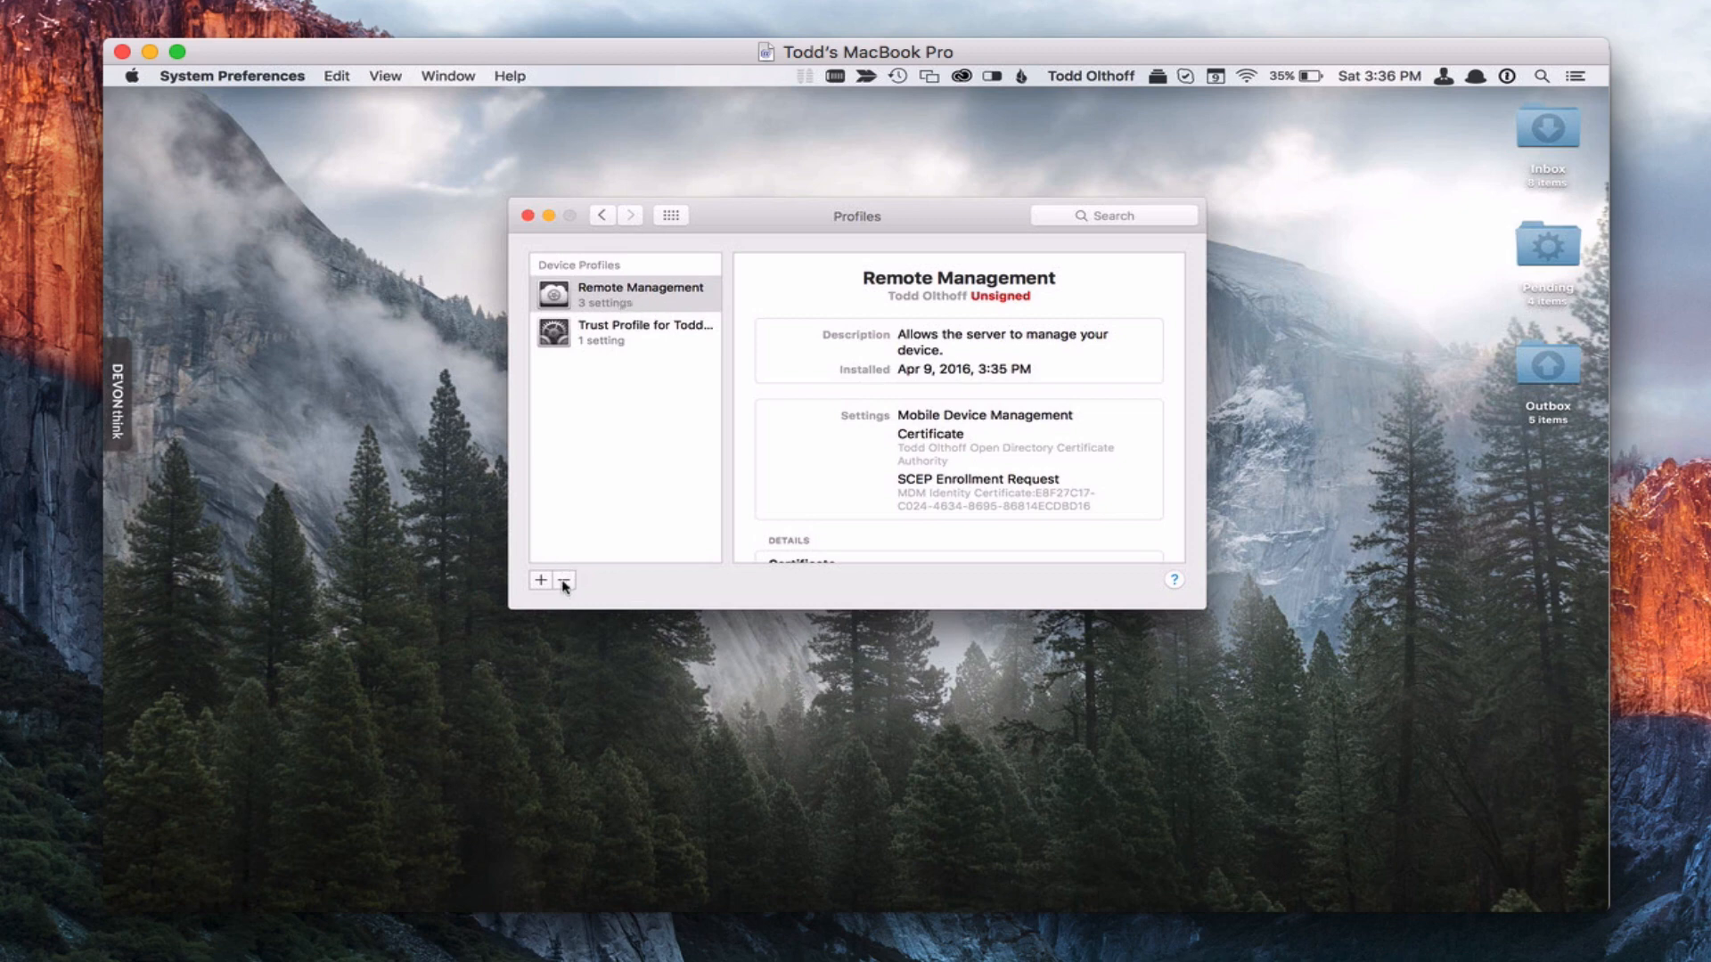
pyautogui.moveTo(564, 581)
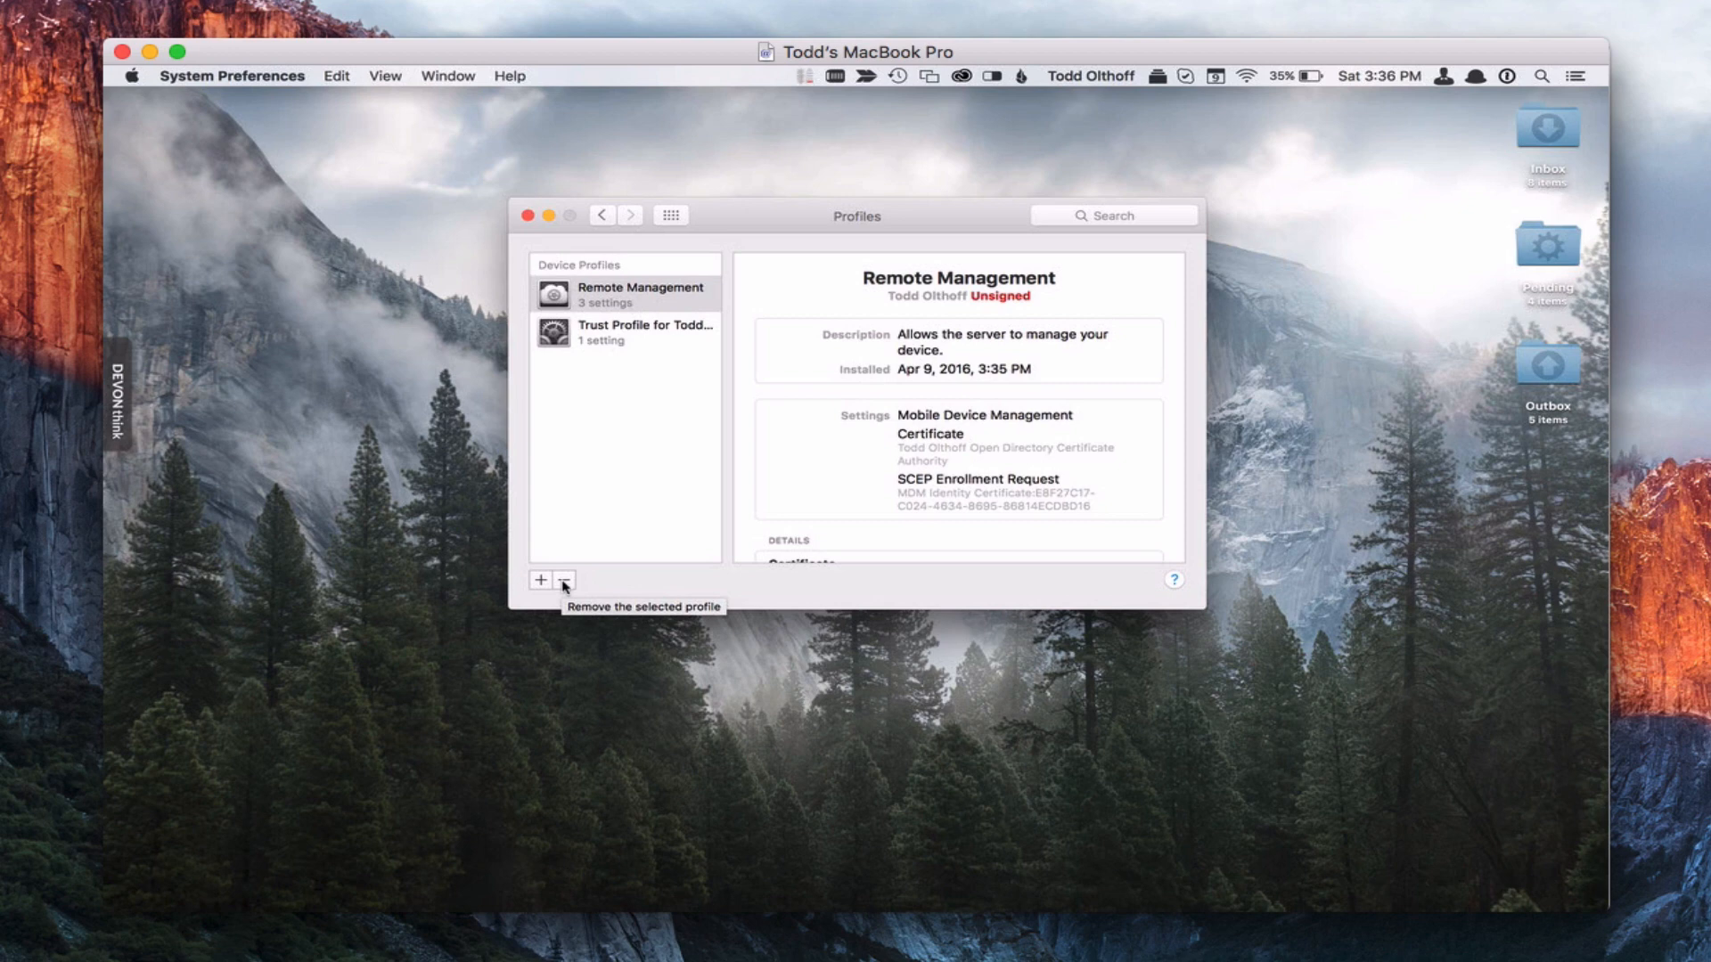
pyautogui.moveTo(601, 554)
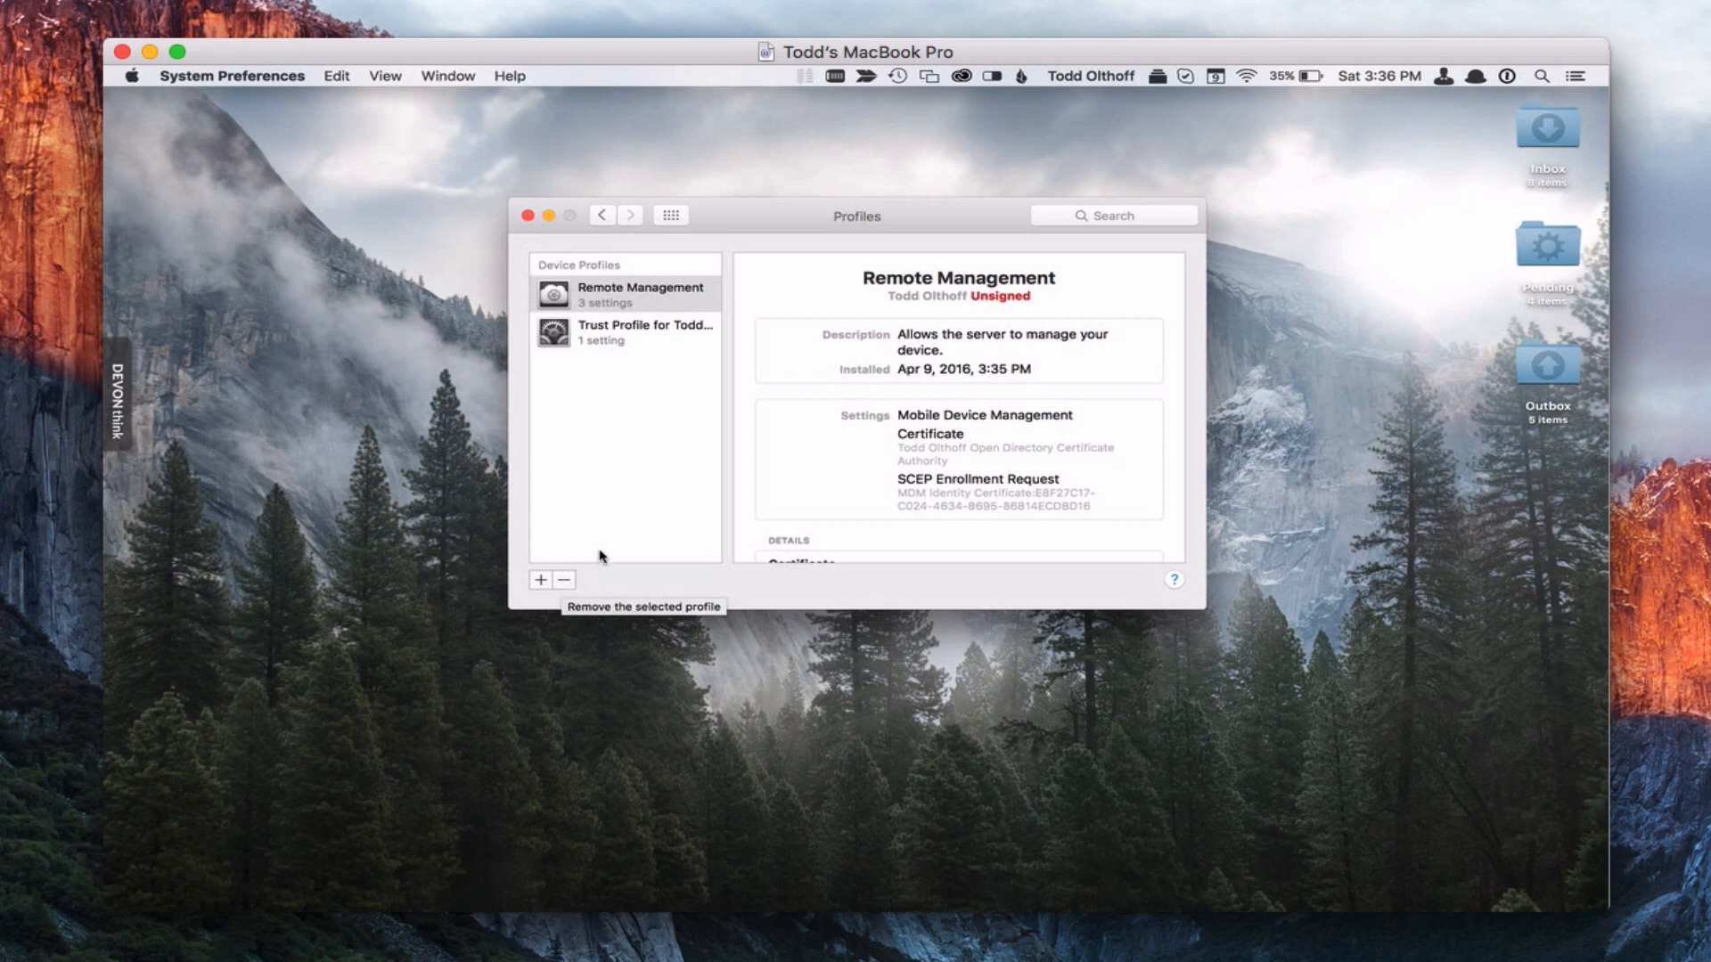
pyautogui.moveTo(657, 361)
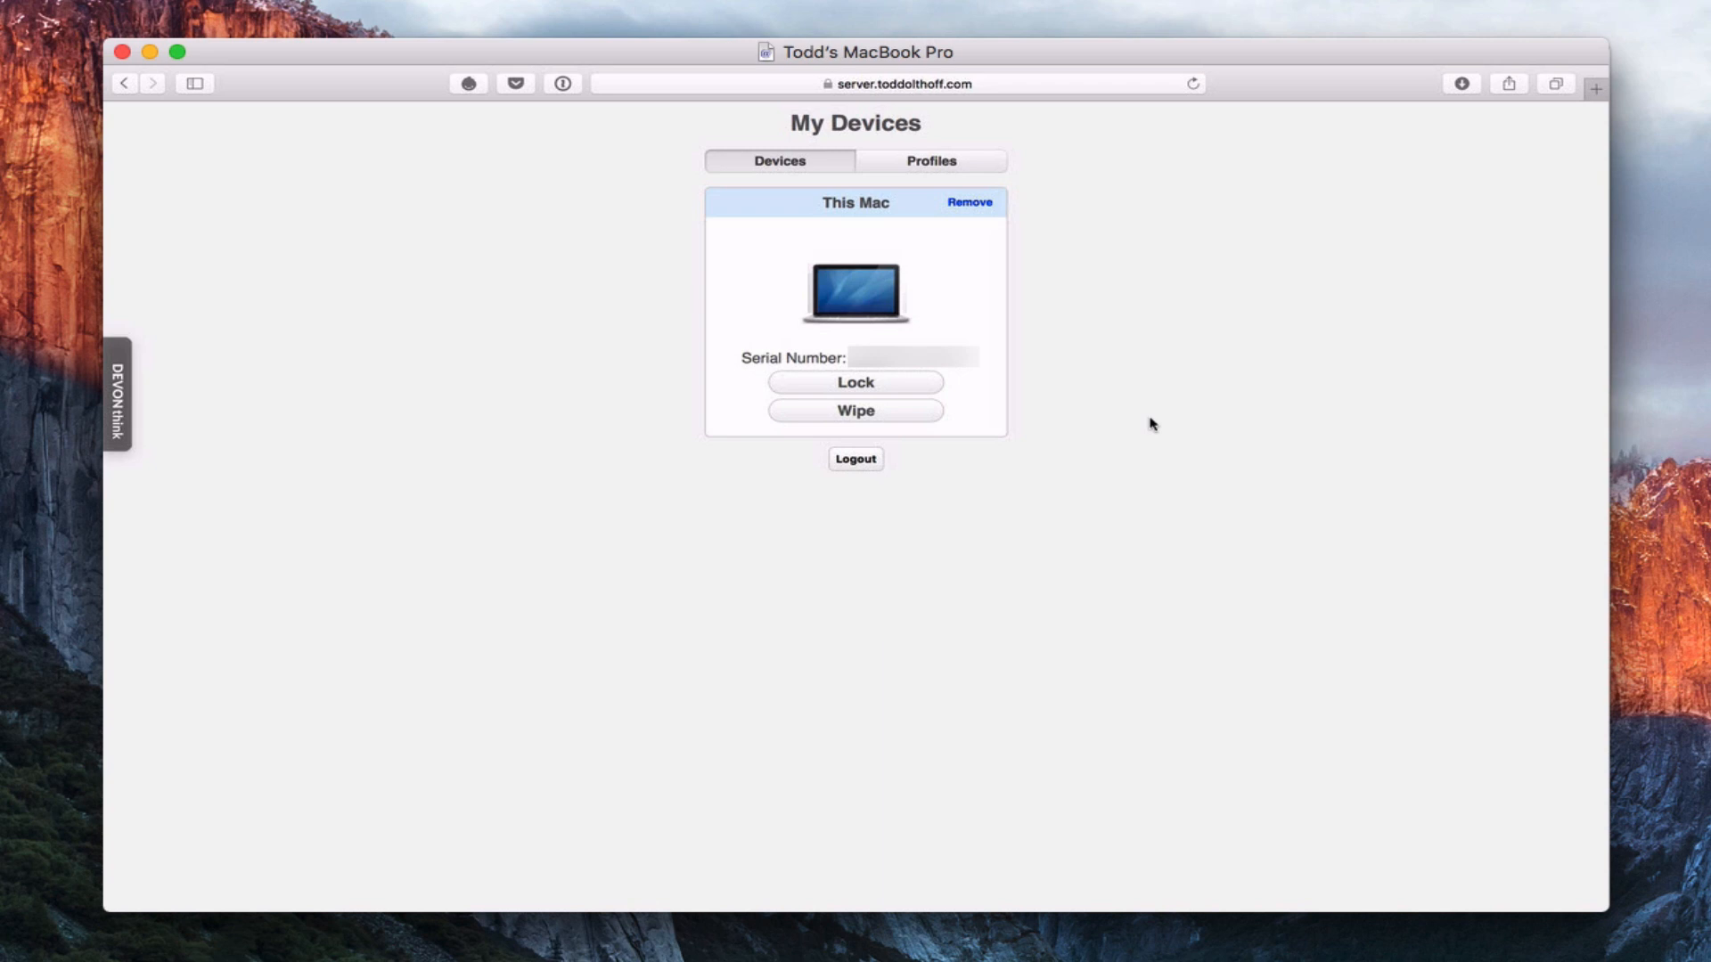
pyautogui.moveTo(836, 330)
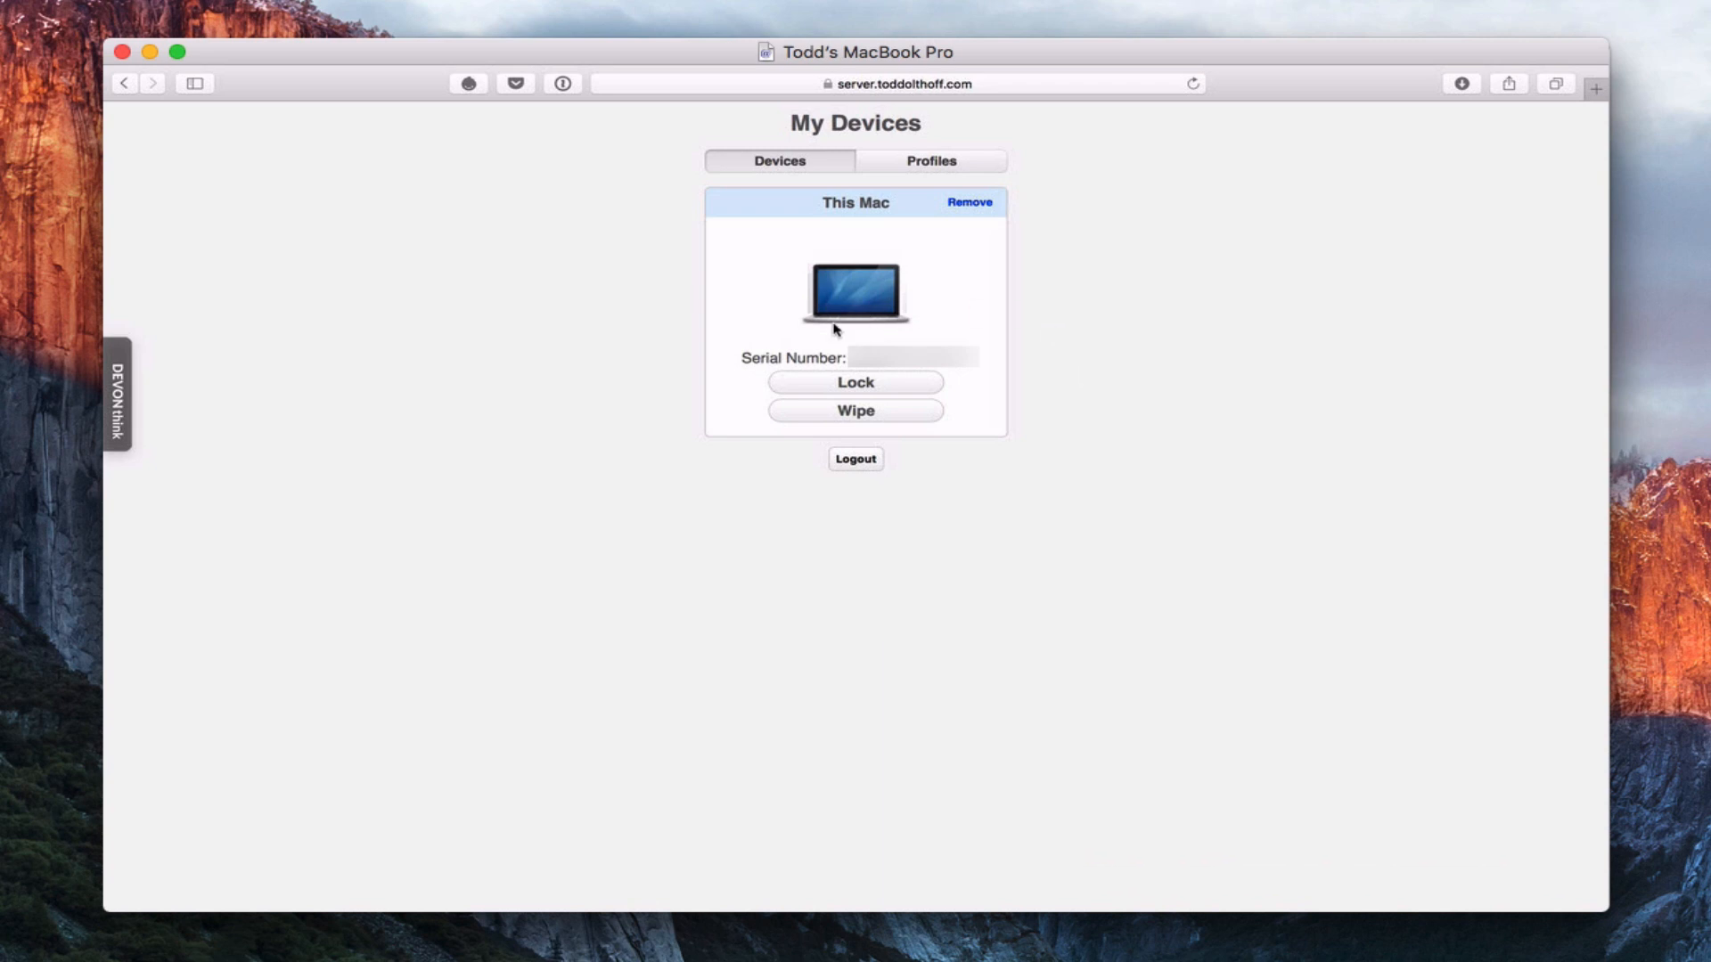
pyautogui.moveTo(893, 290)
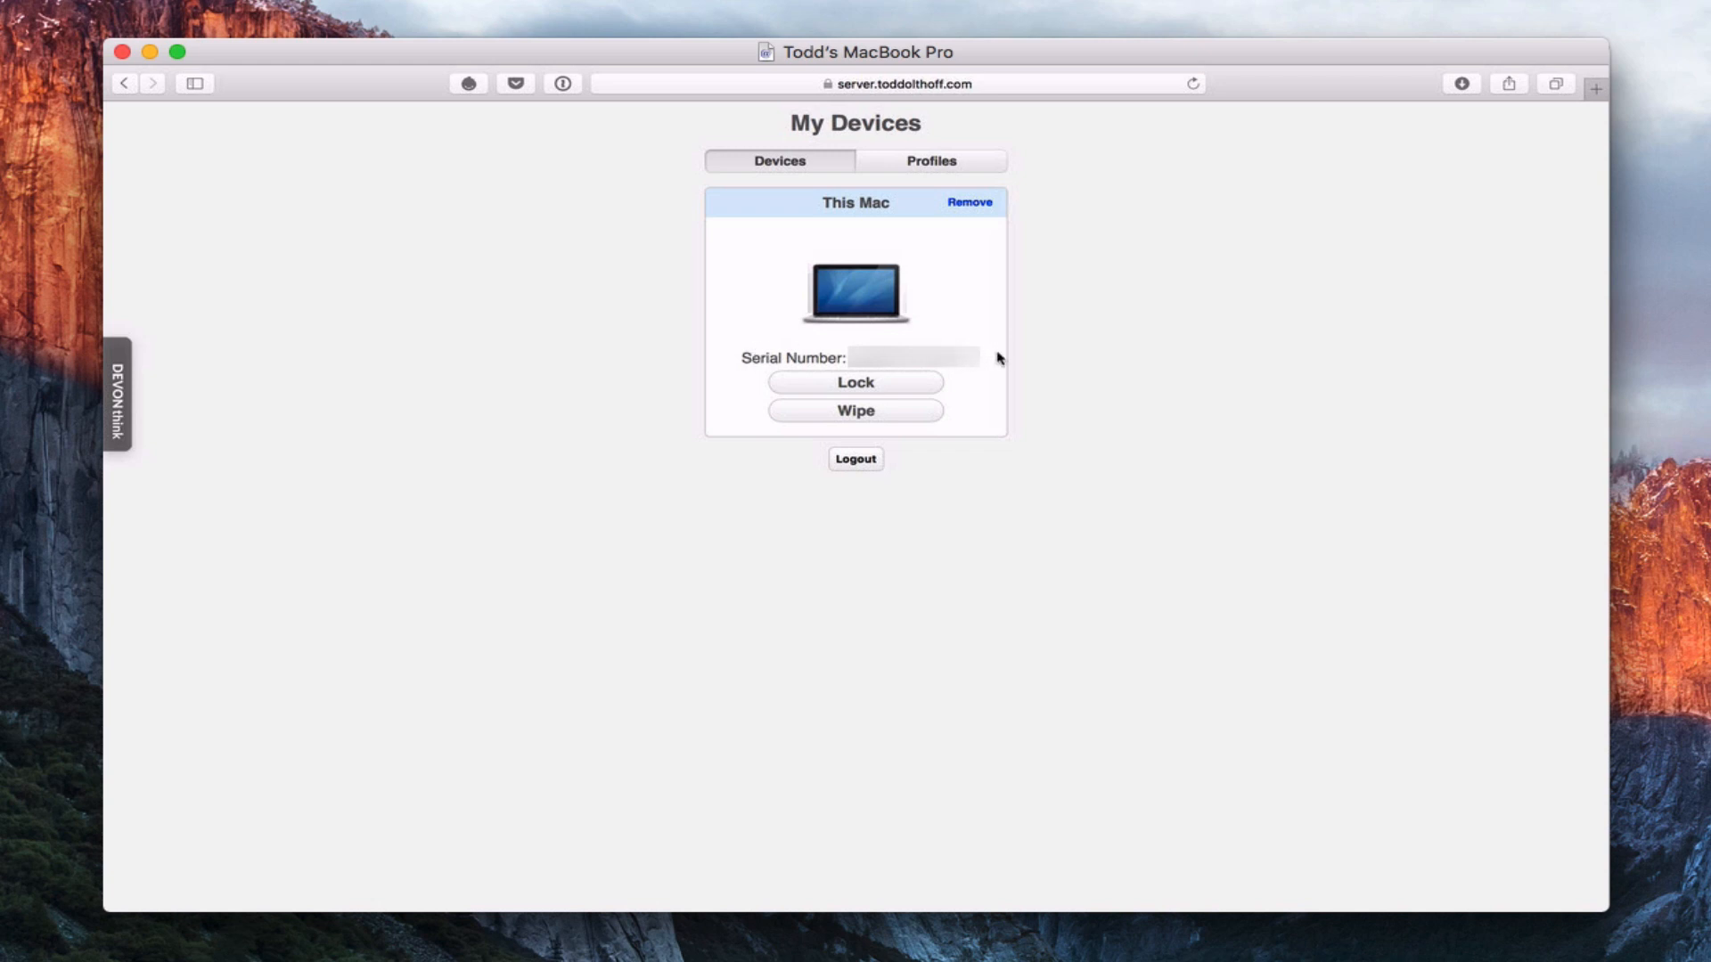
pyautogui.moveTo(982, 359)
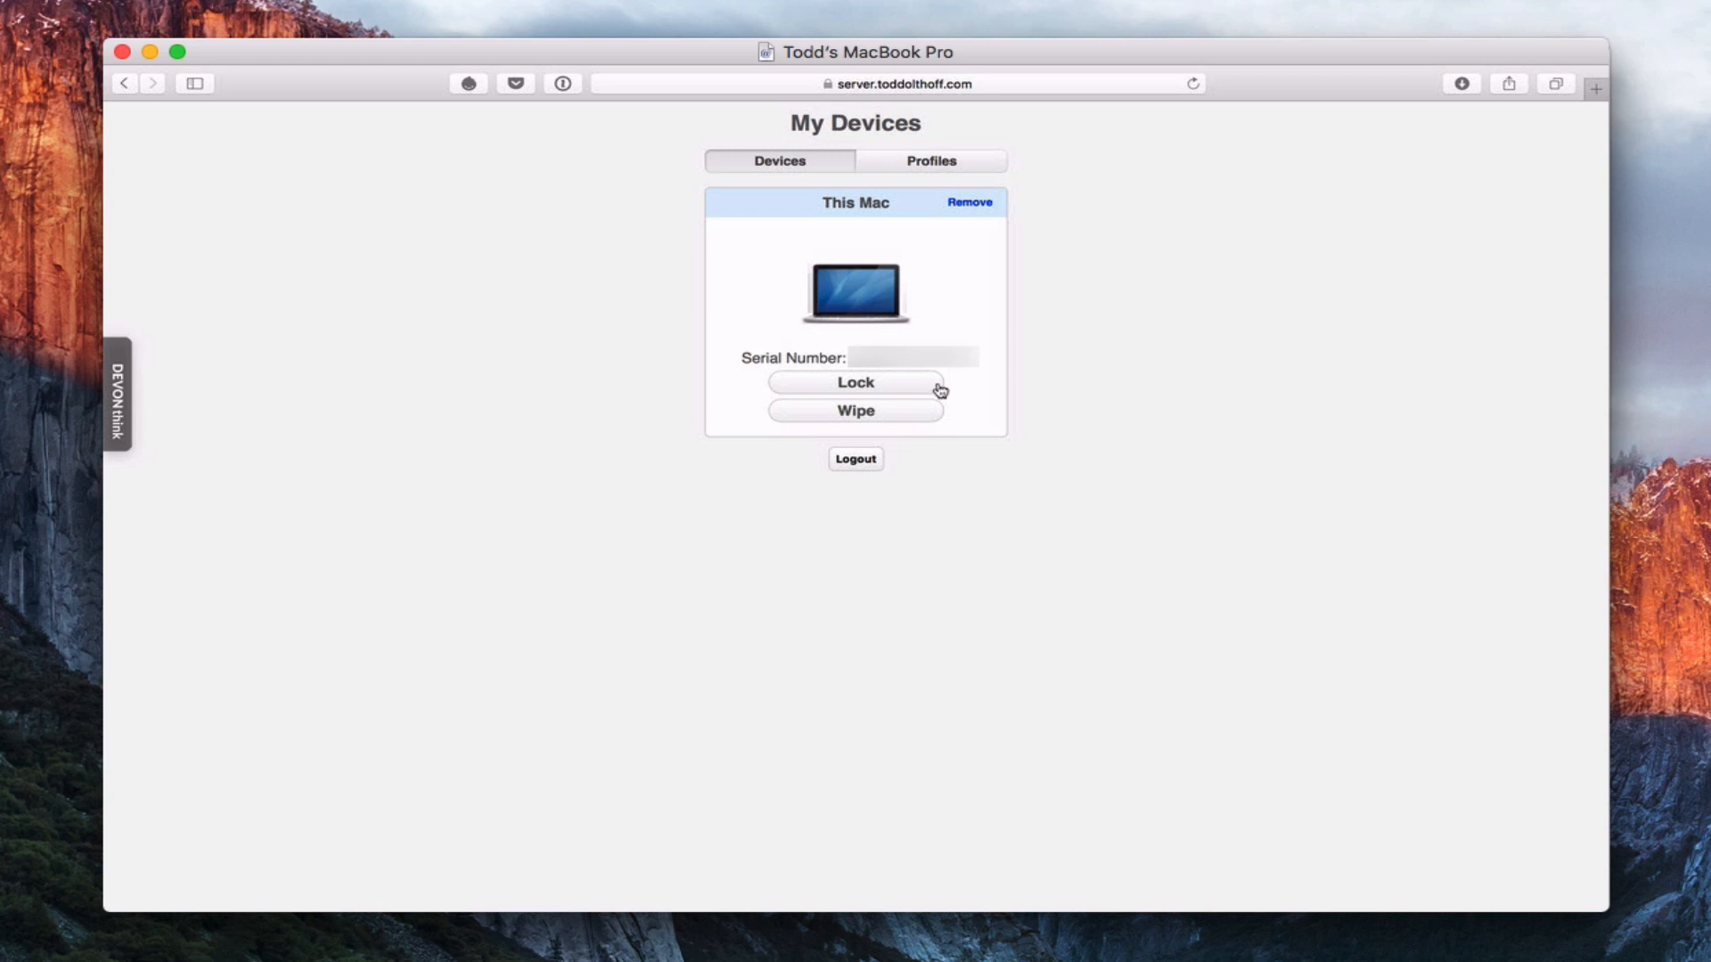
pyautogui.moveTo(926, 425)
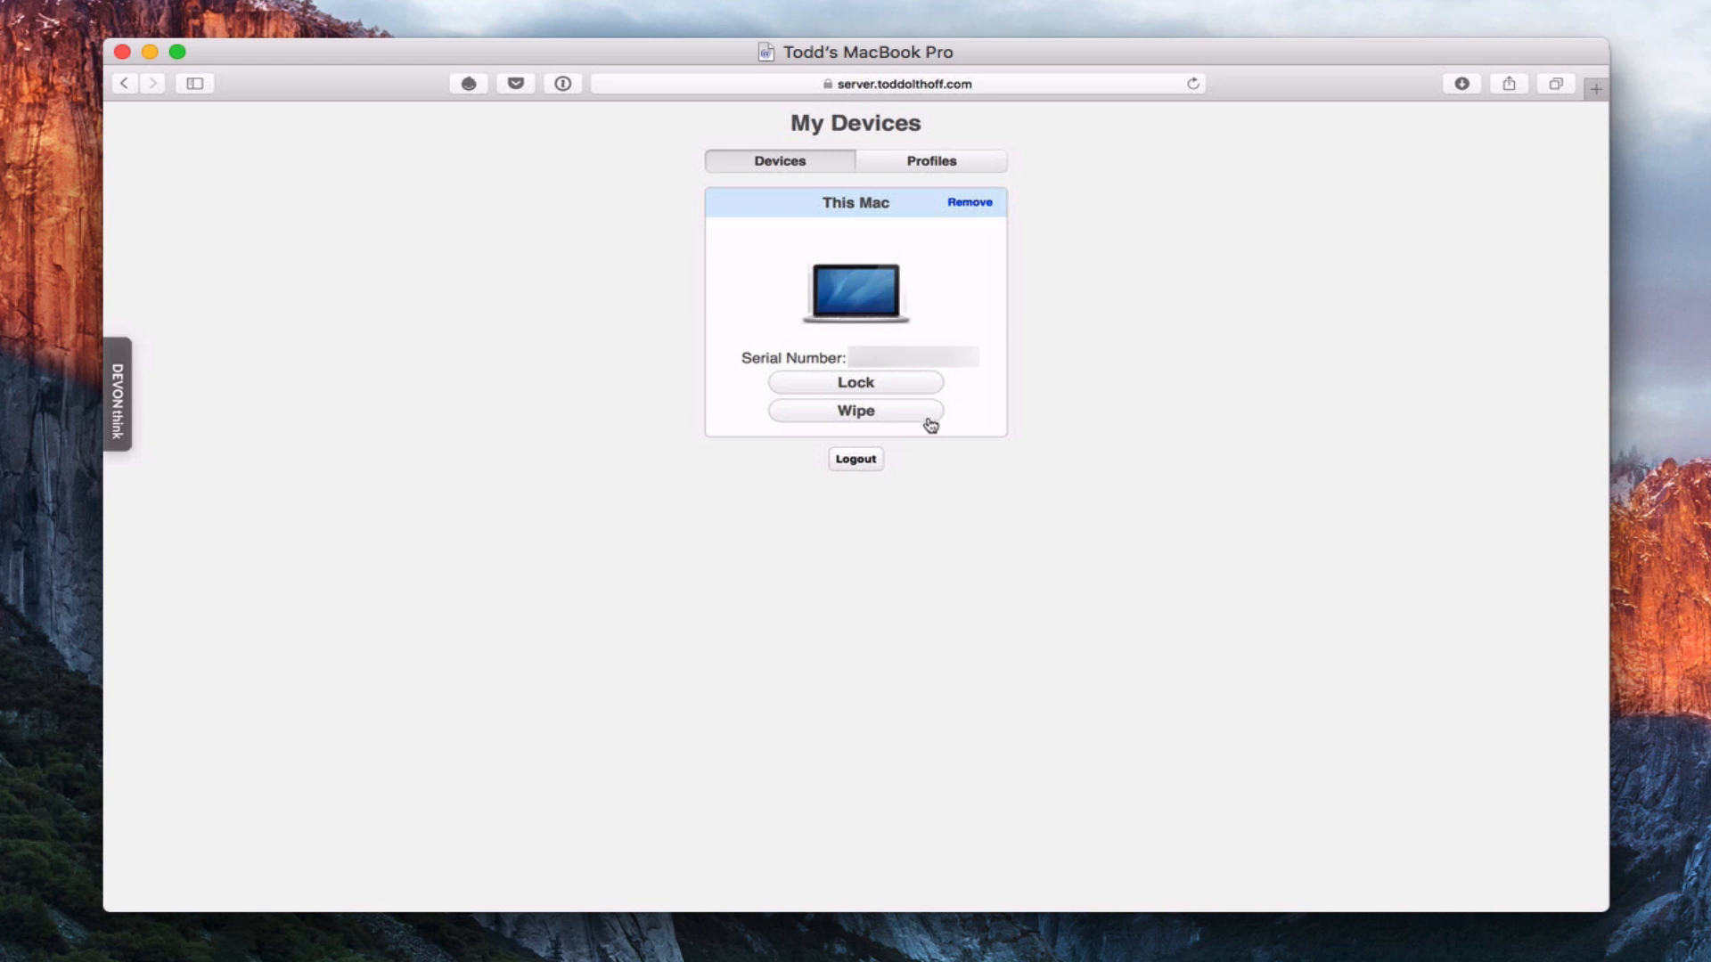
pyautogui.moveTo(925, 411)
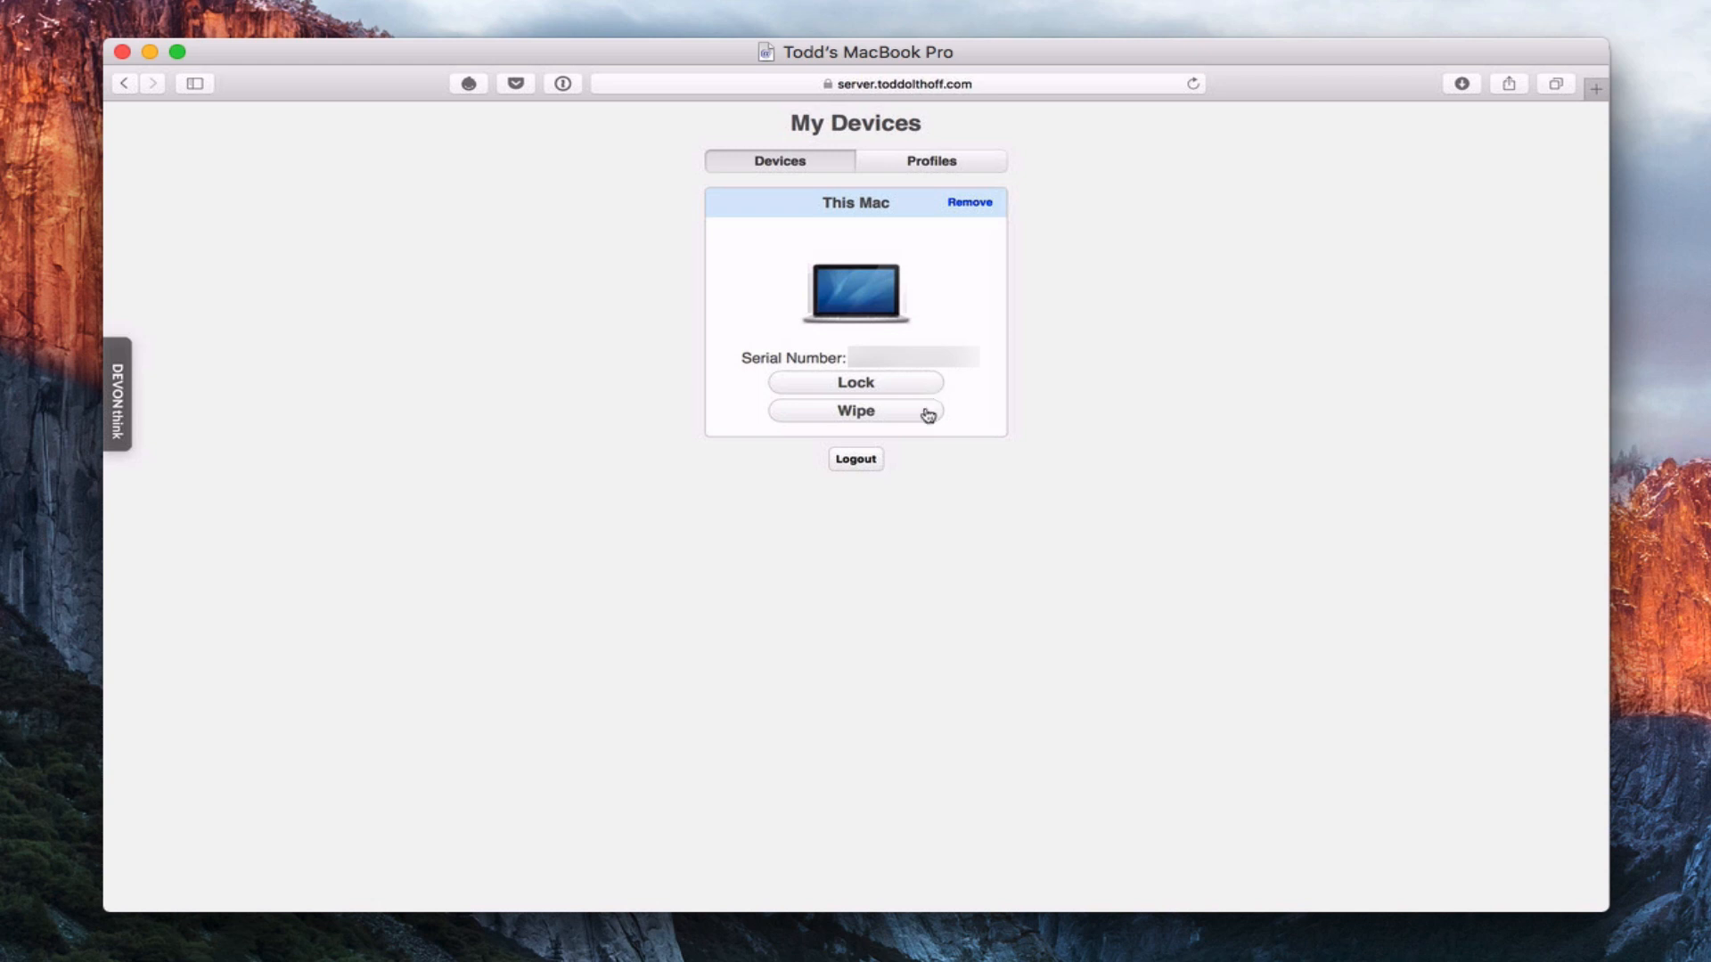
pyautogui.moveTo(921, 417)
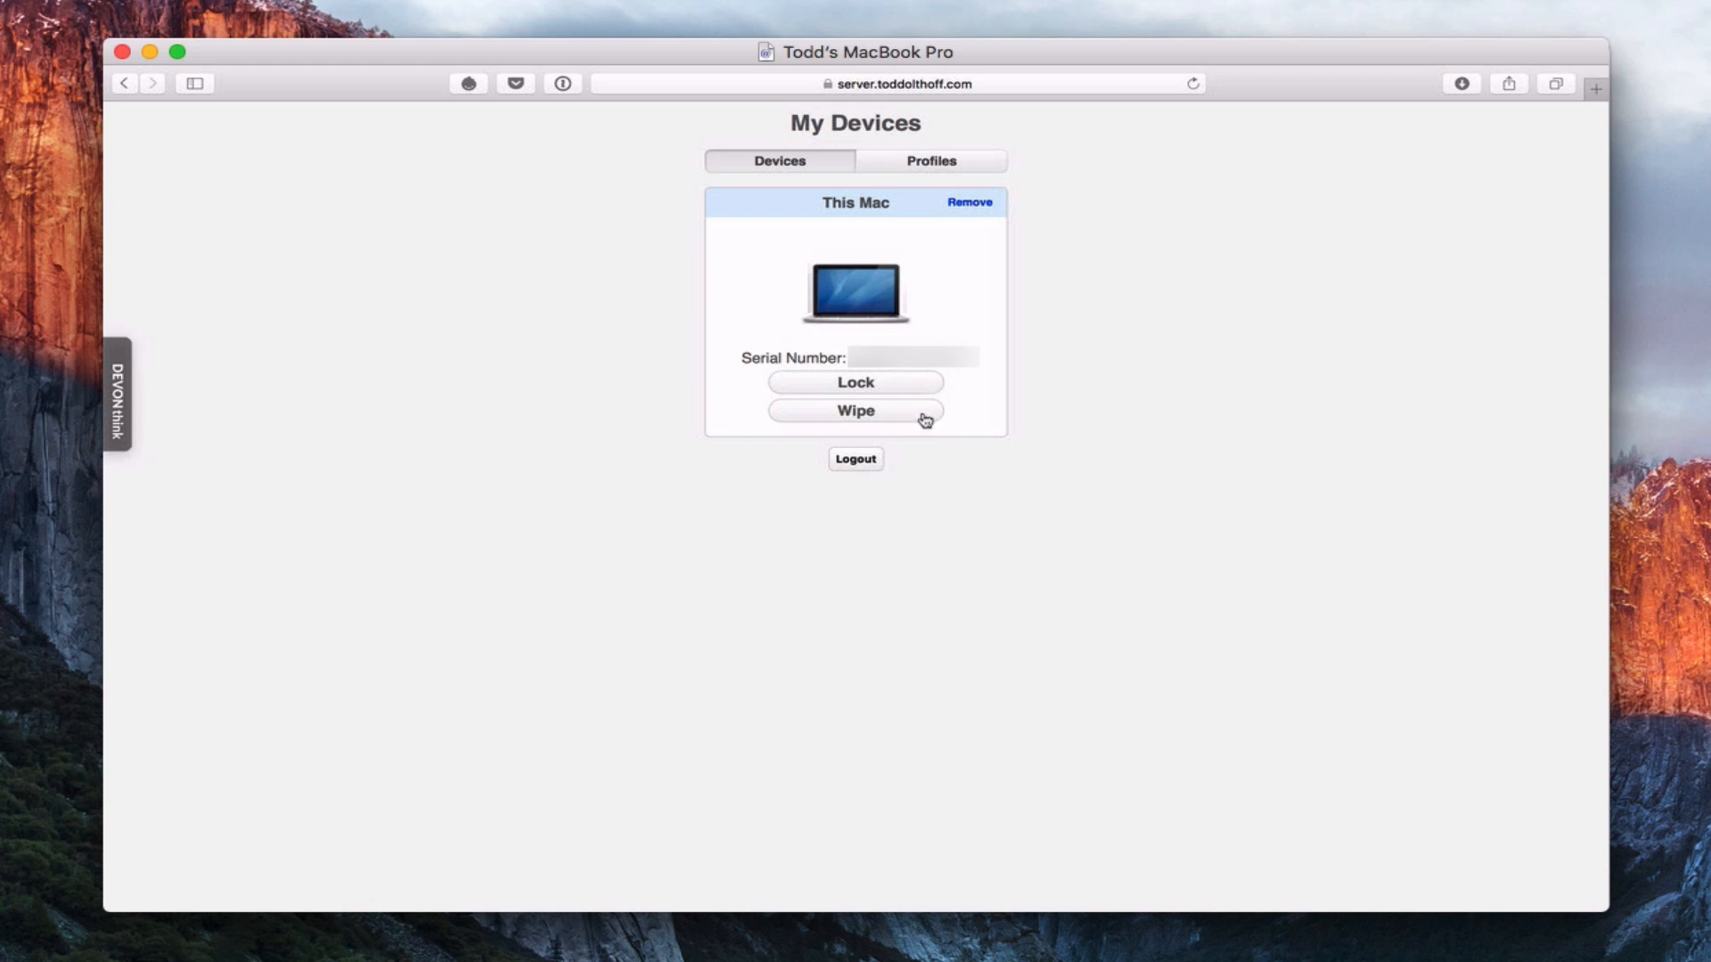
pyautogui.moveTo(968, 205)
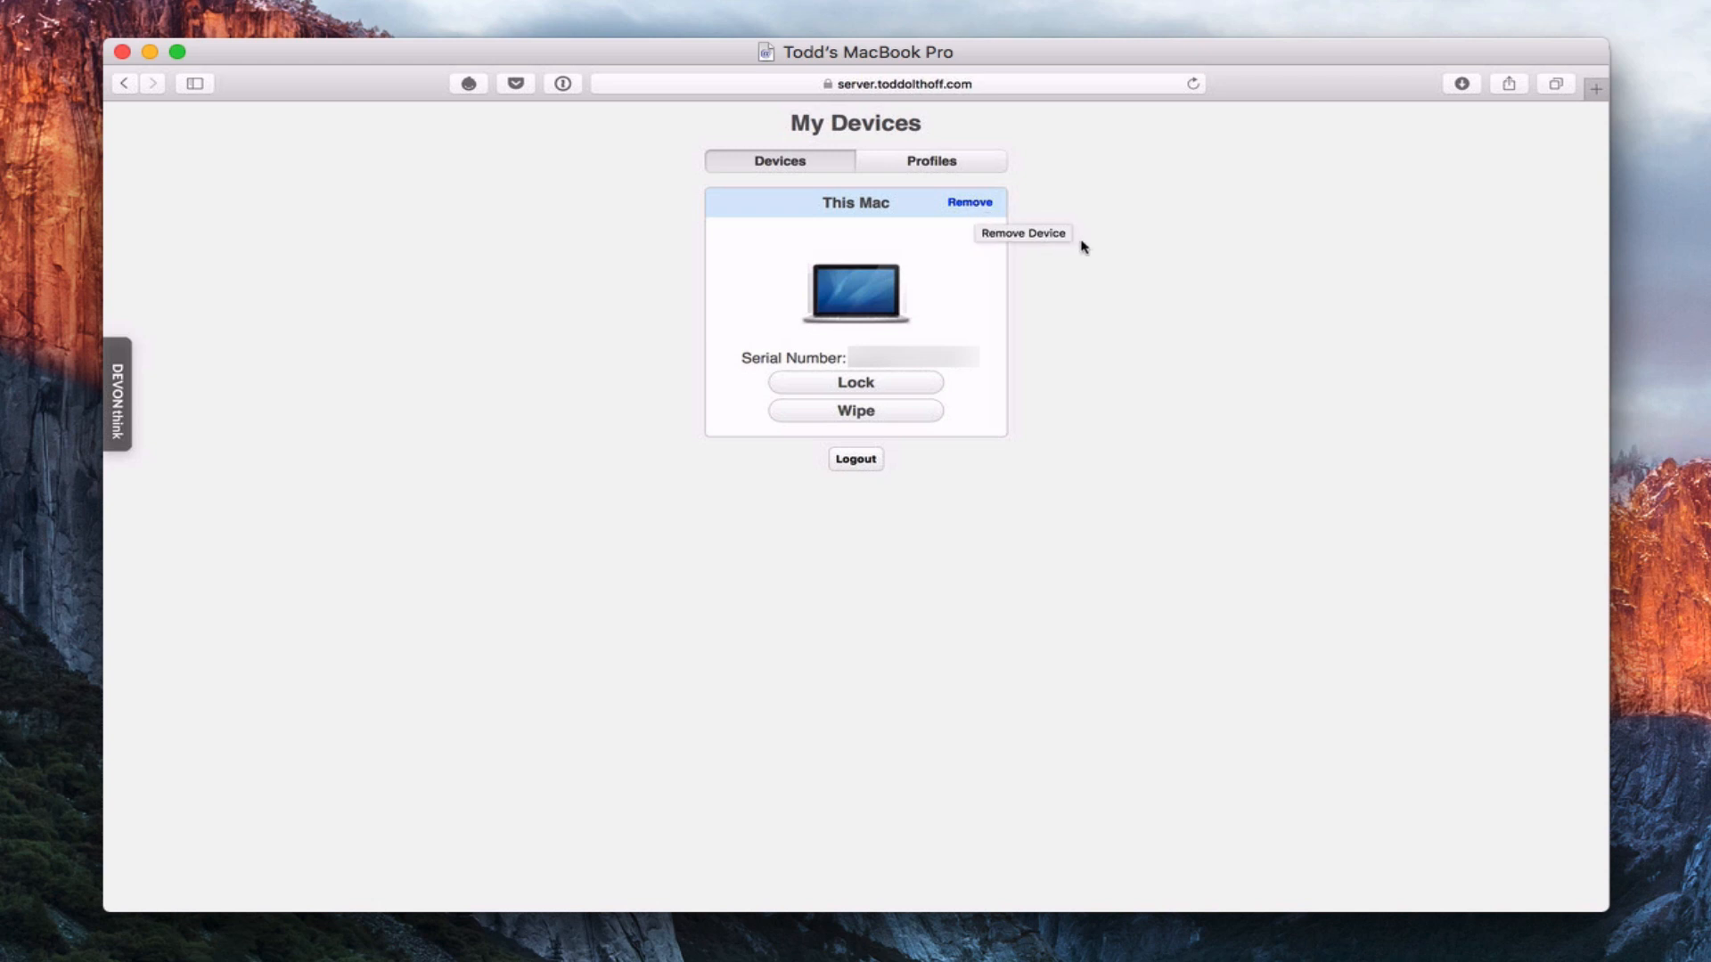
pyautogui.moveTo(981, 312)
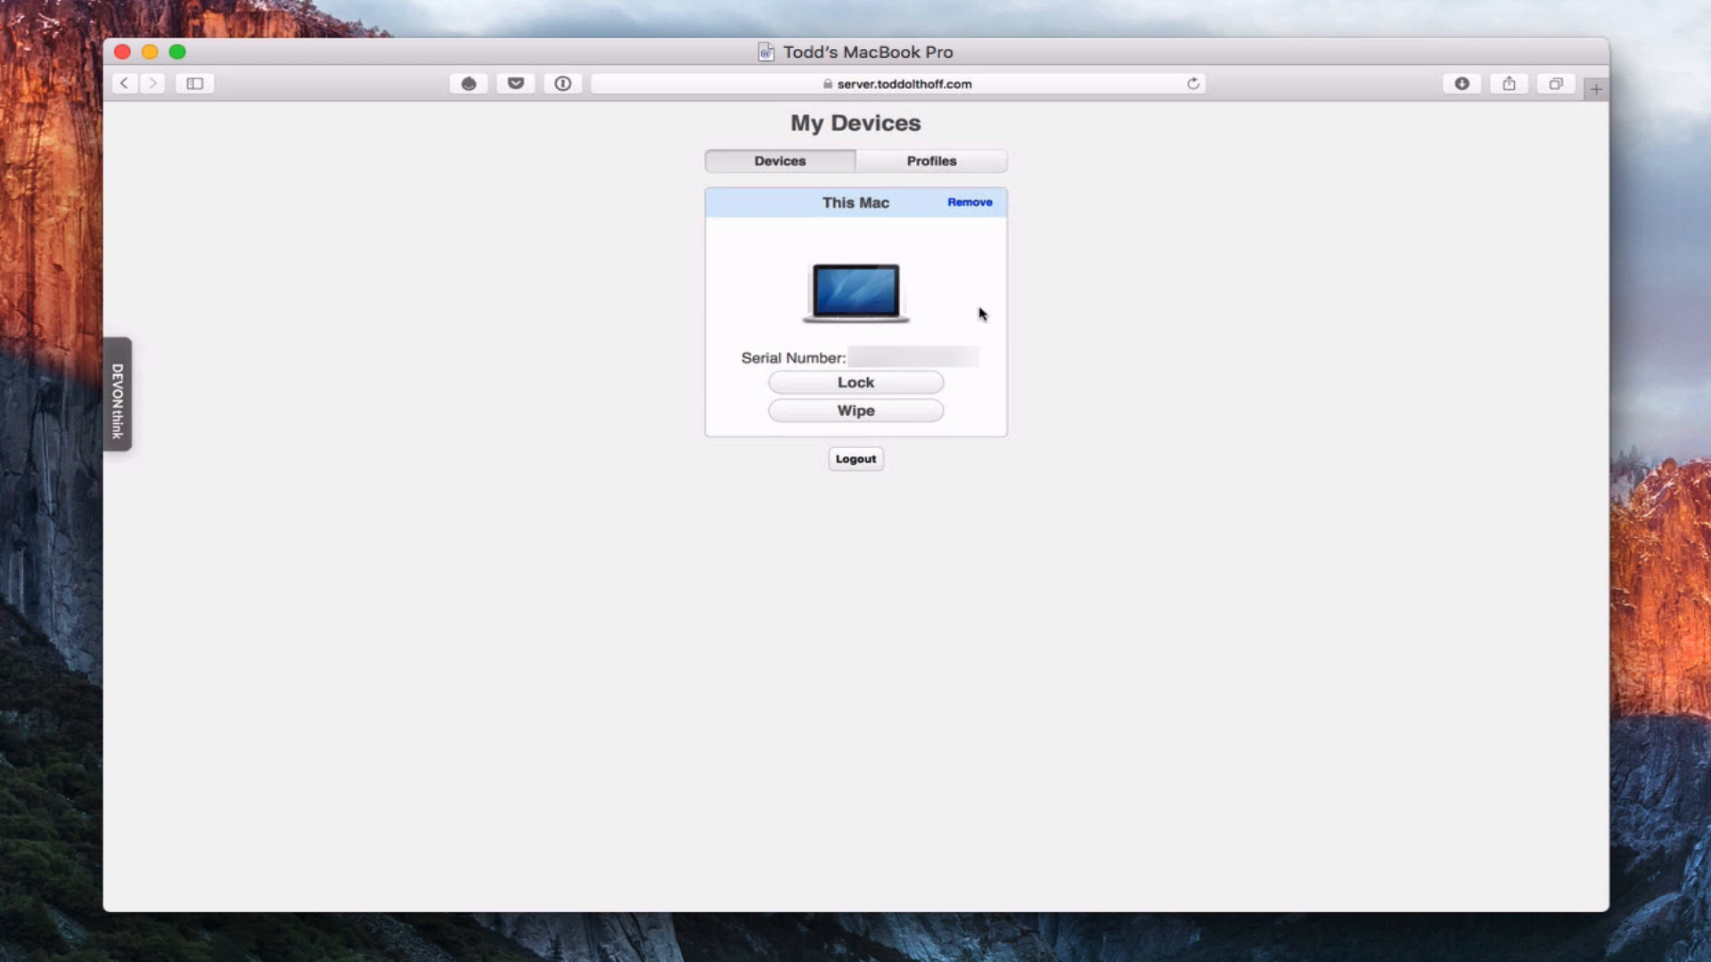
pyautogui.moveTo(1039, 329)
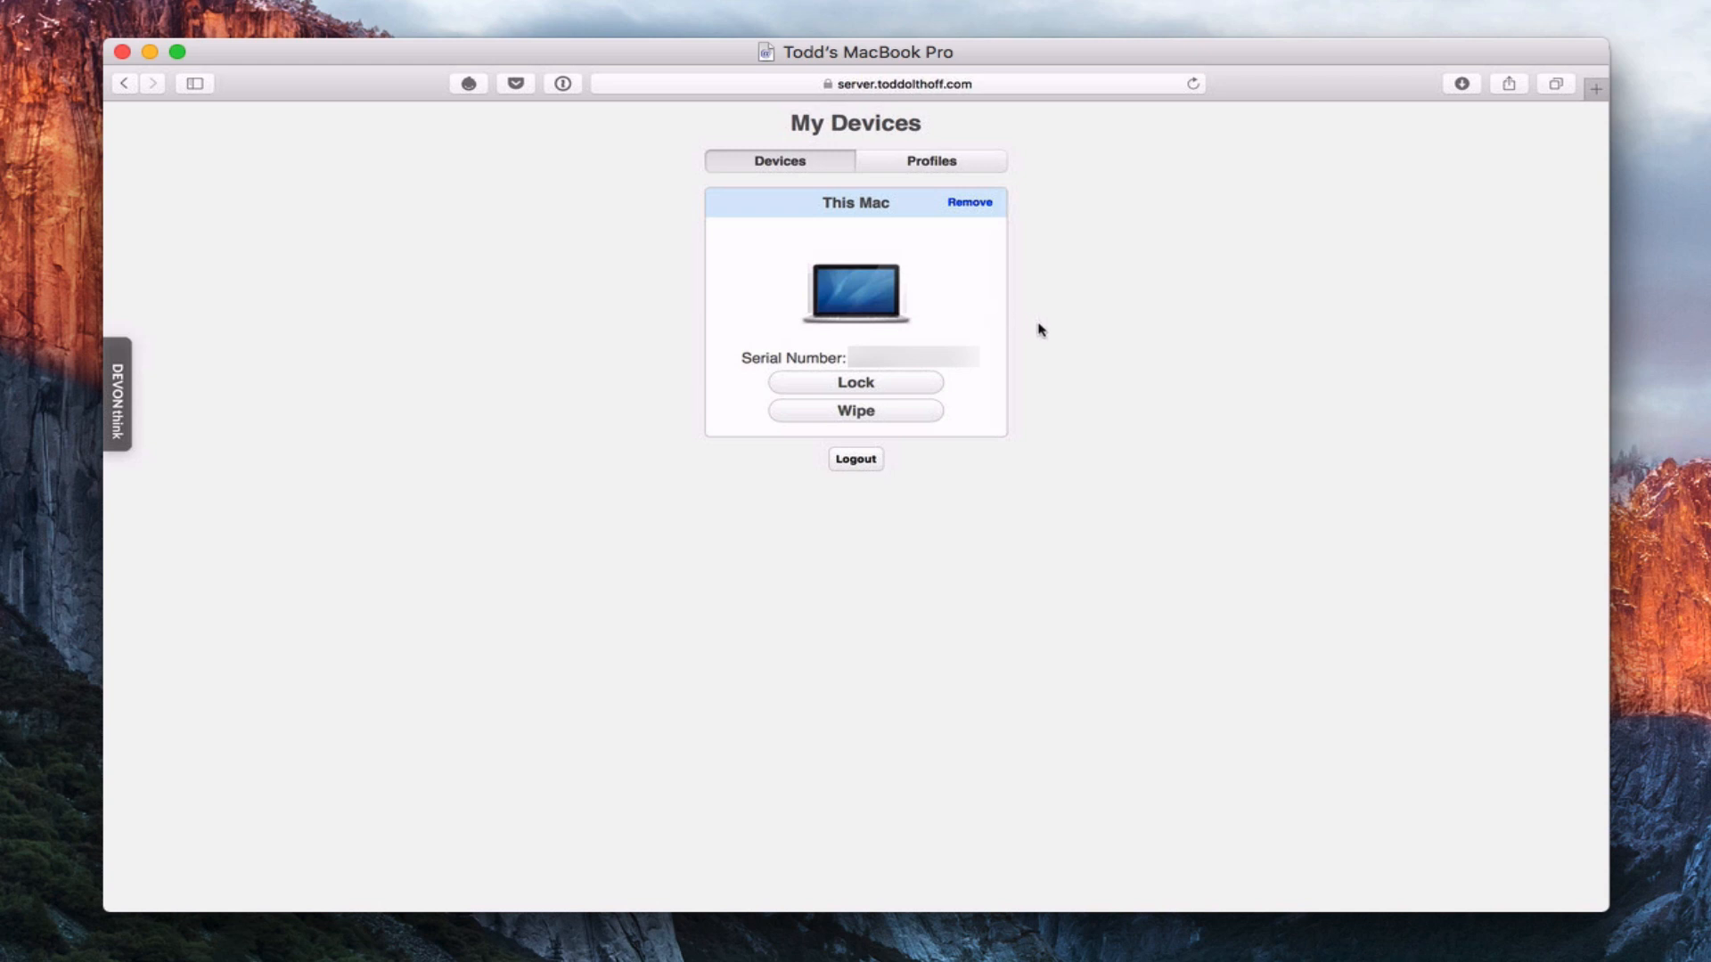
# Show the Profiles tab listing Settings for Everyone and the Trust Profile
pyautogui.click(930, 161)
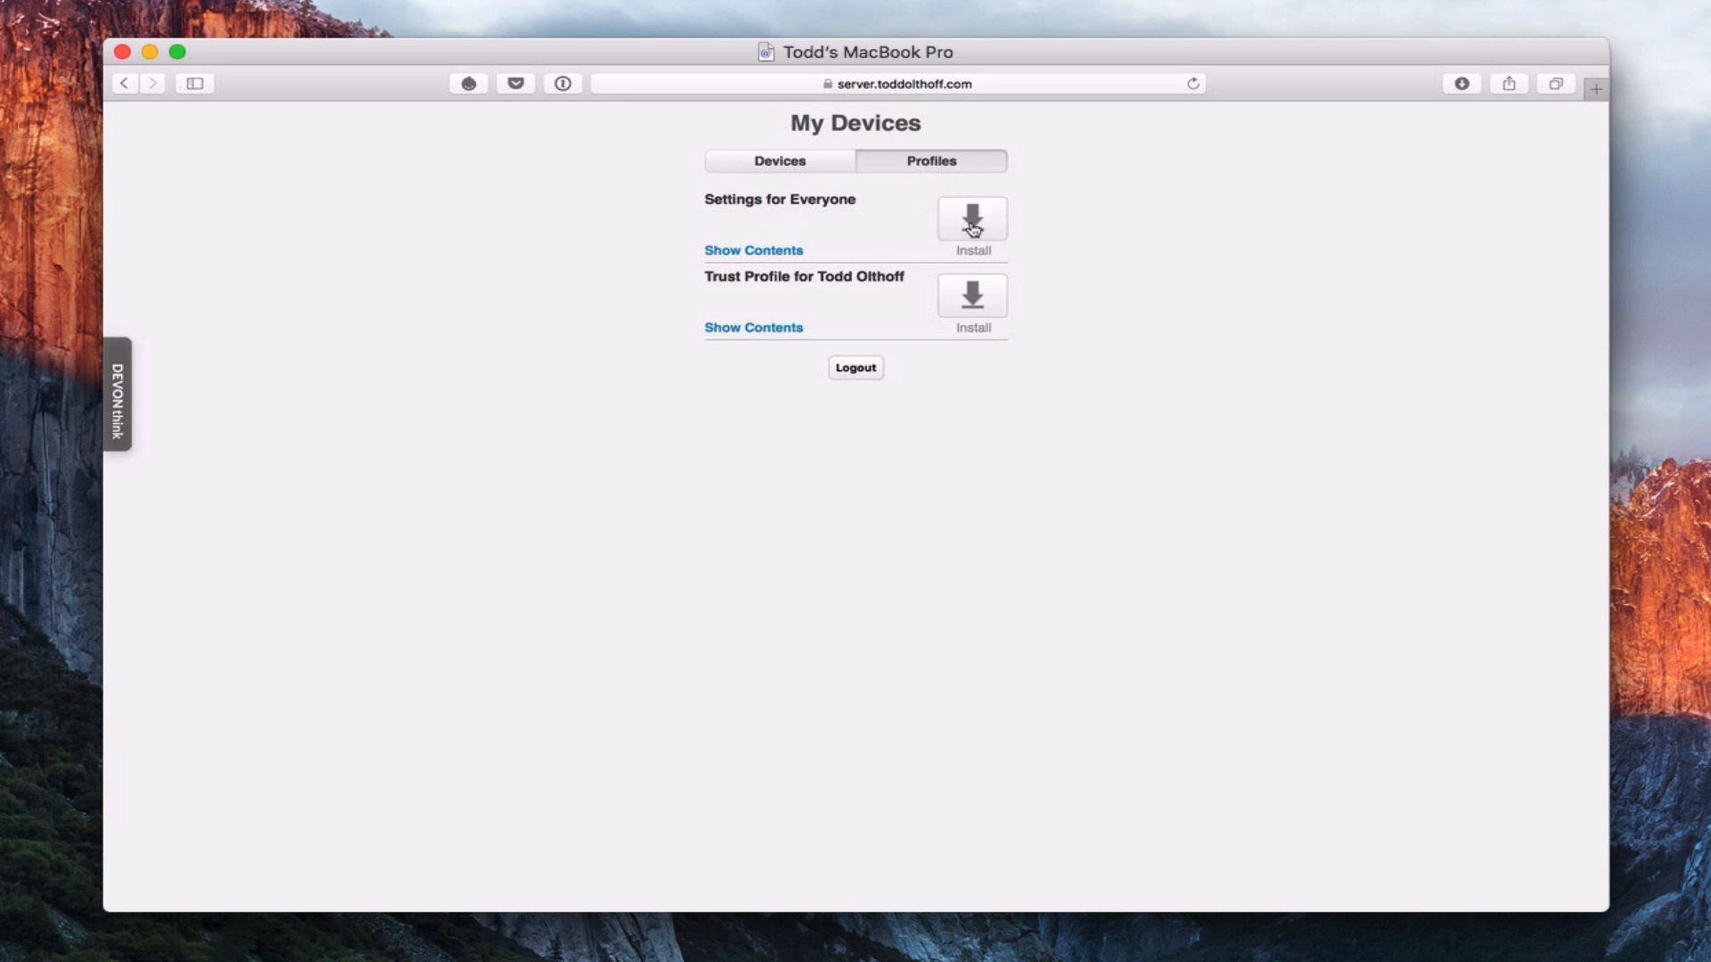
pyautogui.moveTo(972, 228)
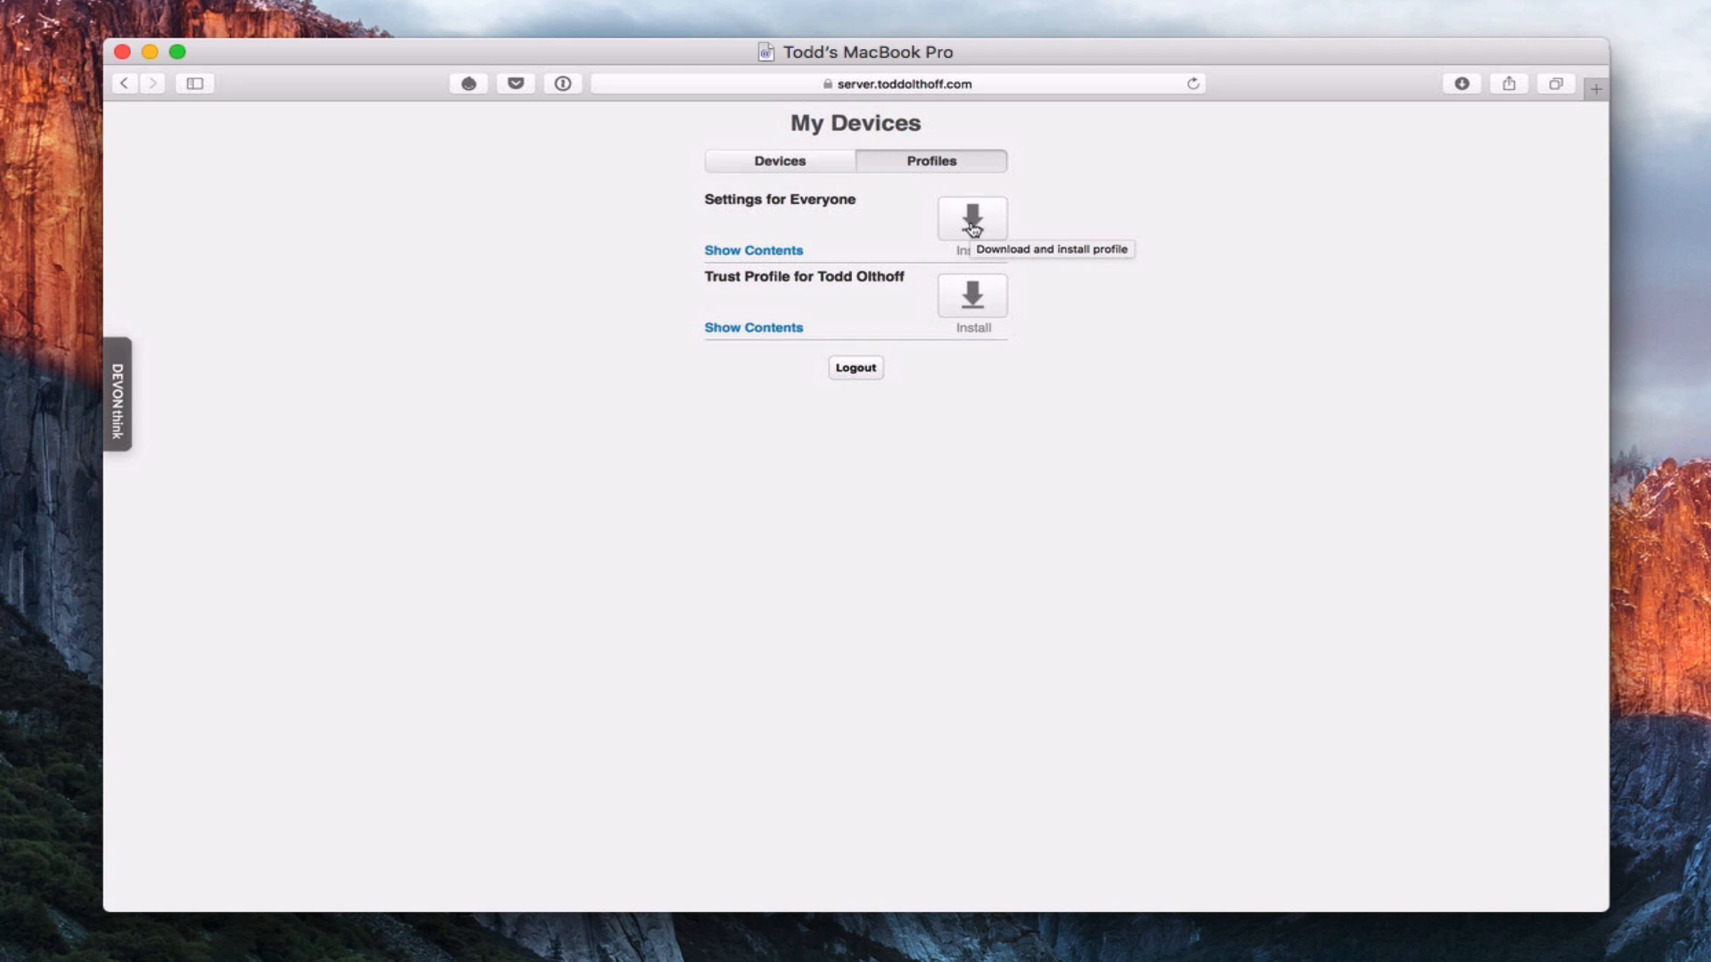
pyautogui.moveTo(950, 180)
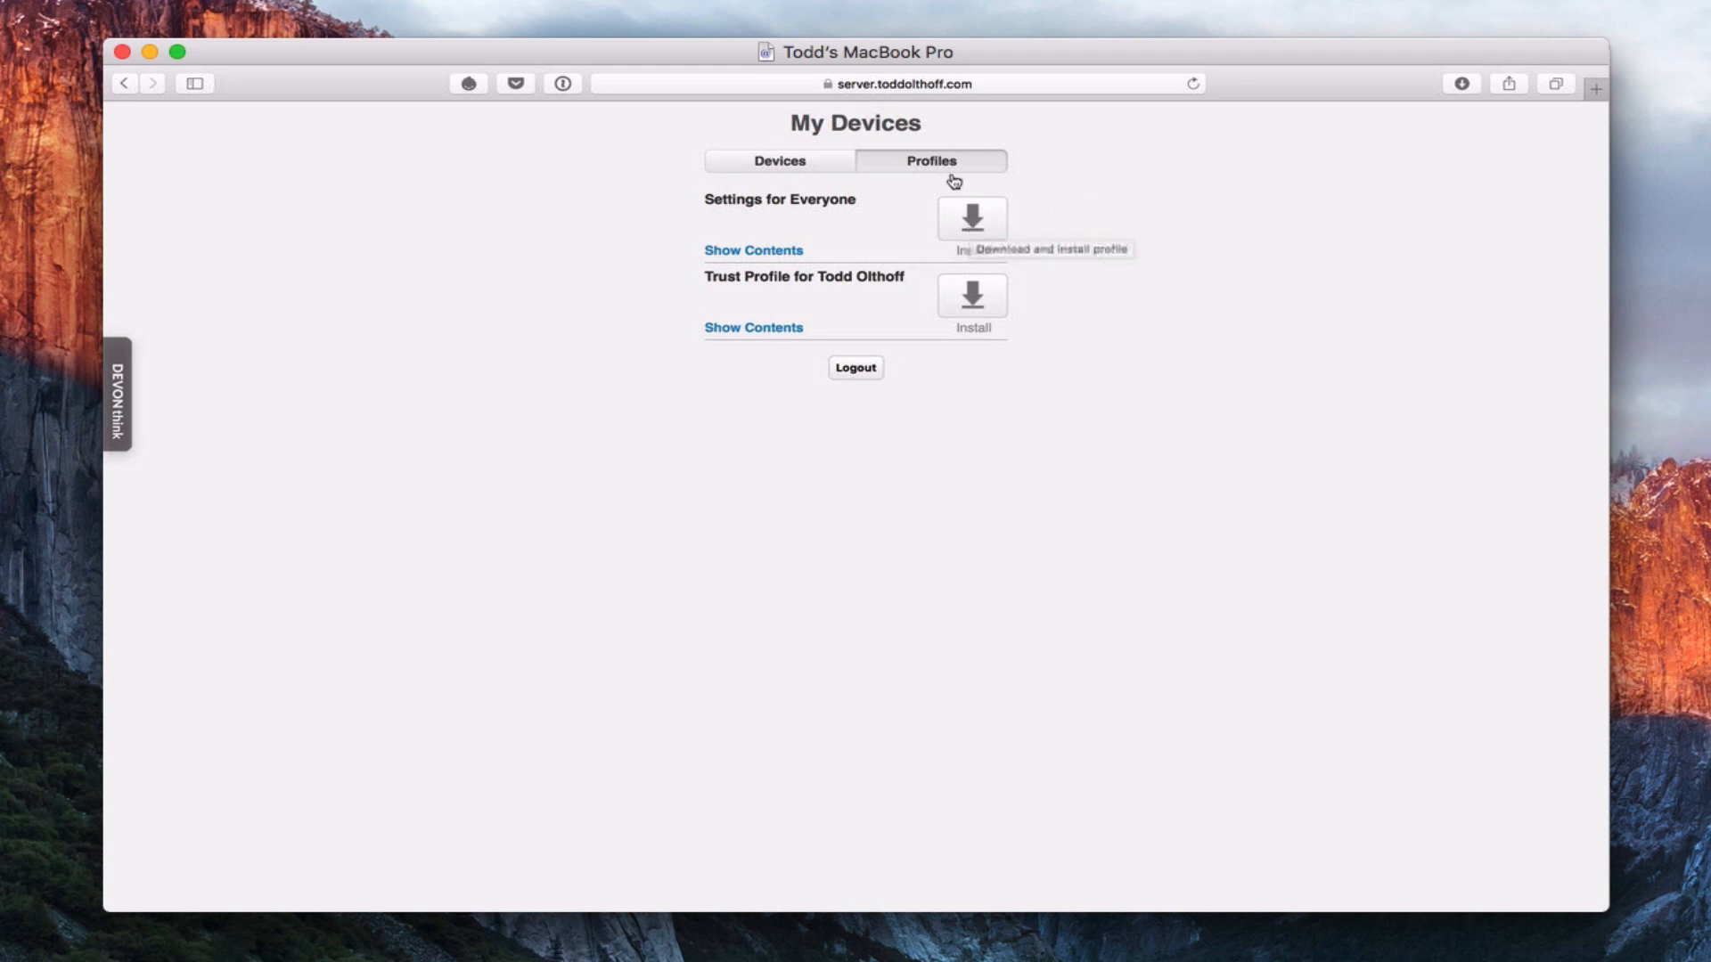
# Download the Settings for Everyone profile and open it from Downloads
pyautogui.click(971, 218)
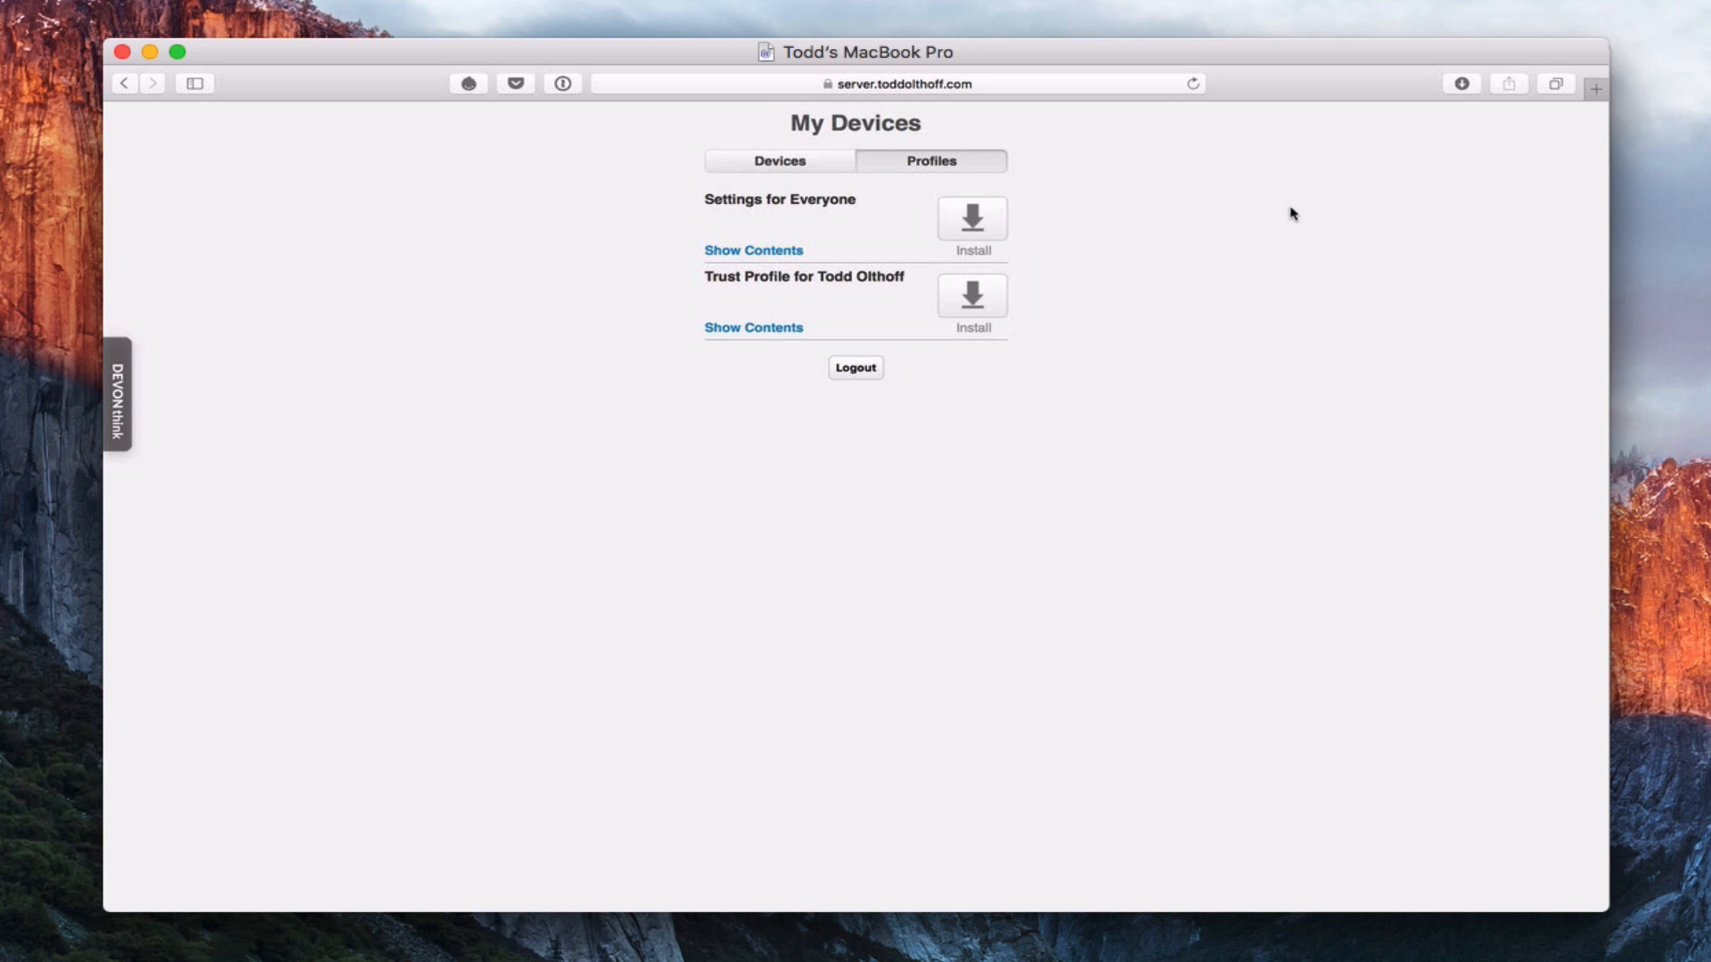
pyautogui.click(1463, 84)
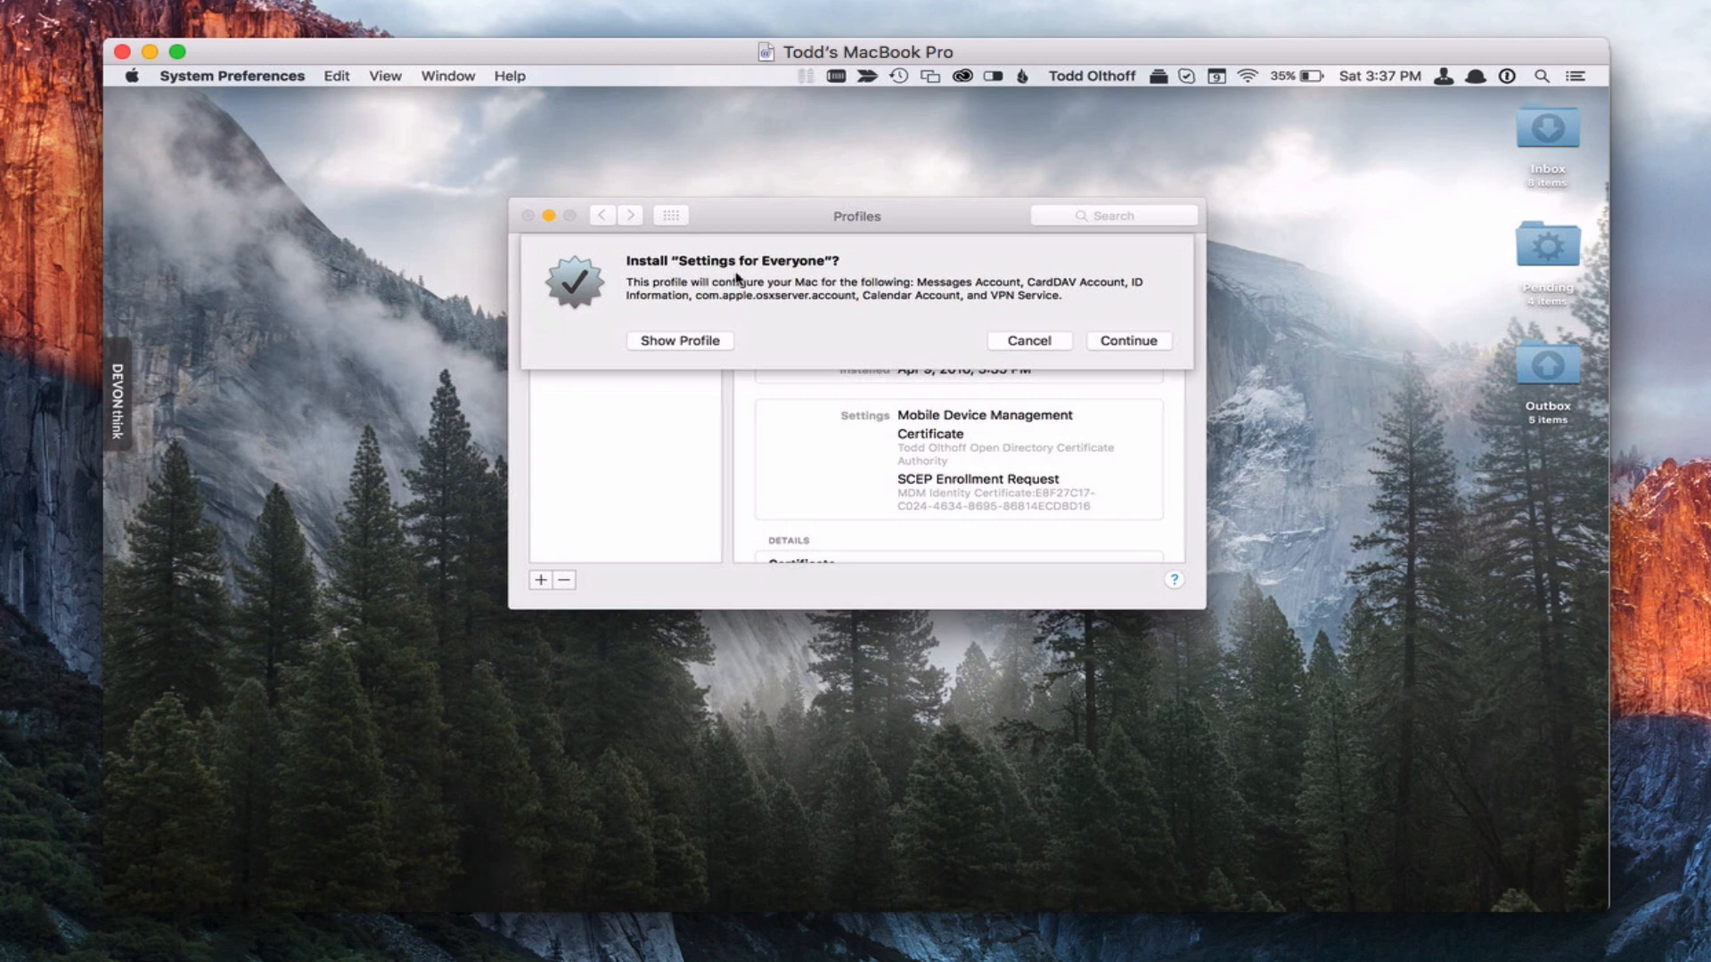
pyautogui.moveTo(1060, 299)
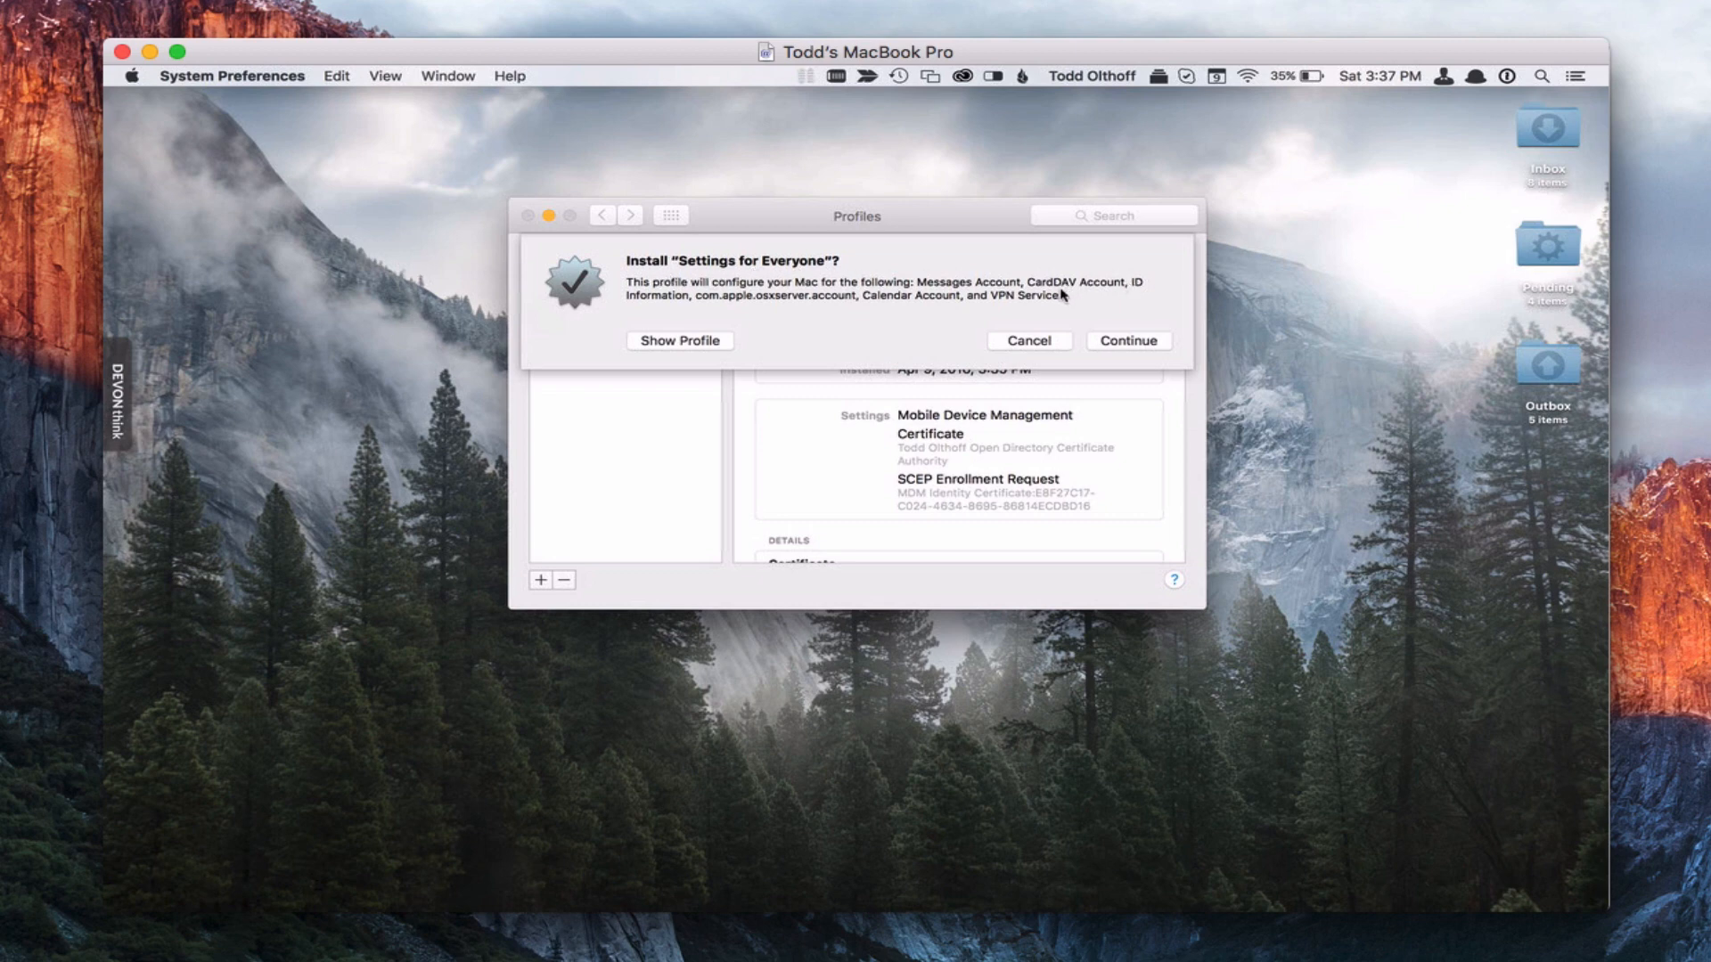
pyautogui.moveTo(1075, 295)
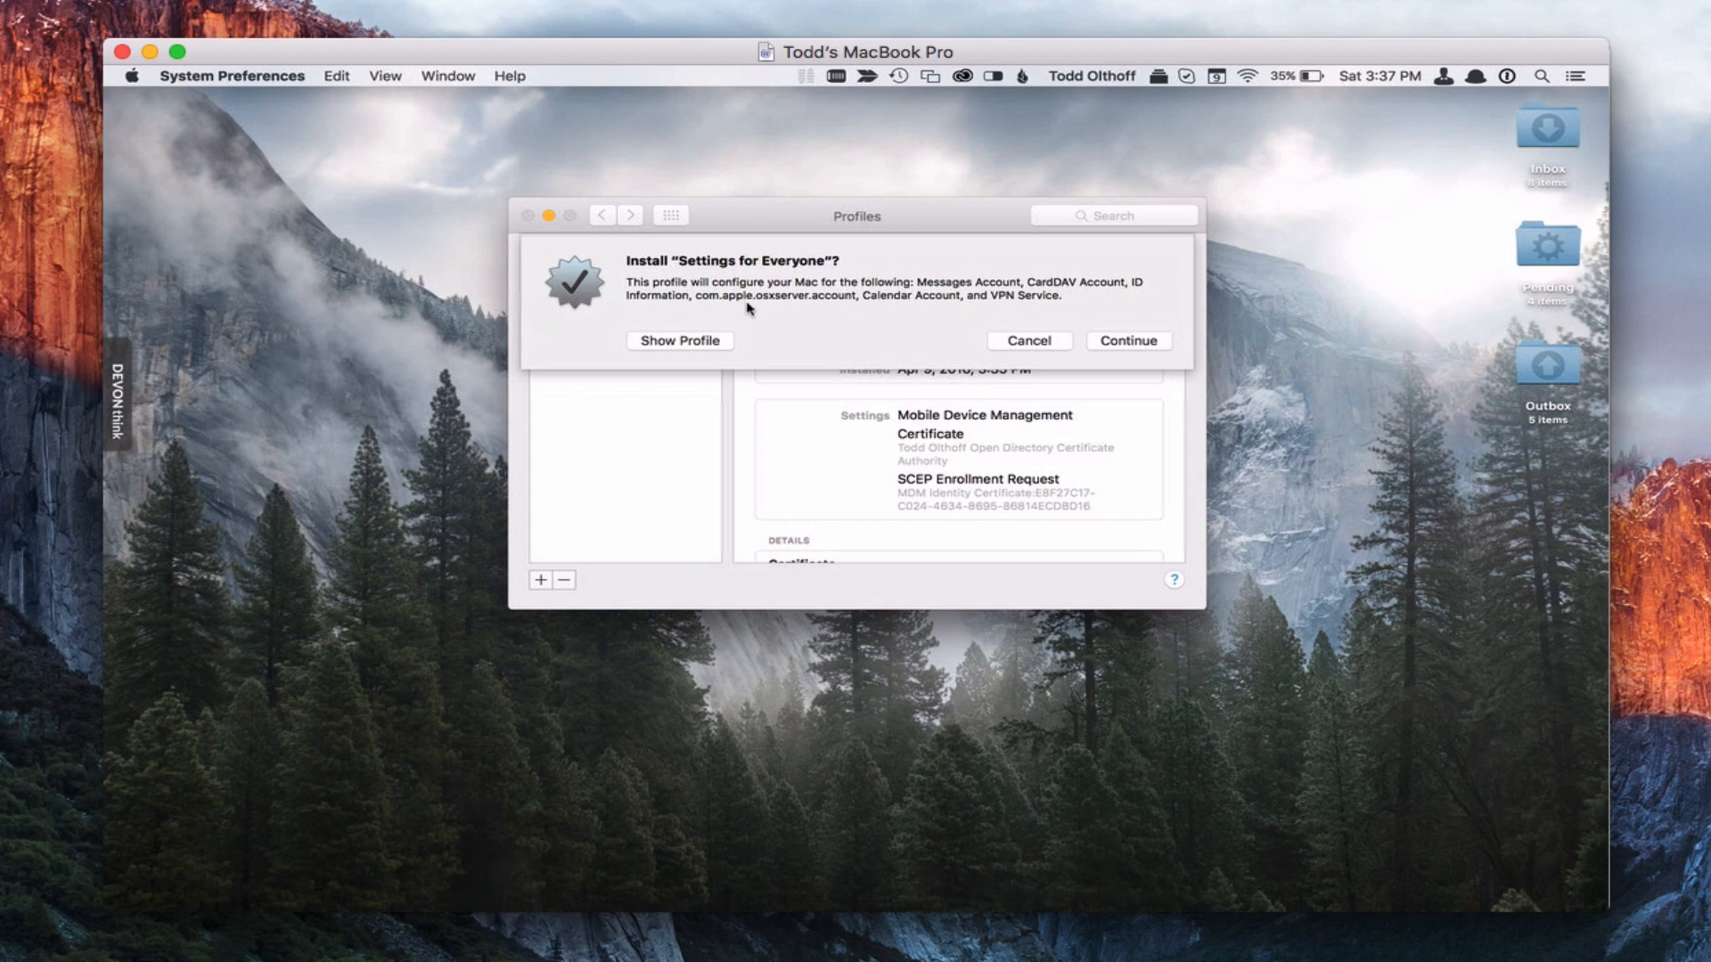
pyautogui.moveTo(732, 308)
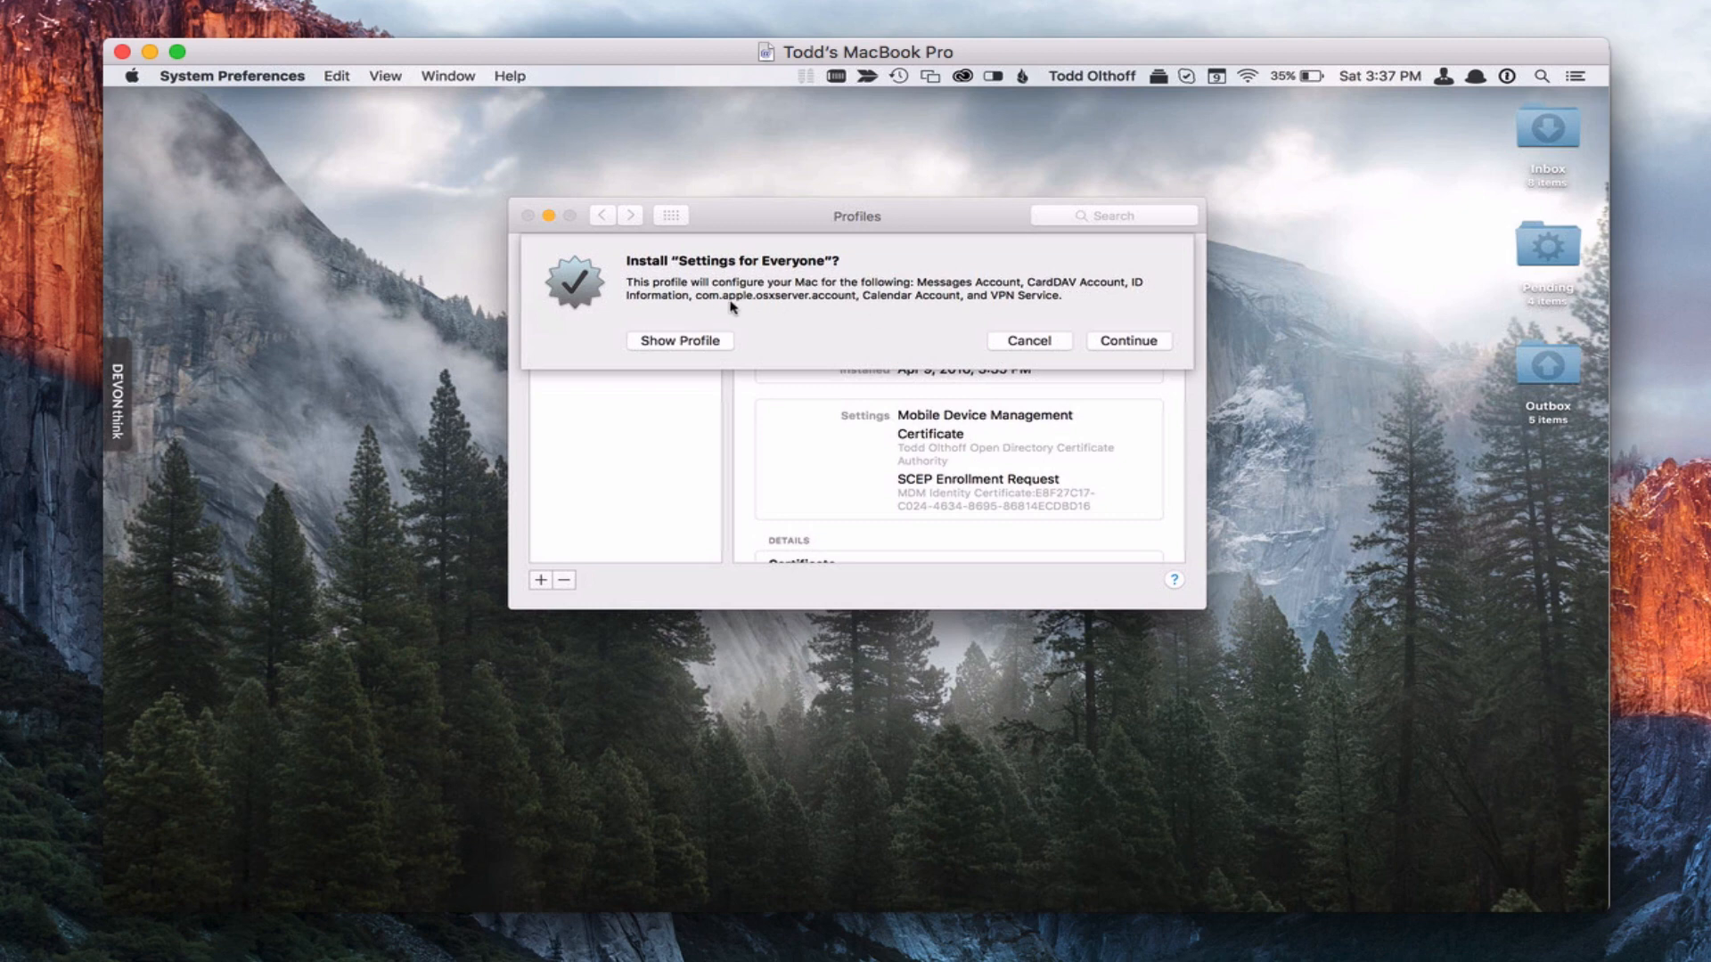
pyautogui.moveTo(895, 306)
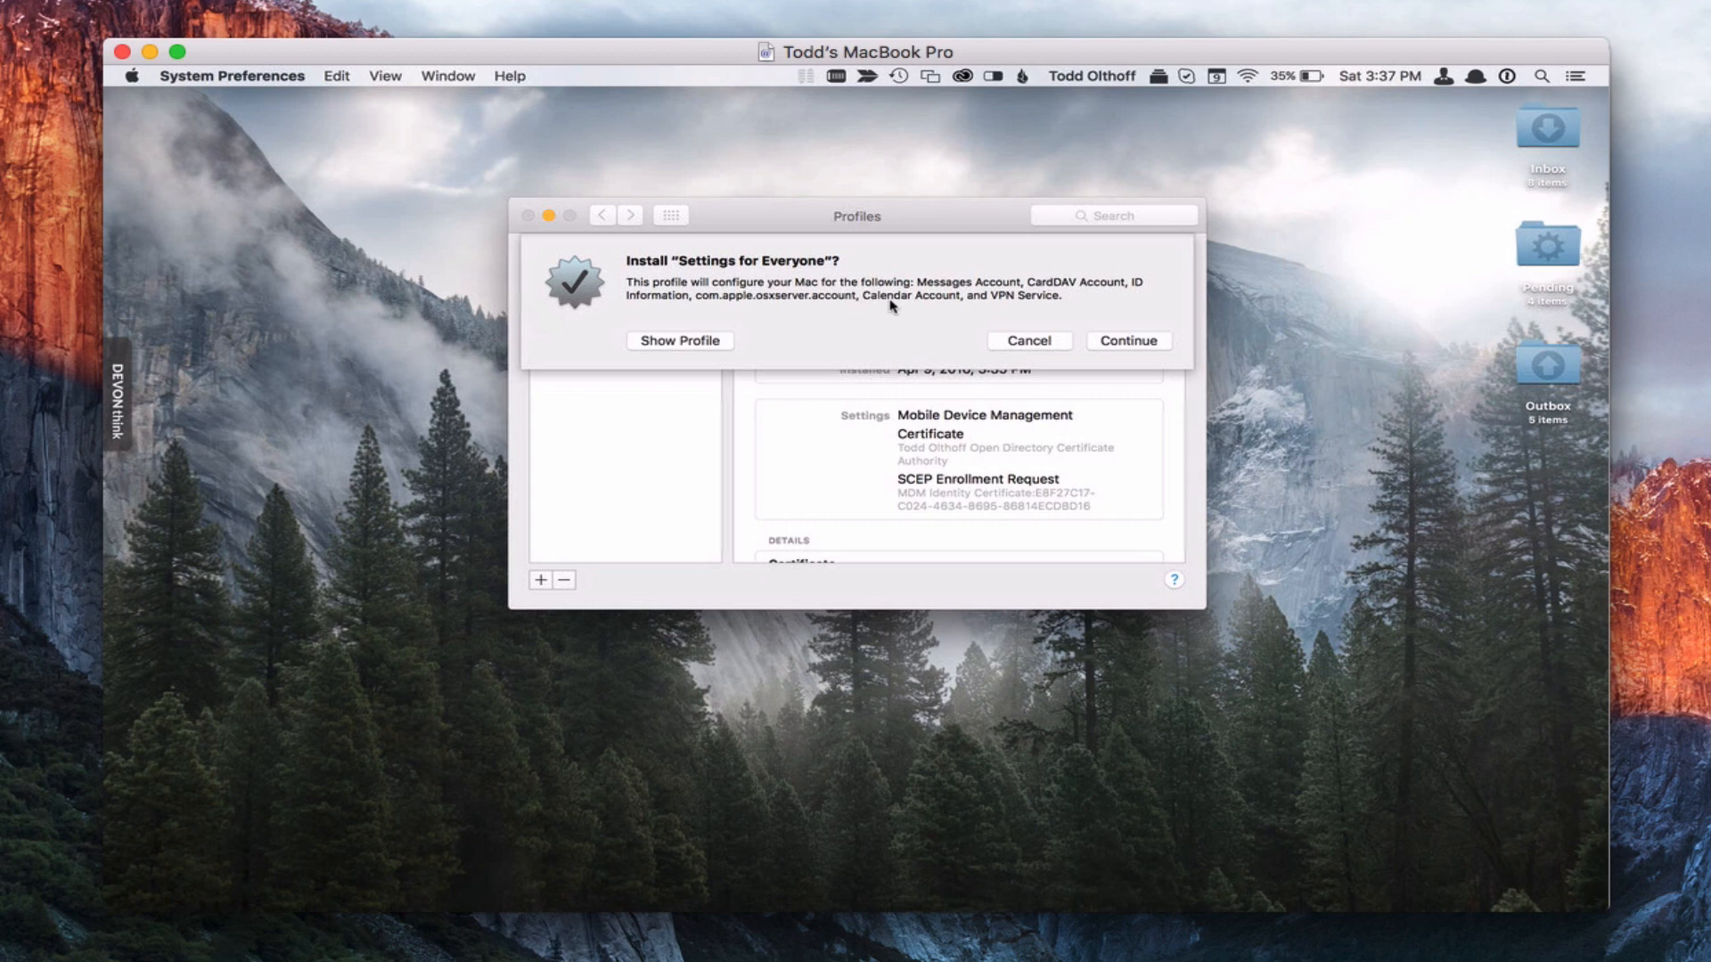
pyautogui.moveTo(1061, 303)
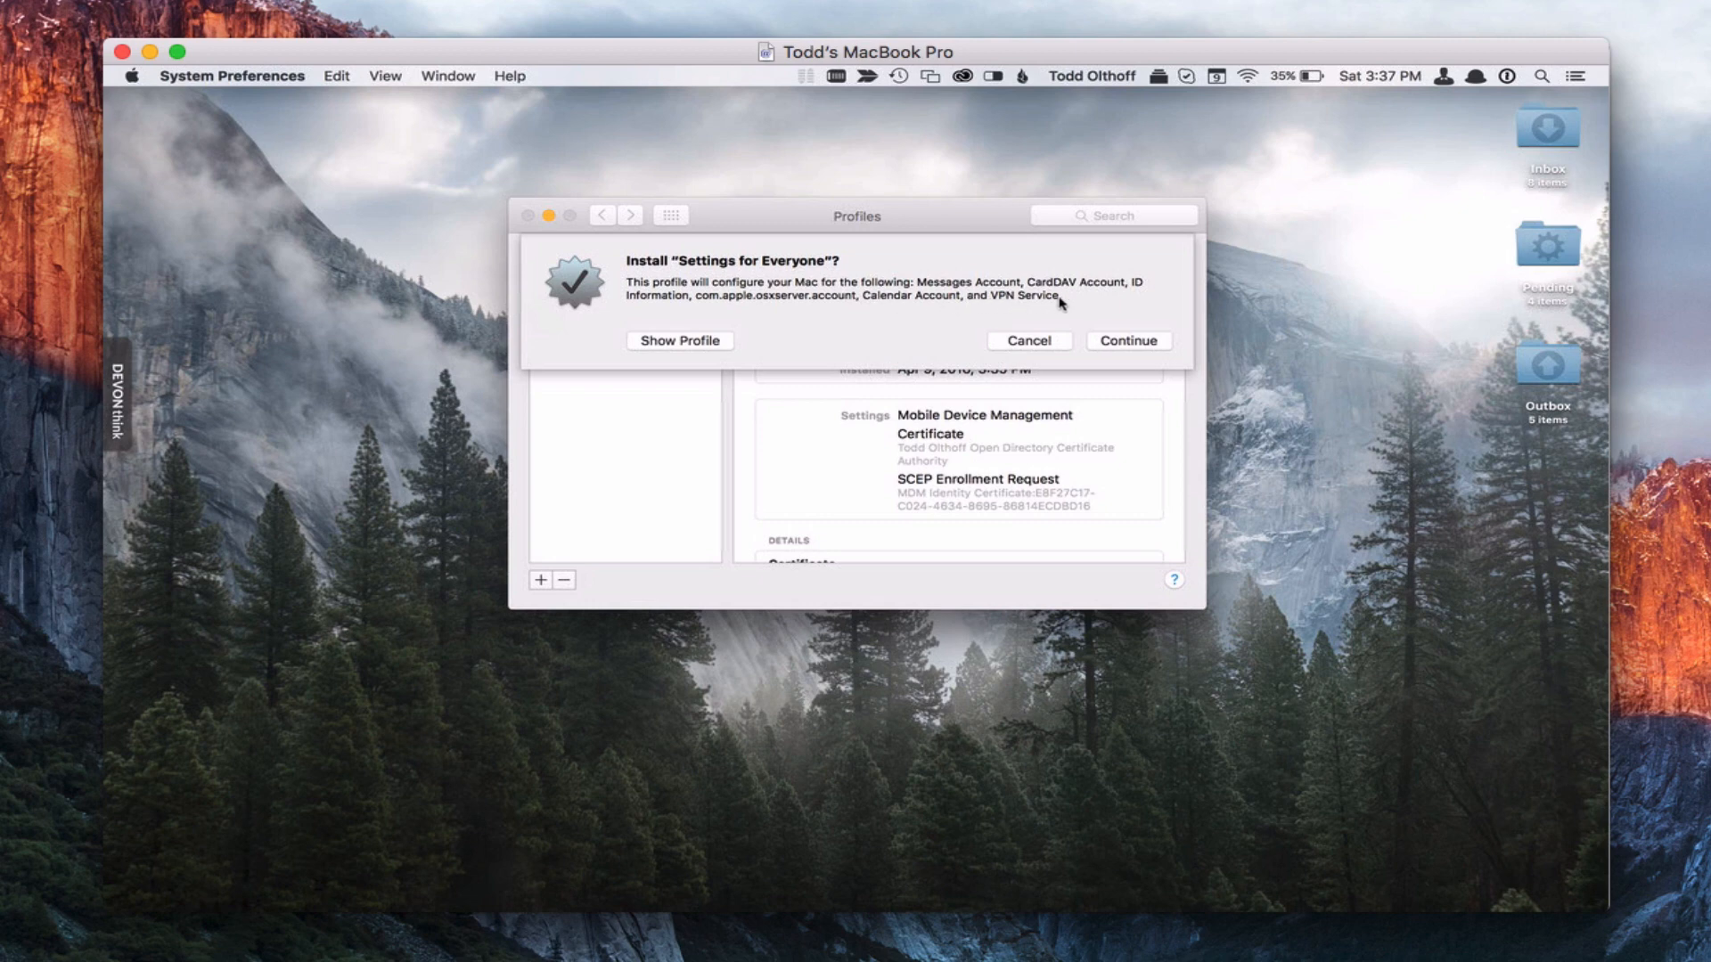
pyautogui.moveTo(781, 349)
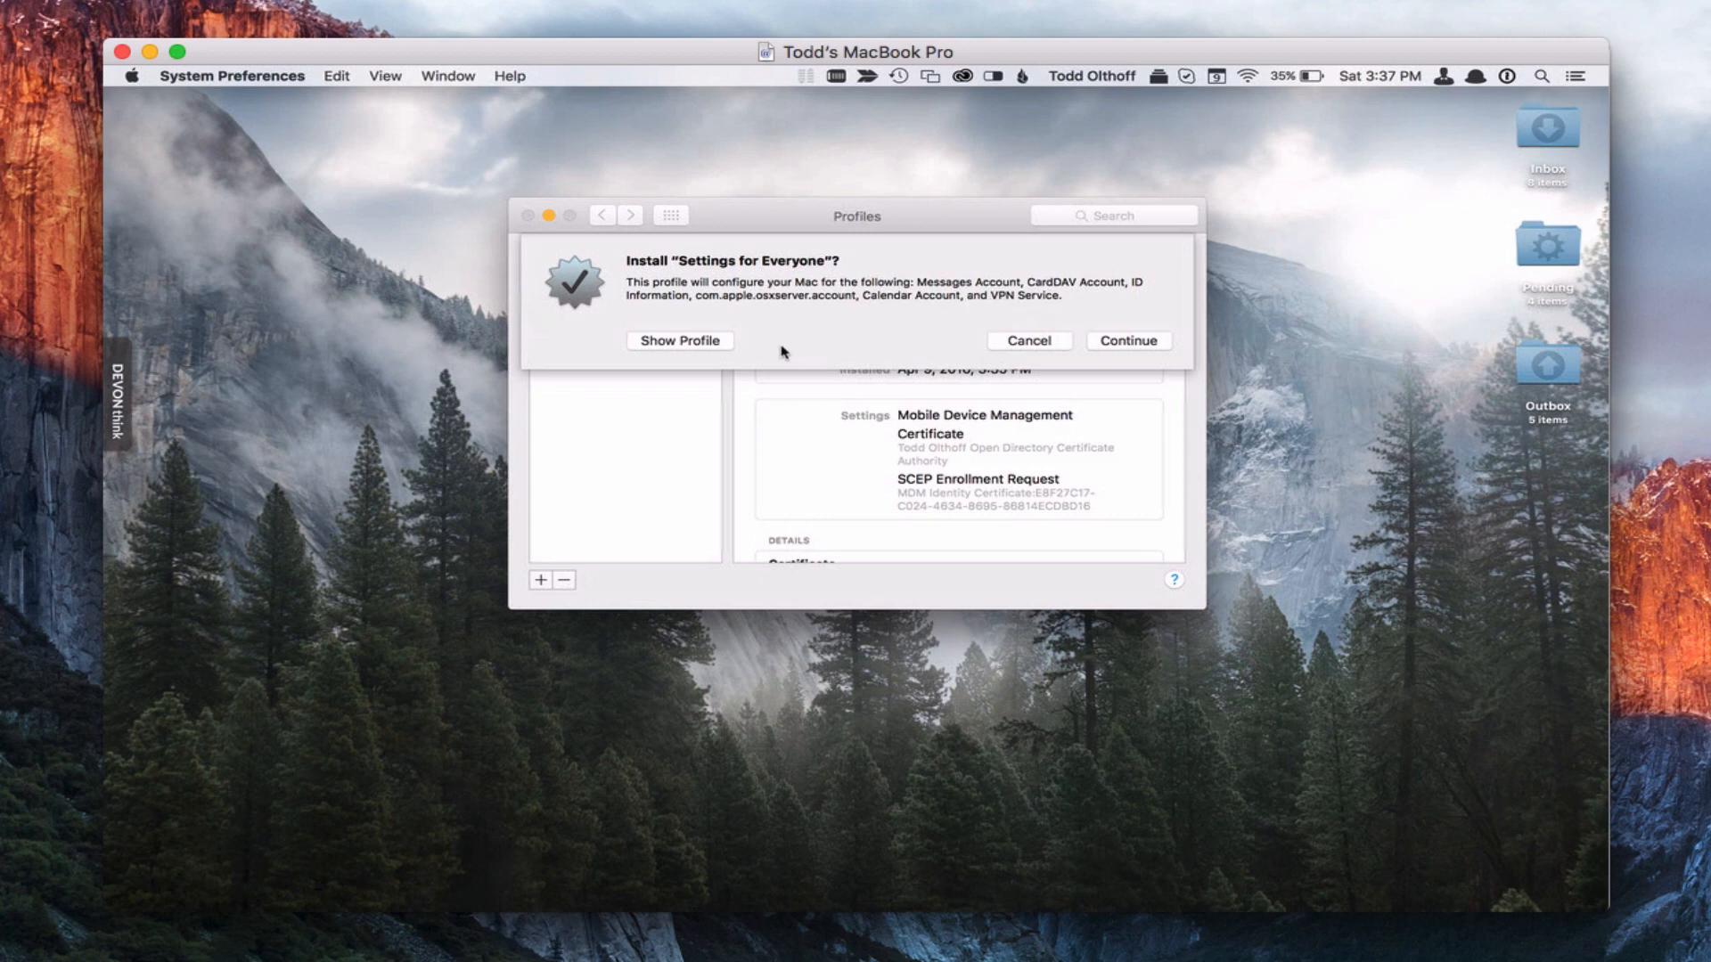
# Preview the Settings for Everyone profile's settings, then cancel its installation
pyautogui.click(680, 341)
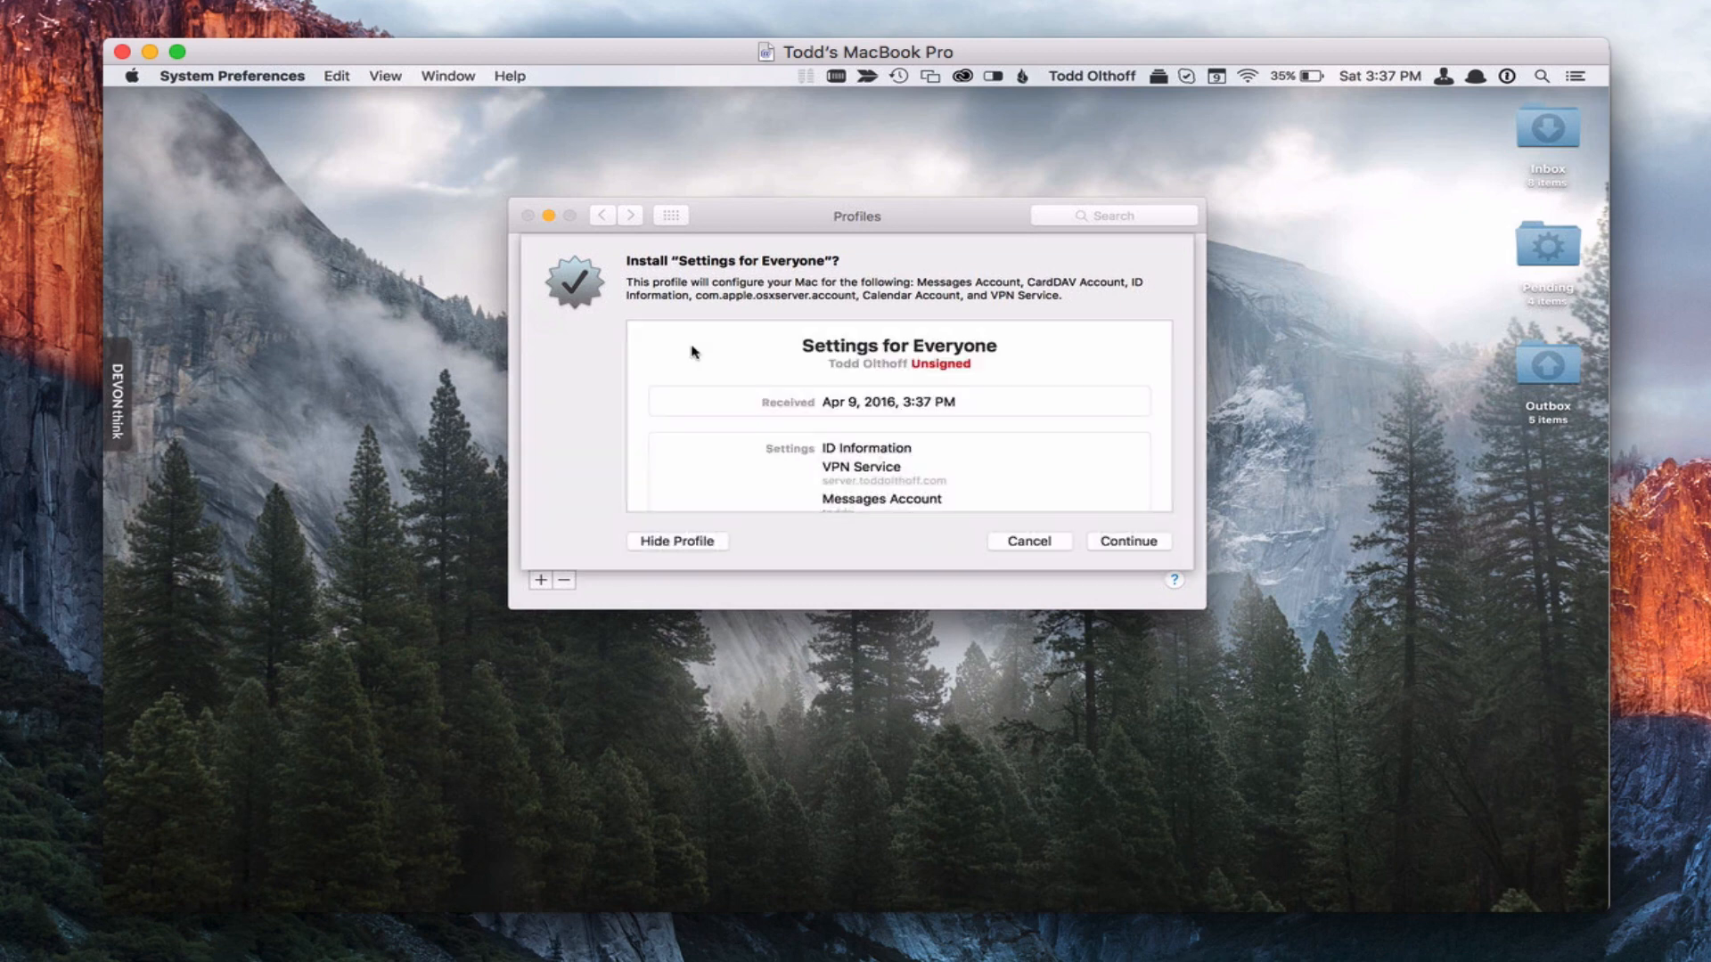
pyautogui.scroll(-3)
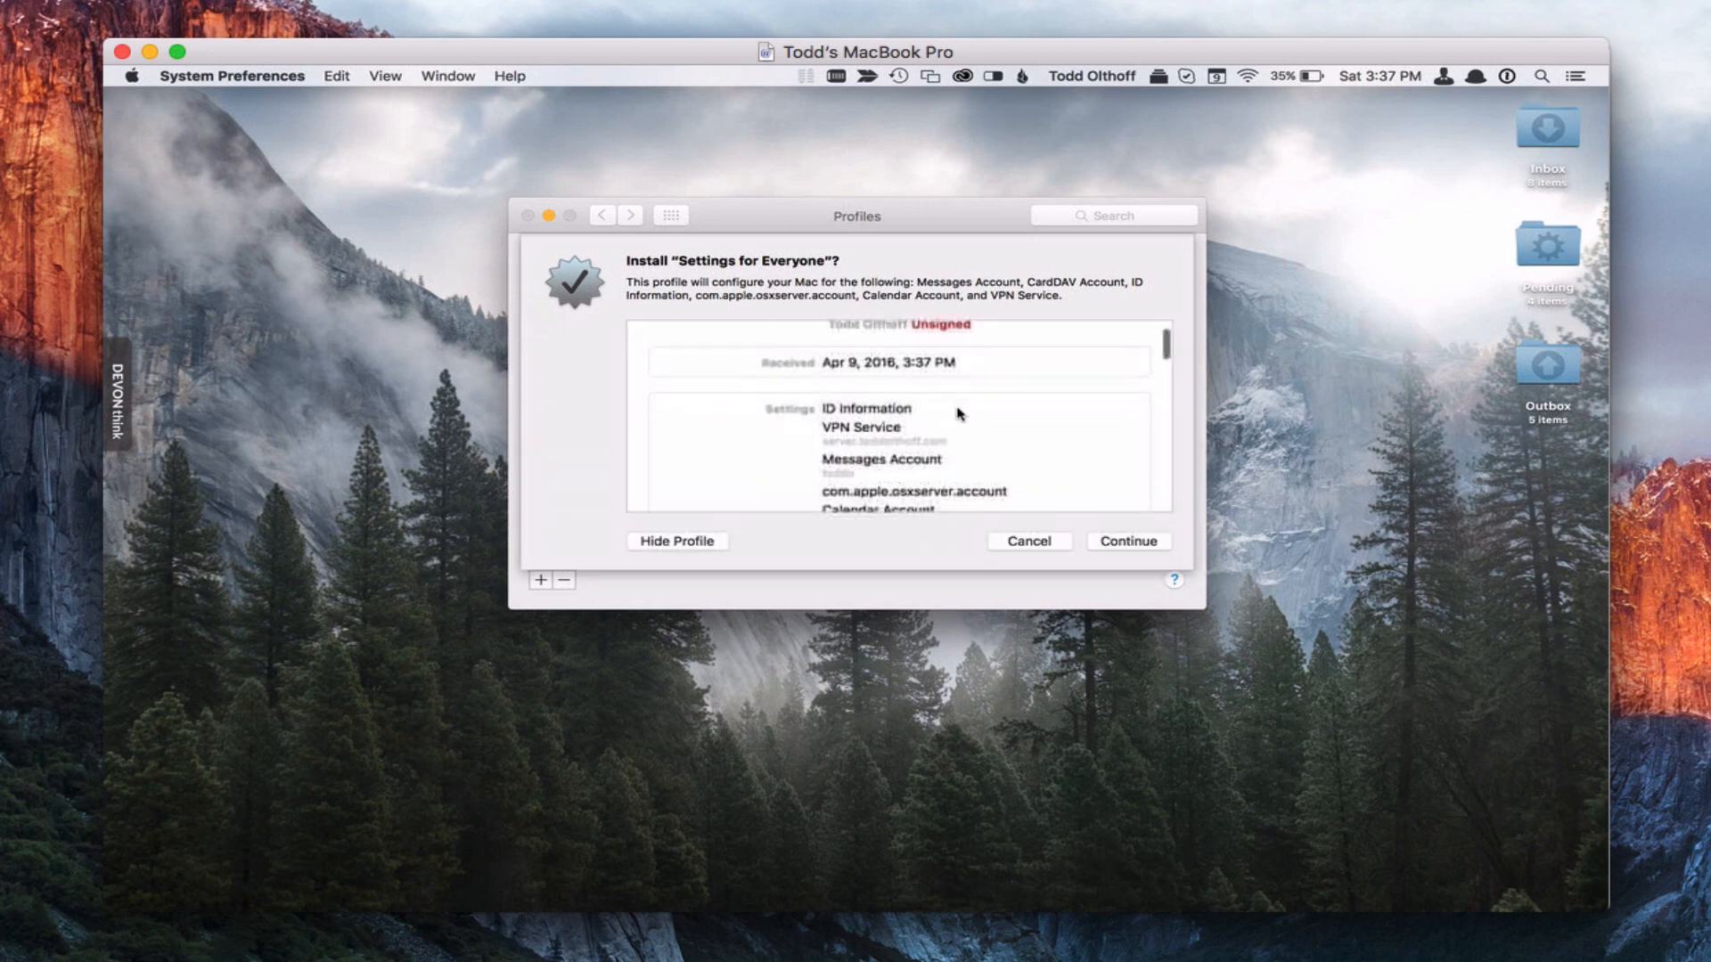
pyautogui.scroll(-3)
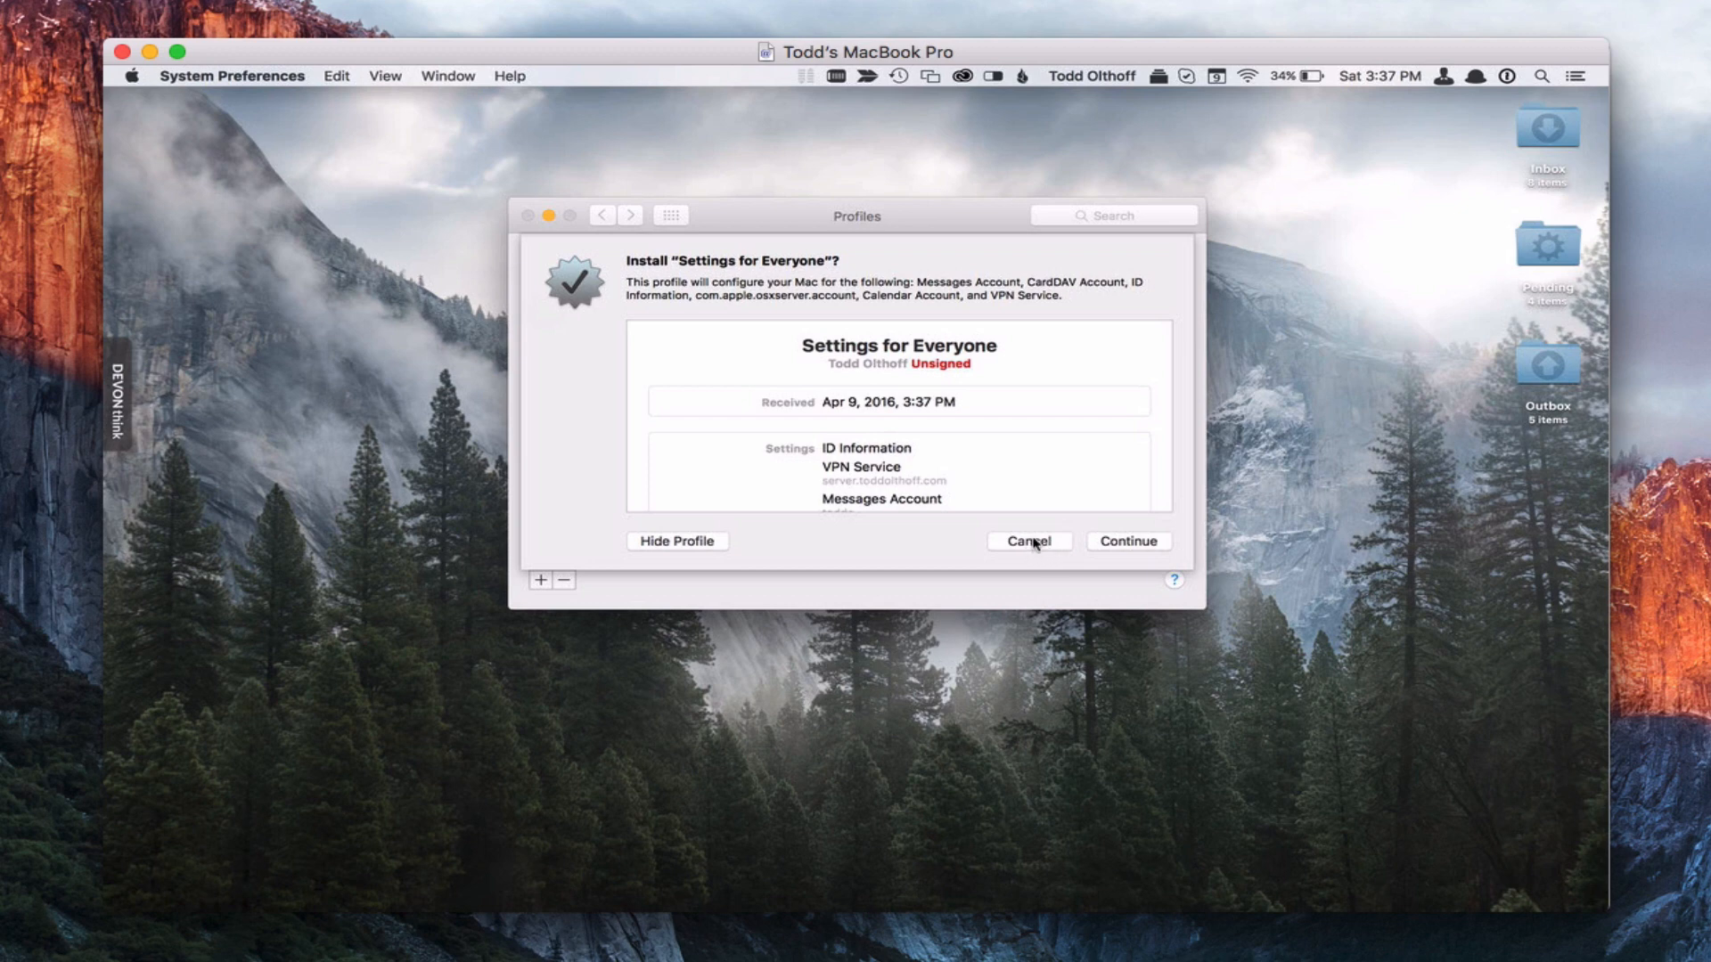
pyautogui.click(1029, 541)
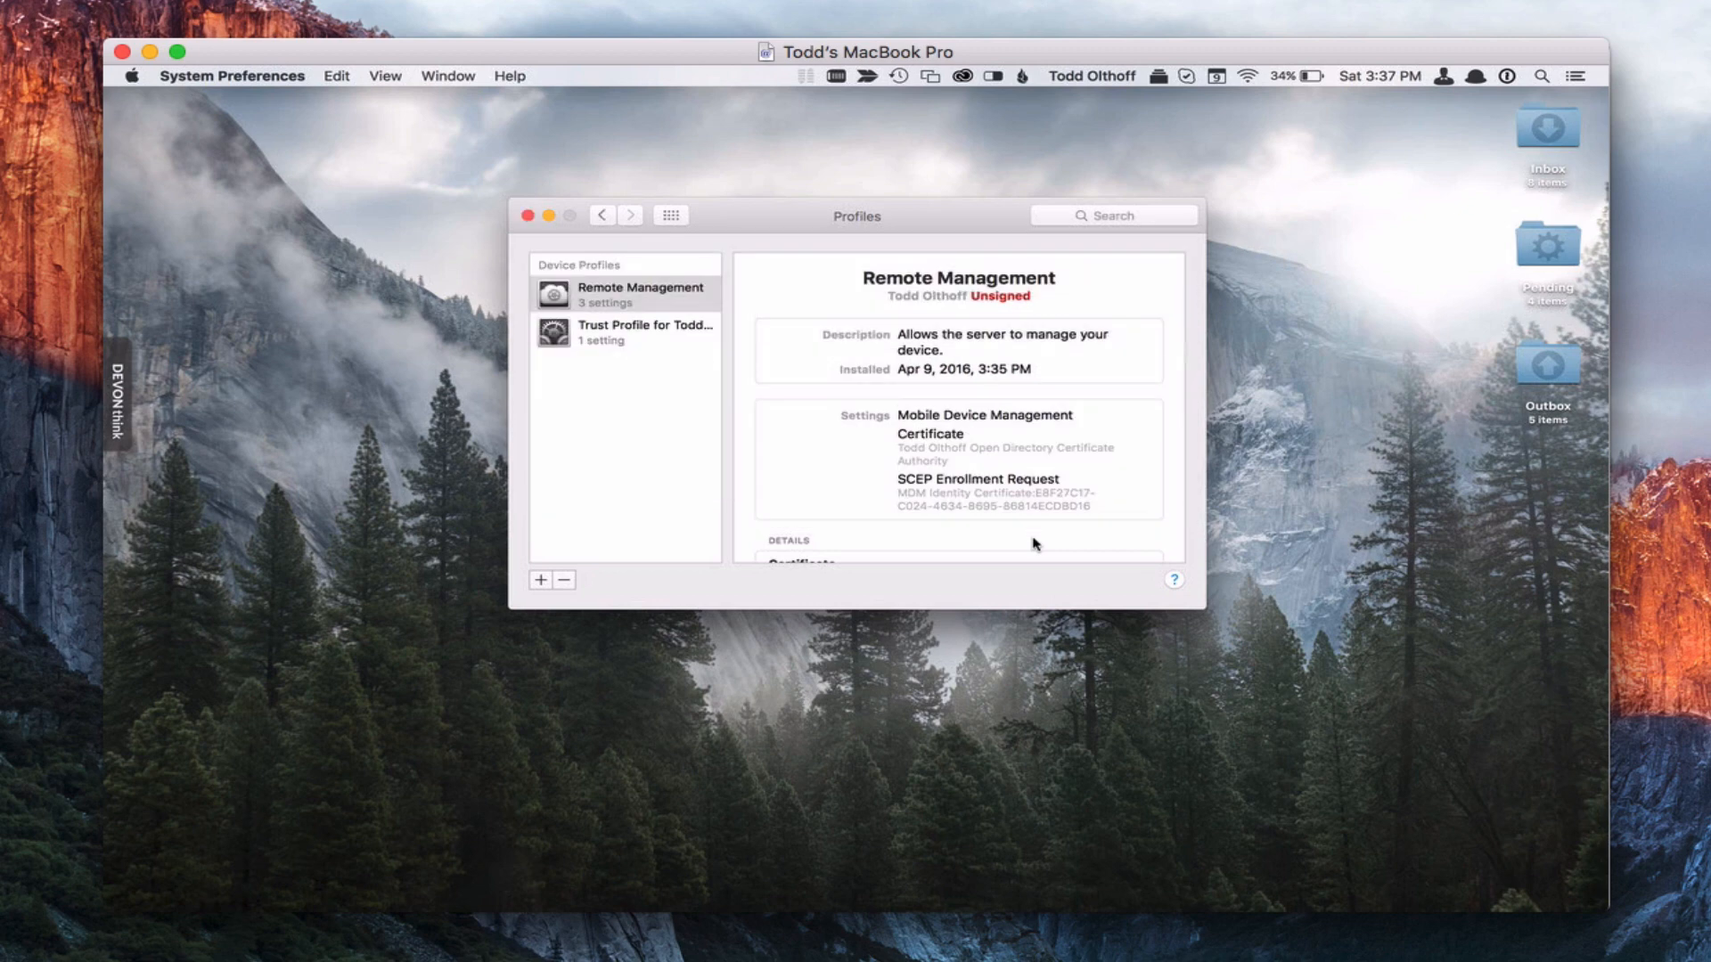
pyautogui.moveTo(1045, 427)
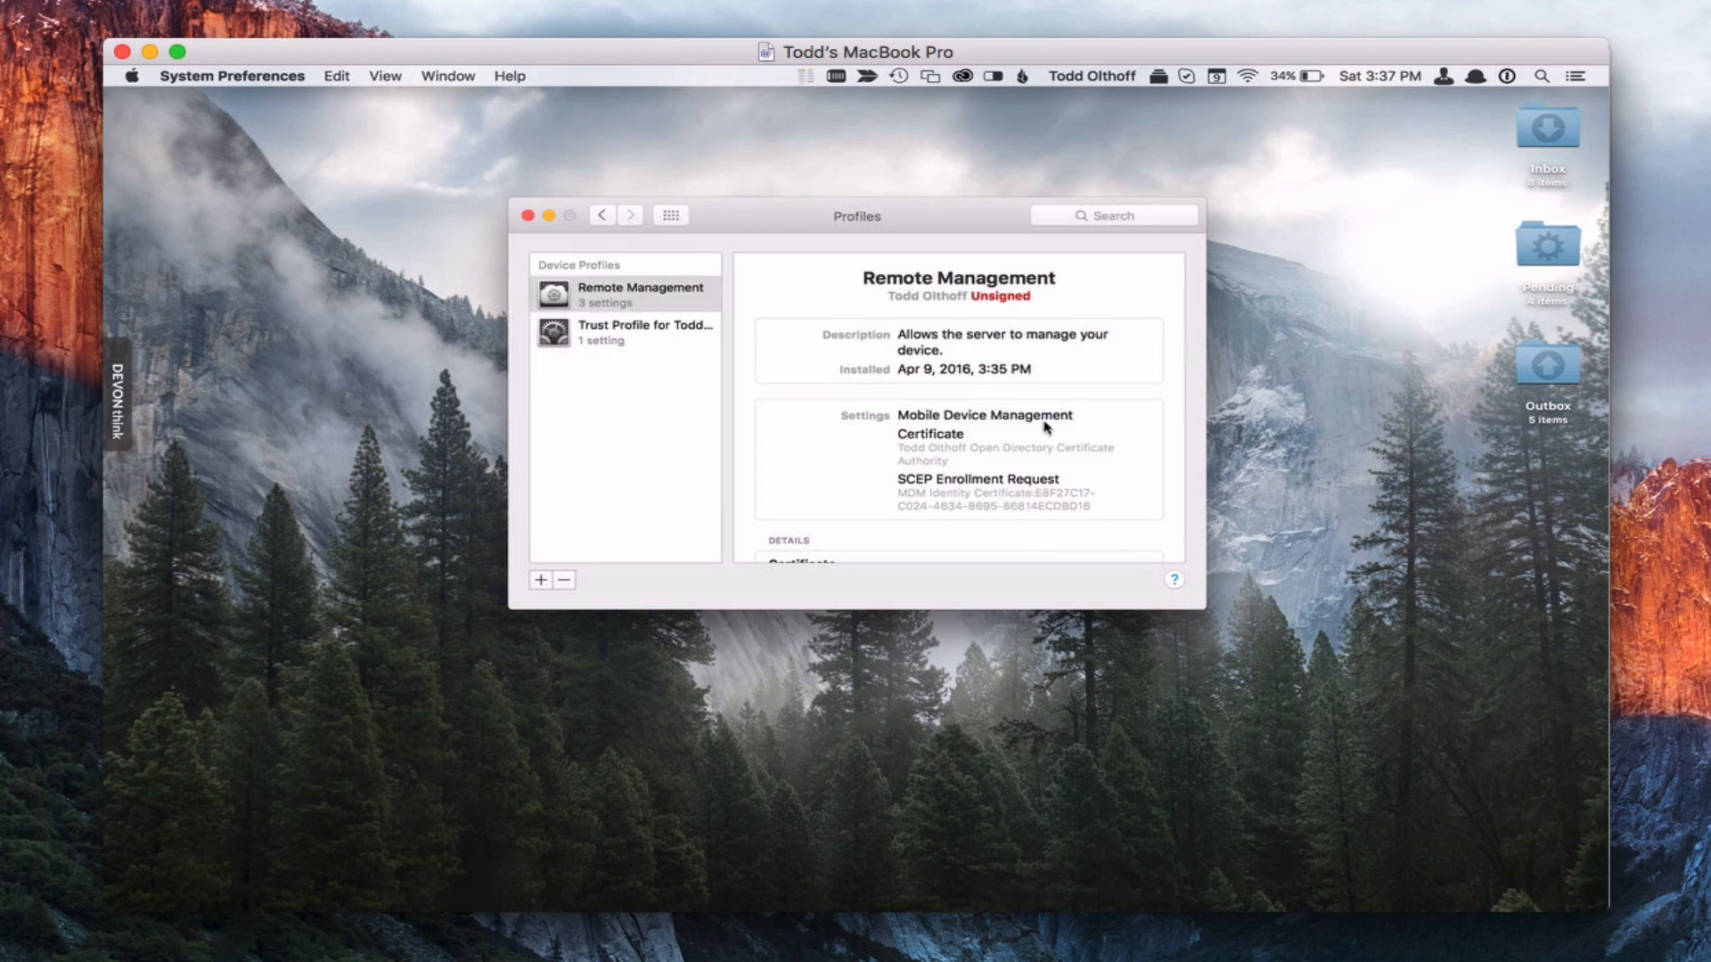
pyautogui.moveTo(1032, 735)
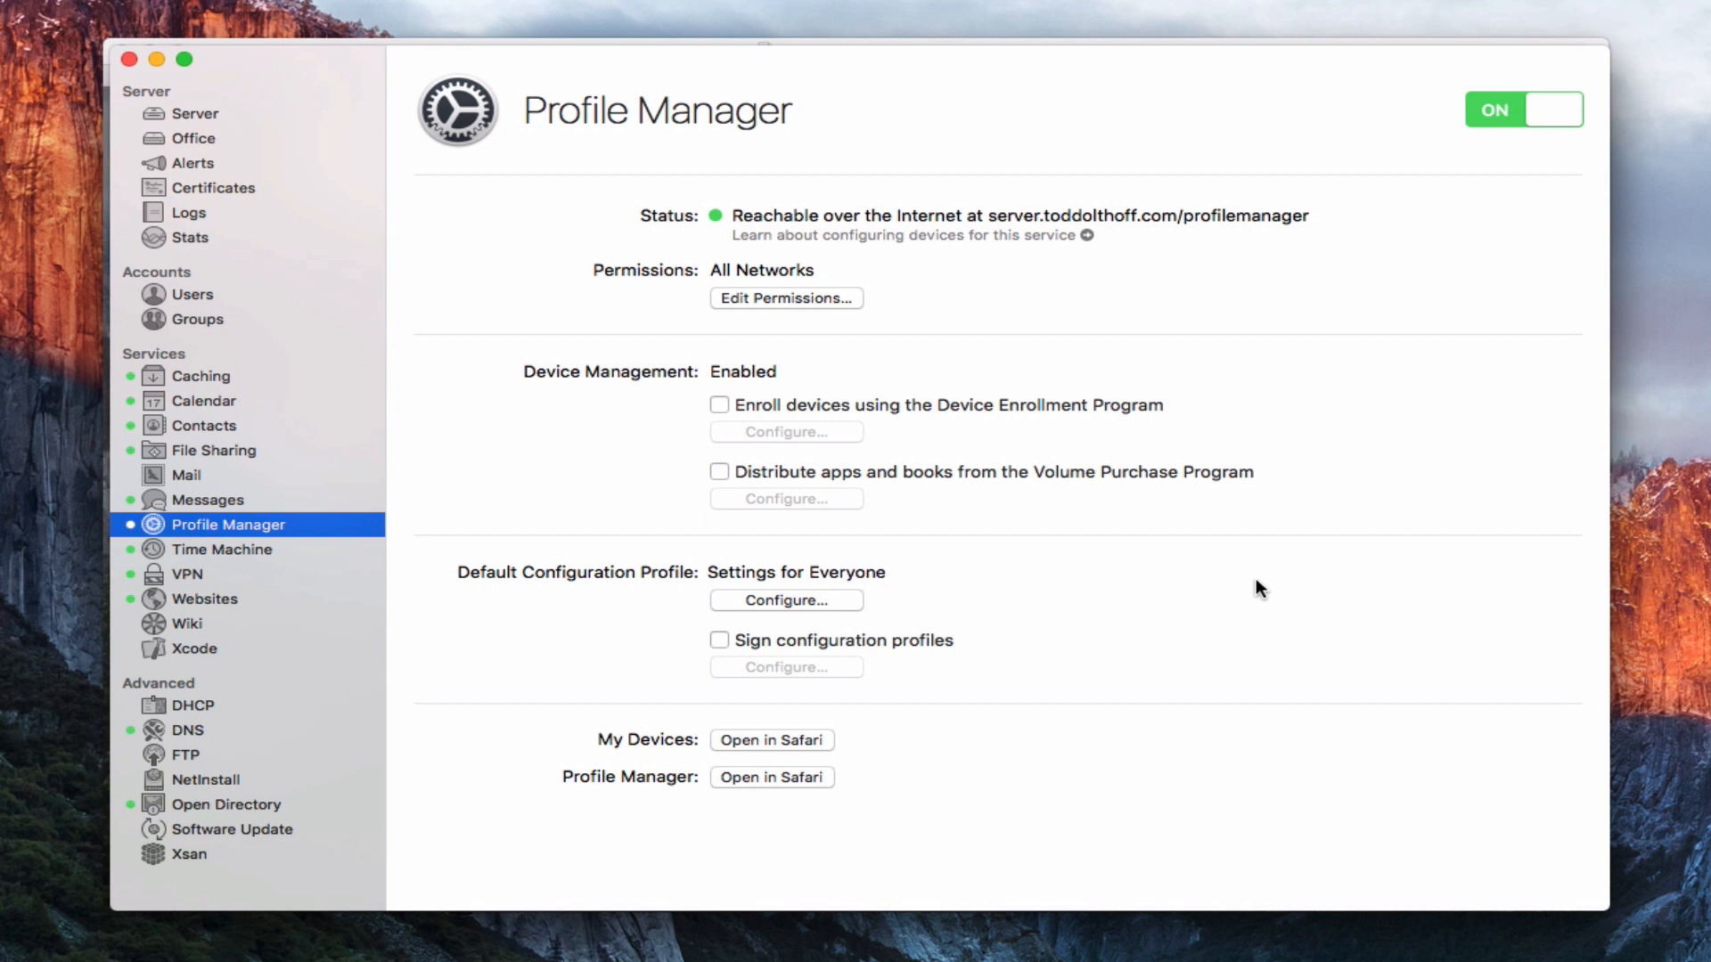
pyautogui.moveTo(774, 782)
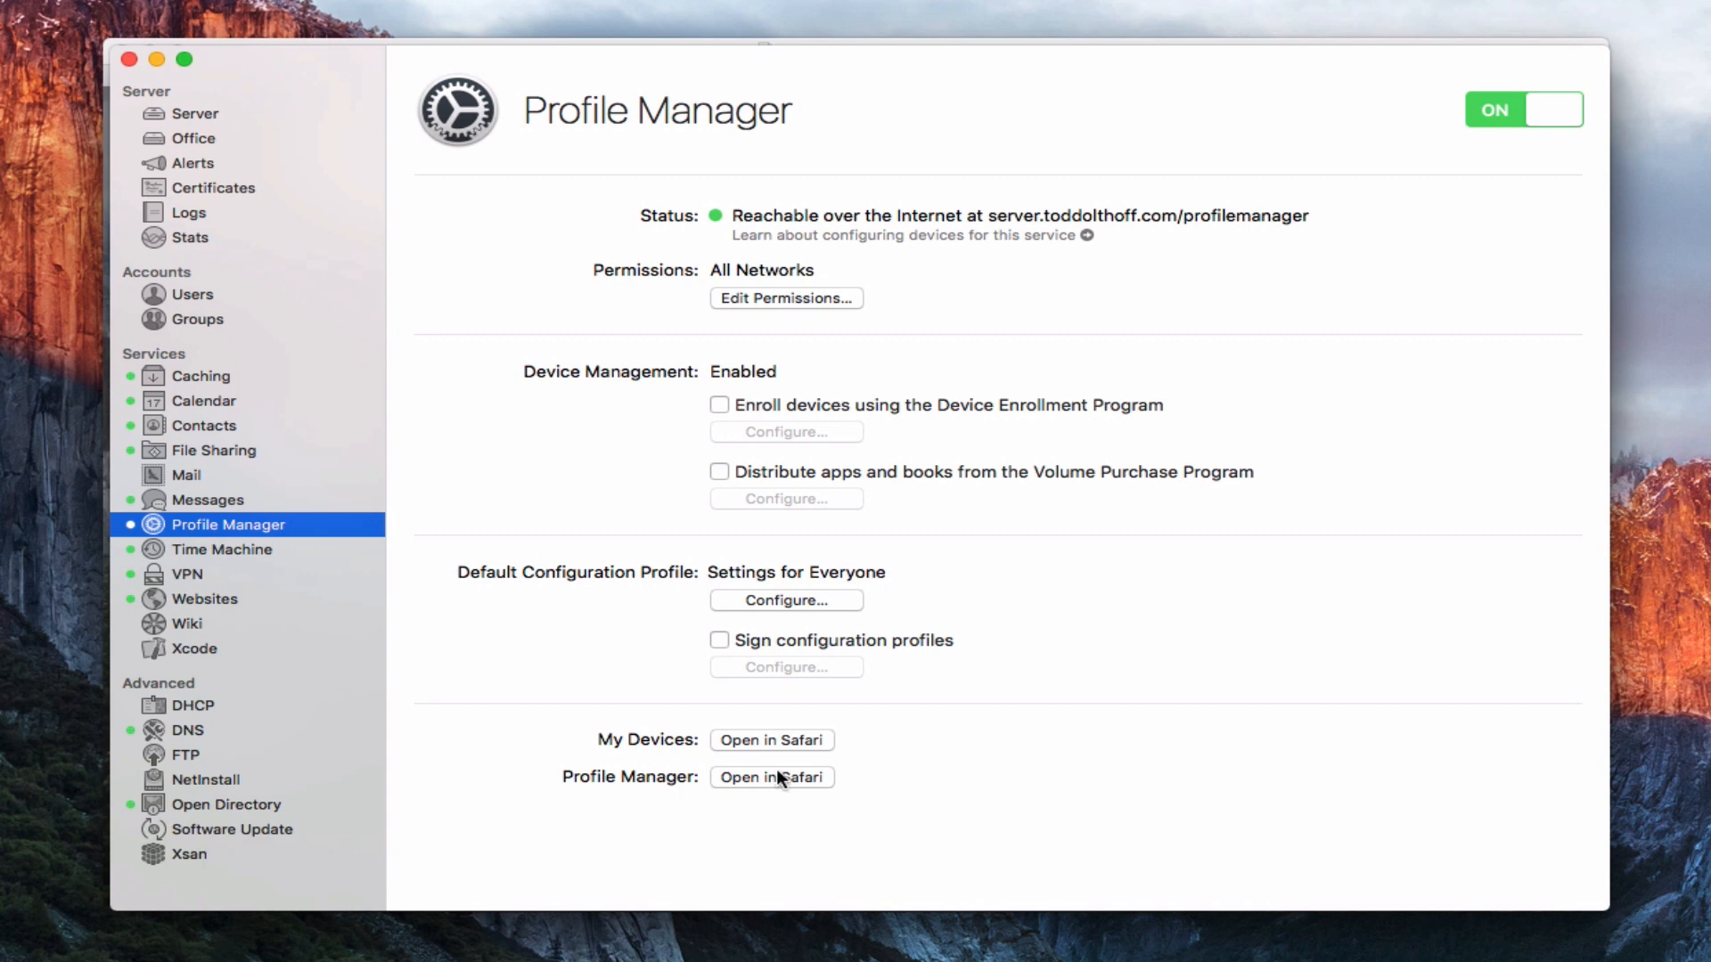
# Open the Profile Manager admin site, log in, and select Library > Devices
pyautogui.click(772, 777)
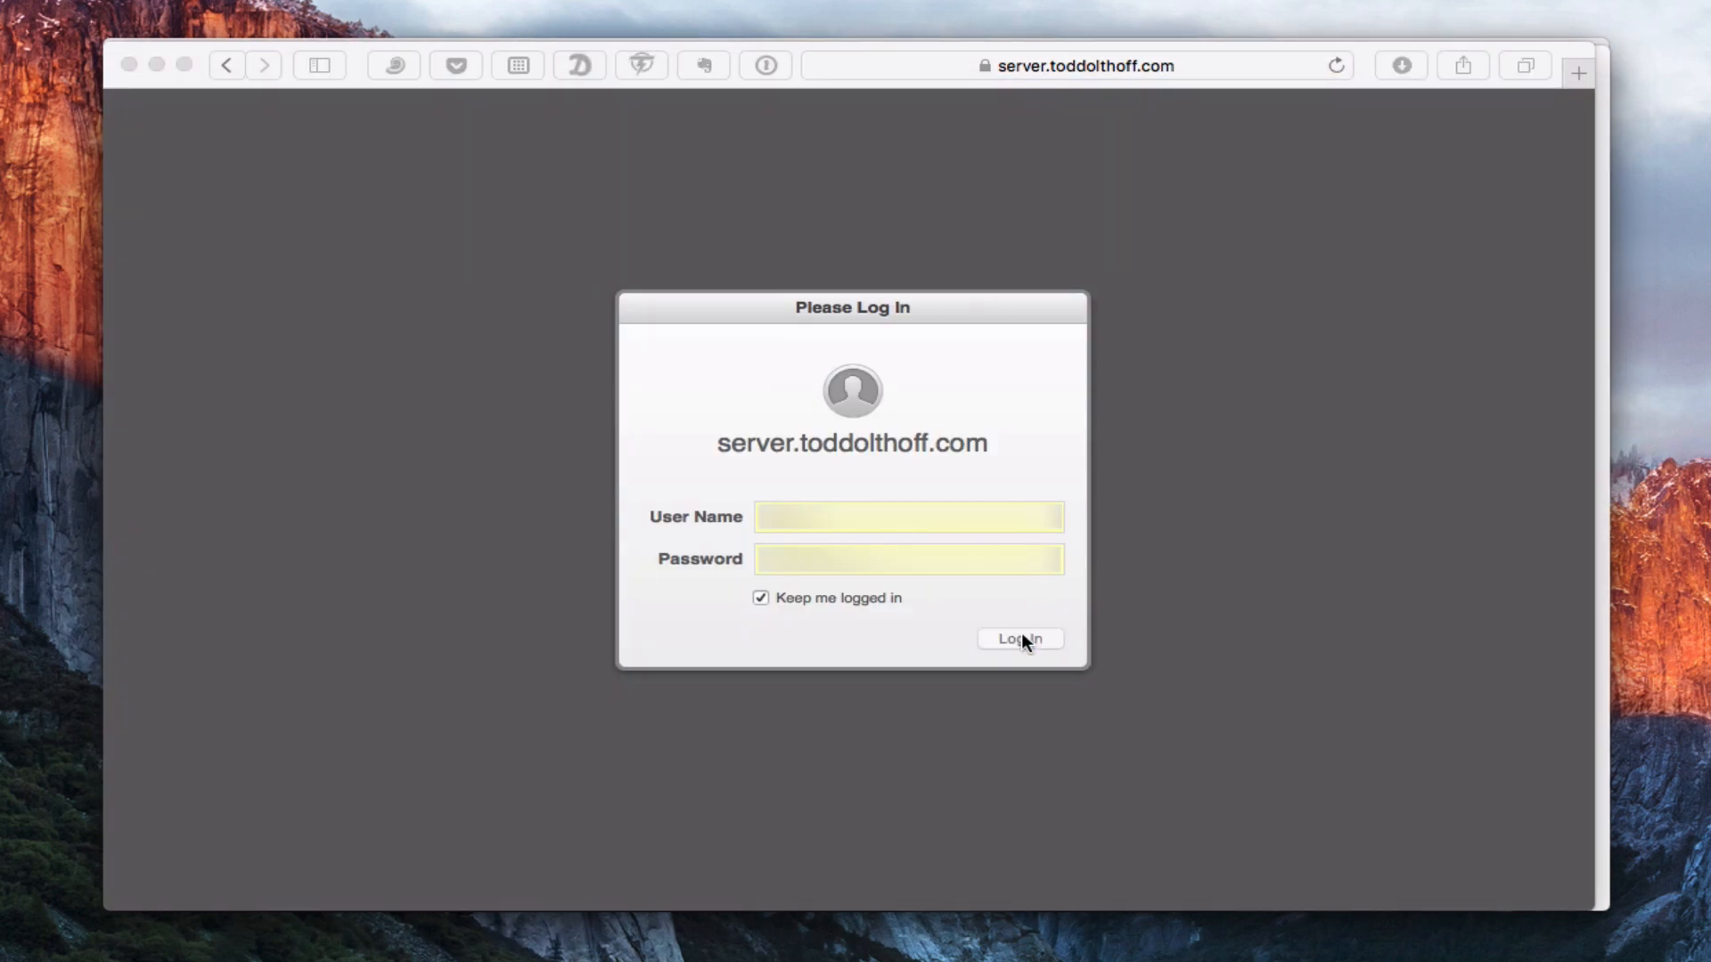
pyautogui.click(1019, 639)
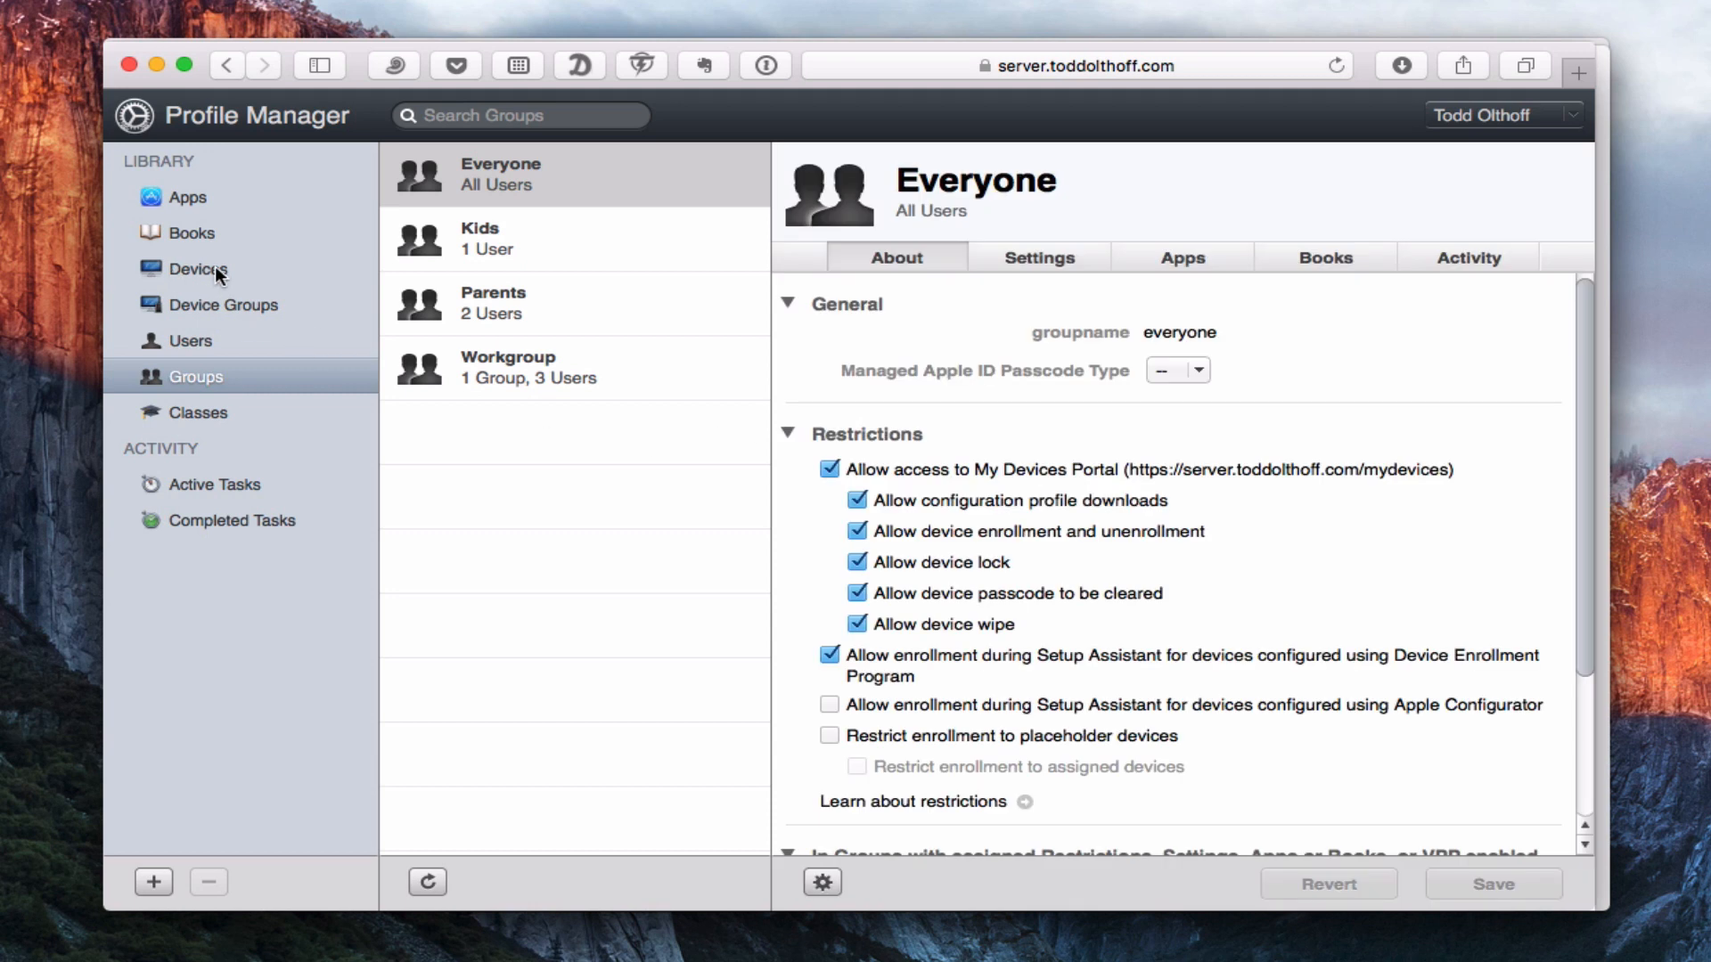
pyautogui.click(191, 269)
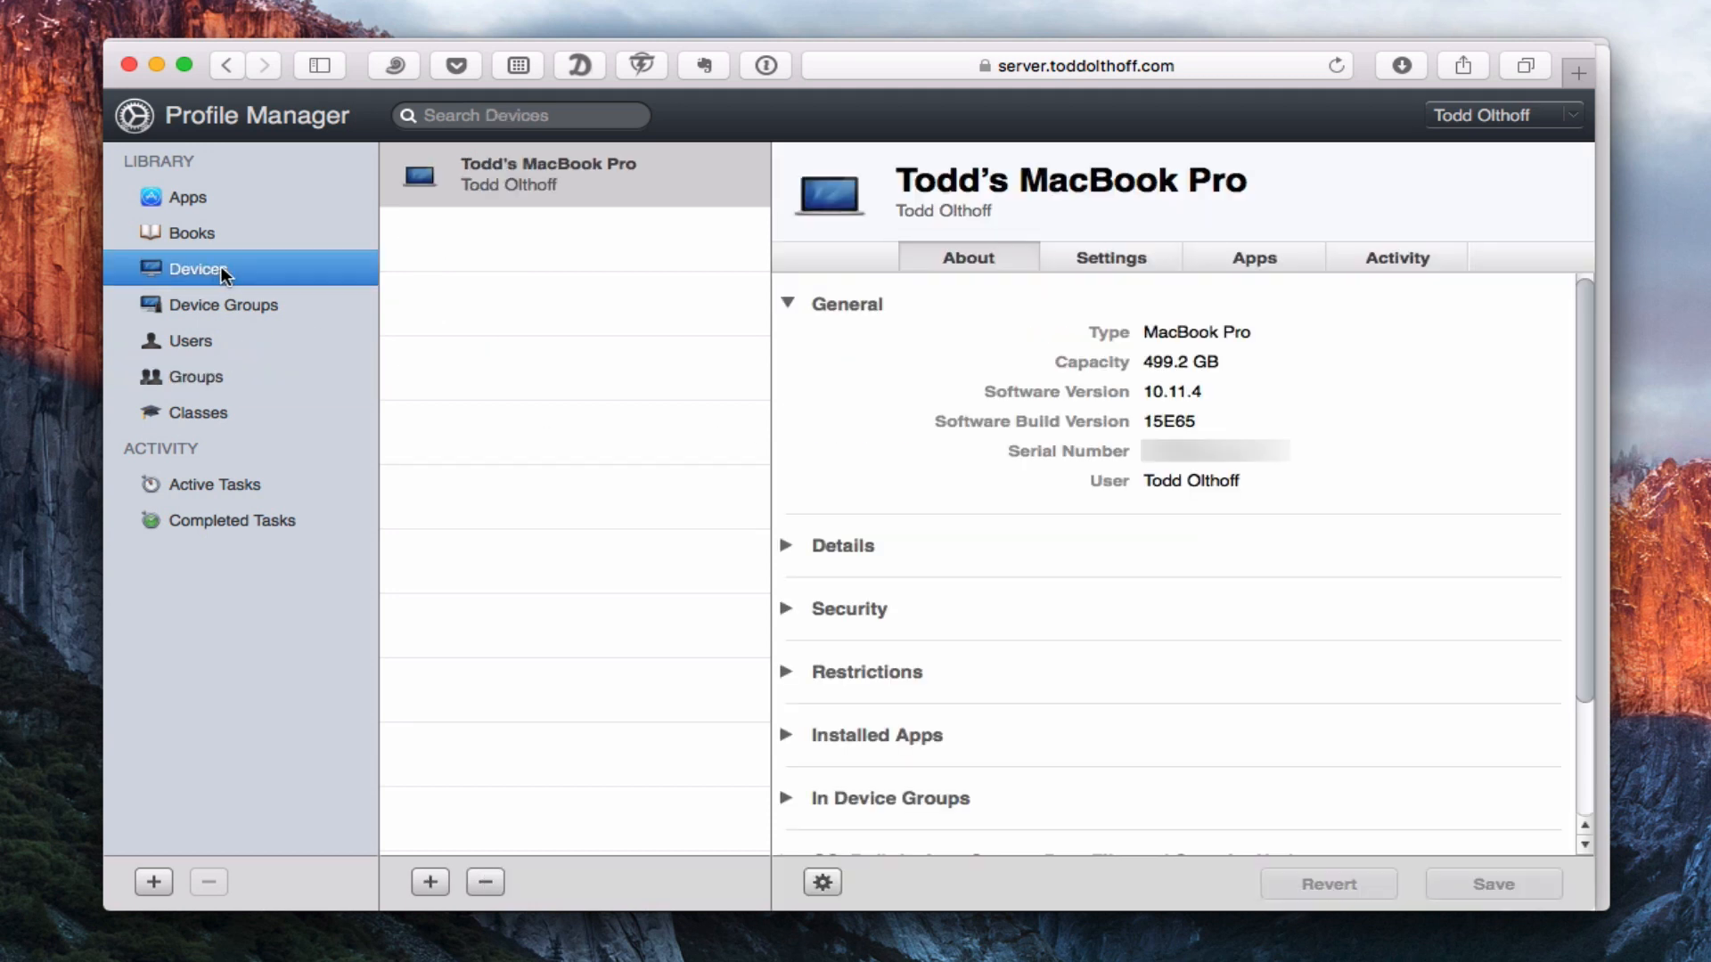